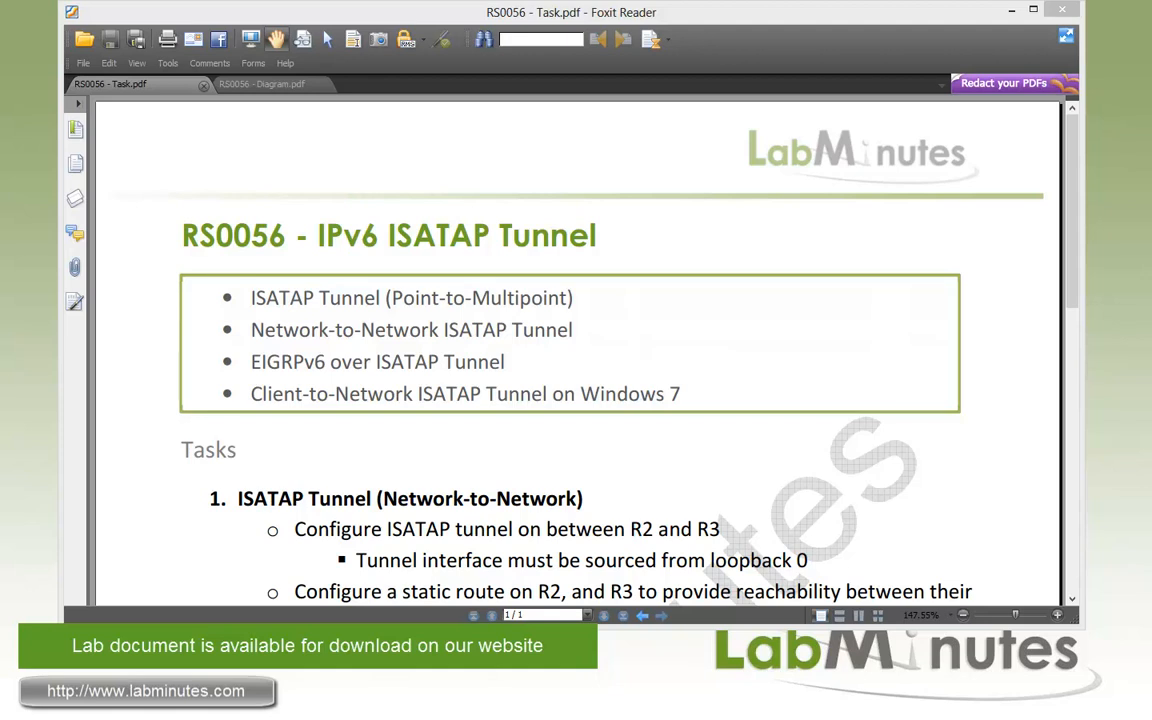
mouse_move(776, 400)
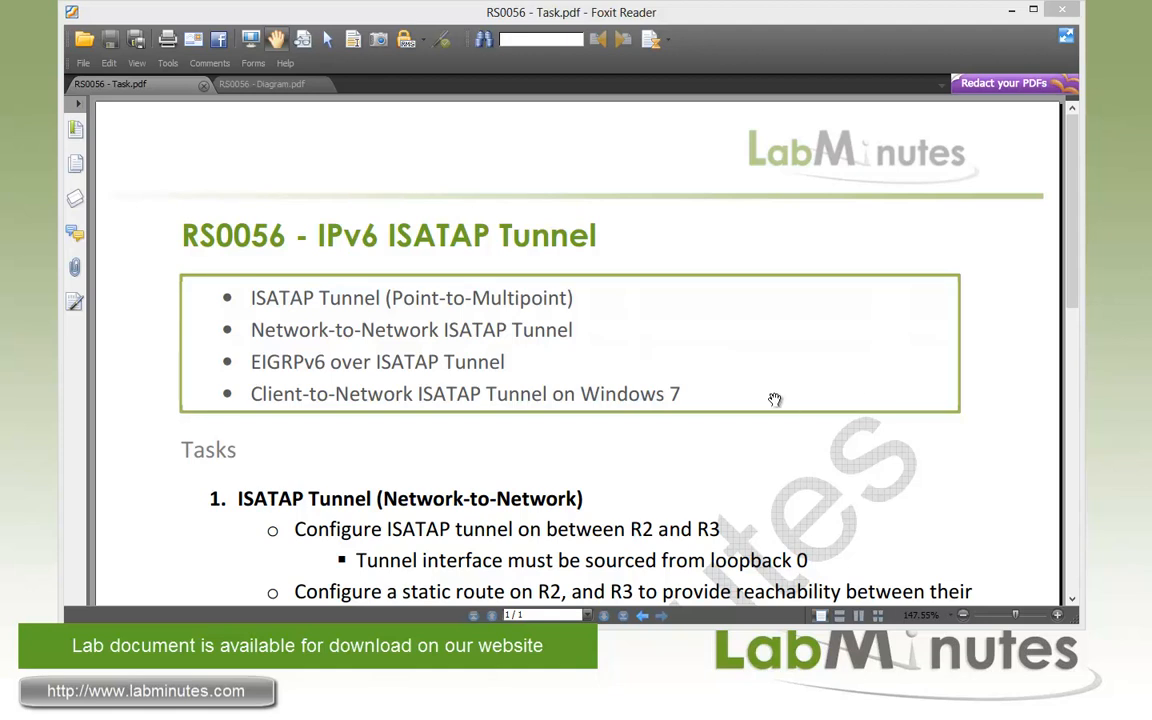
mouse_move(438, 352)
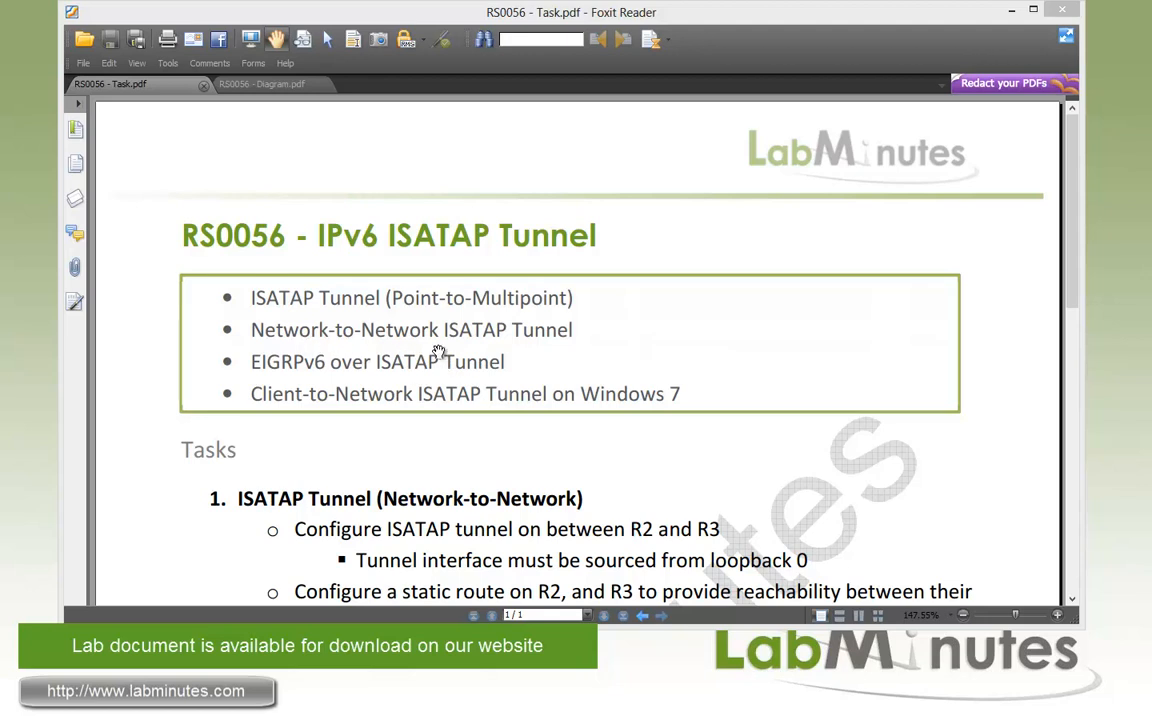
mouse_move(578, 352)
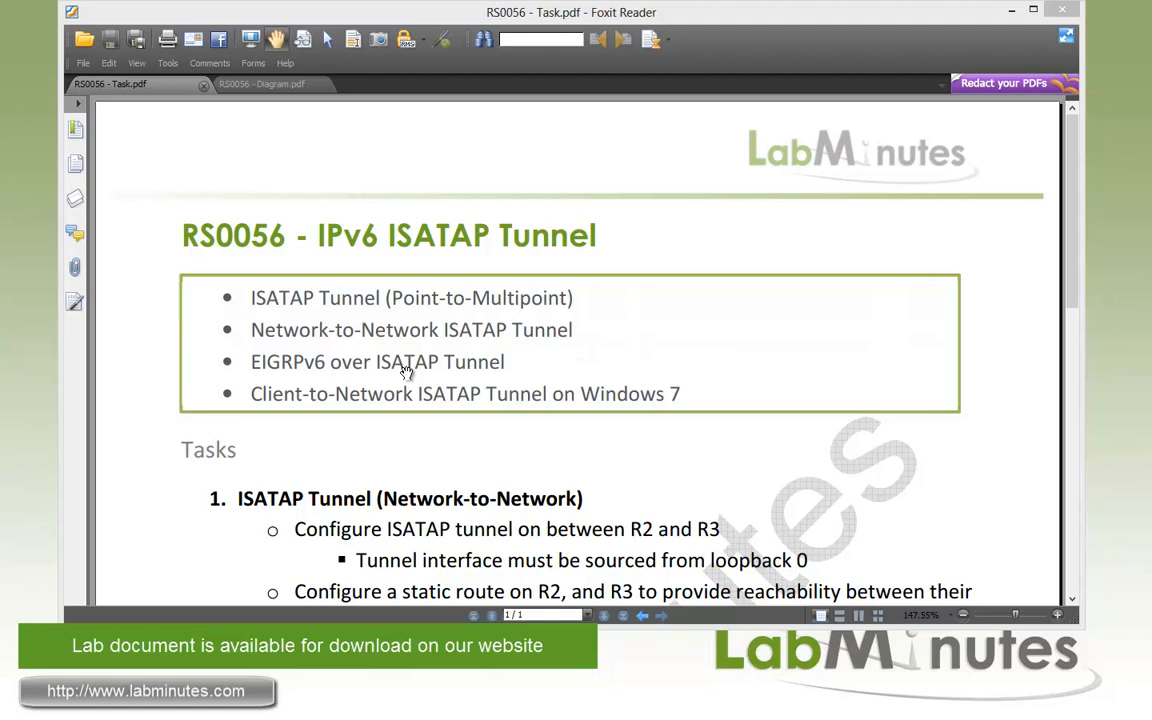
mouse_move(478, 370)
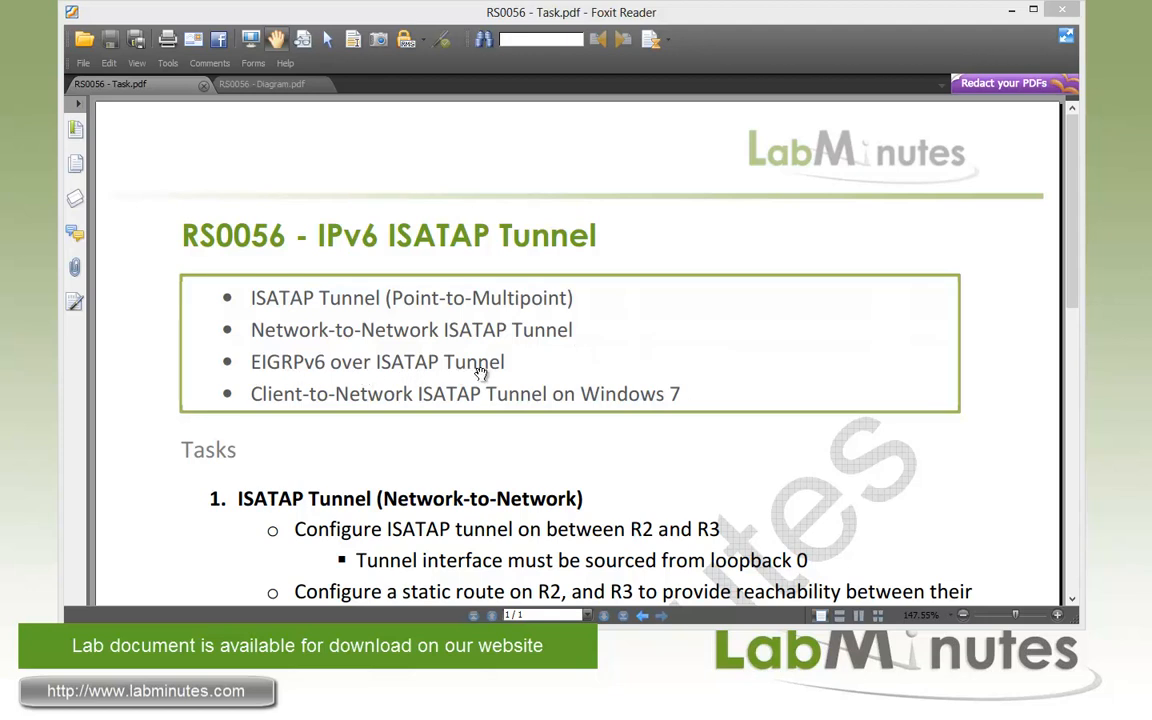
mouse_move(488, 414)
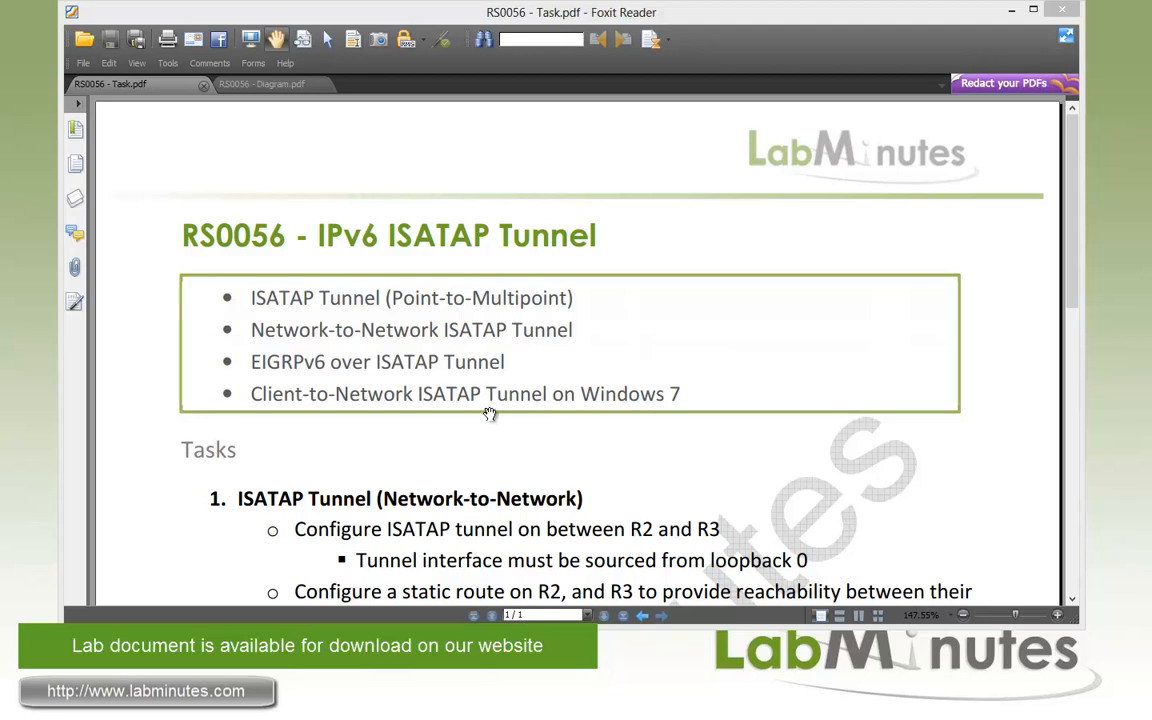
mouse_move(476, 404)
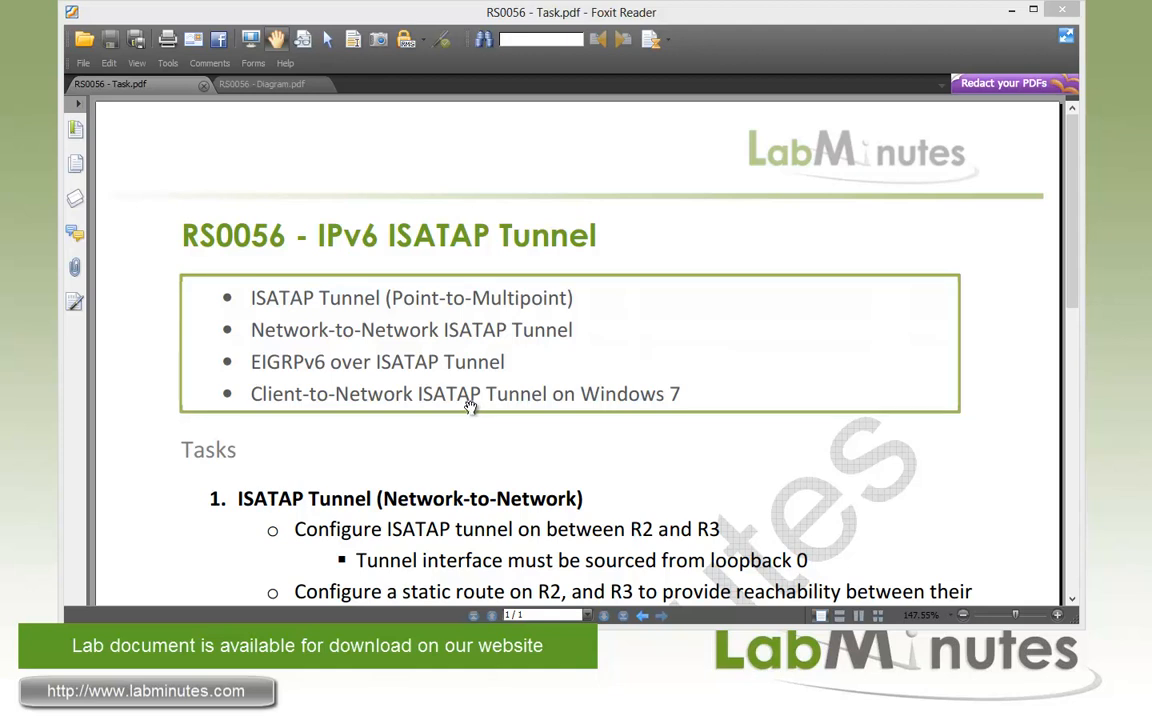
mouse_move(532, 434)
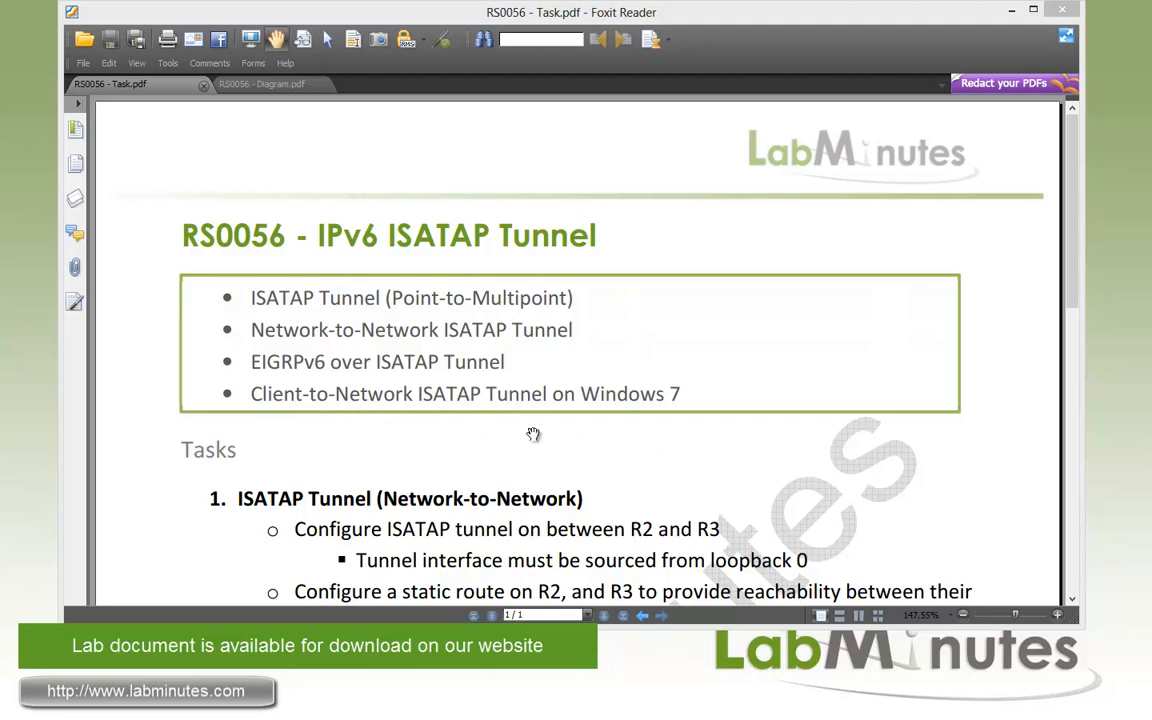
mouse_move(312, 420)
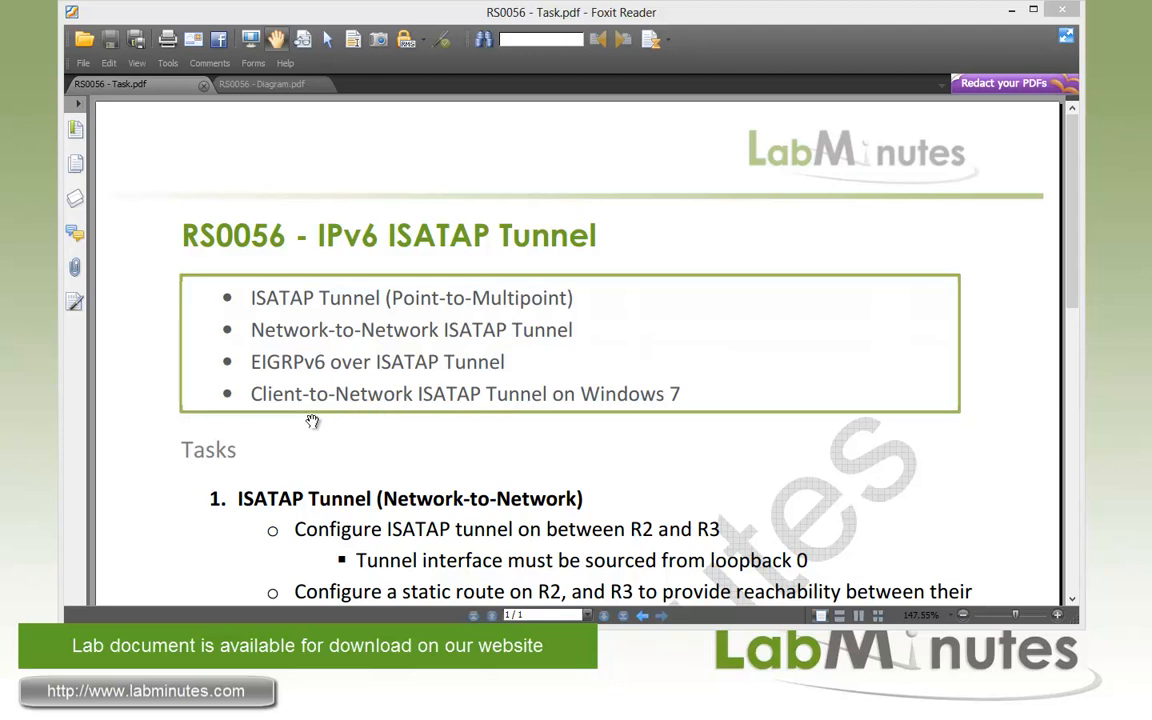
mouse_move(620, 420)
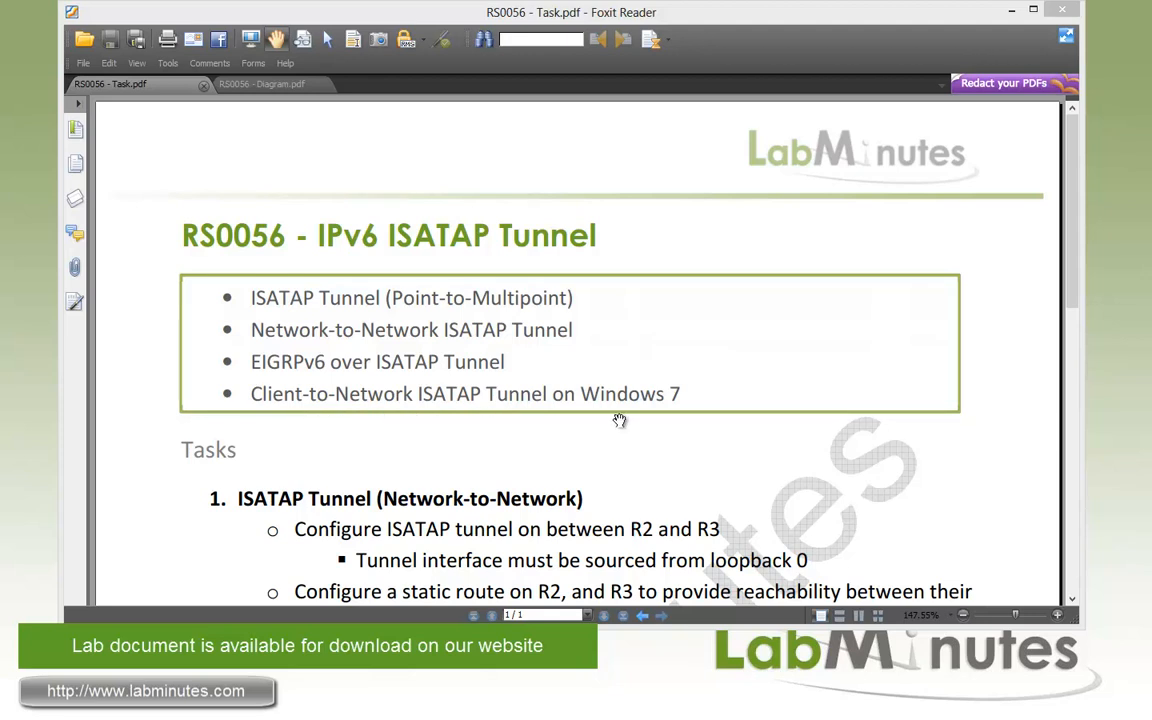
Step: Bring up the RS0056 topology diagram with R2, R3 and their IPv6 loopbacks
left_click(238, 84)
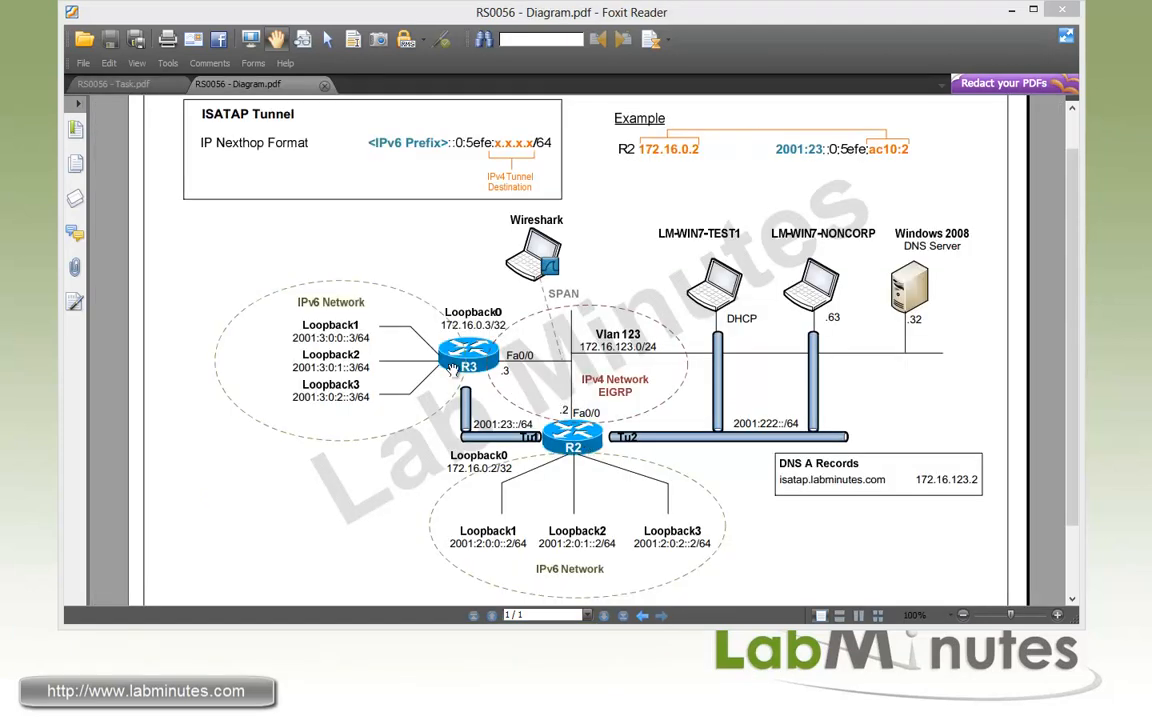
mouse_move(640, 348)
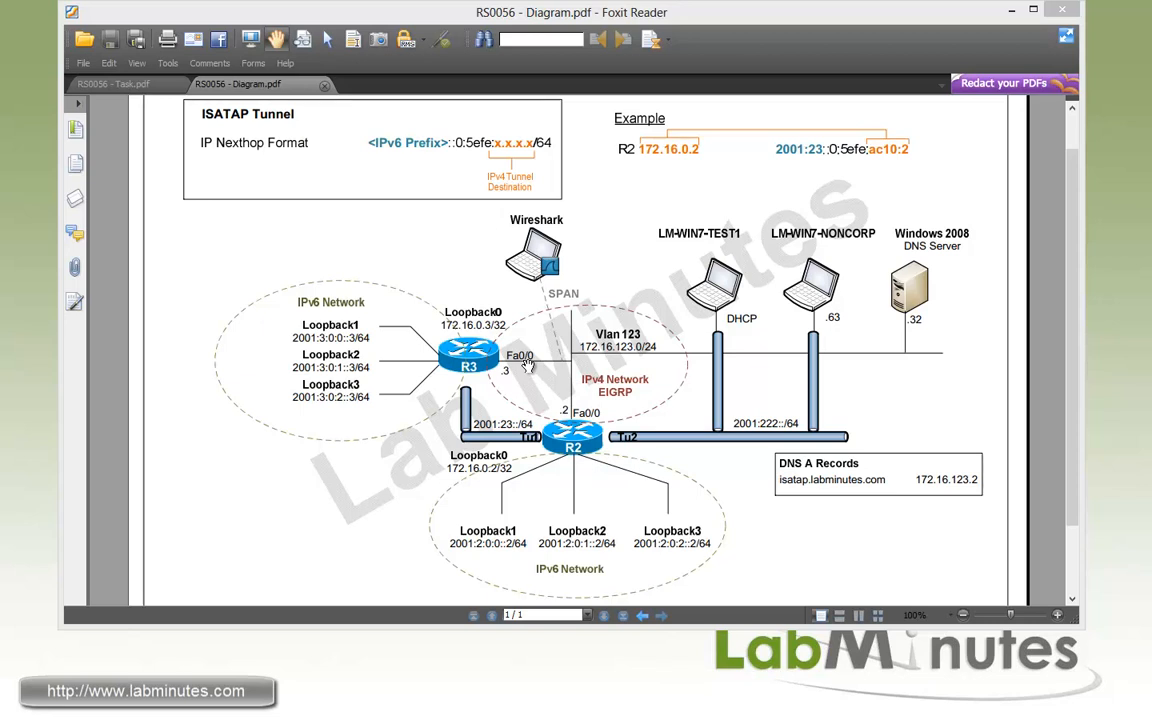
mouse_move(570, 444)
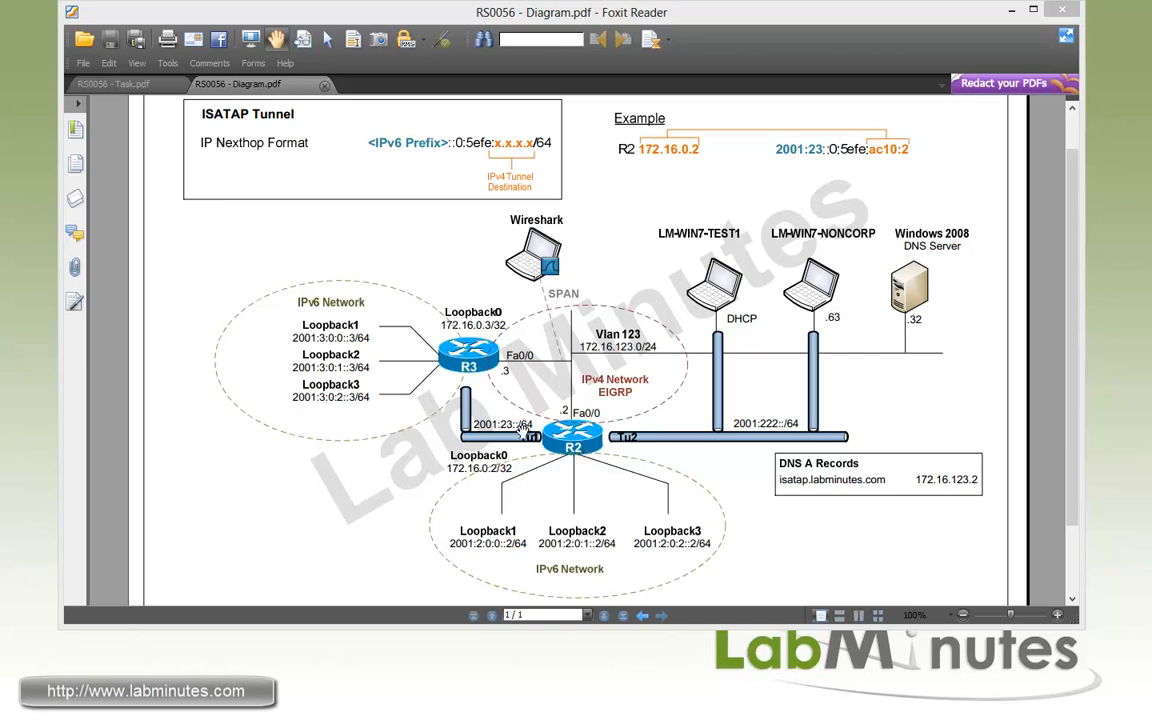
mouse_move(552, 448)
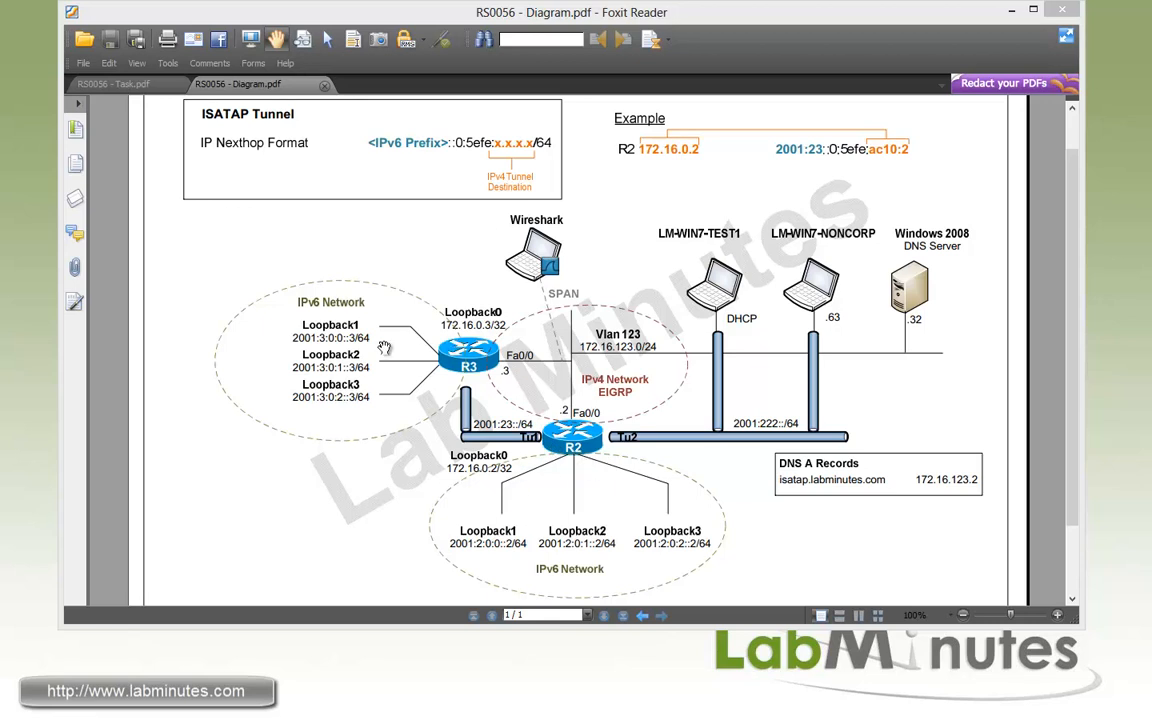
mouse_move(730, 290)
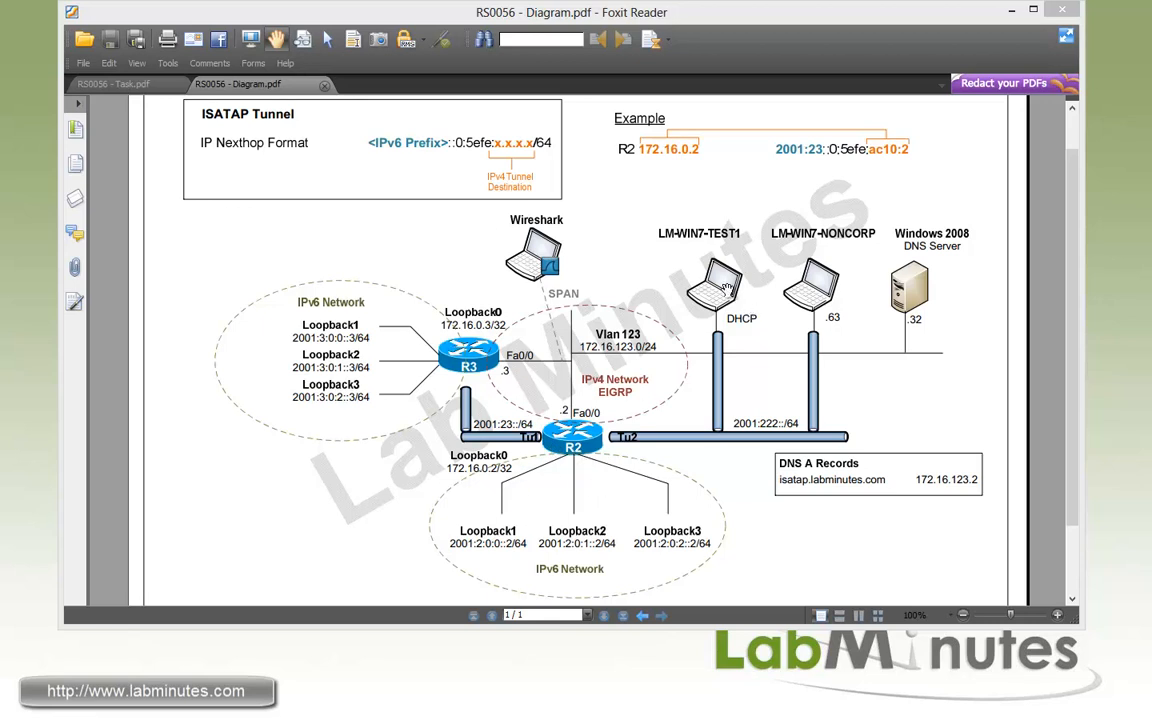
mouse_move(718, 298)
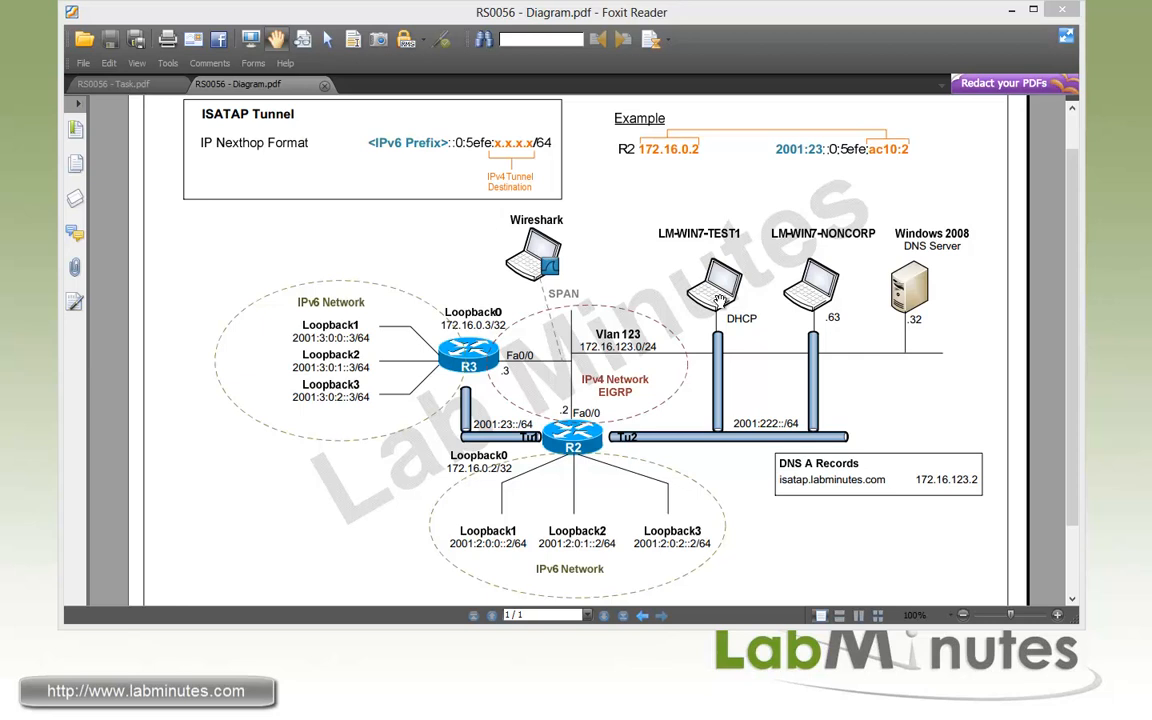
mouse_move(722, 300)
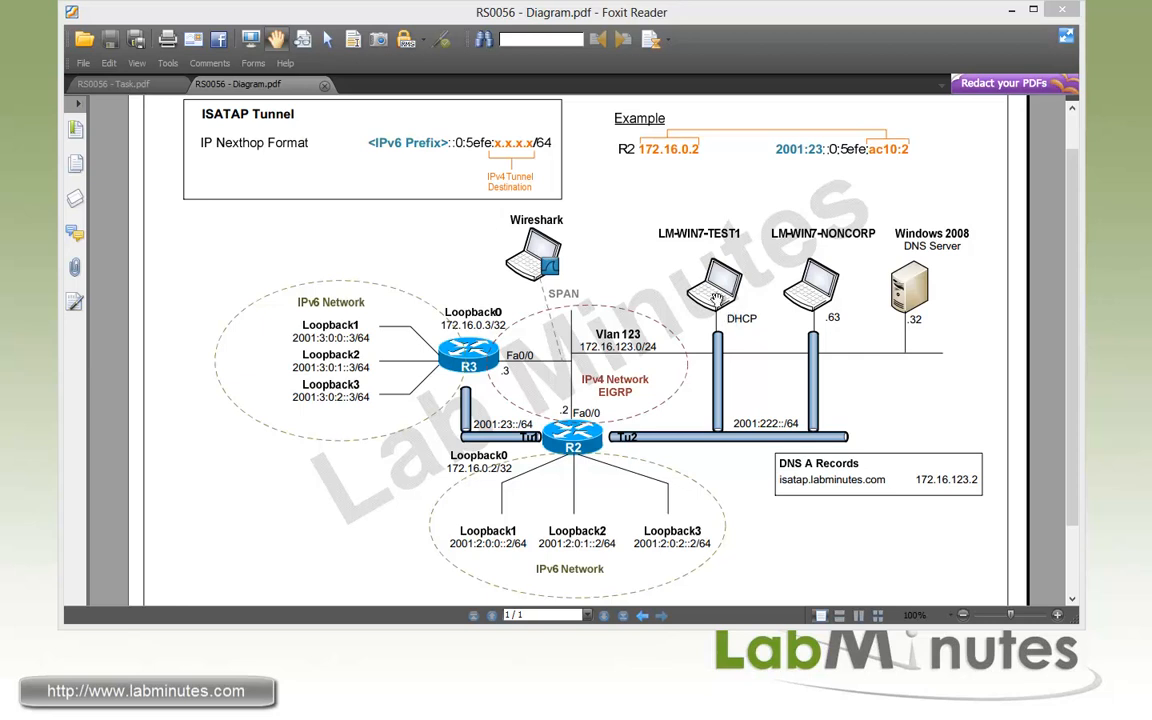
mouse_move(672, 356)
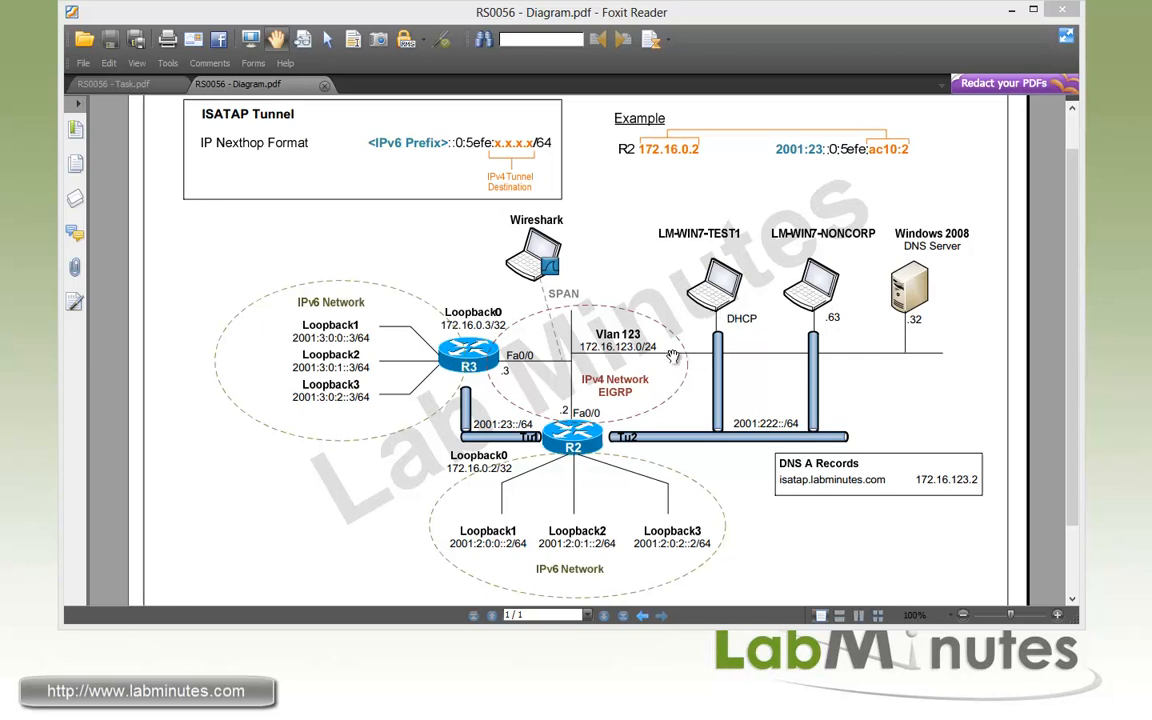
mouse_move(756, 424)
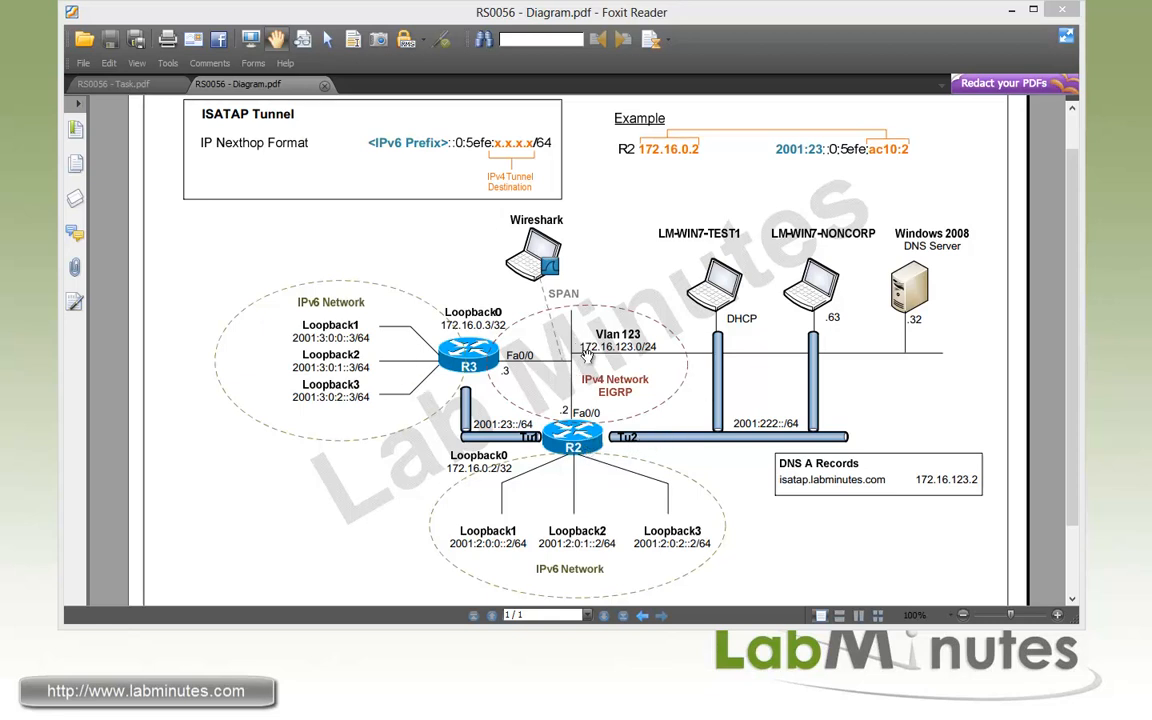
mouse_move(708, 358)
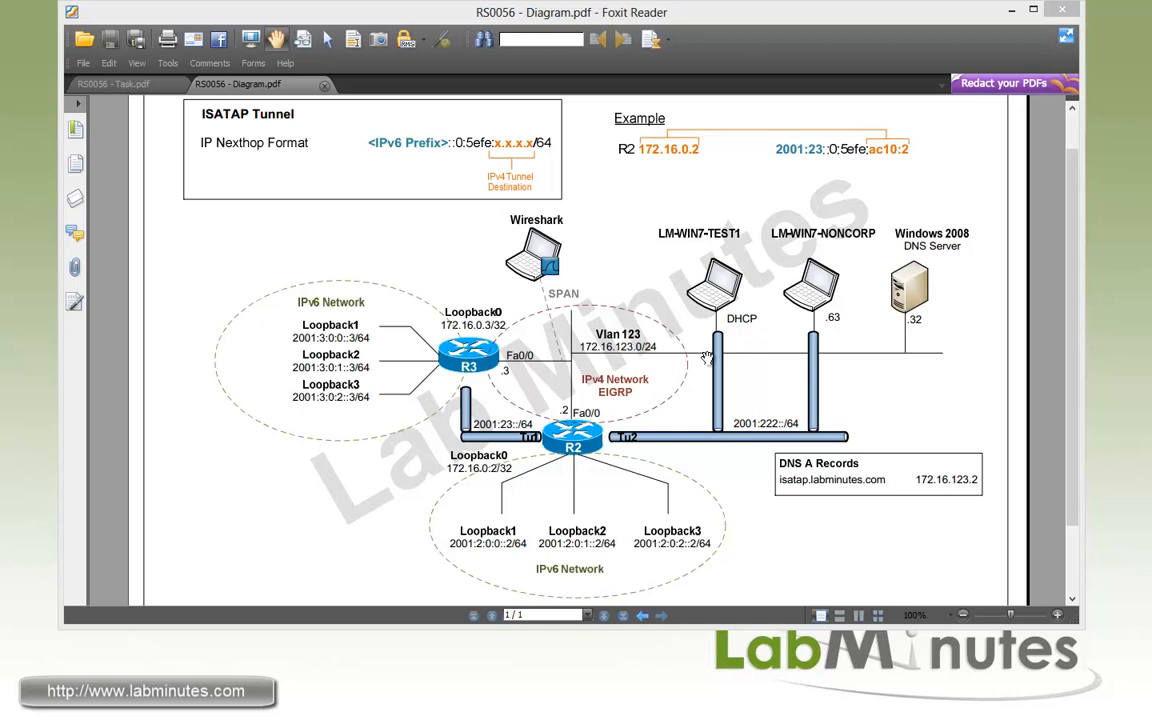
mouse_move(932, 288)
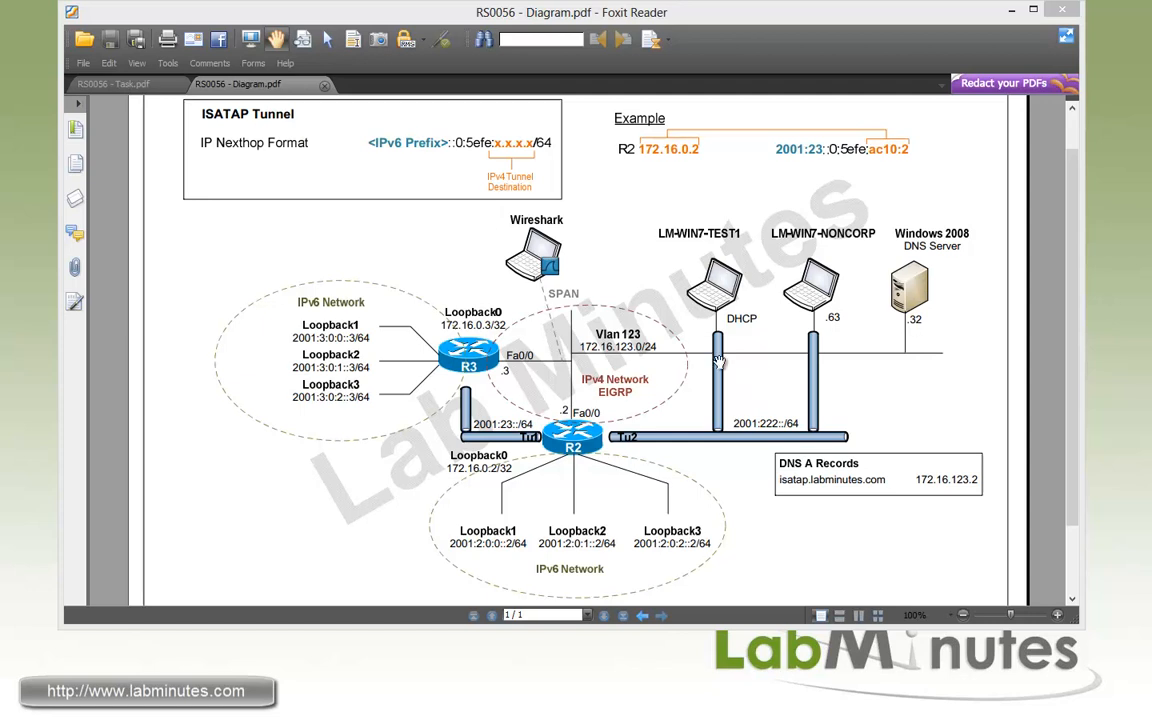
mouse_move(924, 364)
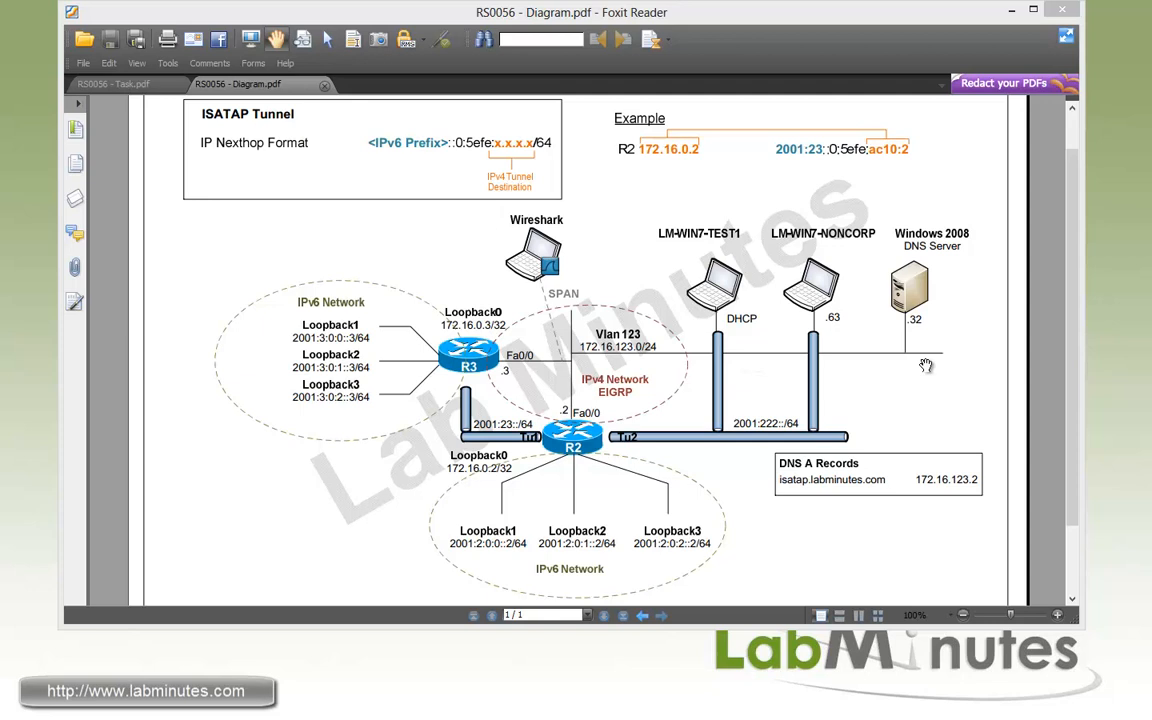
mouse_move(814, 496)
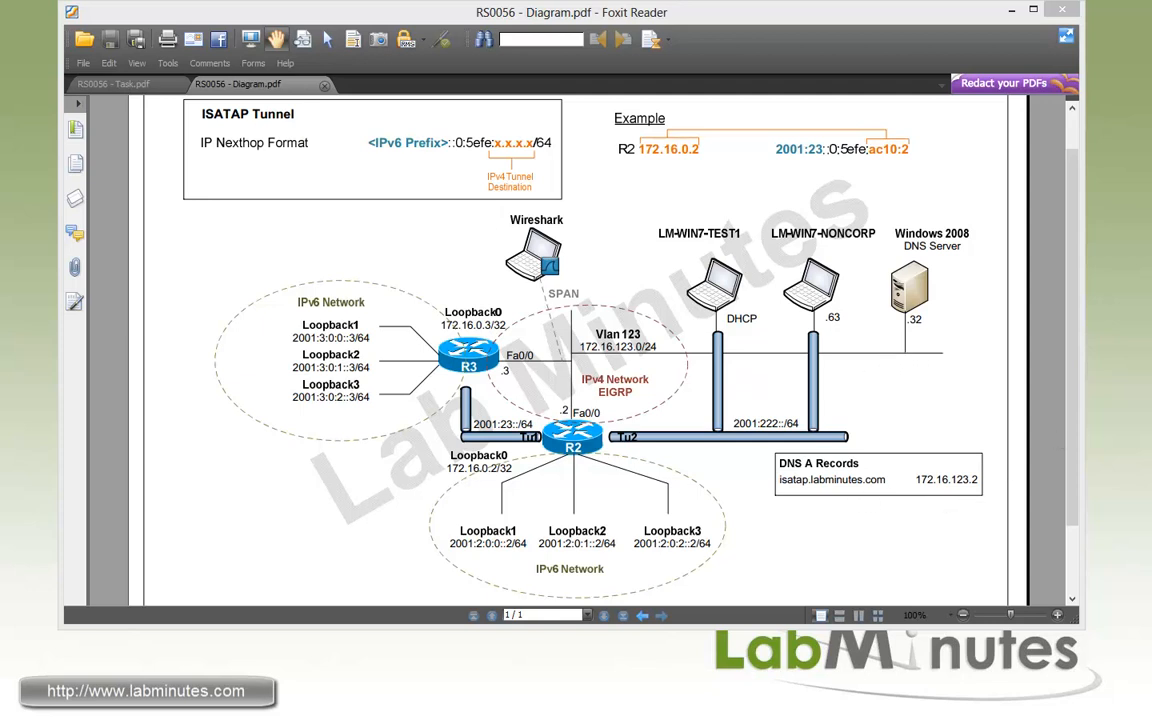
mouse_move(532, 264)
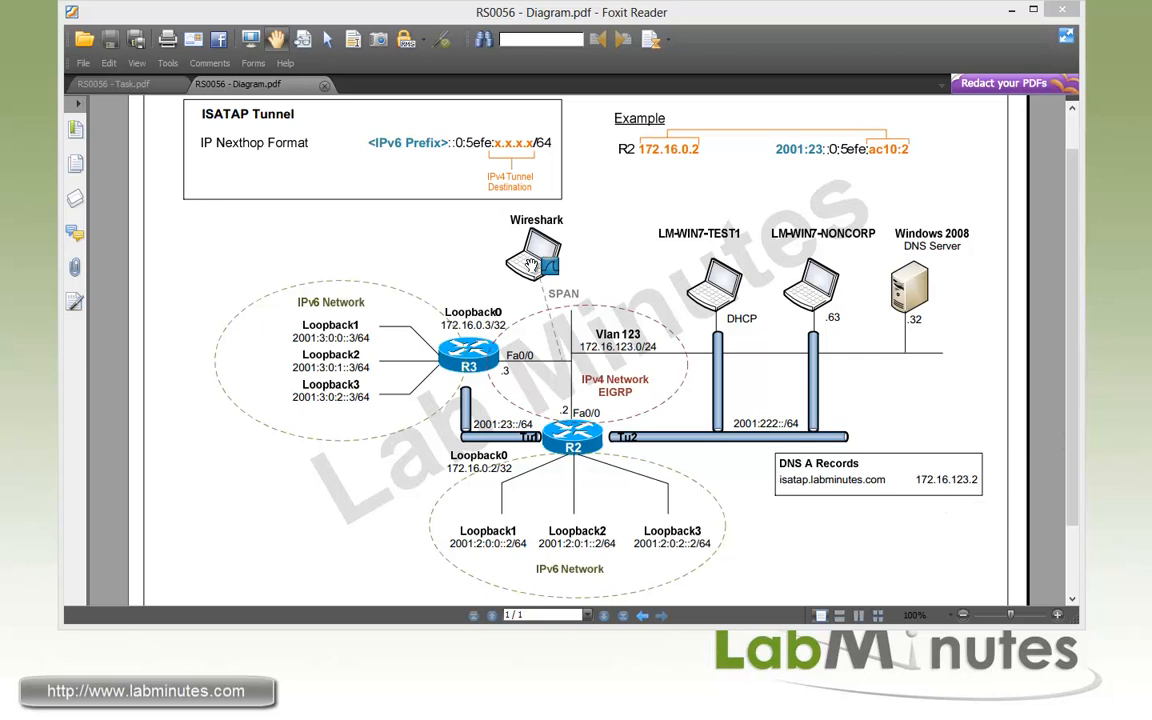
mouse_move(568, 374)
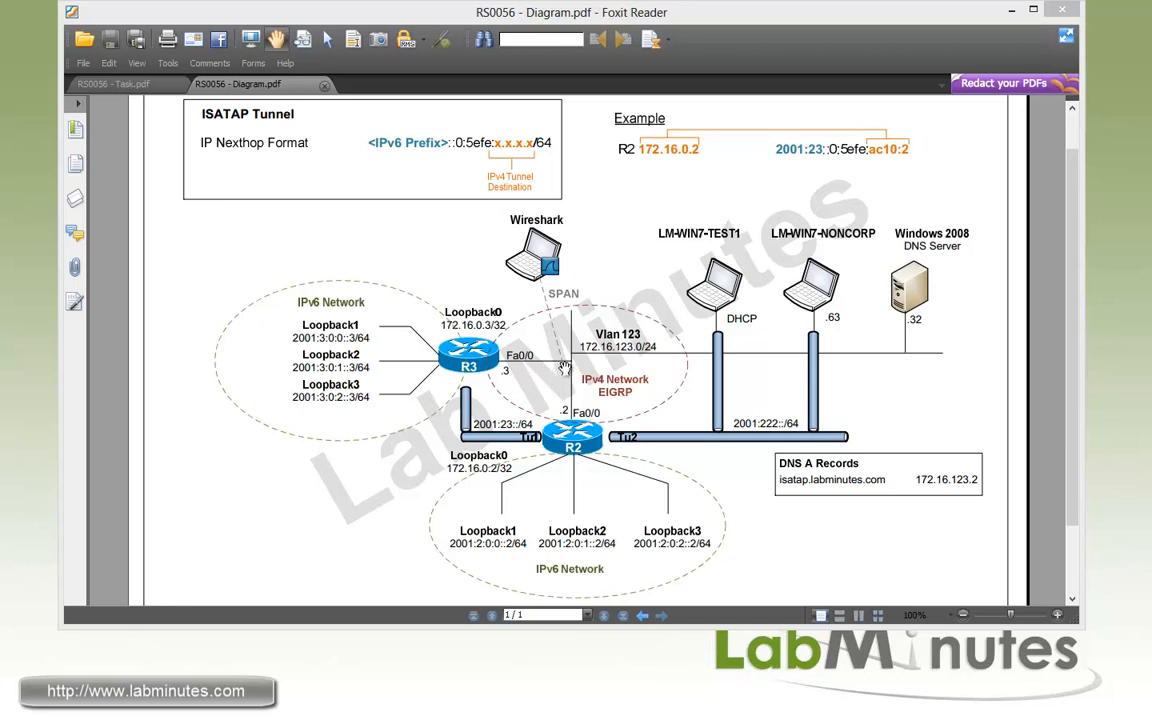
mouse_move(562, 362)
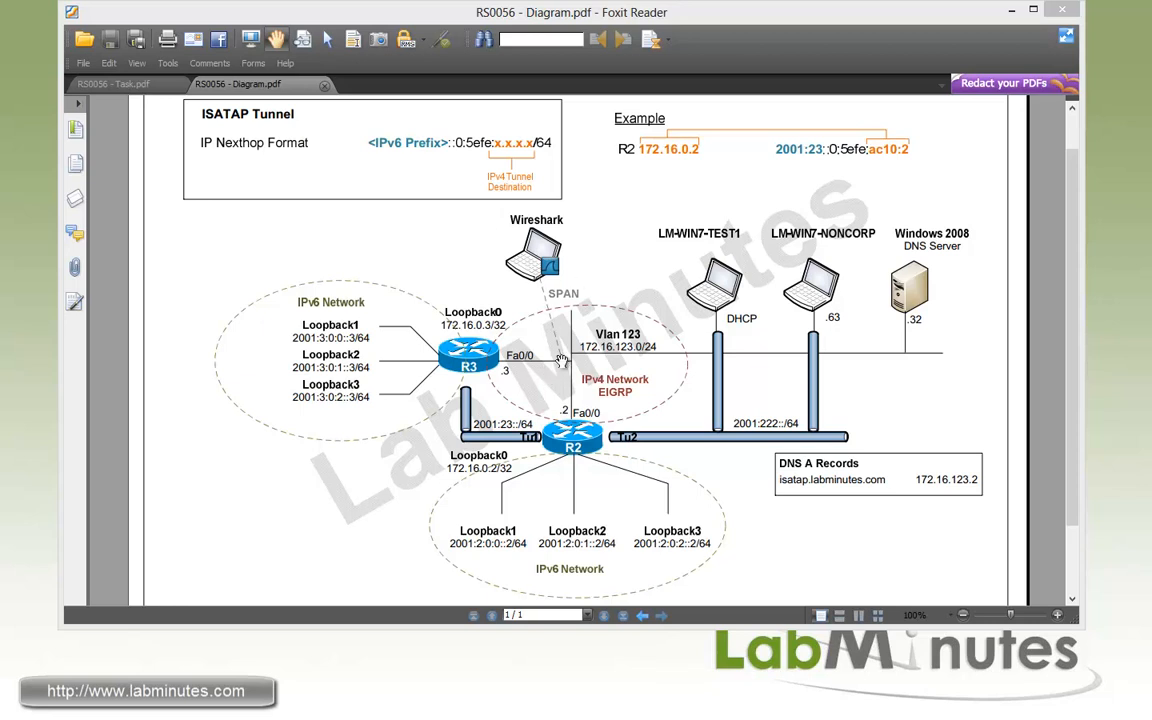
mouse_move(282, 308)
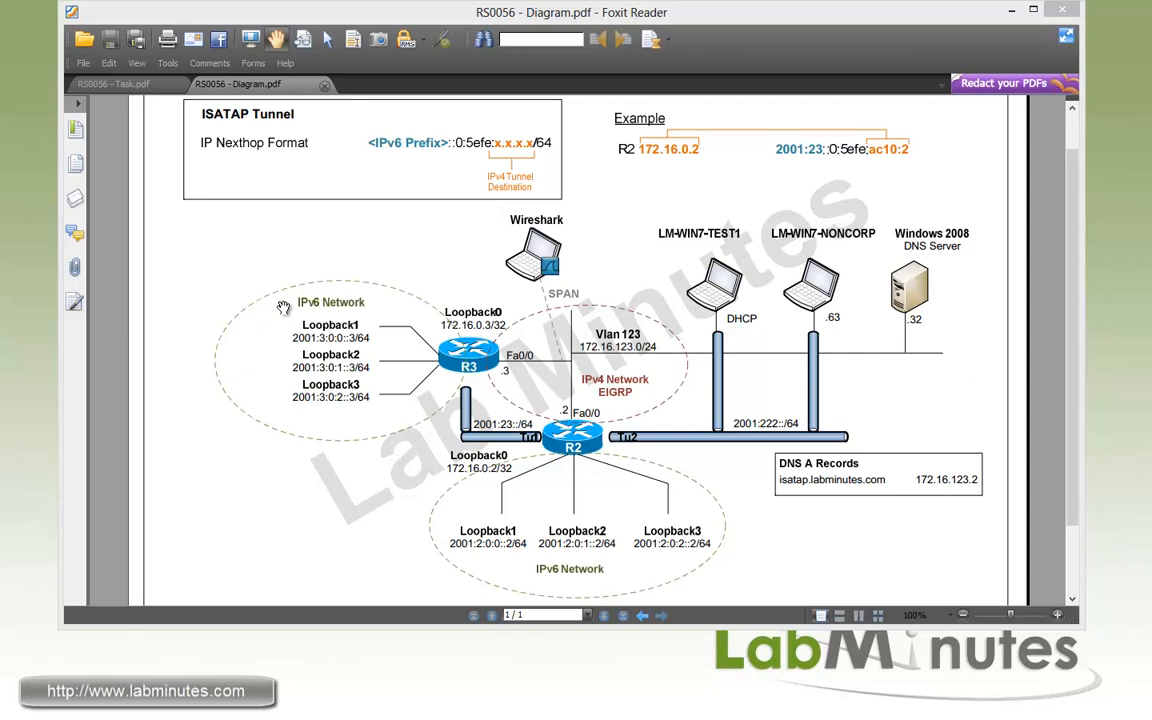
mouse_move(360, 220)
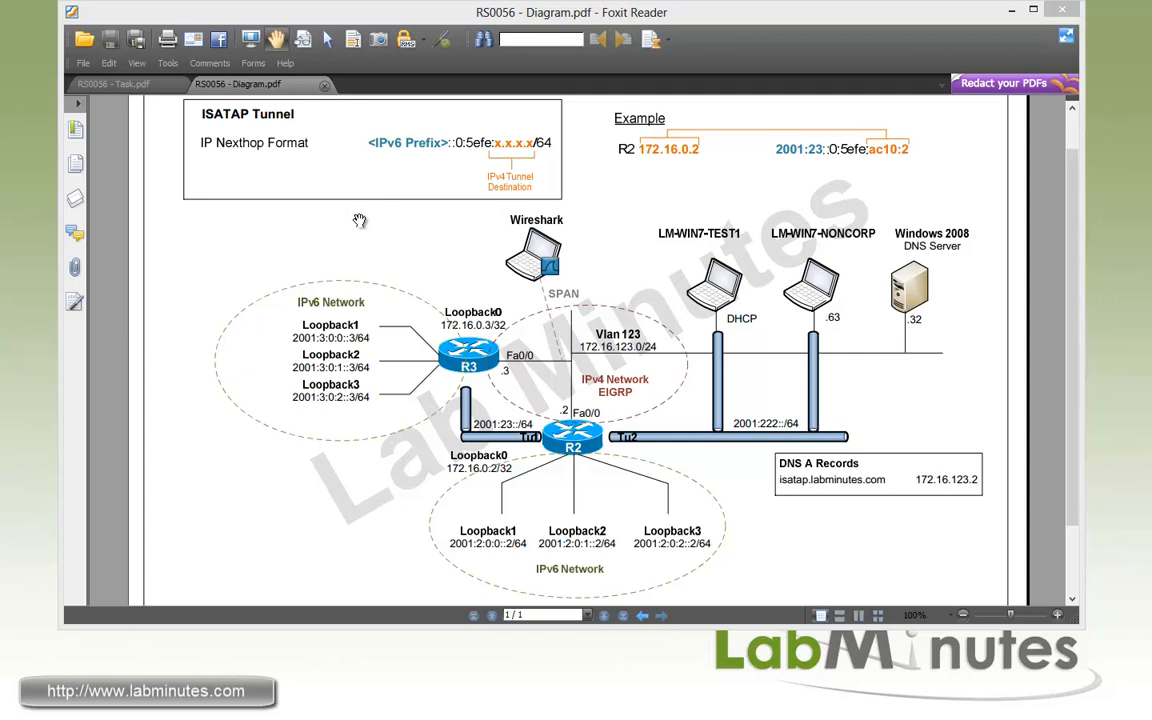
mouse_move(476, 214)
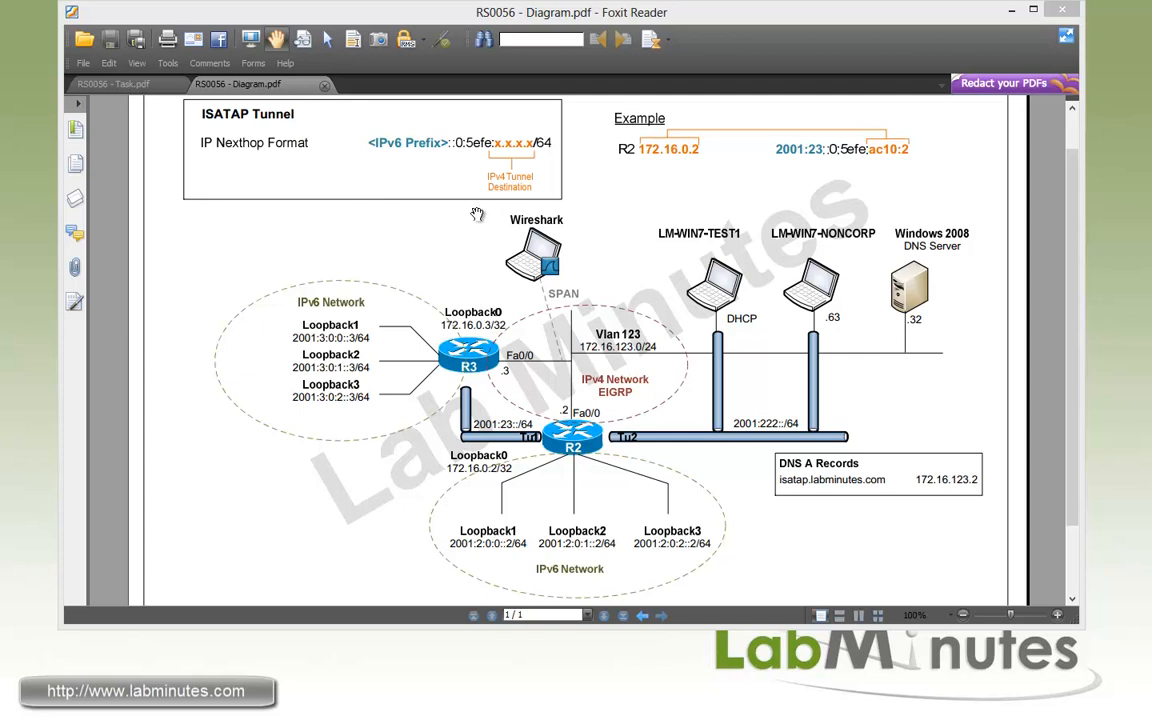
mouse_move(488, 180)
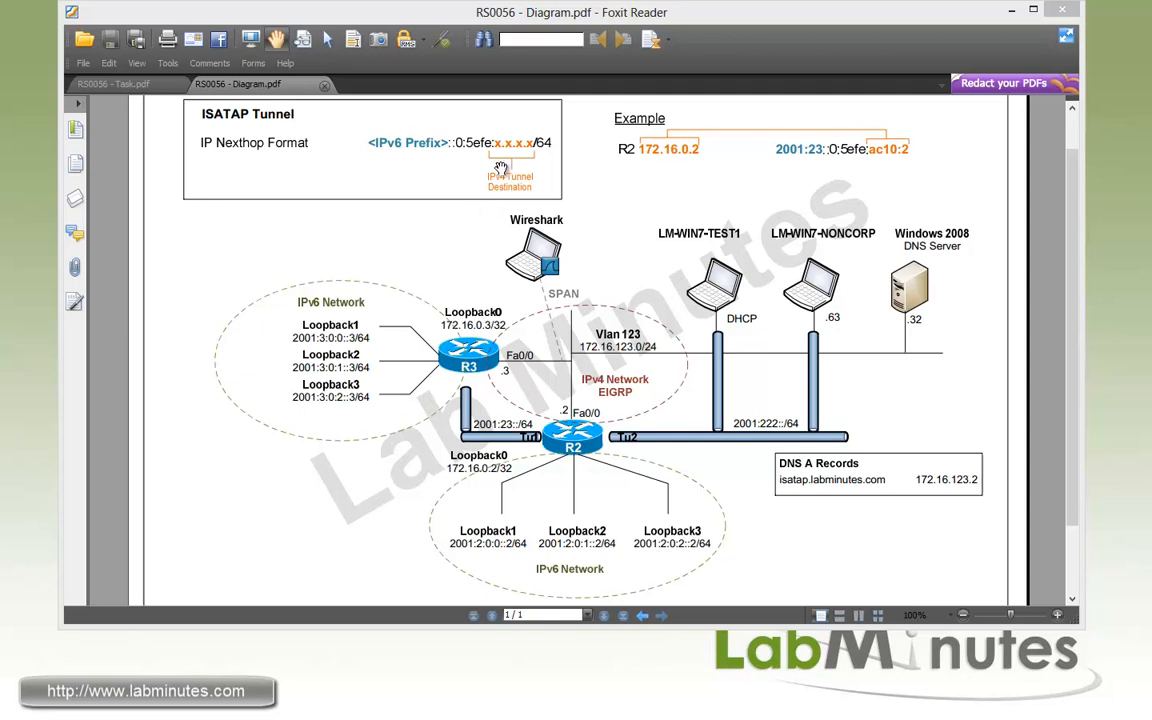
mouse_move(332, 170)
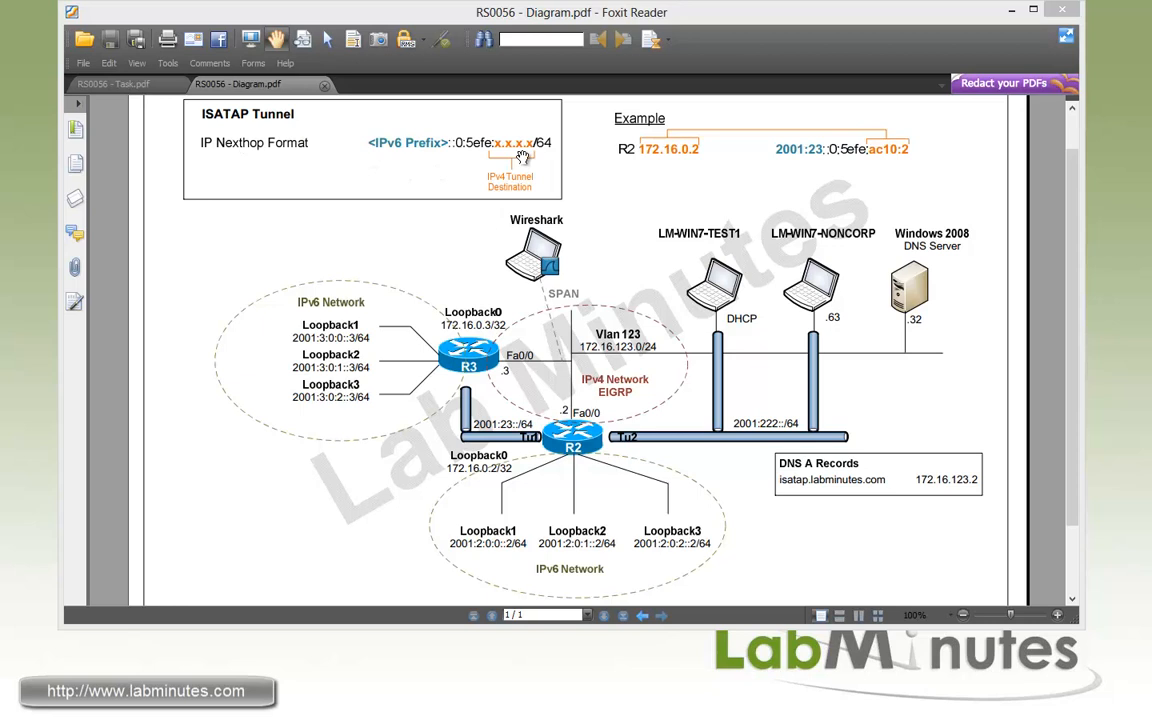
mouse_move(448, 150)
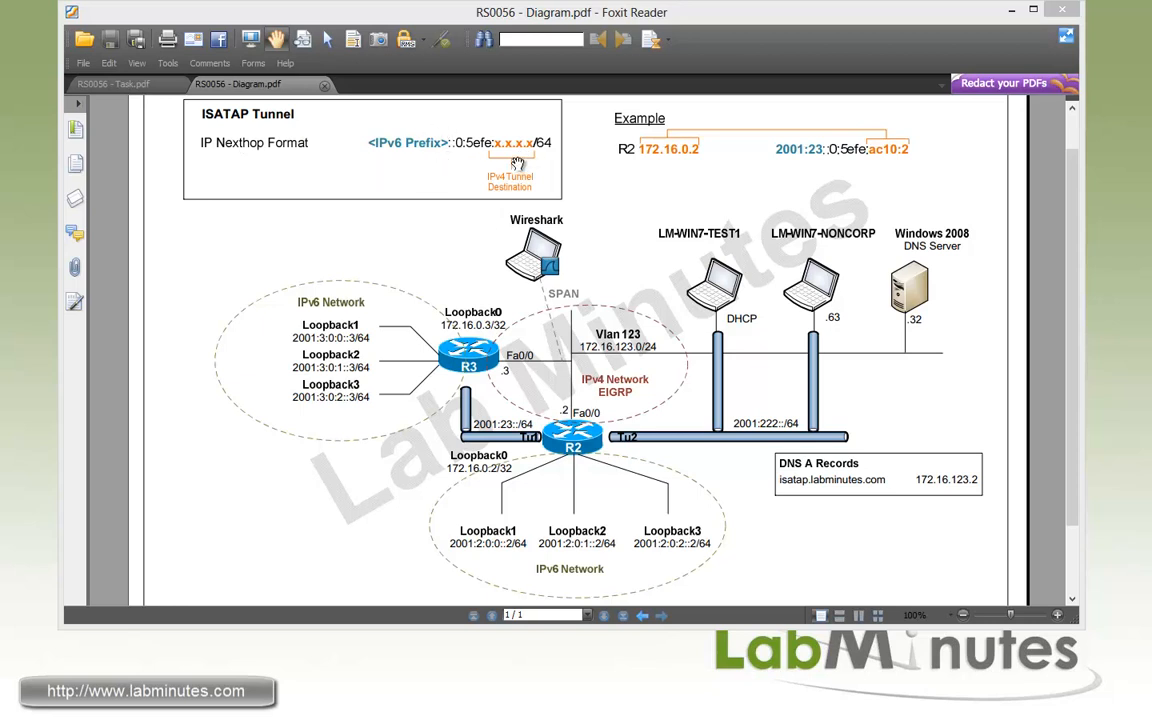
mouse_move(488, 172)
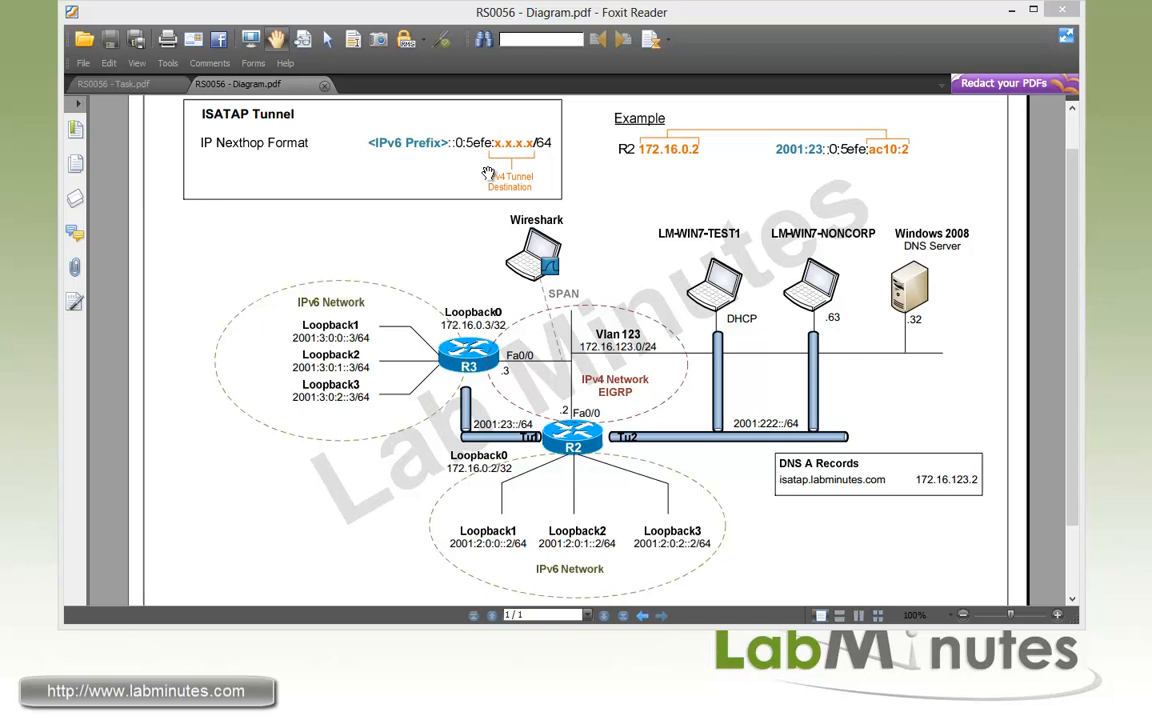
mouse_move(516, 172)
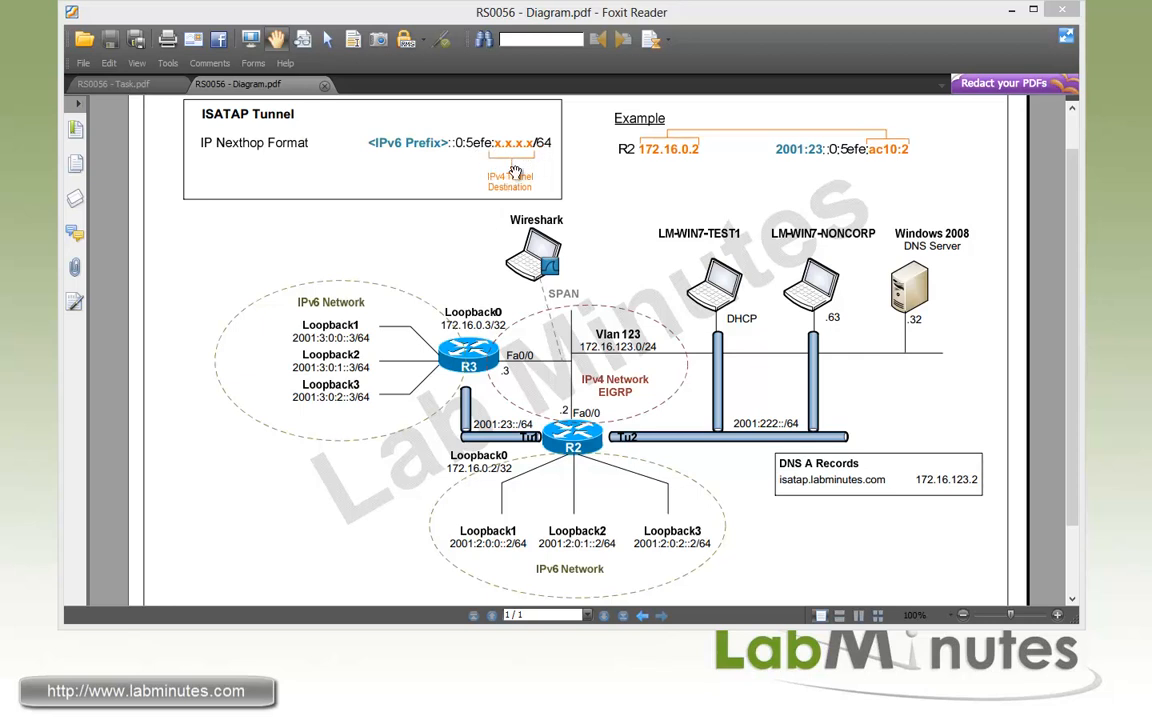
mouse_move(540, 172)
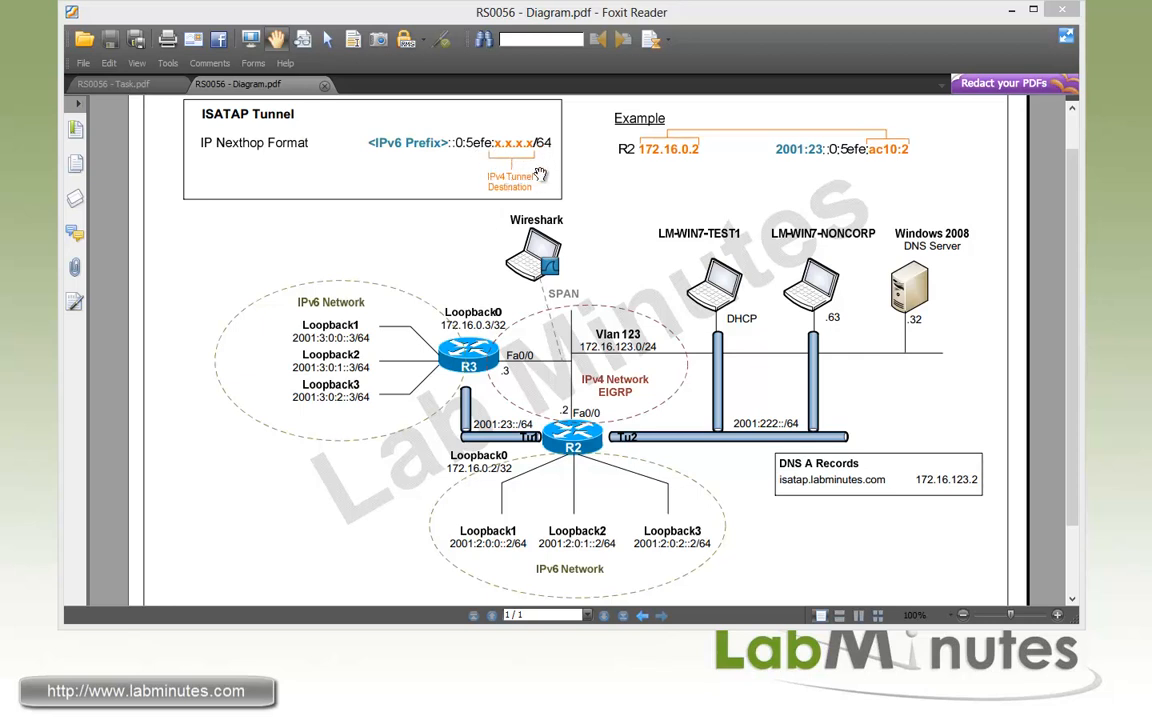
mouse_move(652, 178)
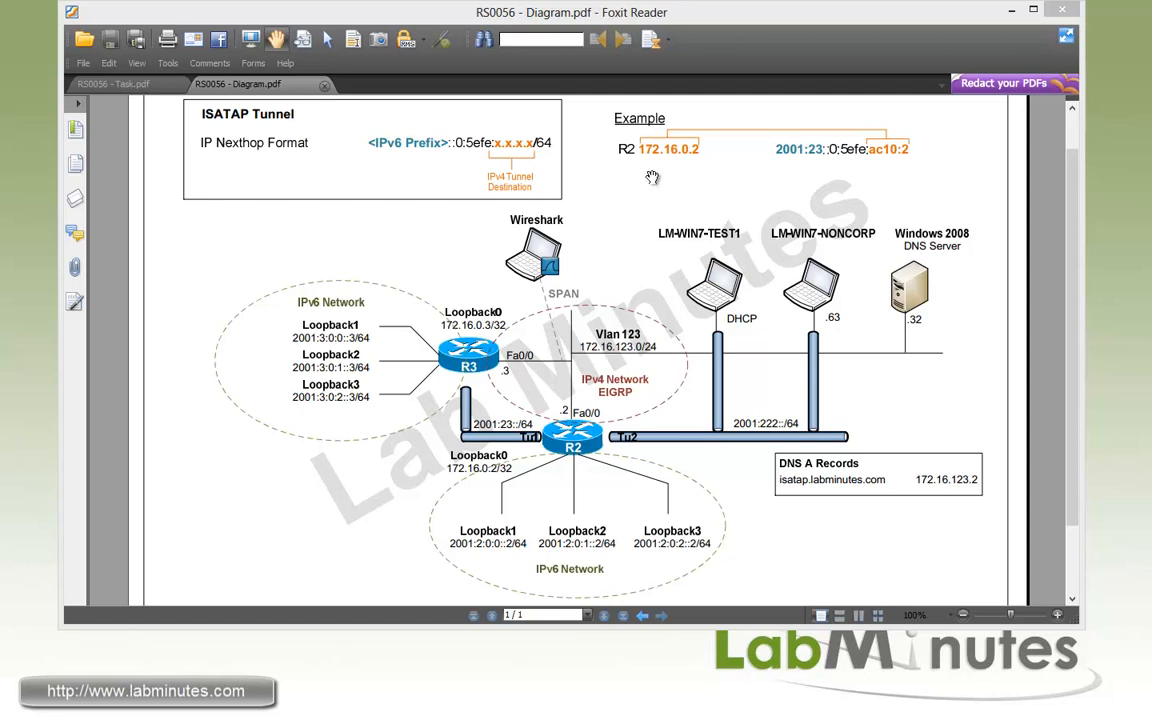
mouse_move(632, 168)
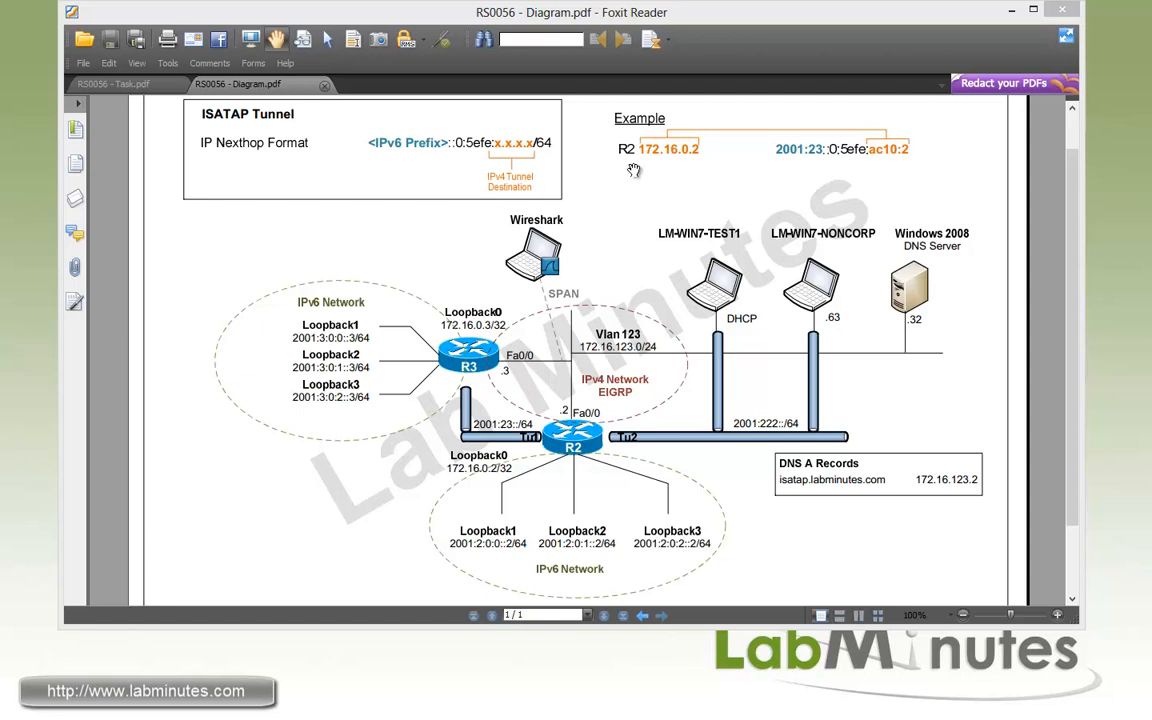
mouse_move(666, 164)
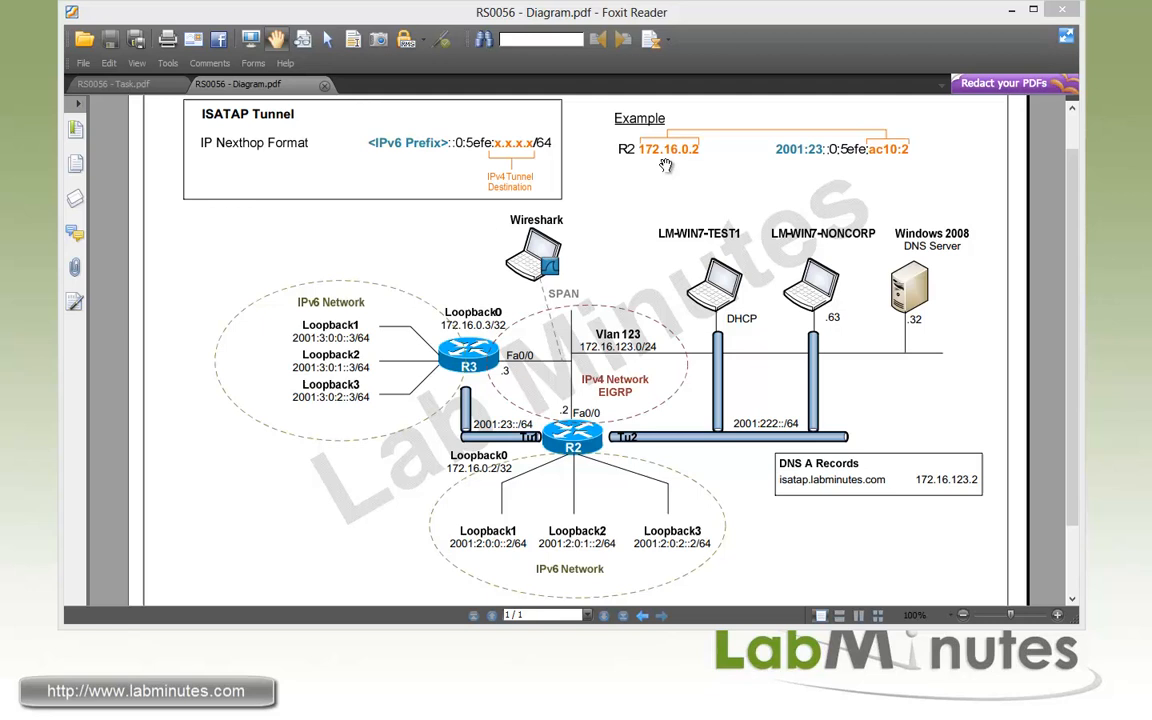
mouse_move(798, 172)
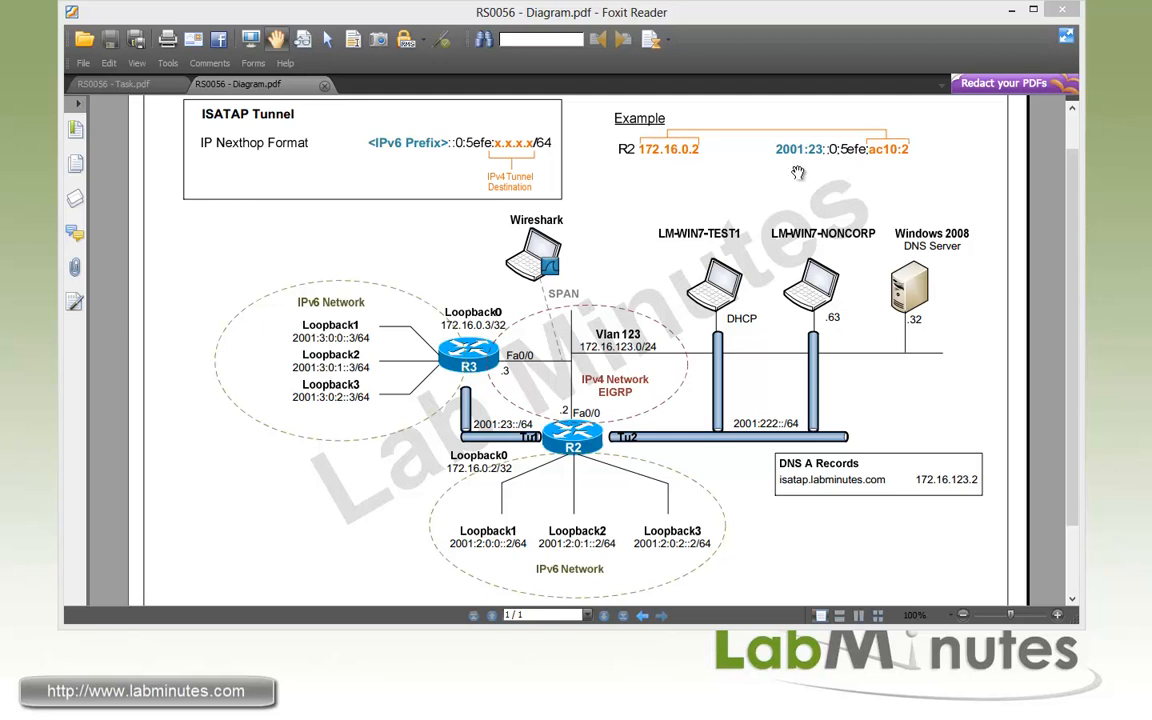
mouse_move(690, 170)
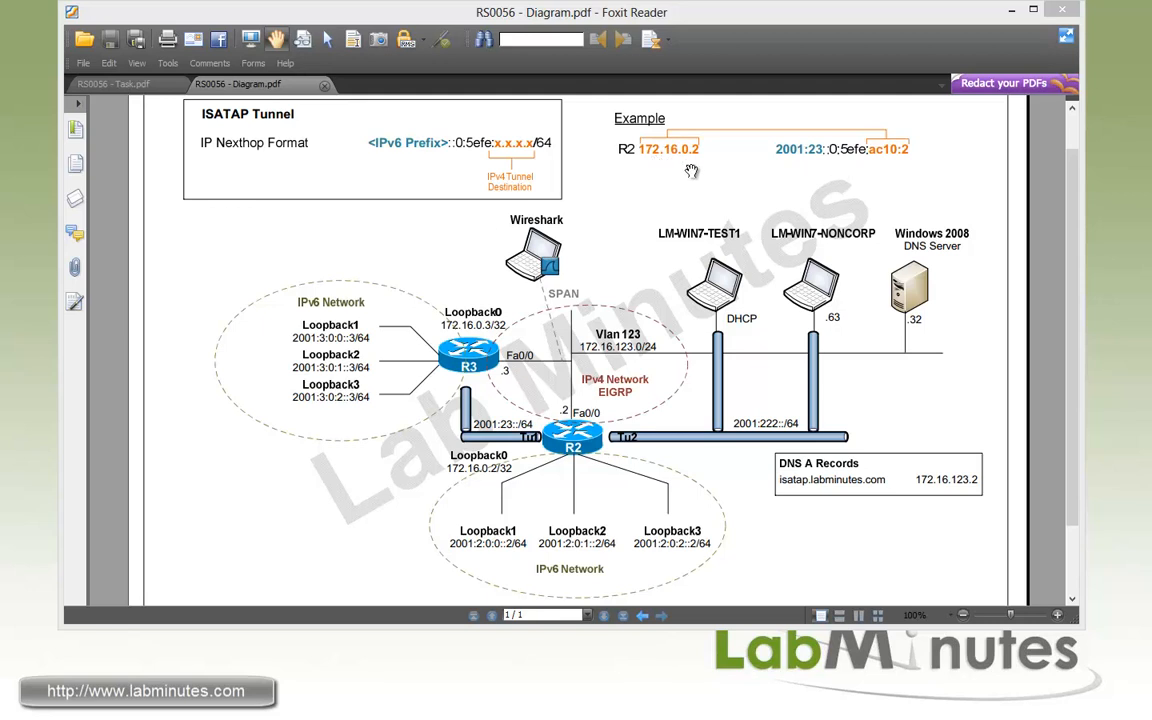
mouse_move(822, 170)
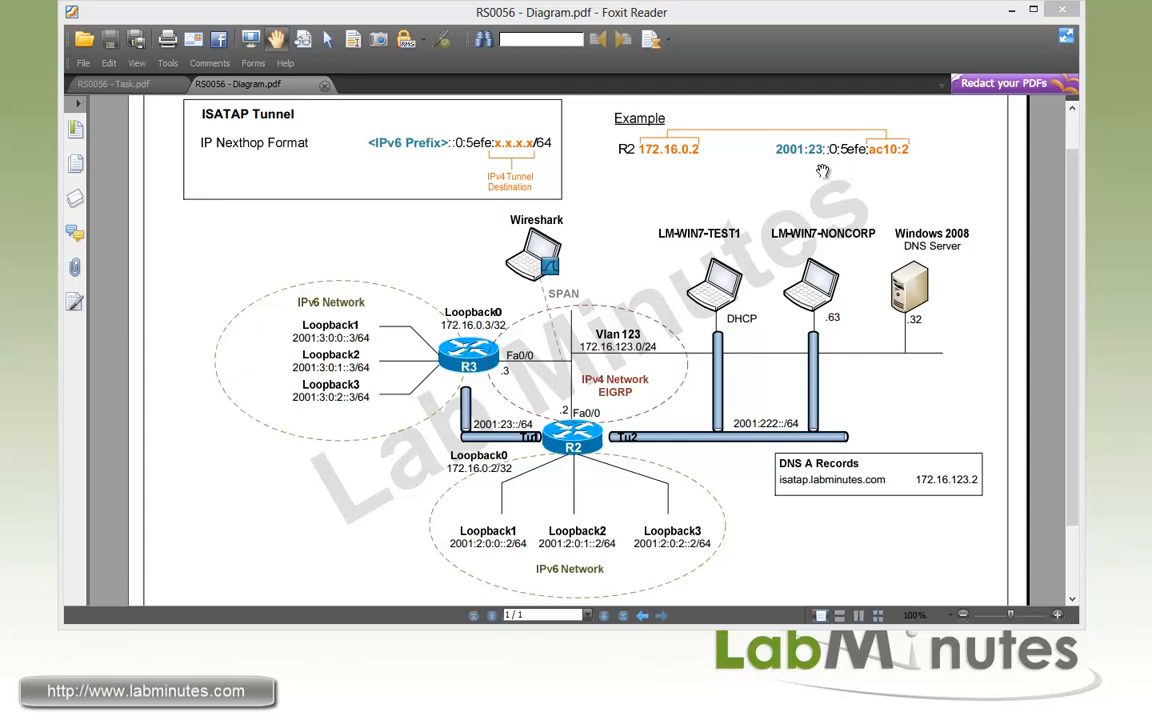
mouse_move(912, 180)
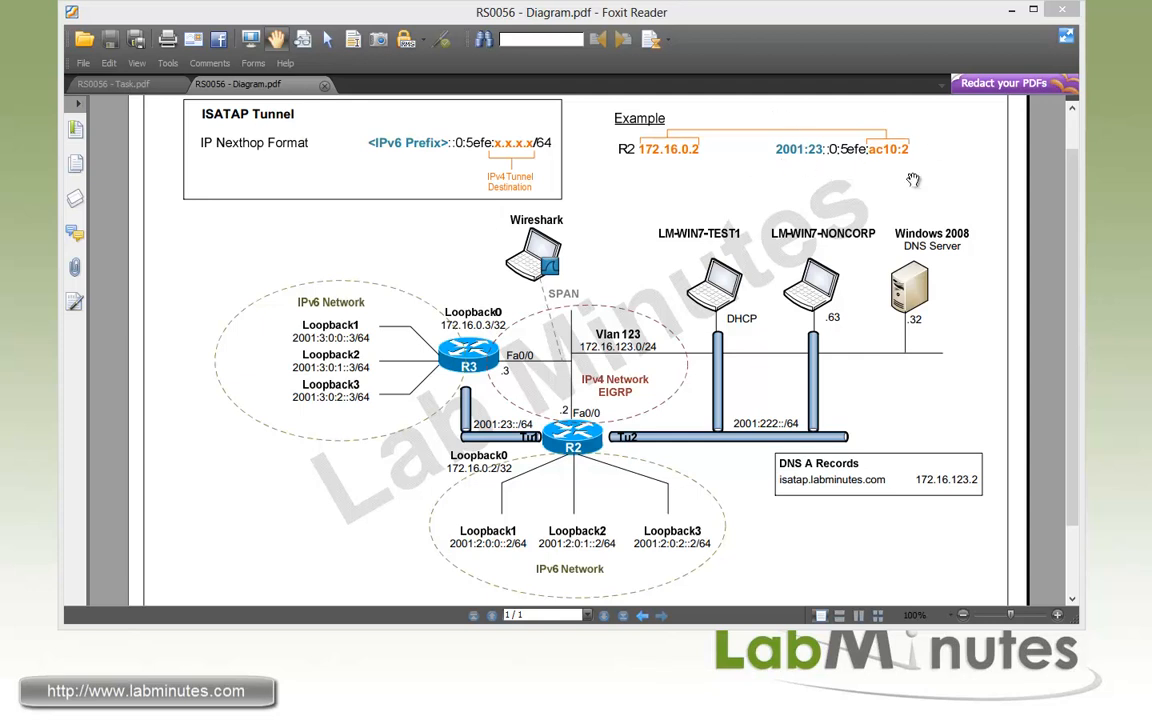
mouse_move(780, 168)
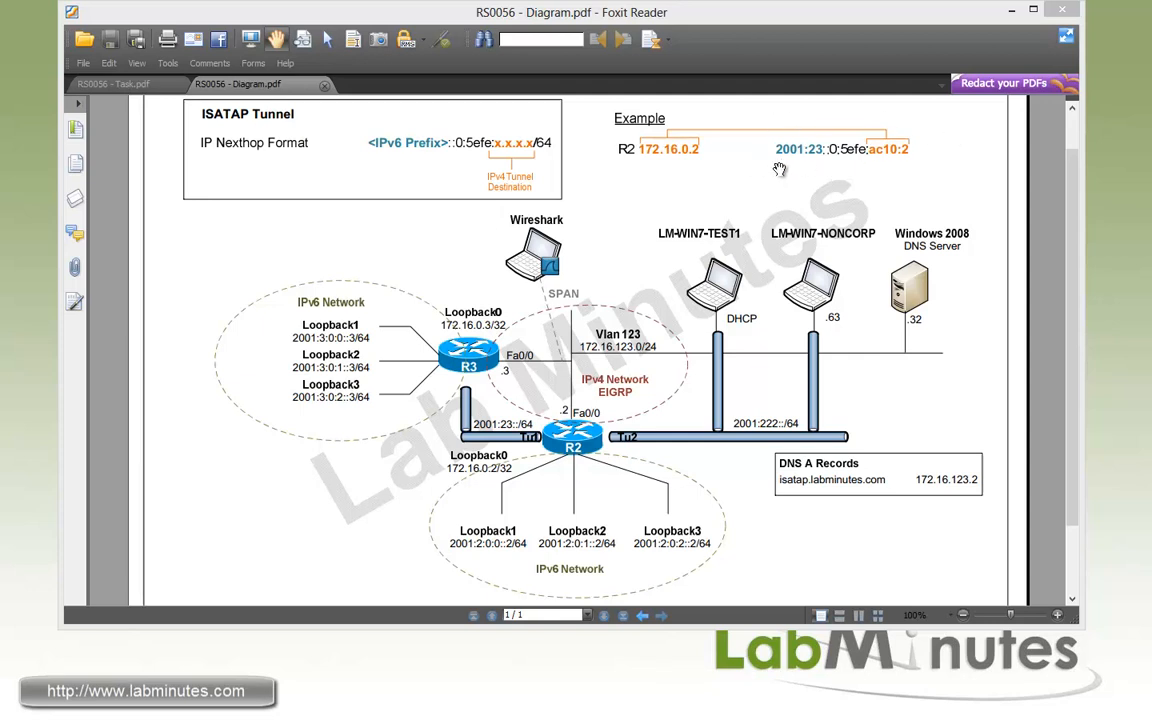
mouse_move(784, 162)
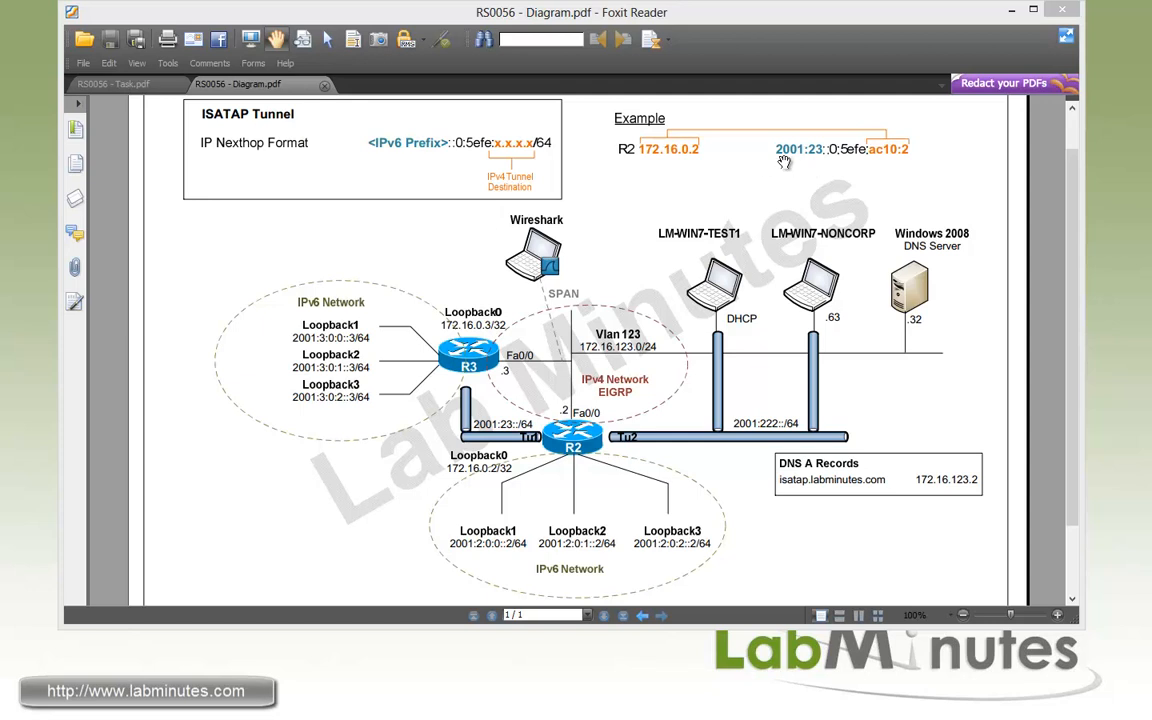
mouse_move(830, 166)
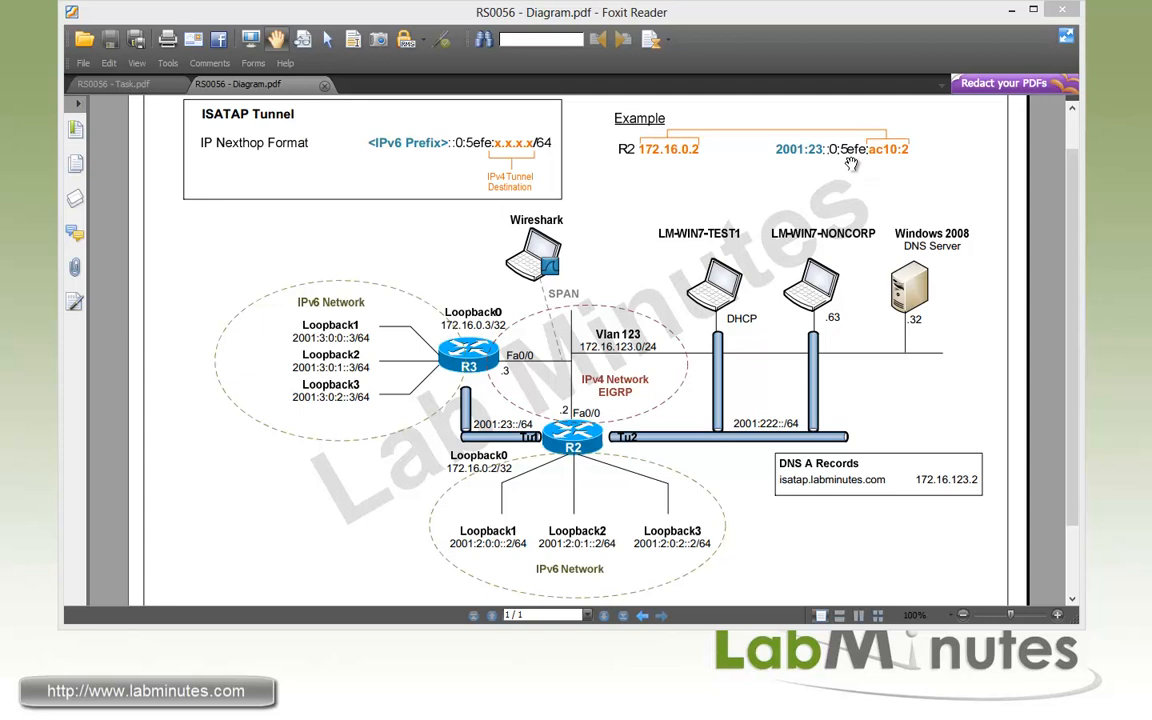
mouse_move(880, 164)
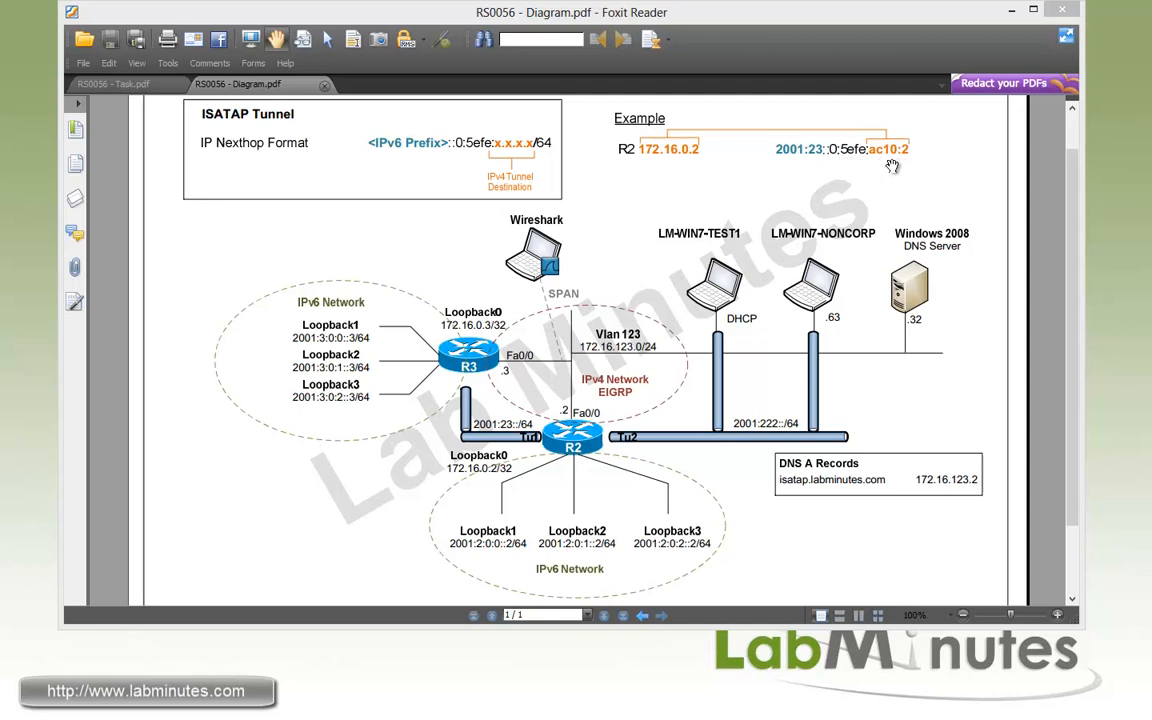
mouse_move(888, 164)
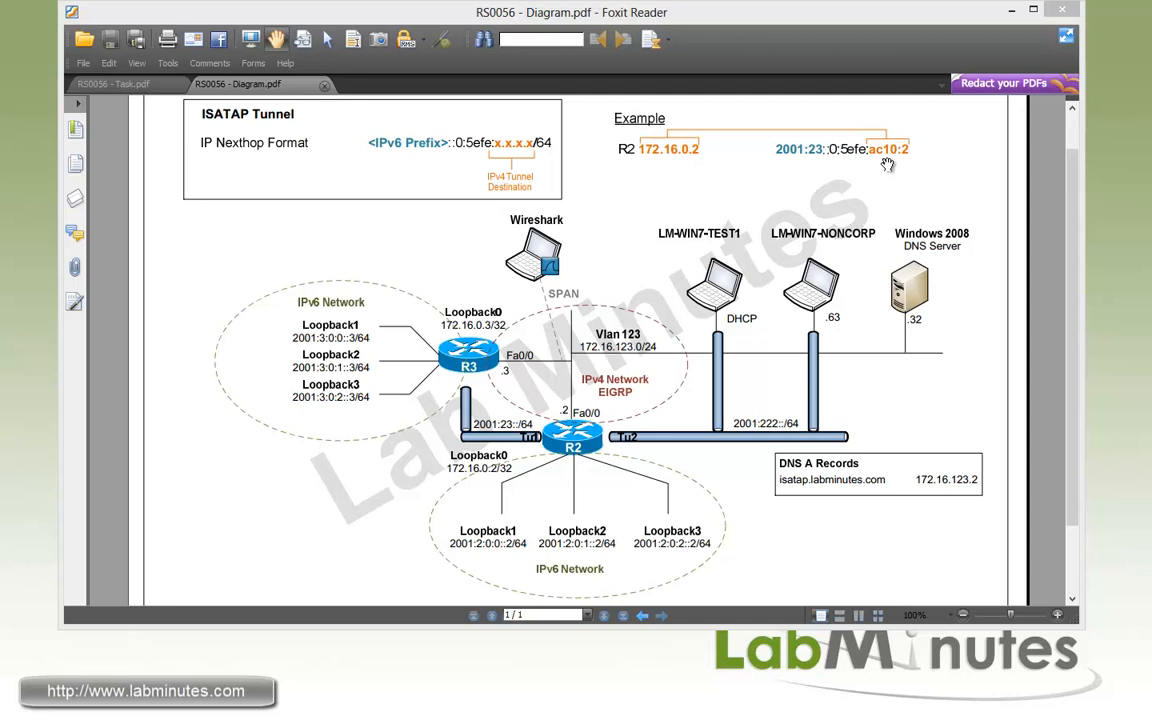
mouse_move(908, 158)
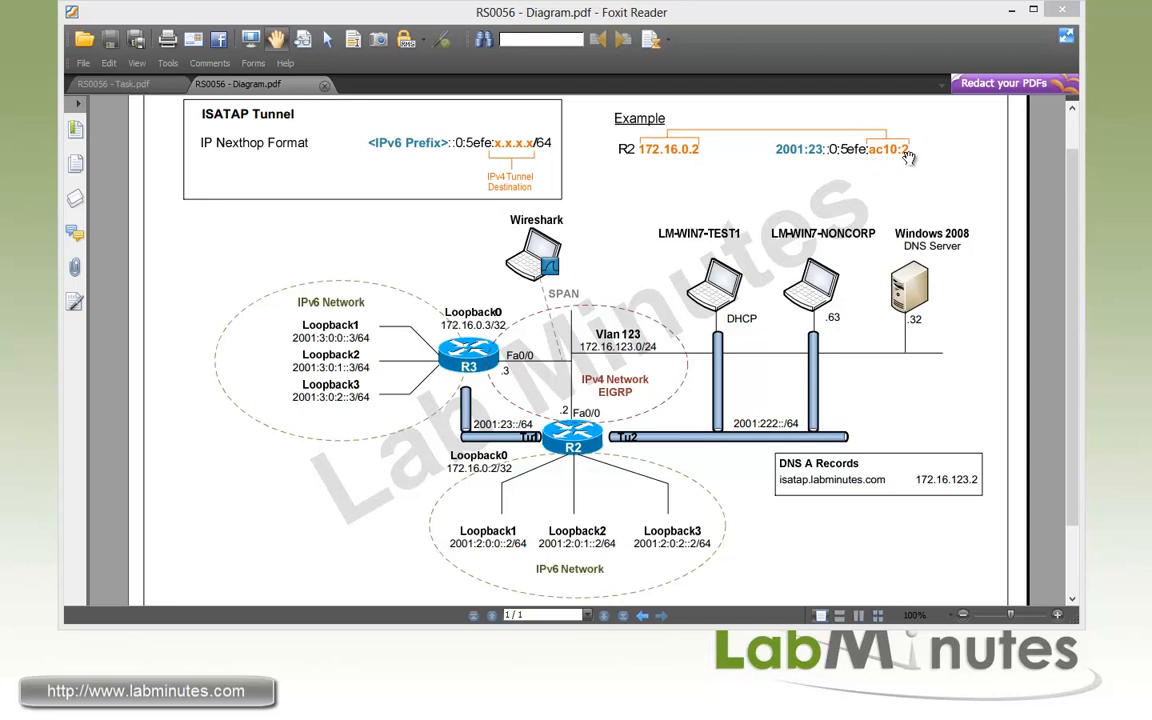
mouse_move(716, 140)
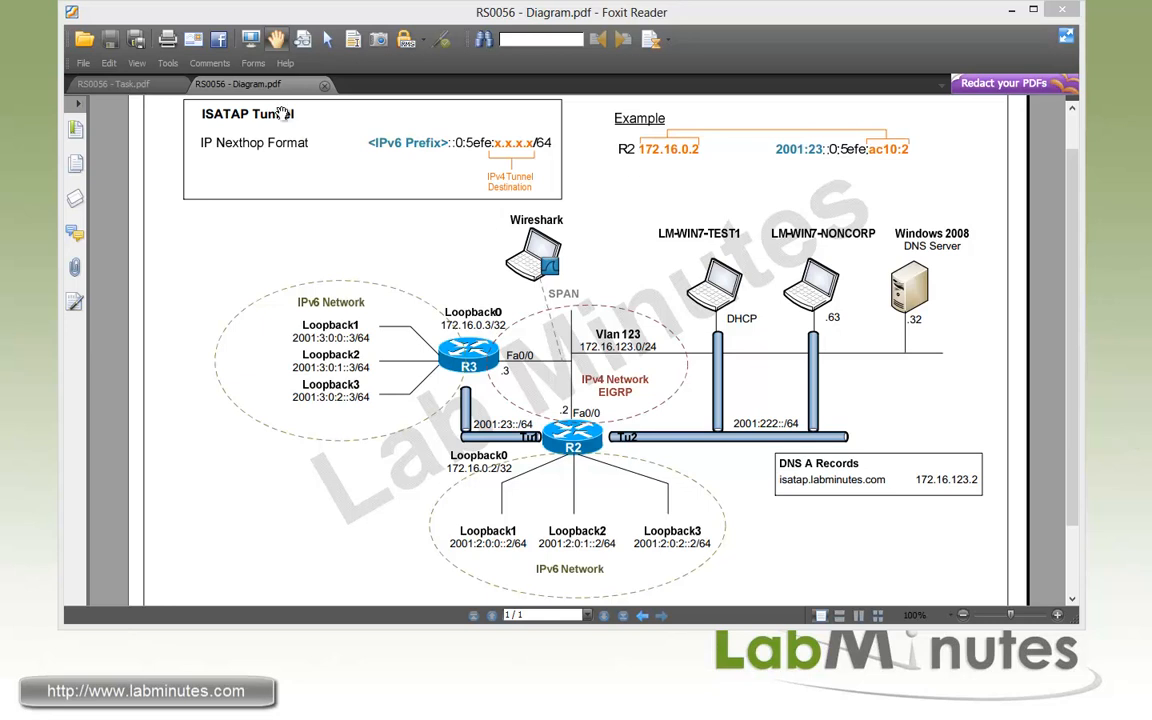
Step: Show the Task.pdf list of ISATAP network-to-network steps, including static route and Wireshark review
left_click(110, 84)
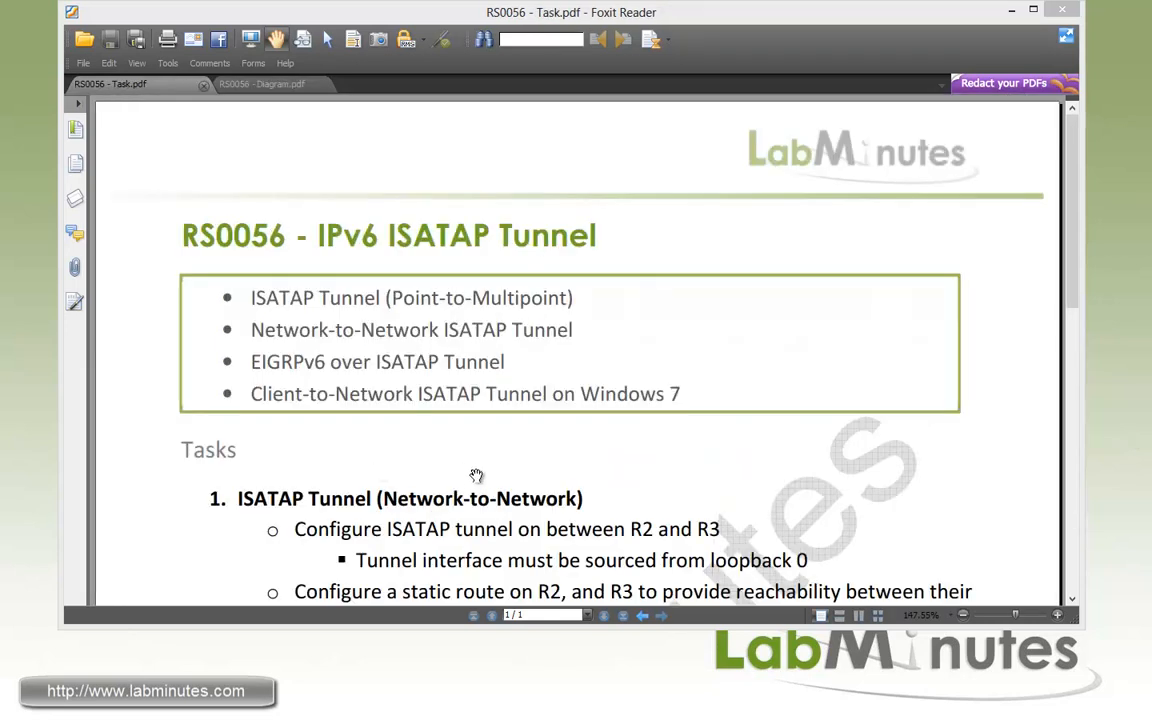
scroll("down", 3)
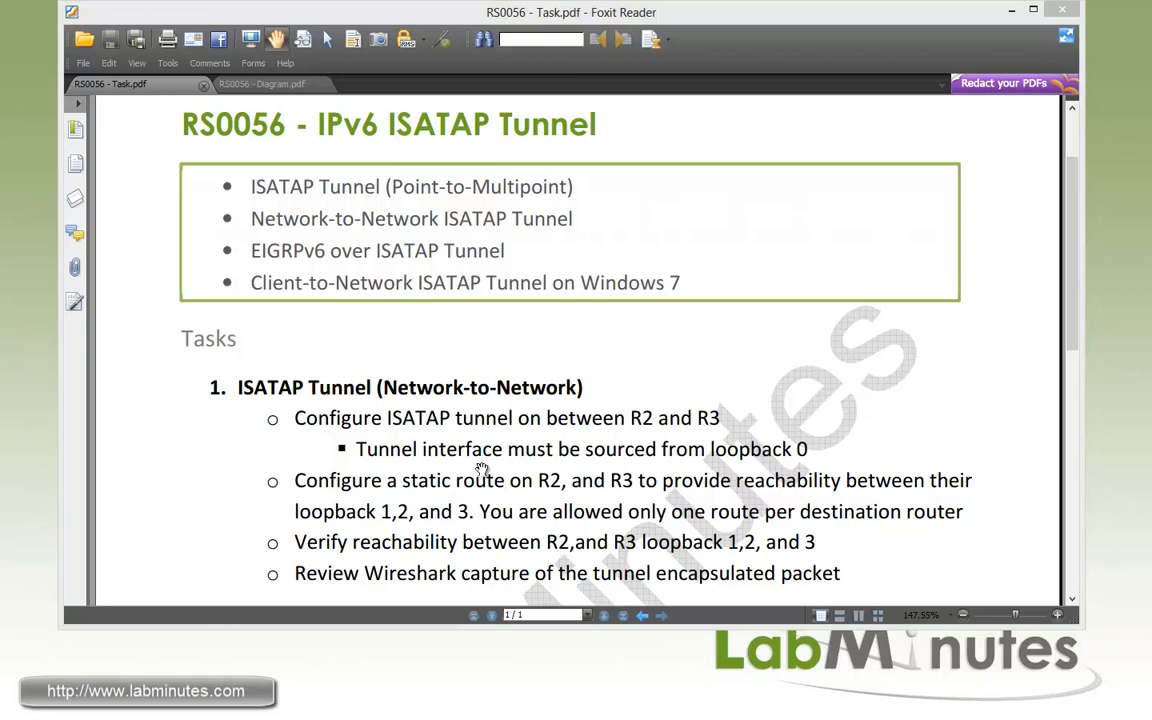
mouse_move(454, 536)
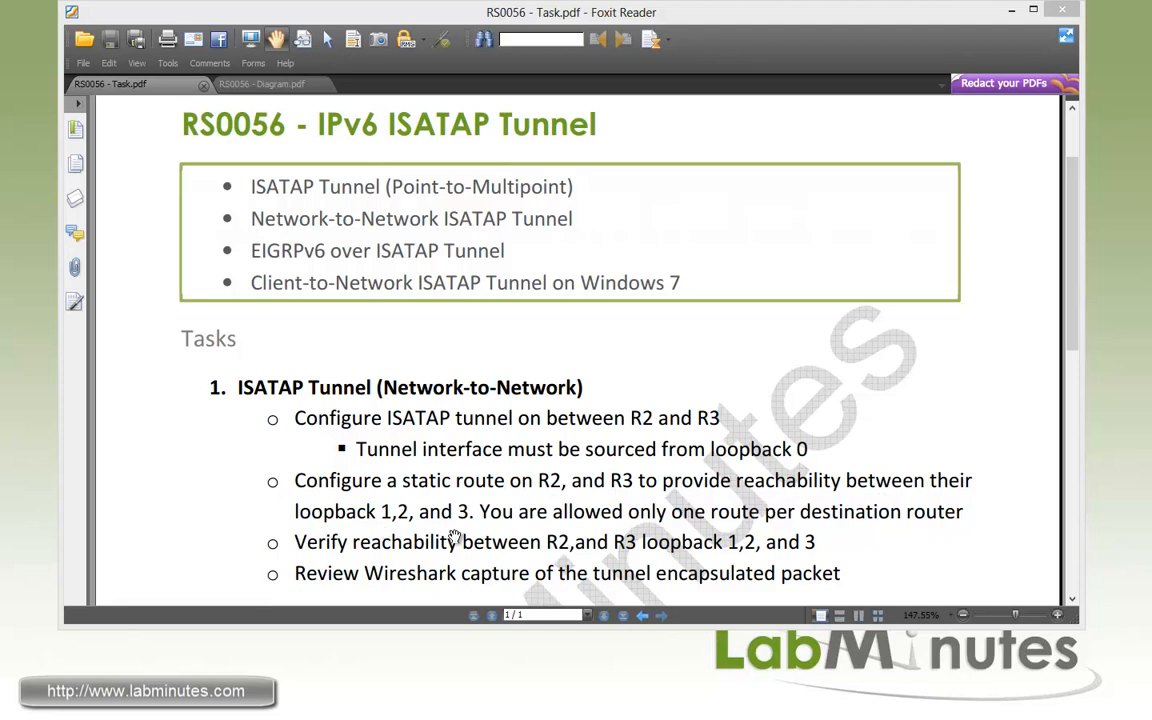
mouse_move(744, 528)
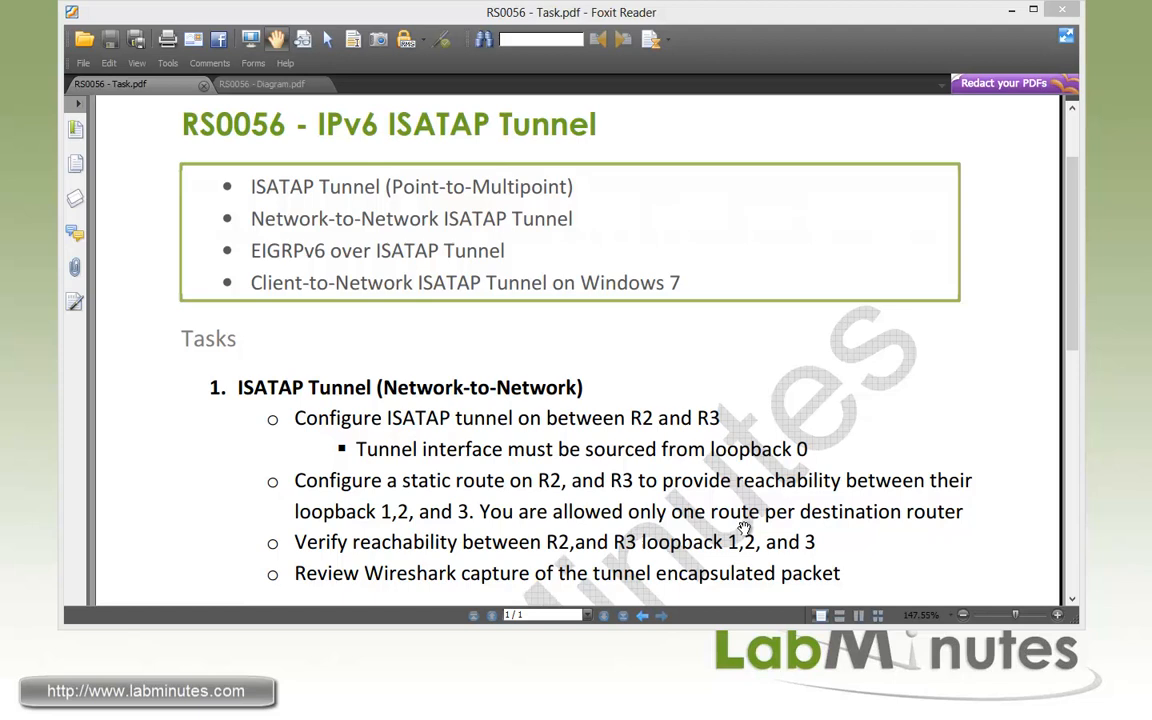
mouse_move(864, 524)
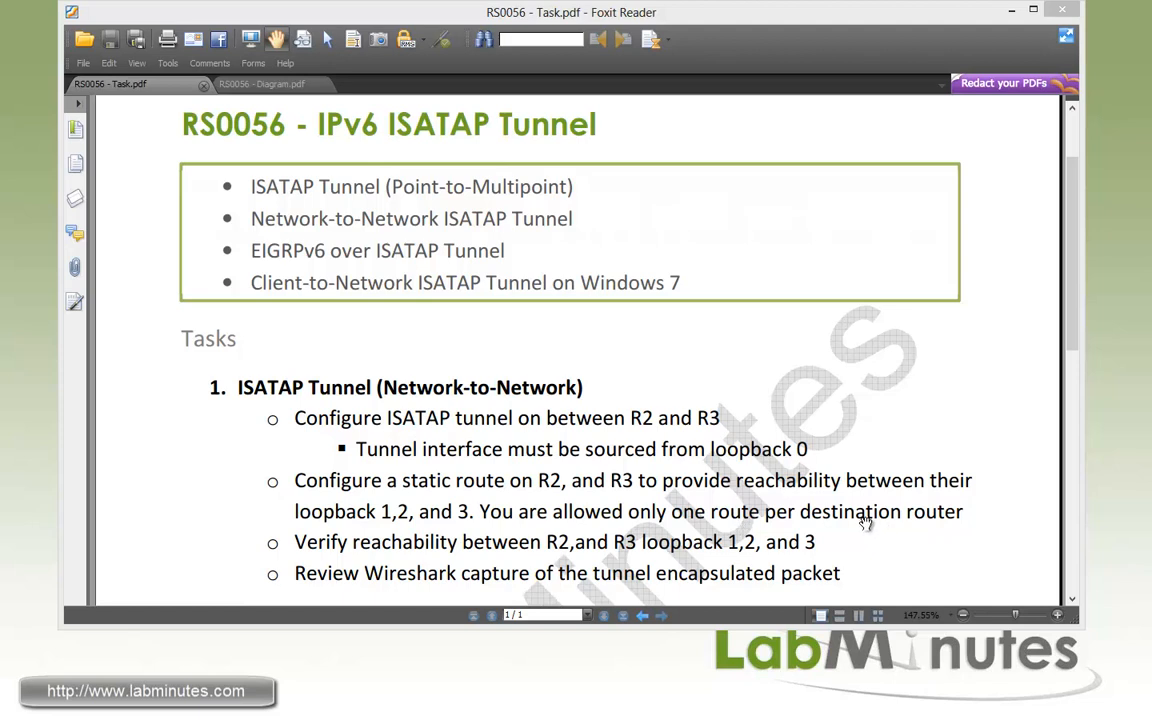
mouse_move(650, 558)
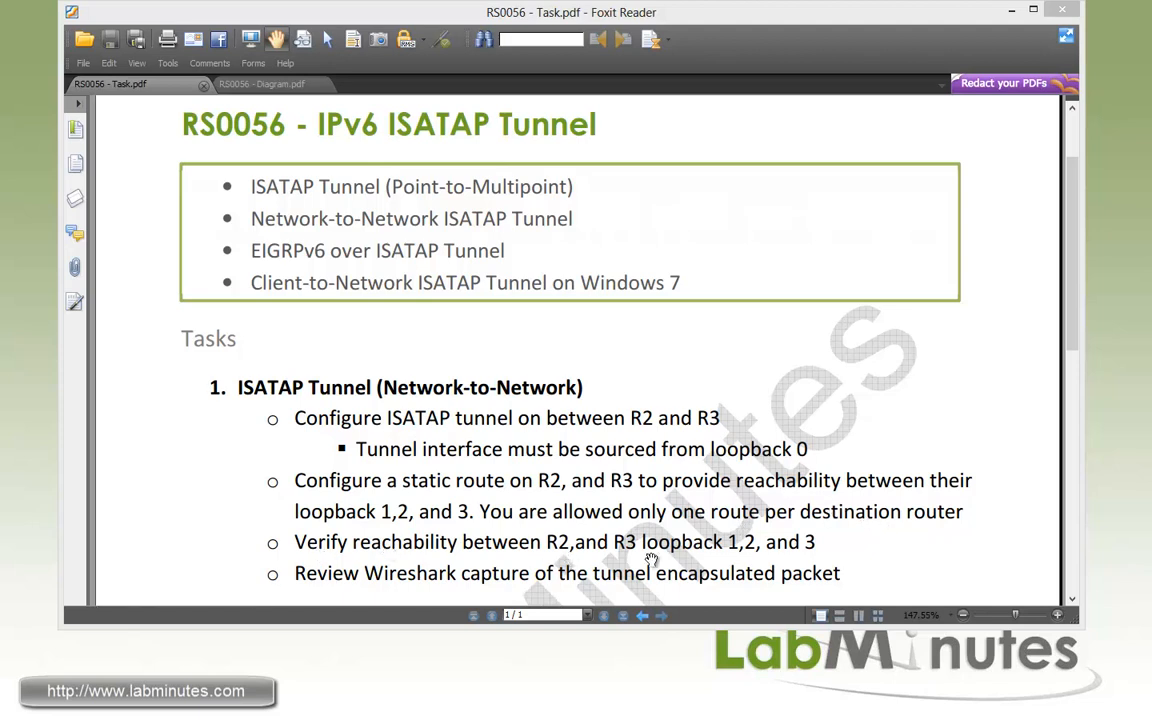
mouse_move(670, 556)
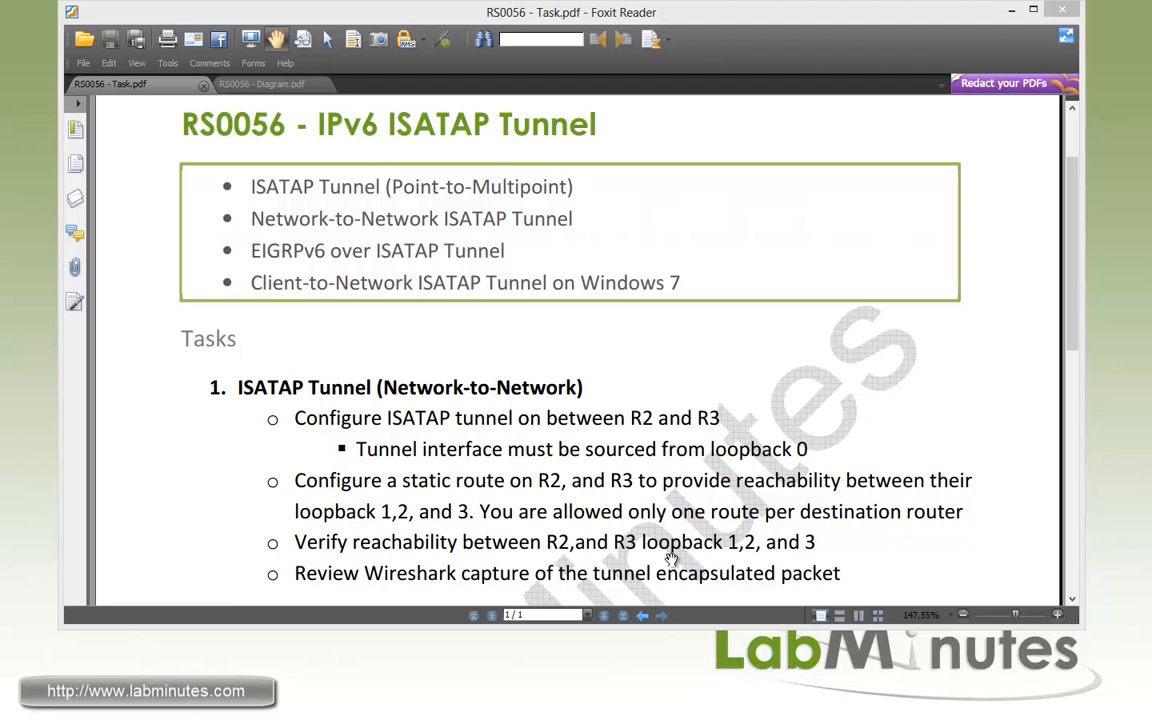
mouse_move(504, 584)
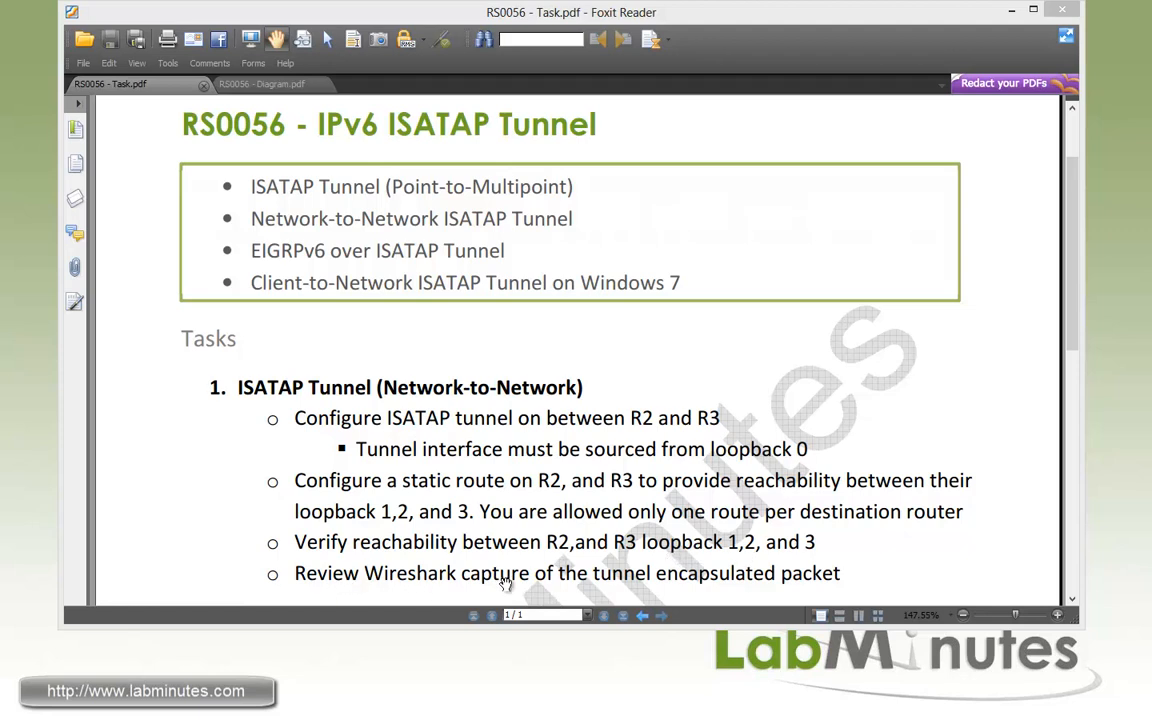
mouse_move(772, 584)
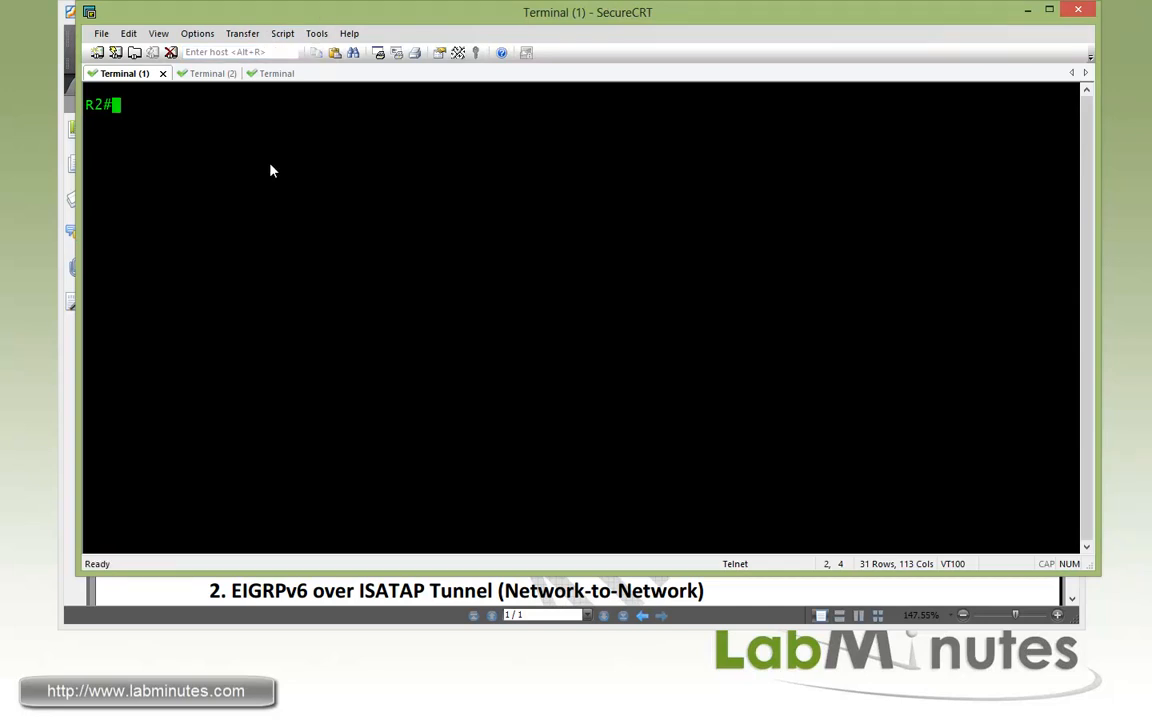
Step: List R2's EIGRP-learned routes, confirming 172.16.0.3/32 is present
type("conf t")
type("do")
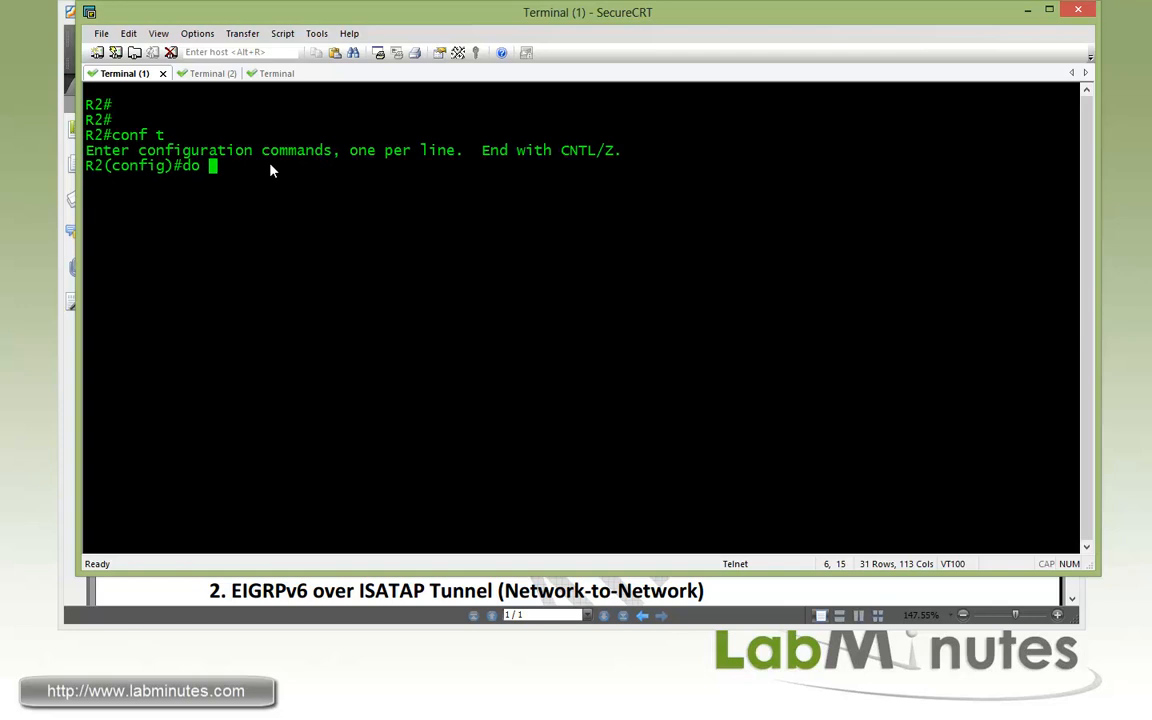
type("sh ia")
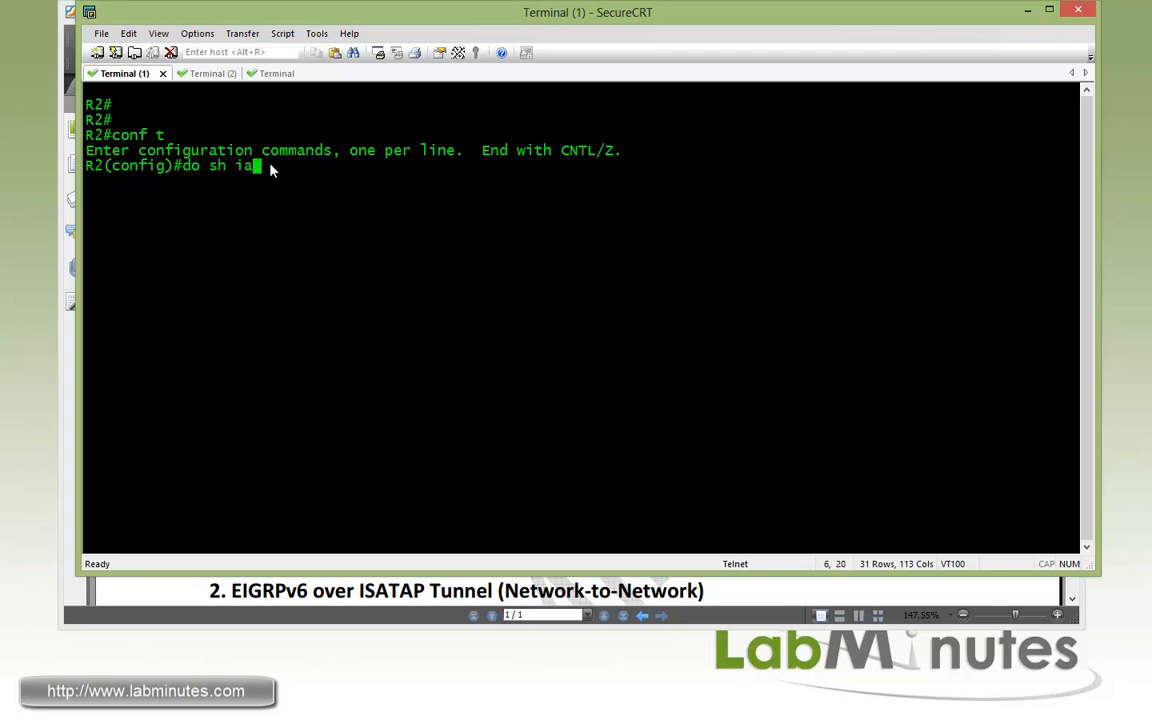
type("sh ip ro")
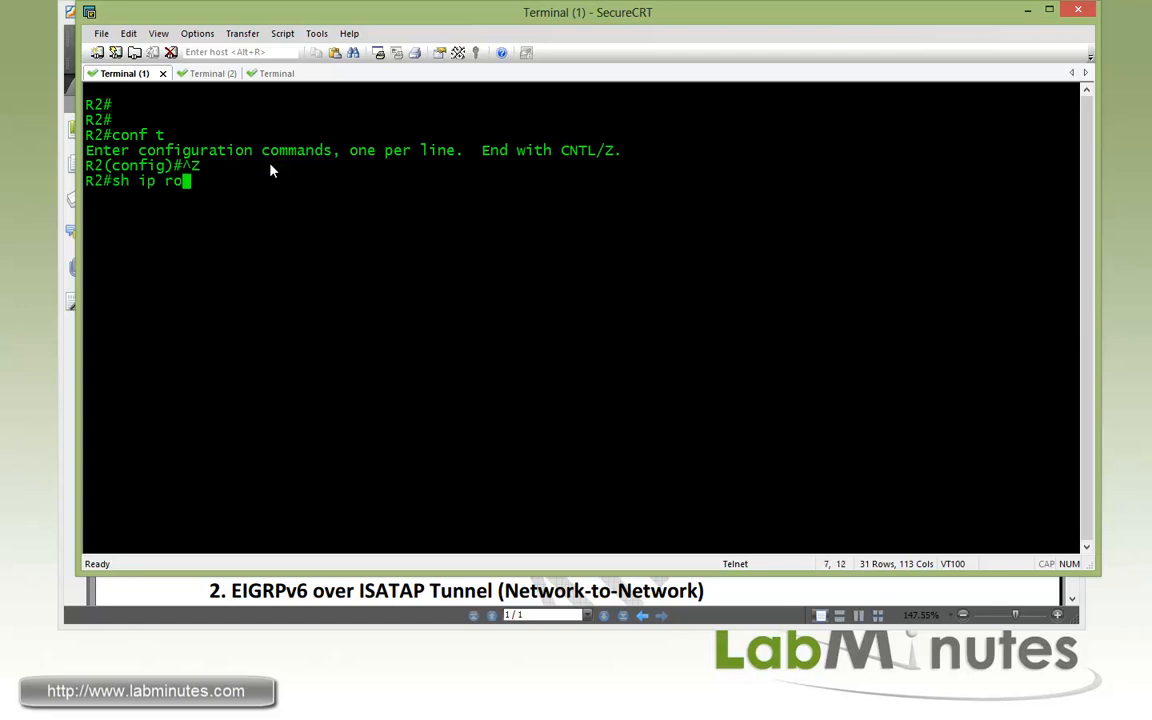
key("Enter")
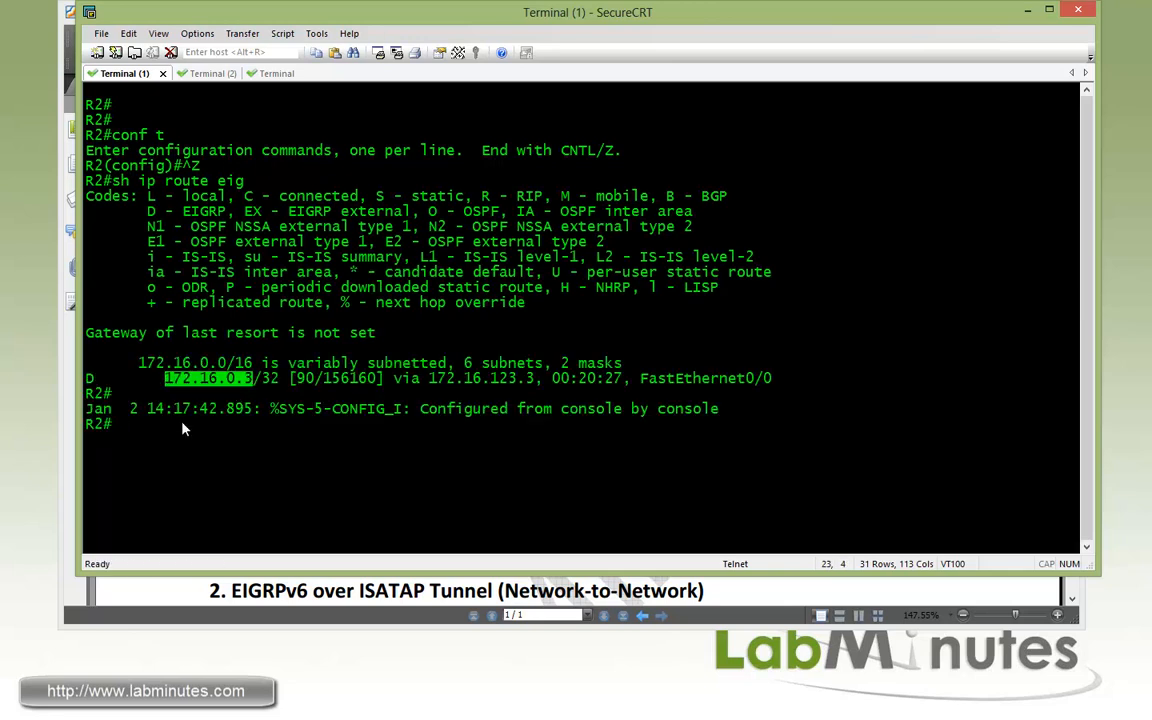
Step: Ping 172.16.0.3 from R2 sourced from Loopback0 with 100 percent success
type("ping 172")
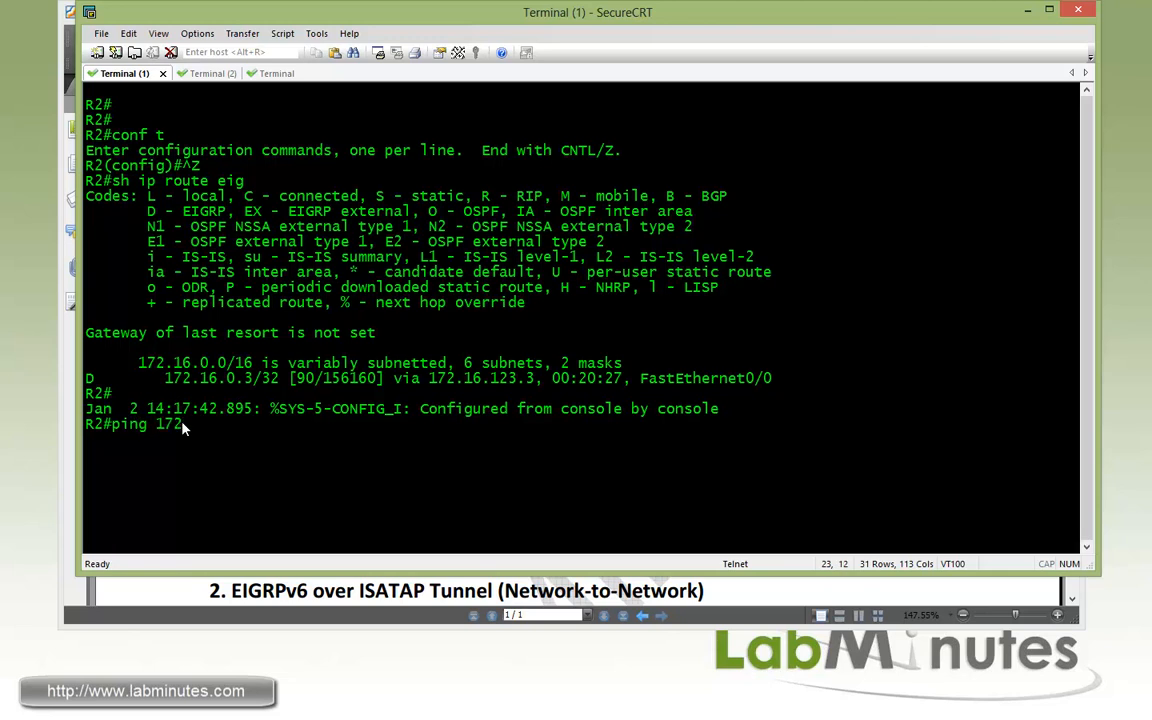
type("16.0.3 so lo0")
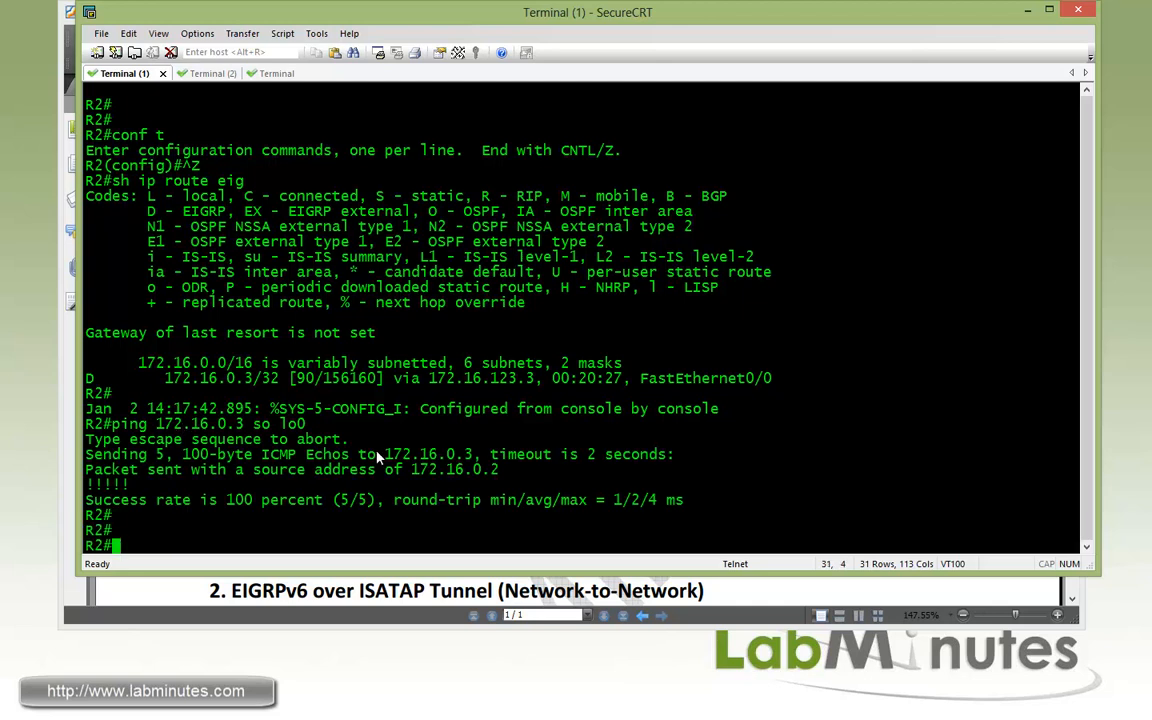
type("conf t")
type("int tu1")
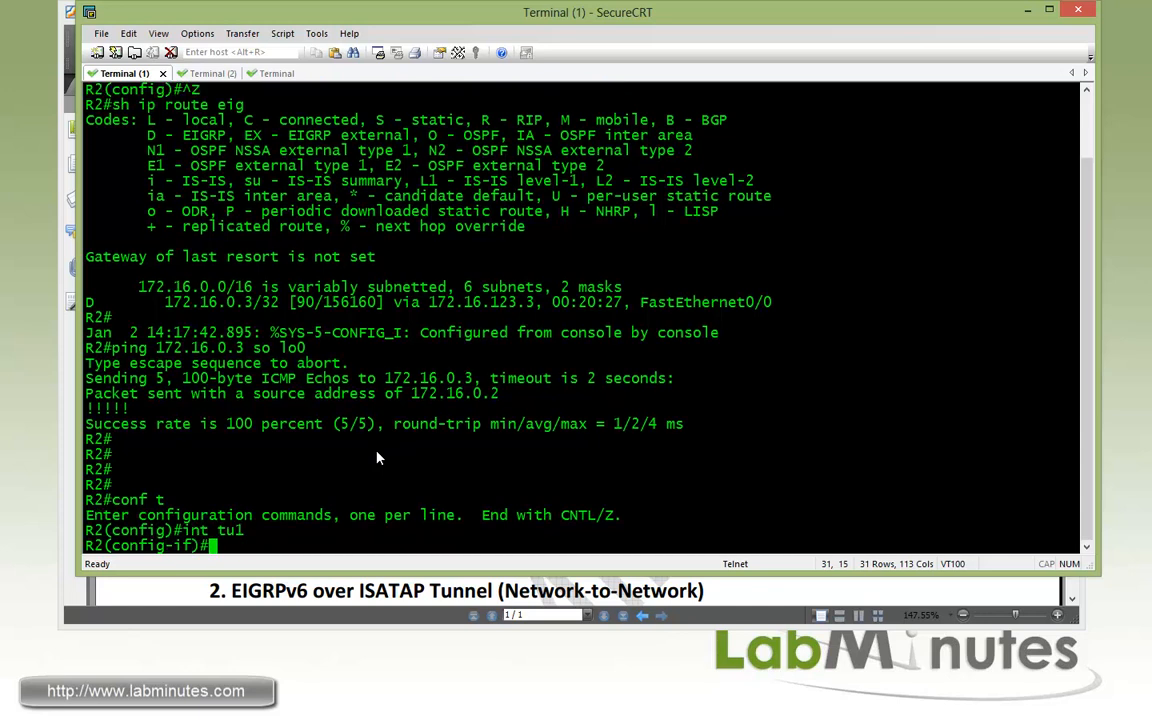
Step: Give R2's Tunnel1 the IPv6 address 2001:23::/64 with EUI-64
type("ipv6")
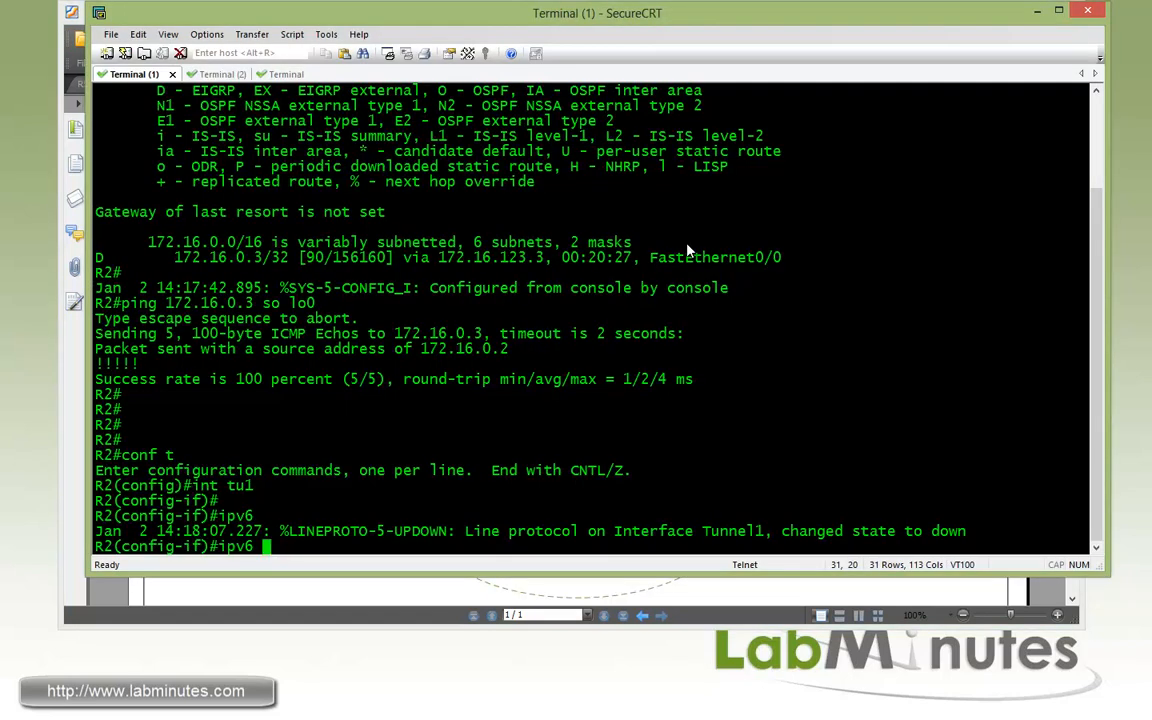
type("add 2001:")
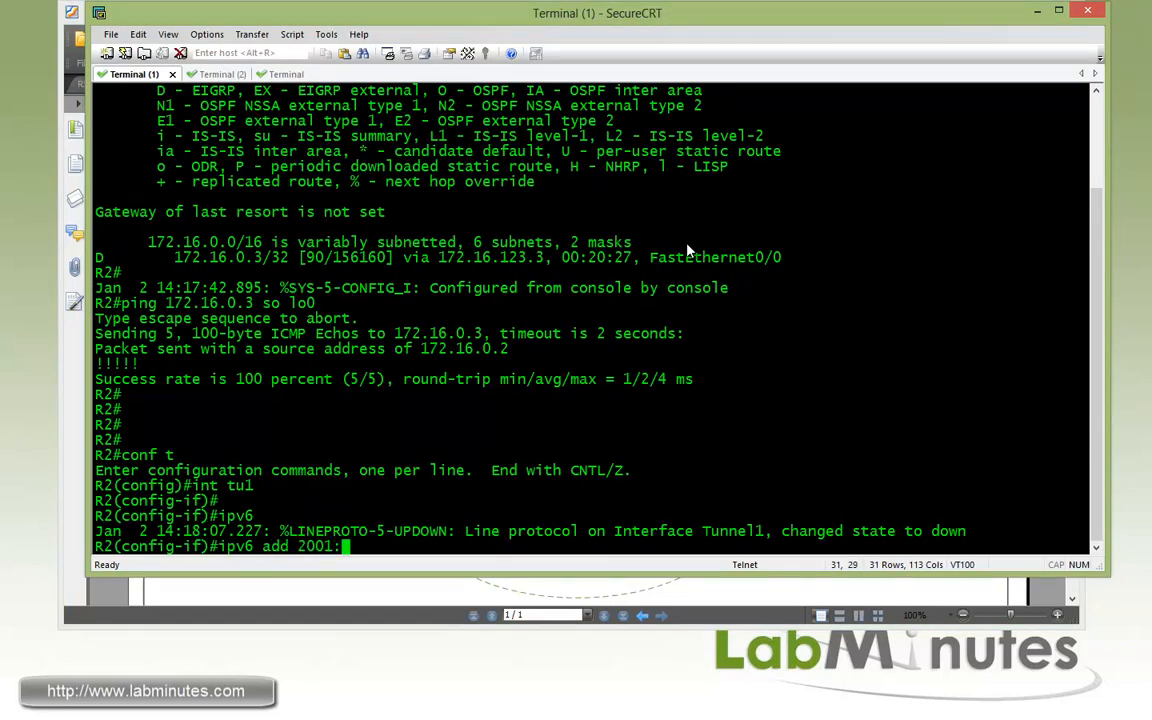
type("23::/")
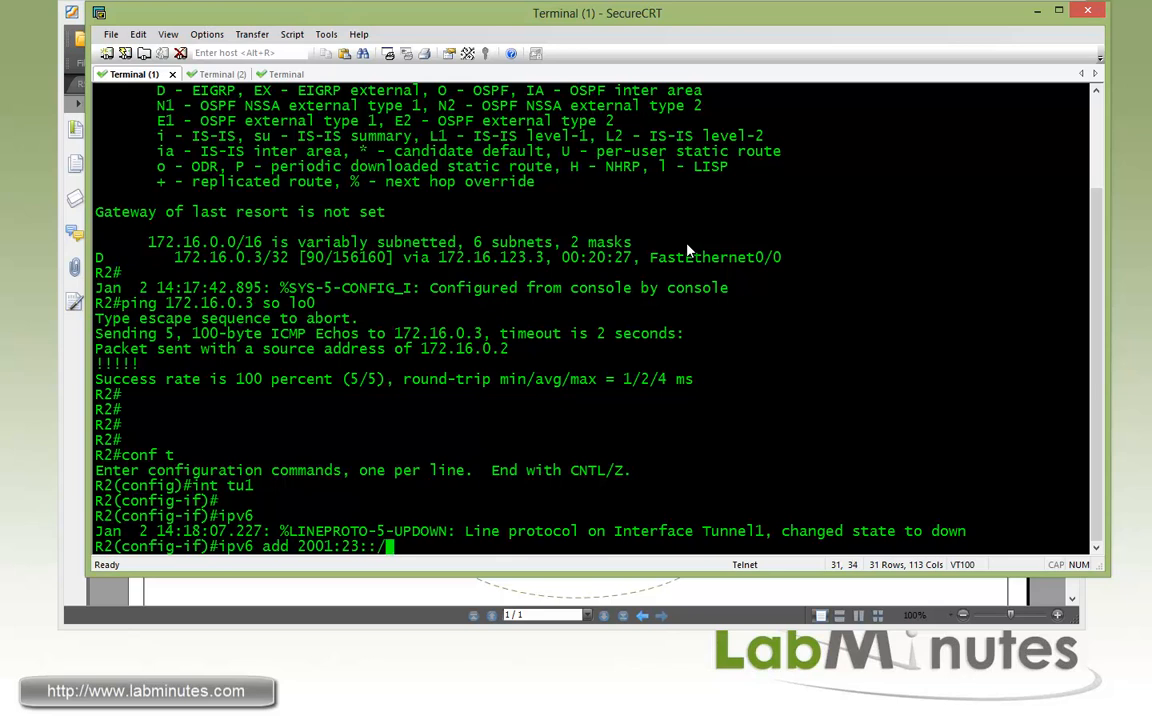
type("64 eui")
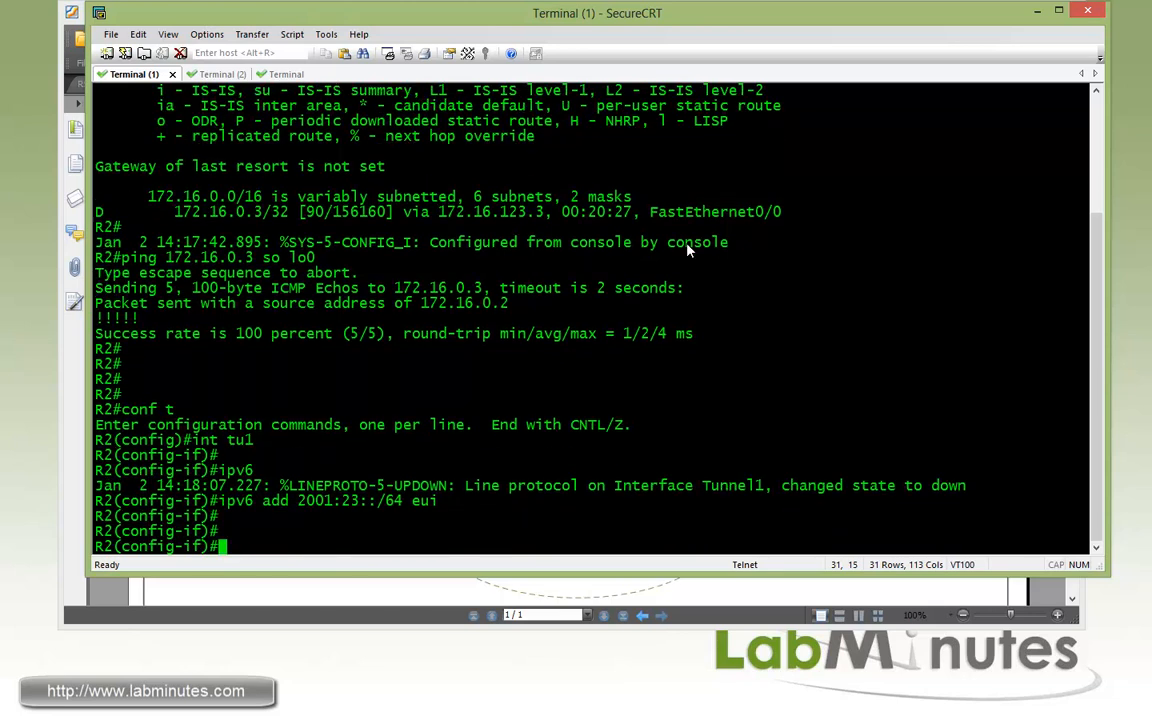
Step: Source Tunnel1 from Loopback0 in ipv6ip ISATAP mode, then begin an ipv6 route in global config
type("tunnel mode ip")
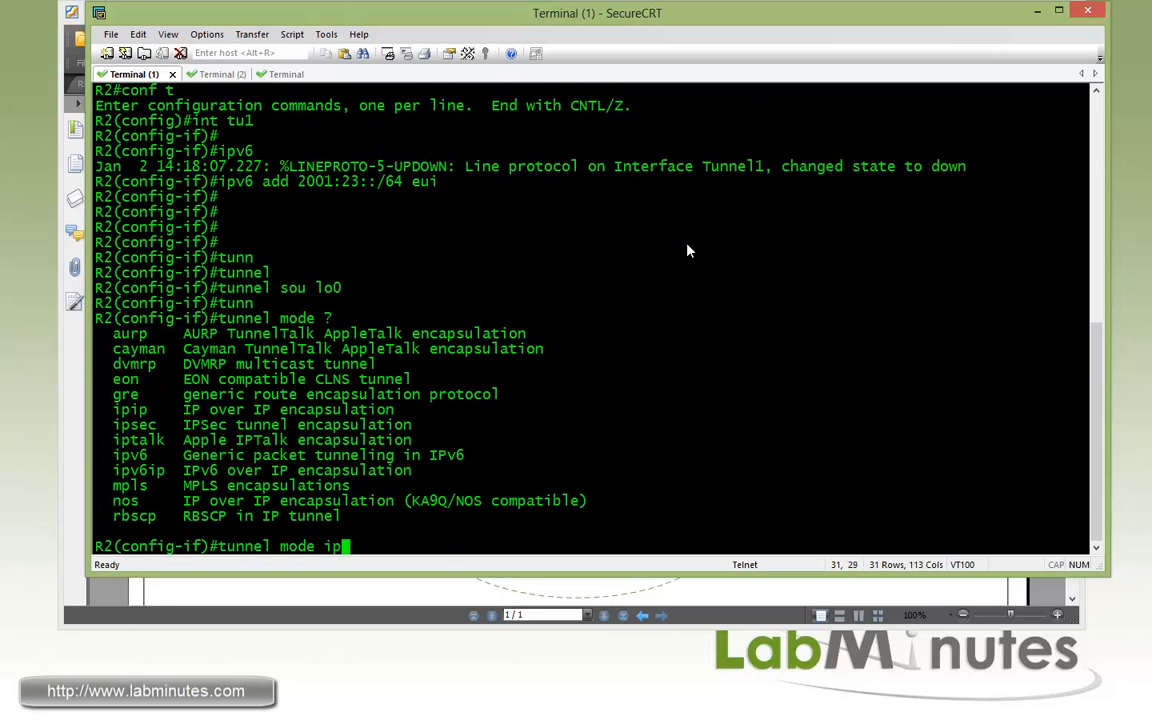
type("v6ip")
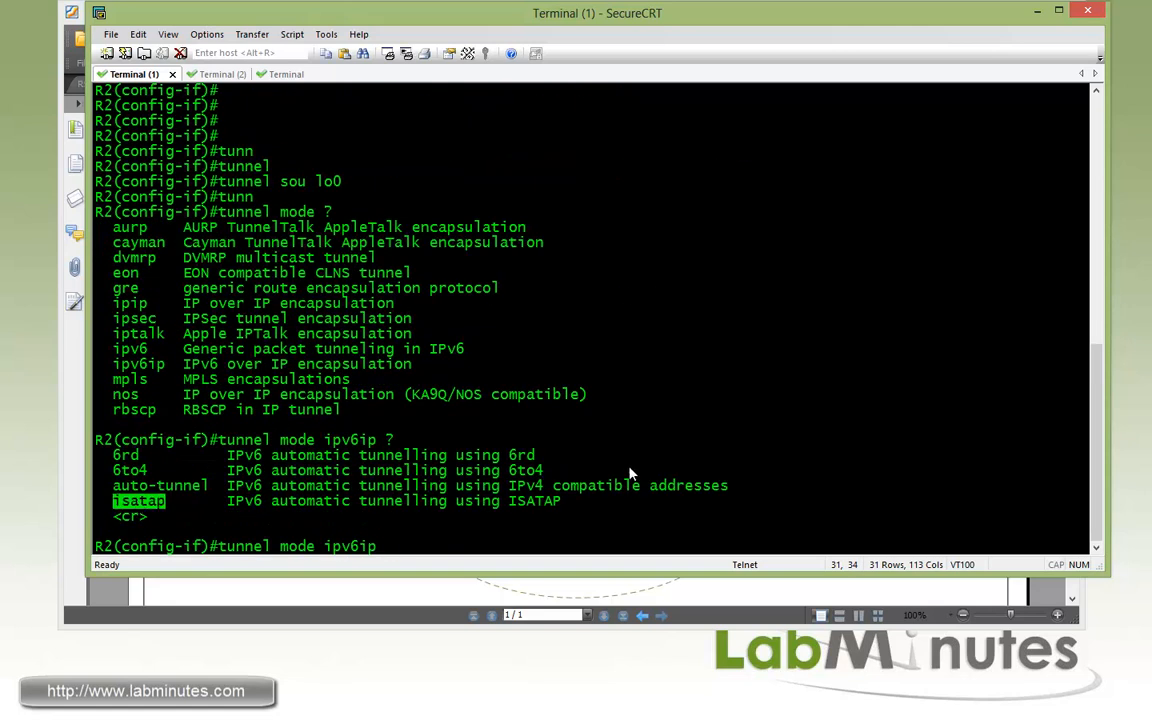
type("isatap")
type("ip")
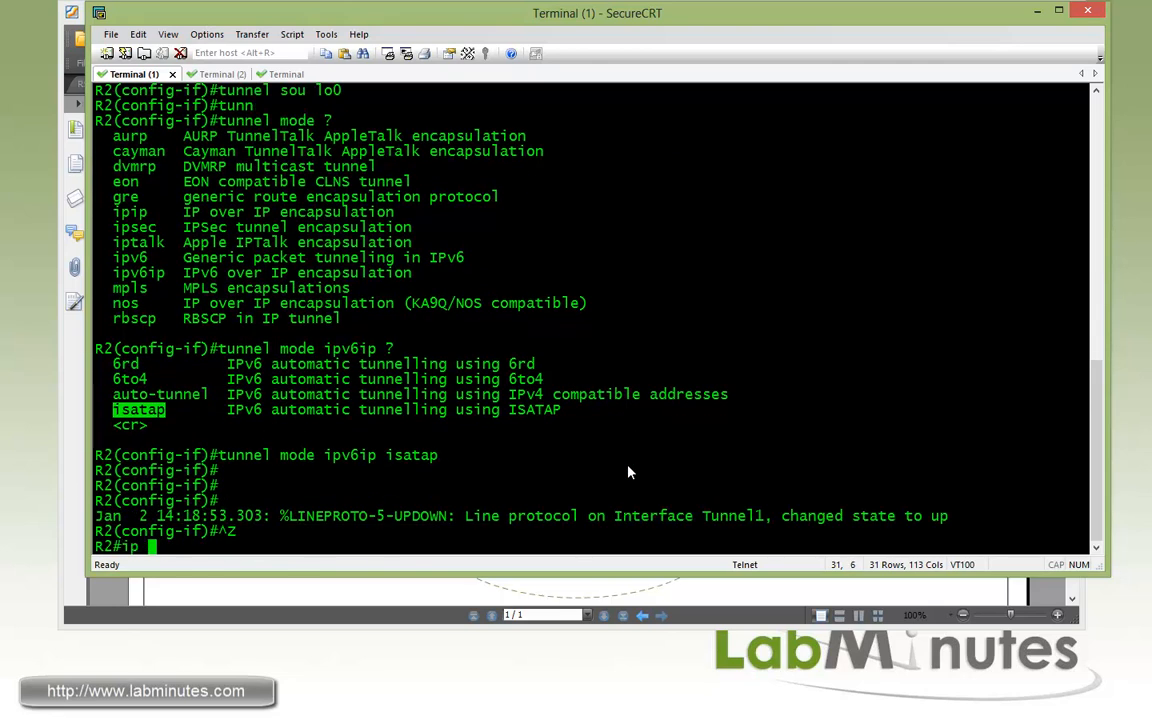
type("conf t")
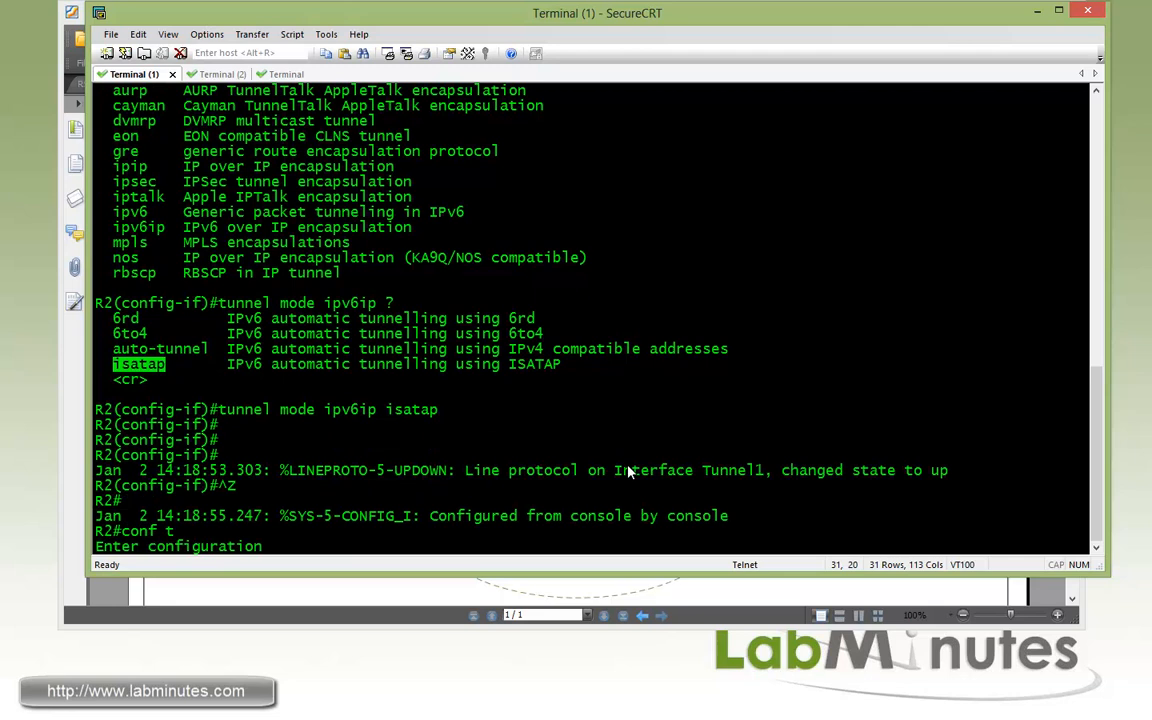
type("ipv6 route")
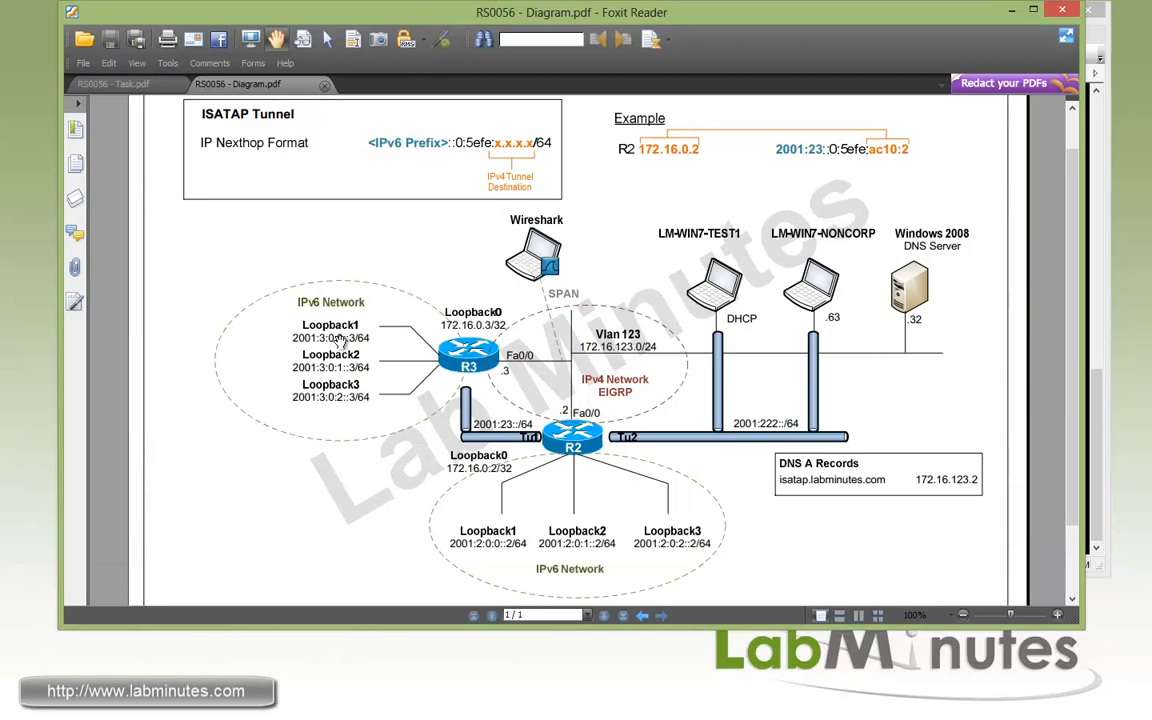
mouse_move(356, 364)
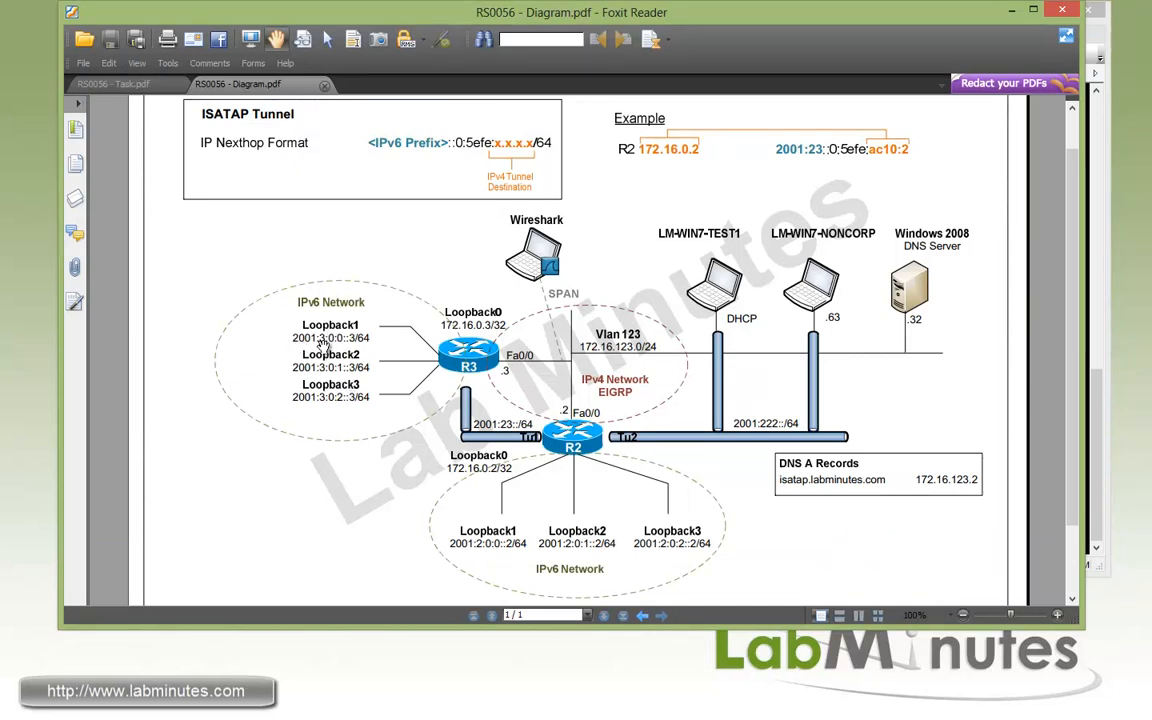
mouse_move(368, 342)
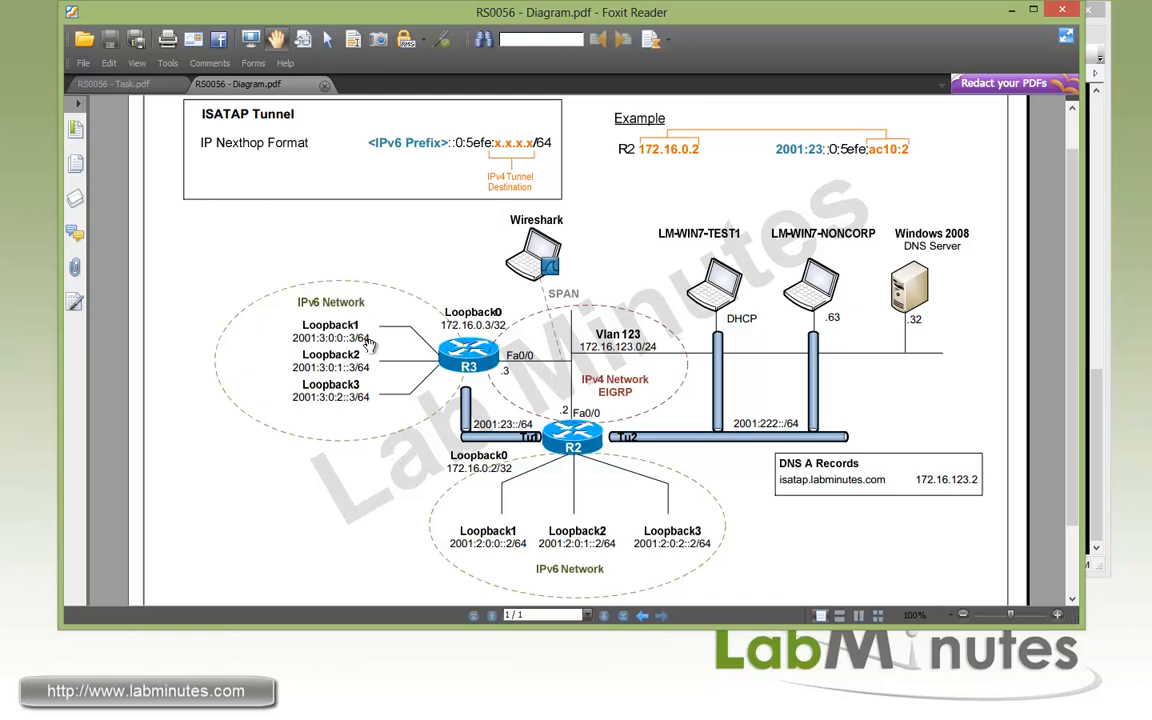
mouse_move(360, 384)
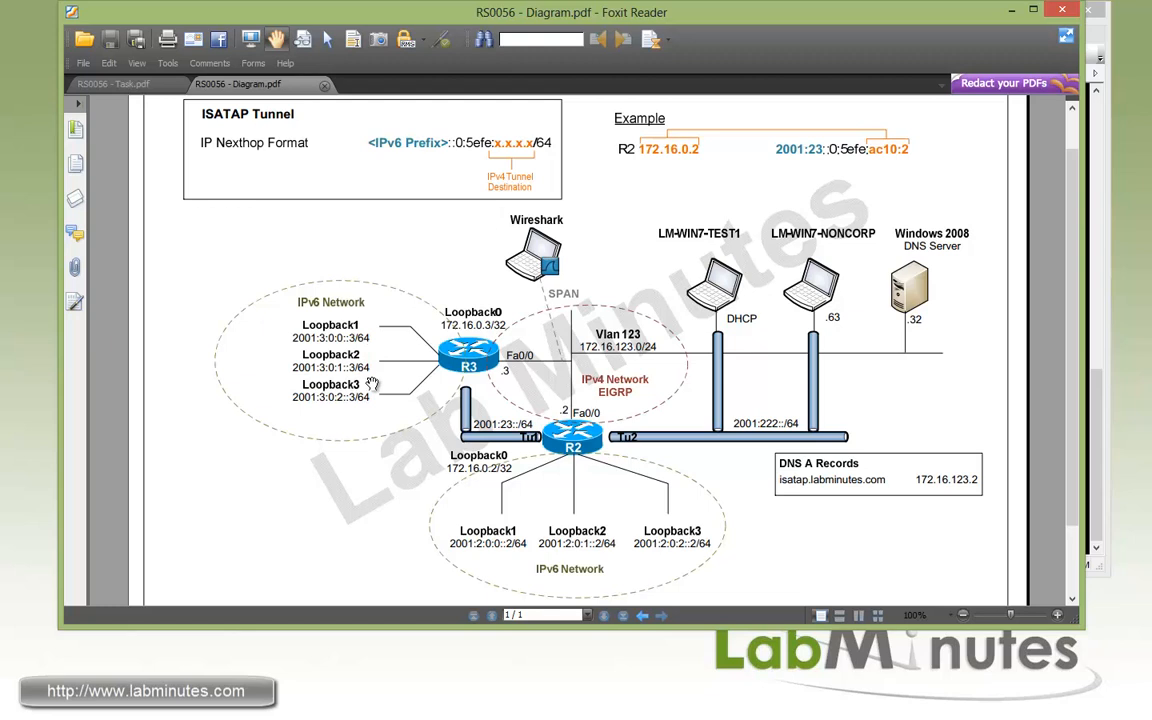
mouse_move(418, 398)
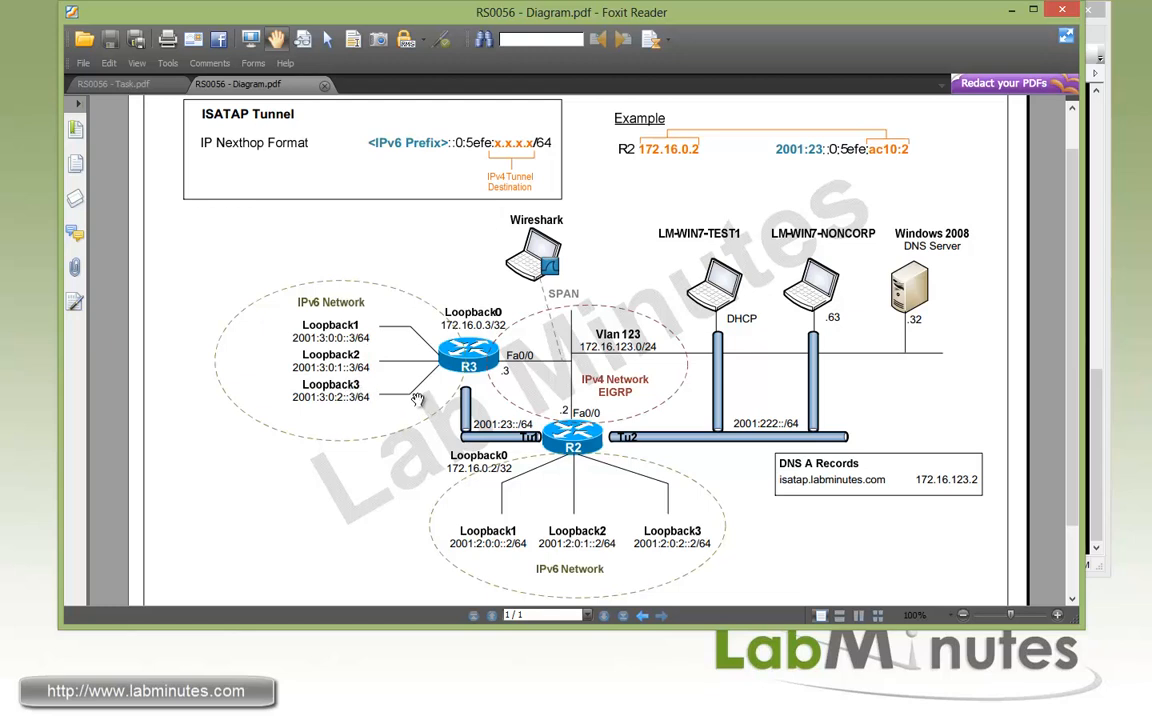
mouse_move(392, 404)
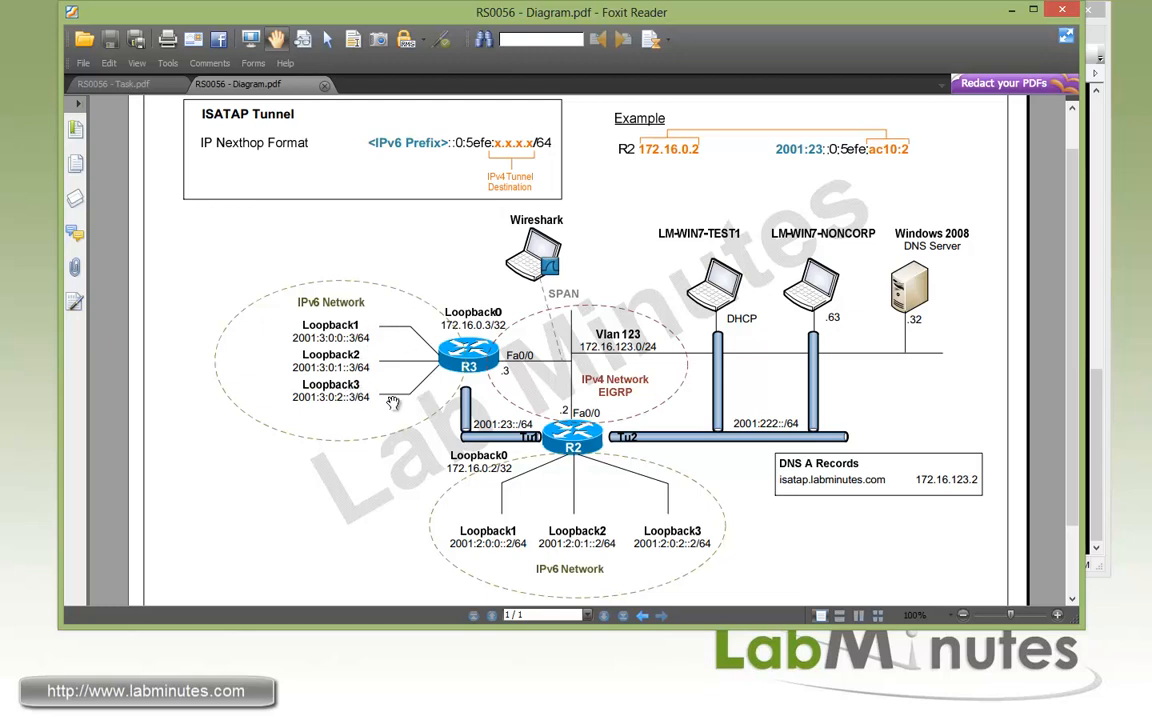
mouse_move(1096, 328)
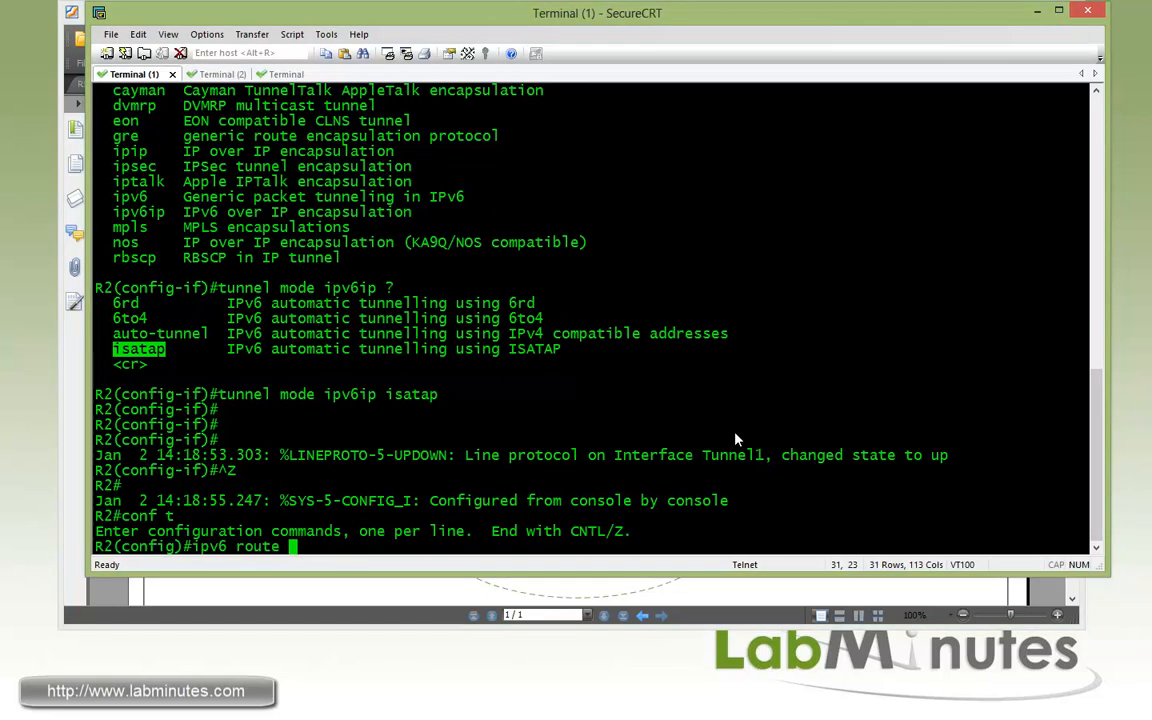
Step: Enter R2's static route 2001:2::/62 via Tunnel 1 to next hop ::5efe:ac10:3
type("2001")
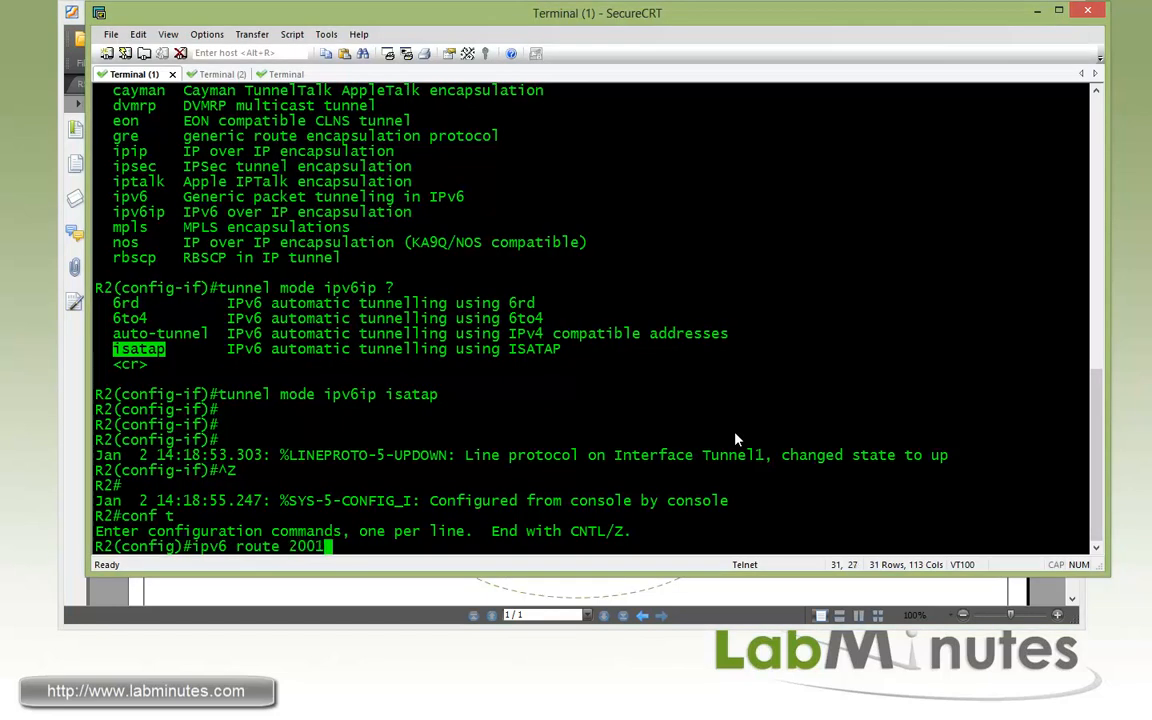
type(":2::/")
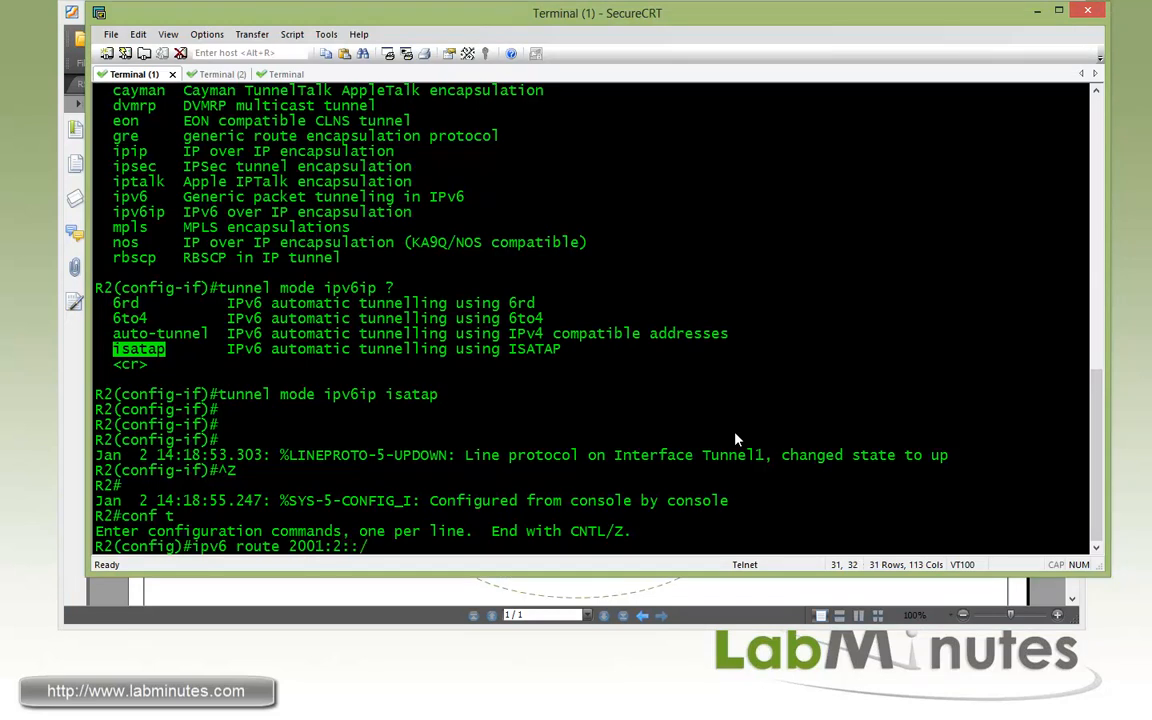
type("62 tunnel 1")
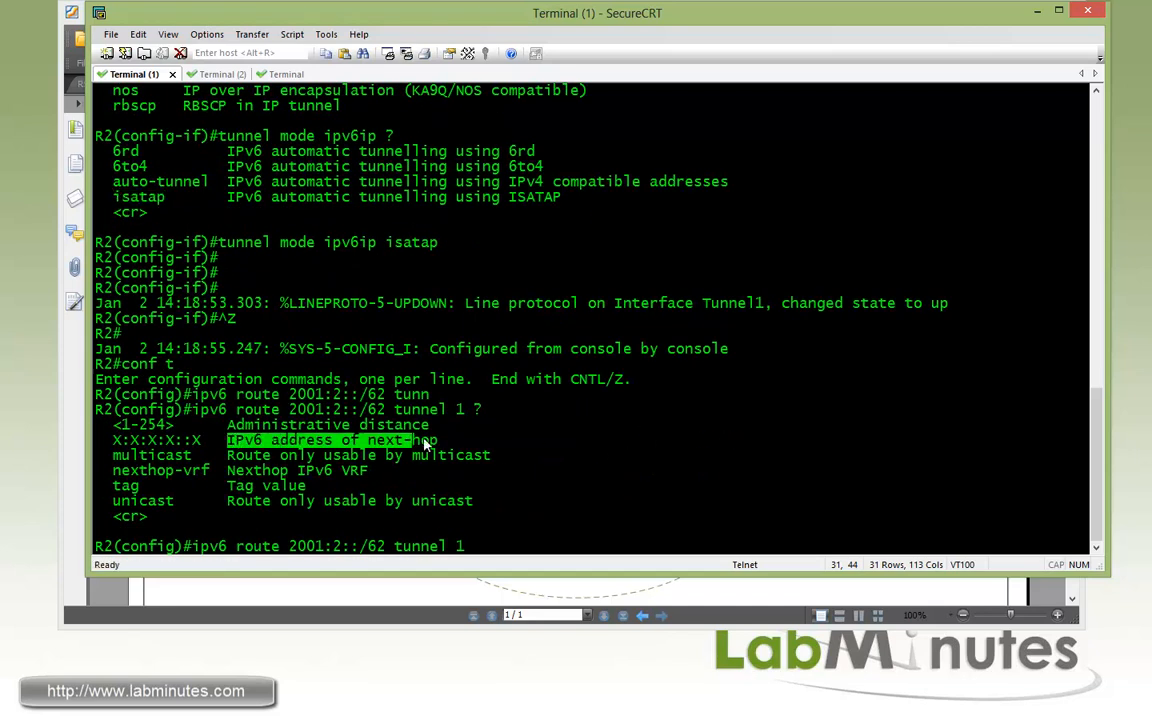
type("::")
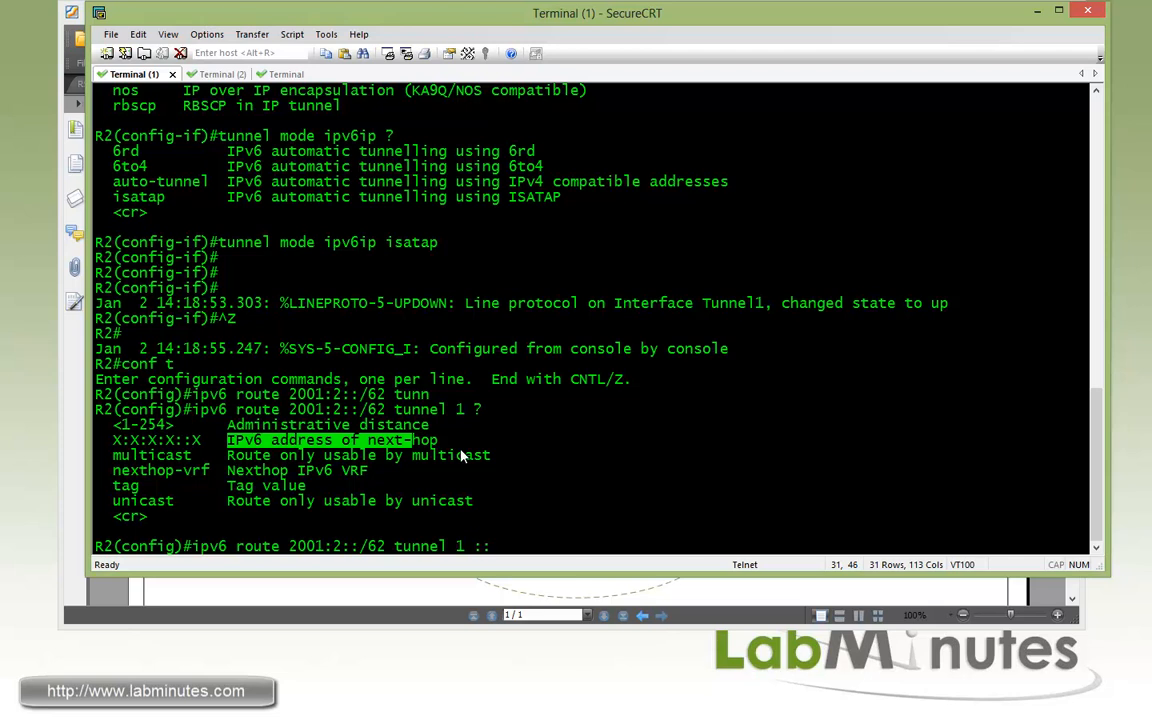
type("5")
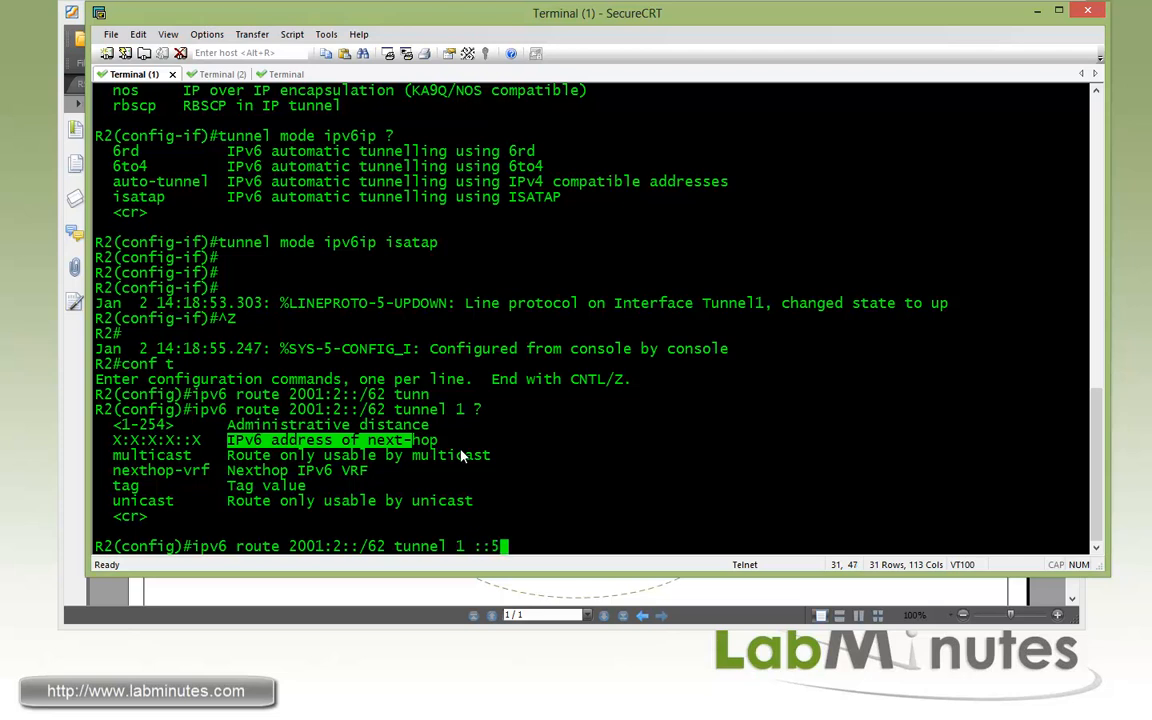
type("efe")
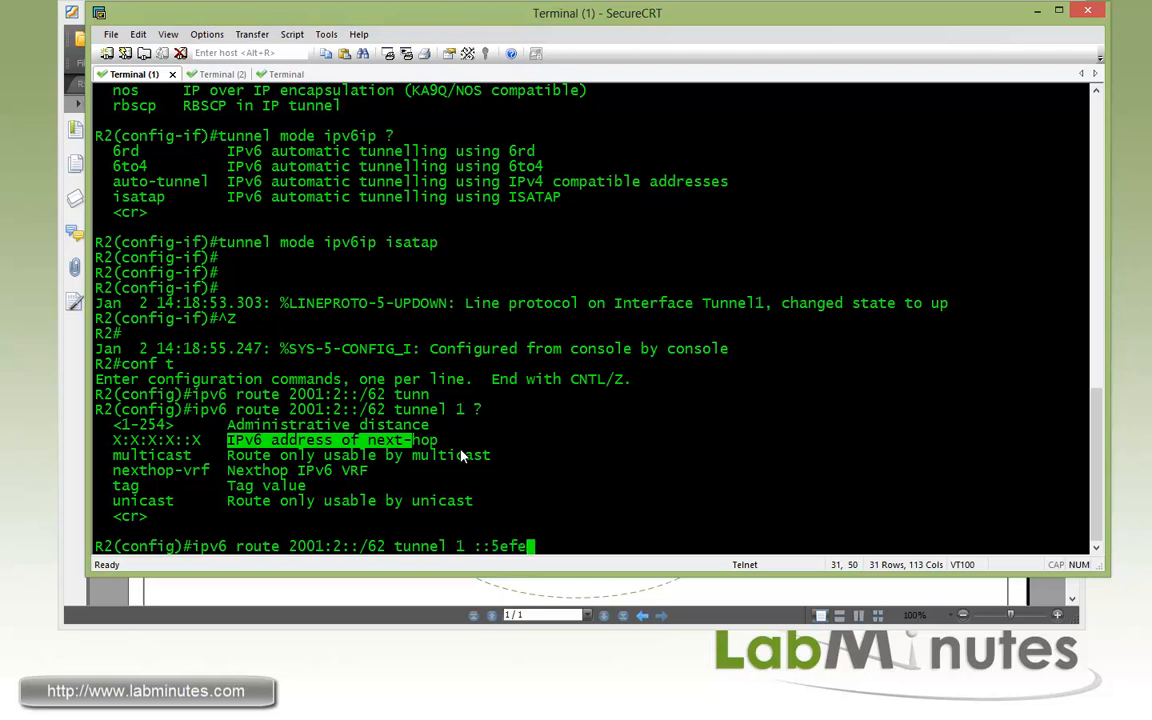
type(":")
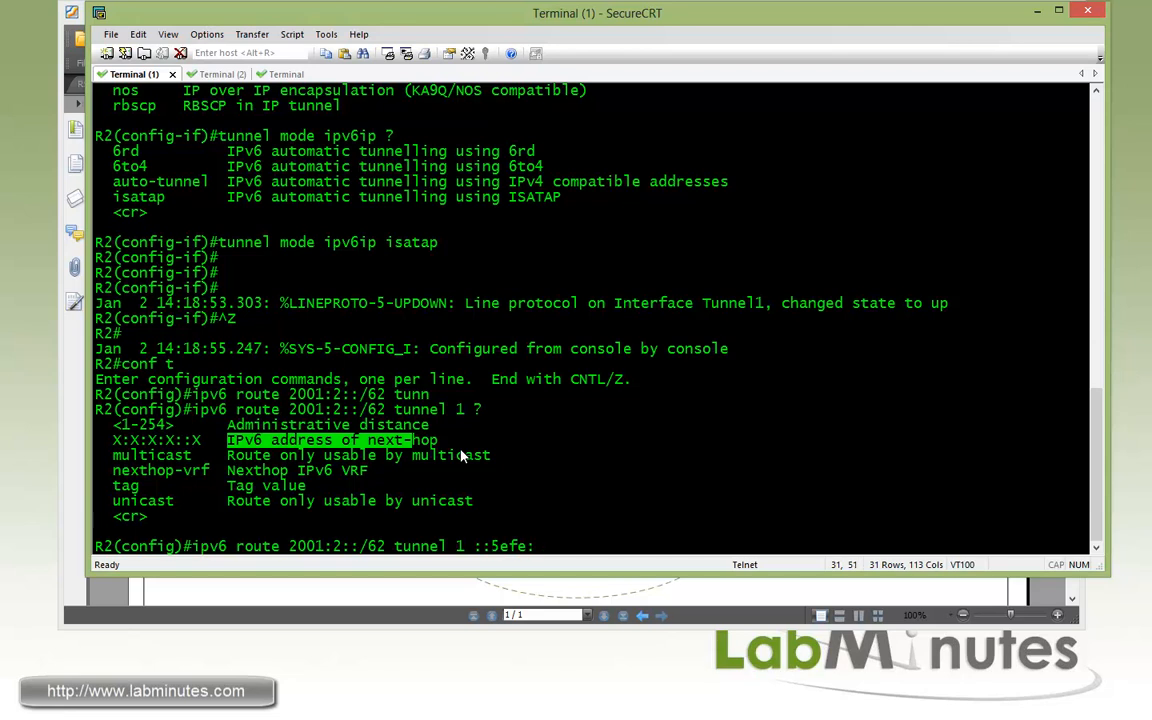
type("ac")
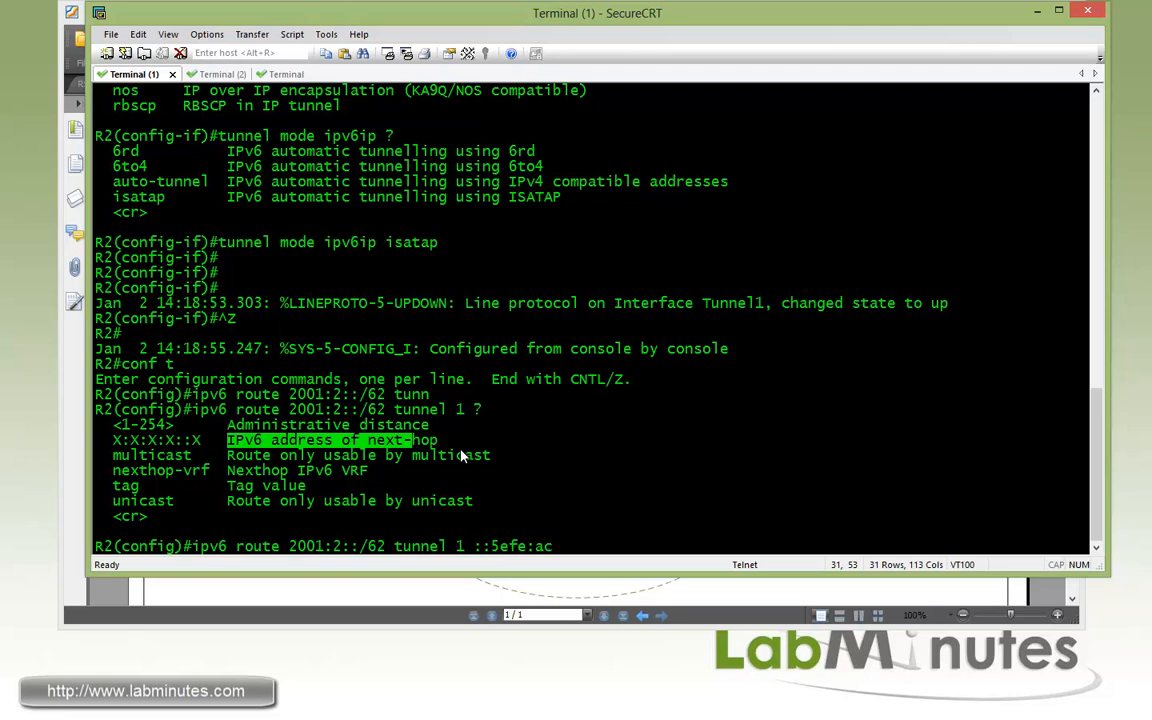
type("10:3")
type("sh ipv6 int tu1")
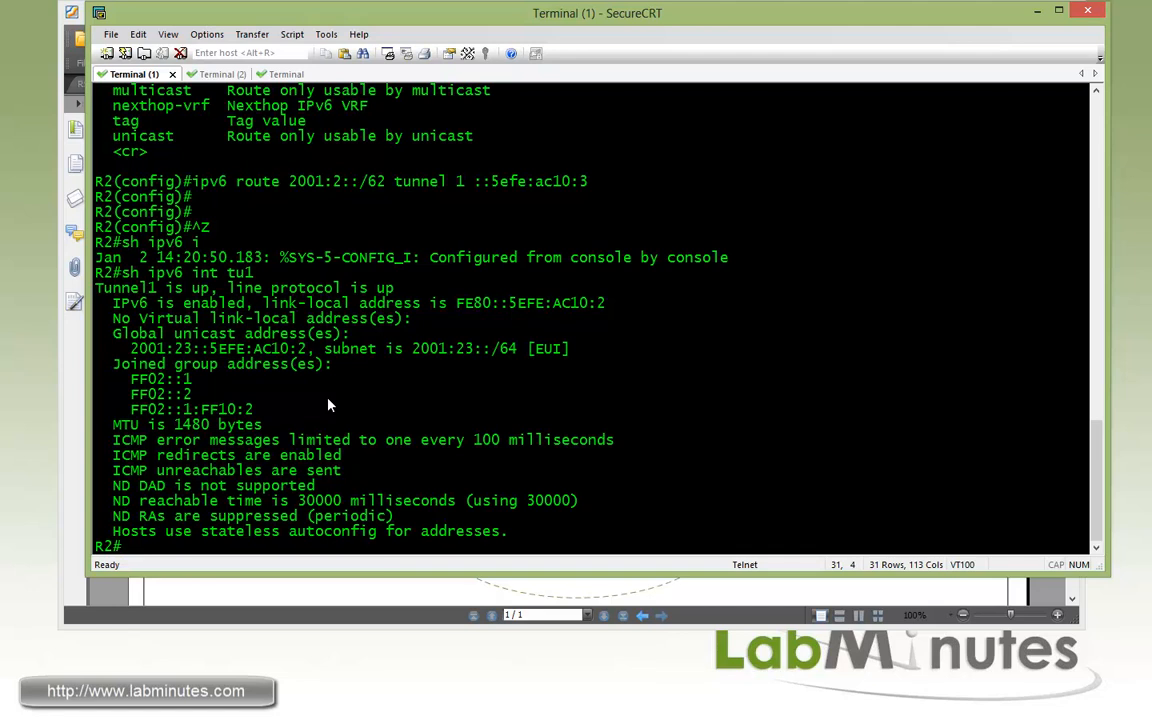
Step: Turn on IPv6 ICMP debugging on R2 and move to the R3 console session
type("deb")
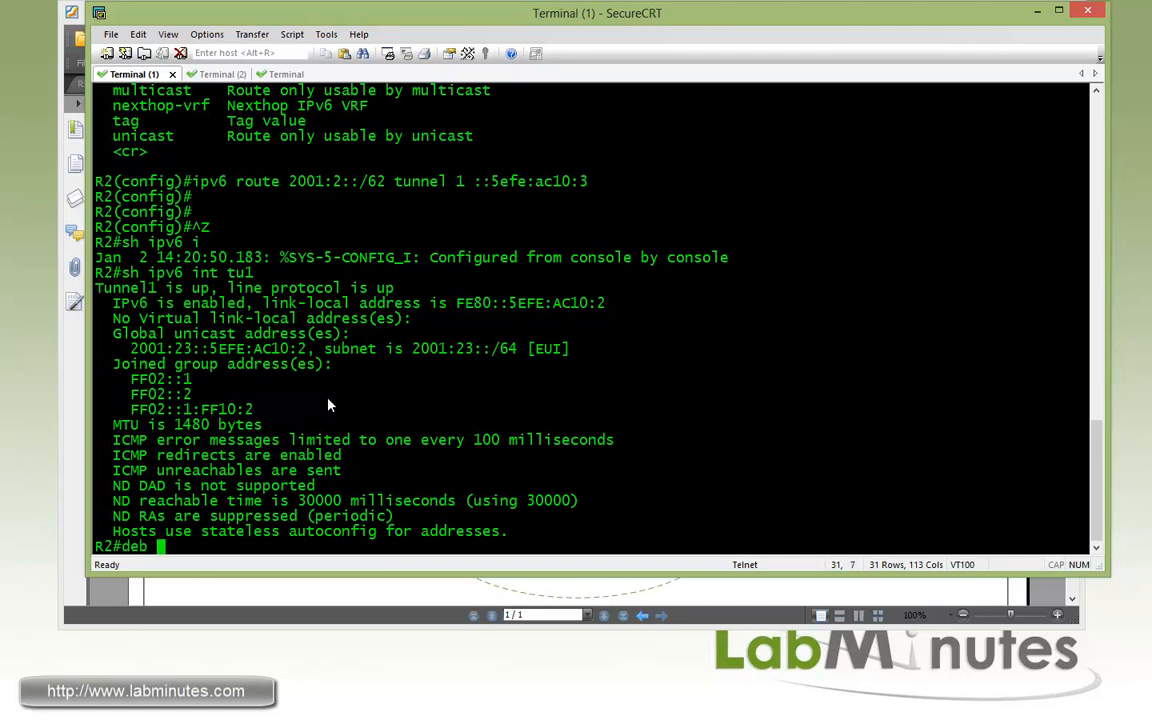
type("ipv6 icmp")
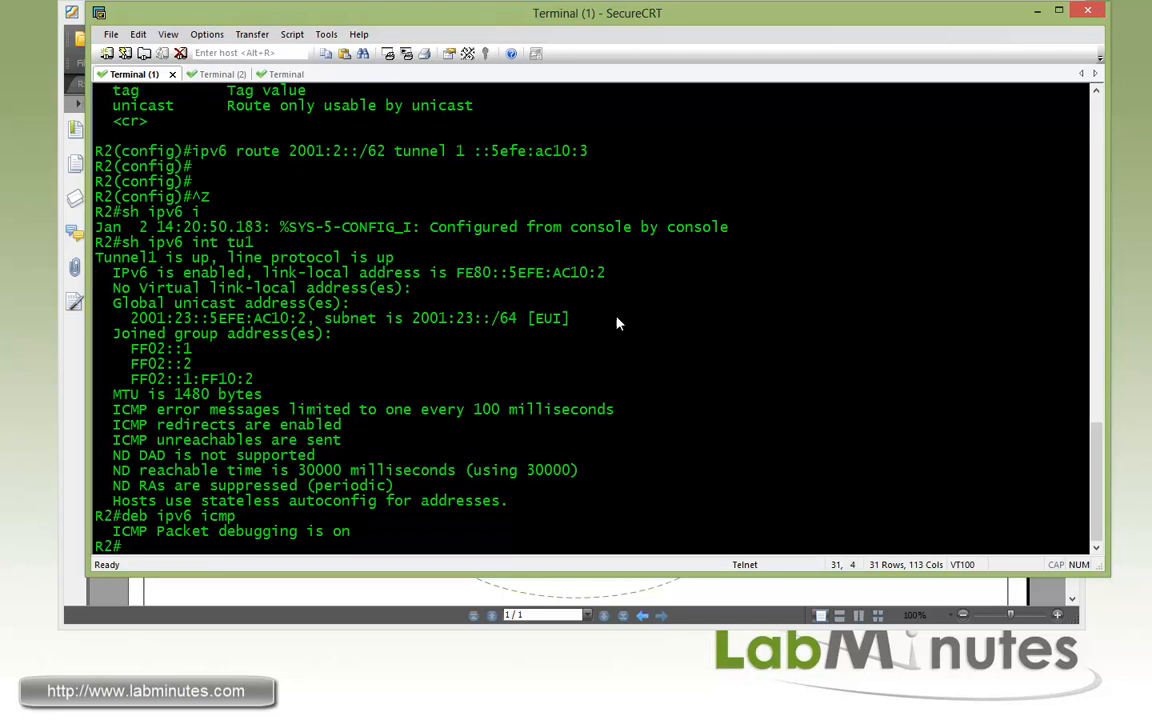
left_click(204, 74)
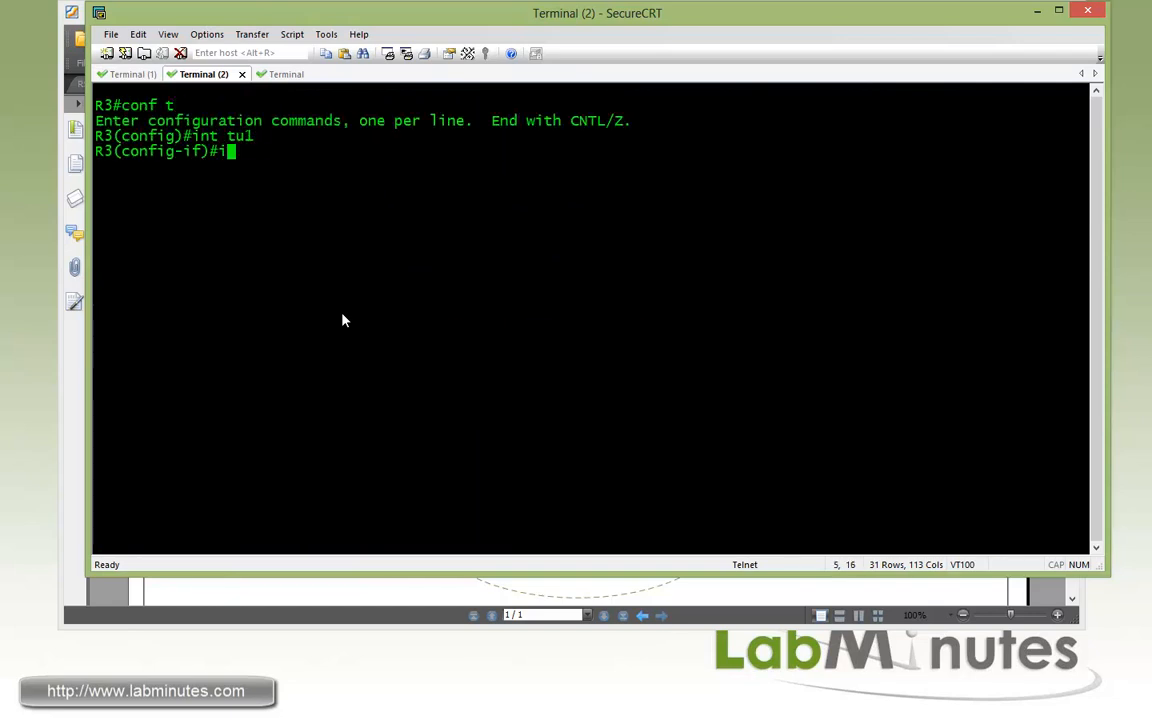
Step: Give R3's Tunnel1 address 2001:23::/64 EUI-64 sourced from Loopback0, then return to global config
type("ipv6 add 2001")
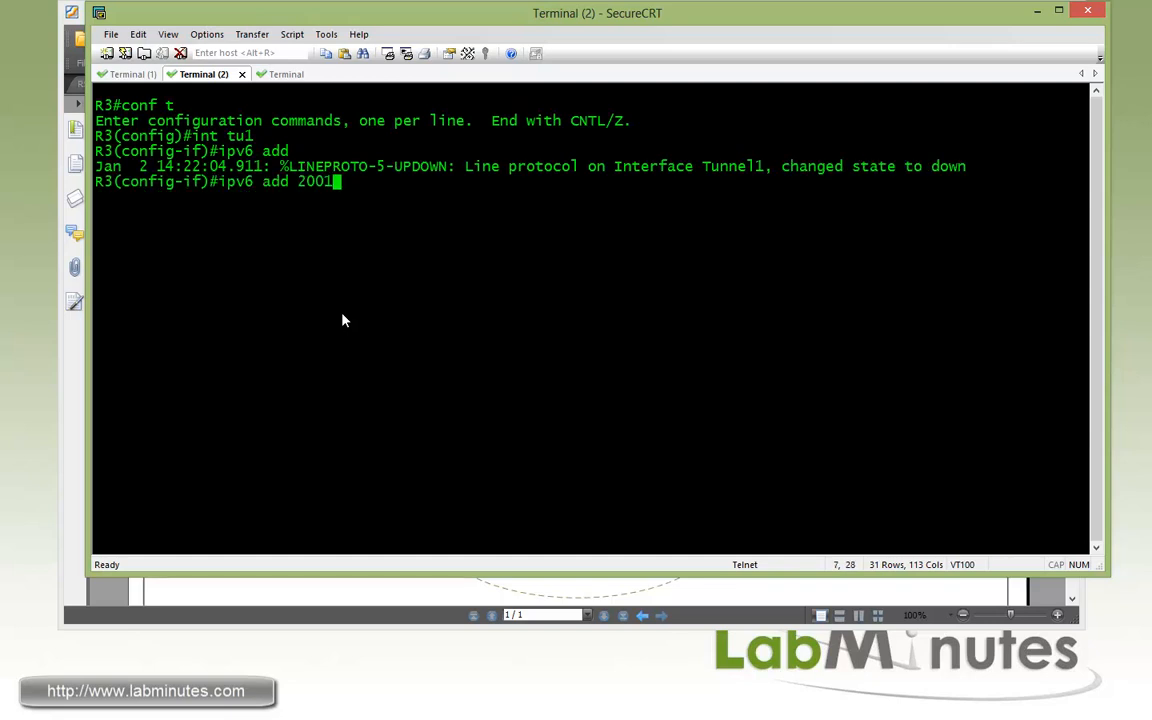
type(":23::")
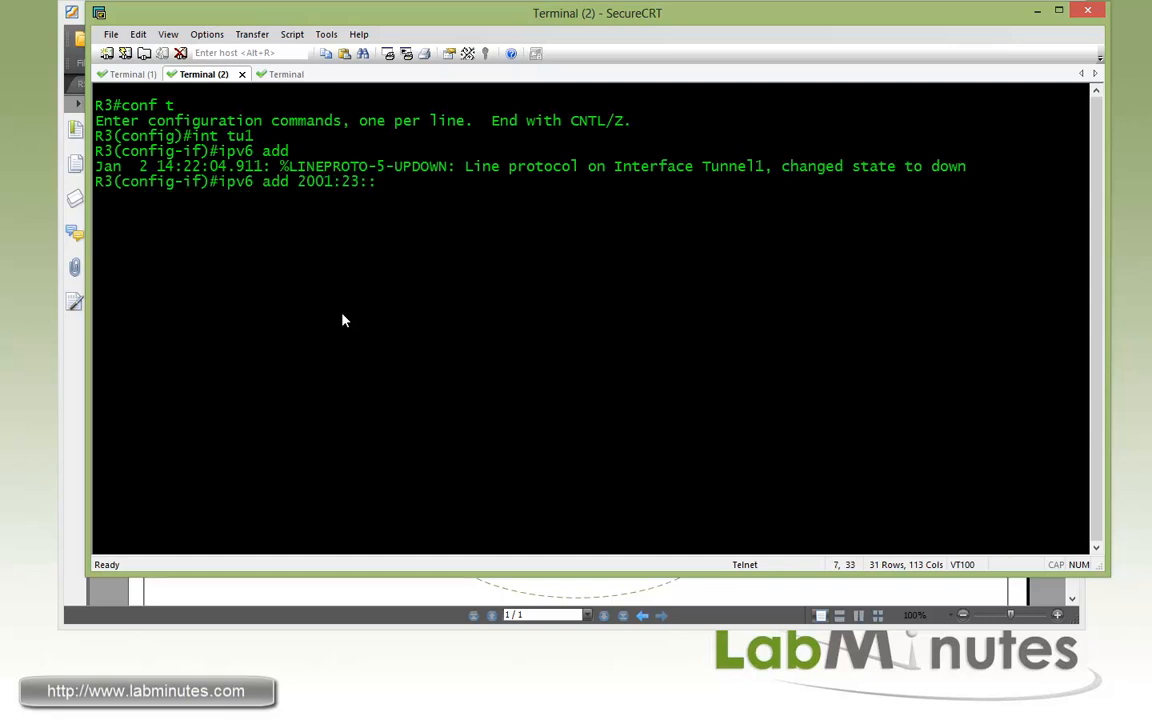
type("/64")
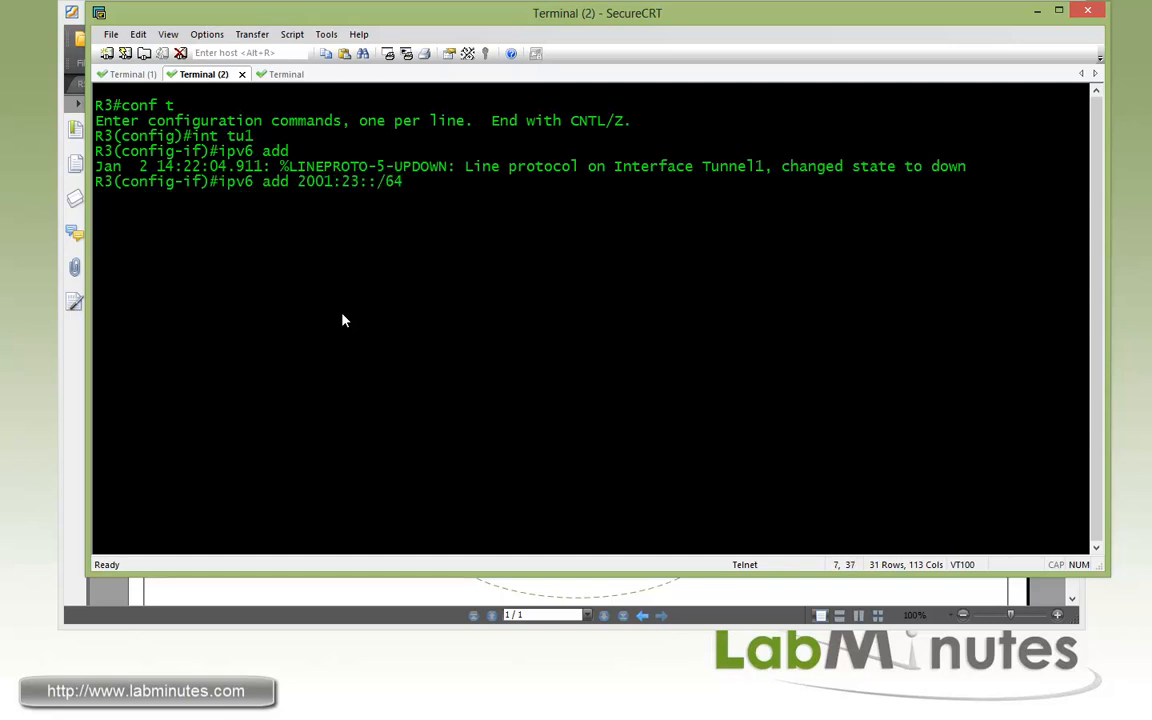
type("eui")
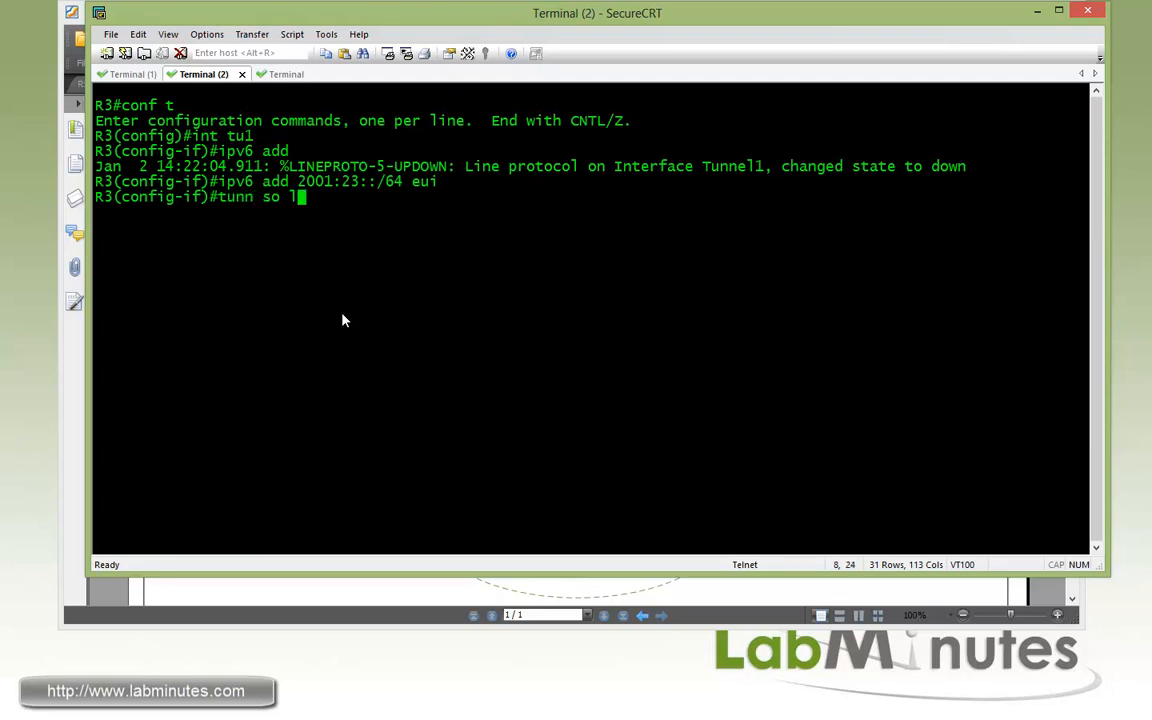
type("o0")
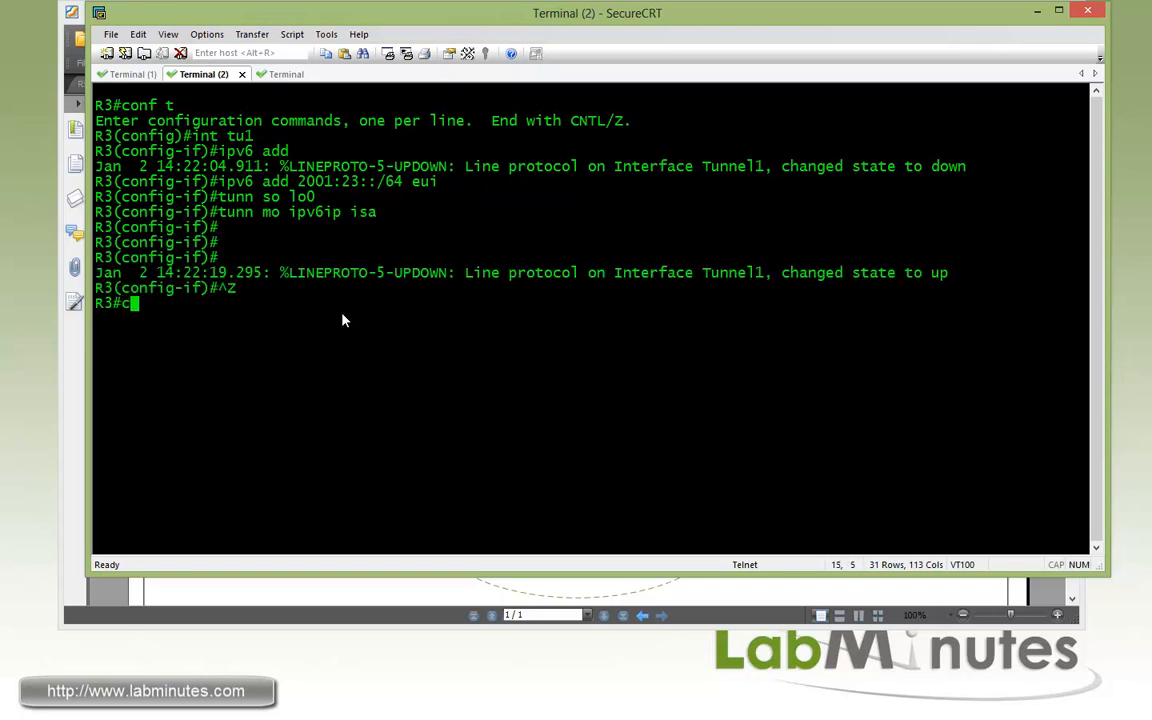
type("conf t")
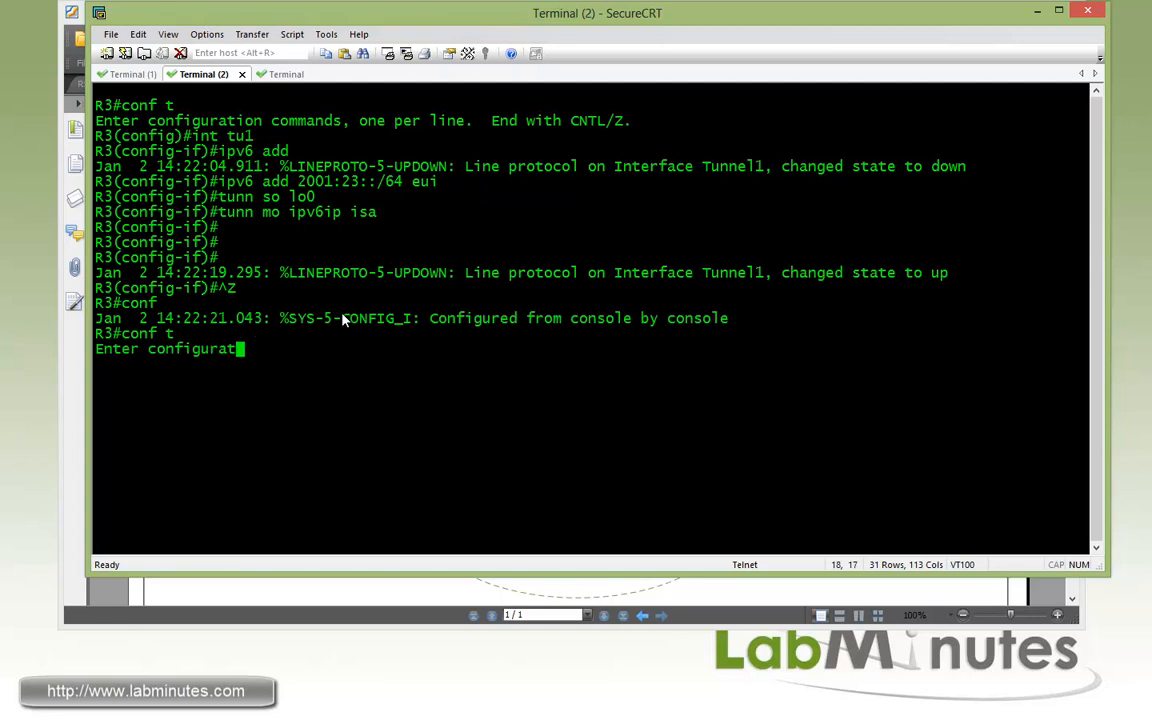
type("ip")
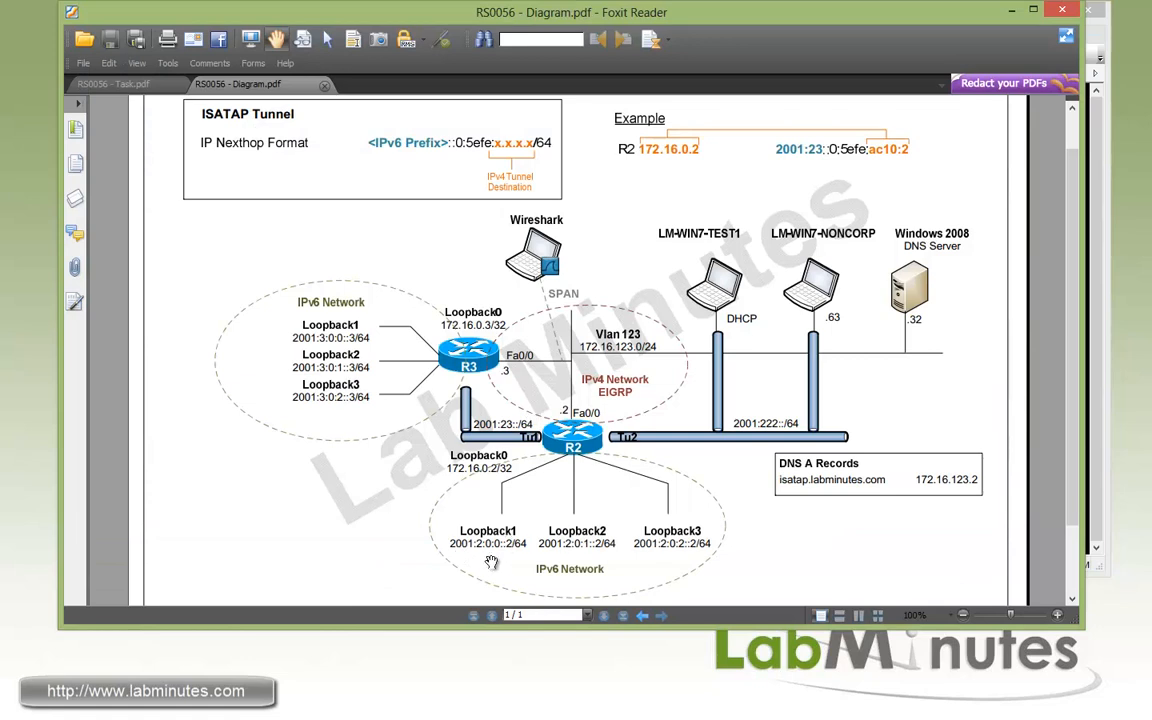
mouse_move(534, 556)
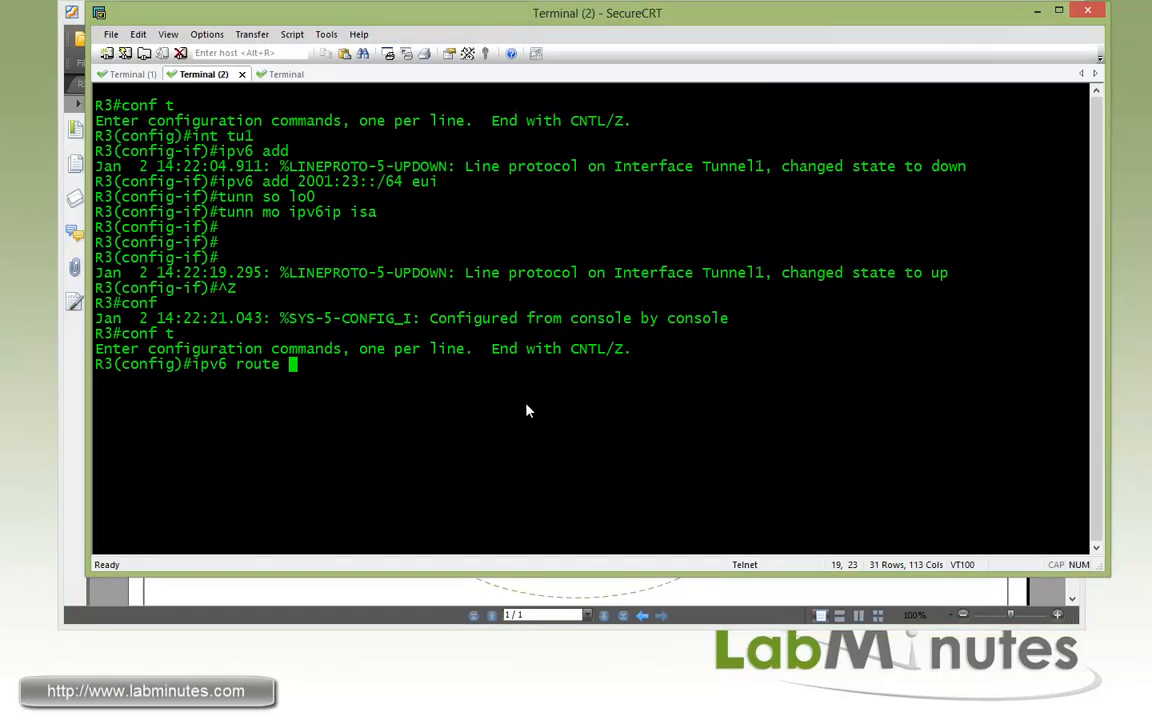
Step: Add R3's static route 2001:2::/62 via Tunnel 1 to next hop ::5efe:ac10:2
type("2001:")
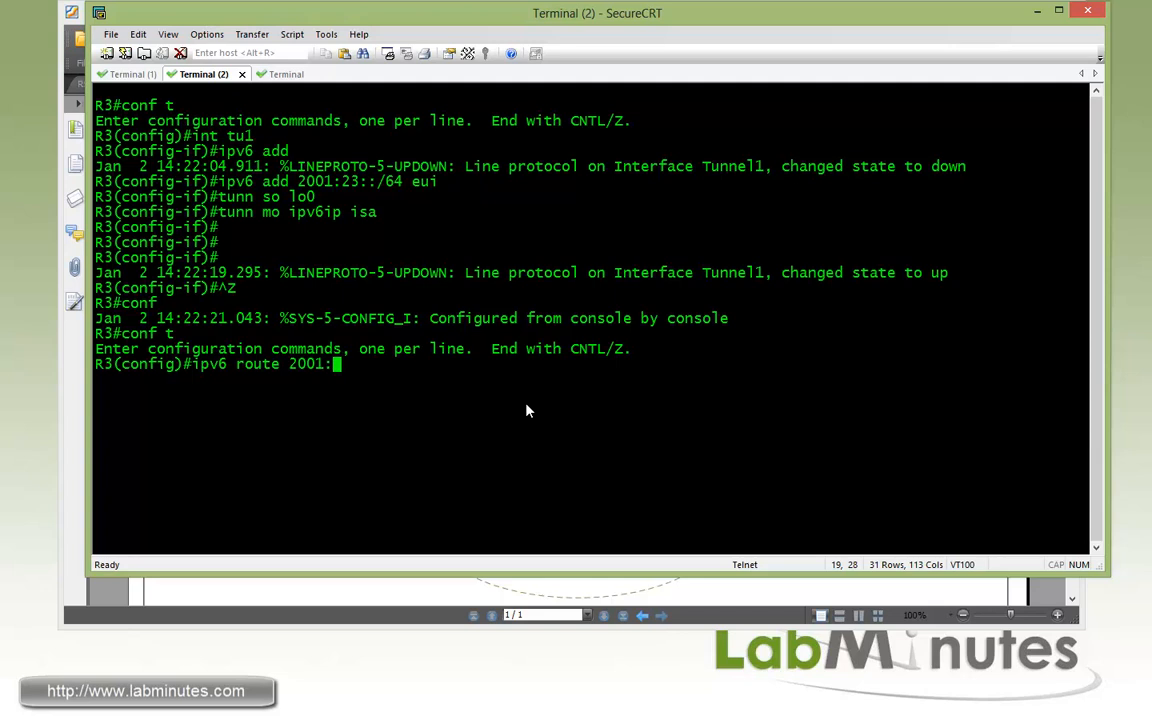
type("2::/")
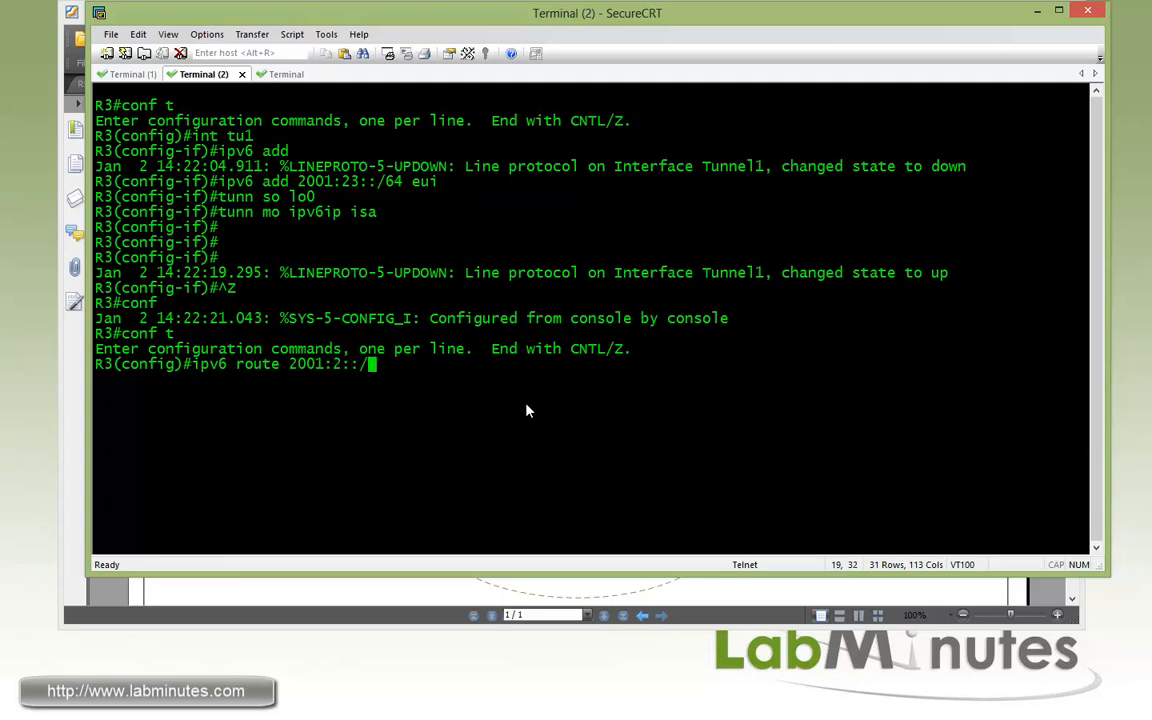
type("62 tun1")
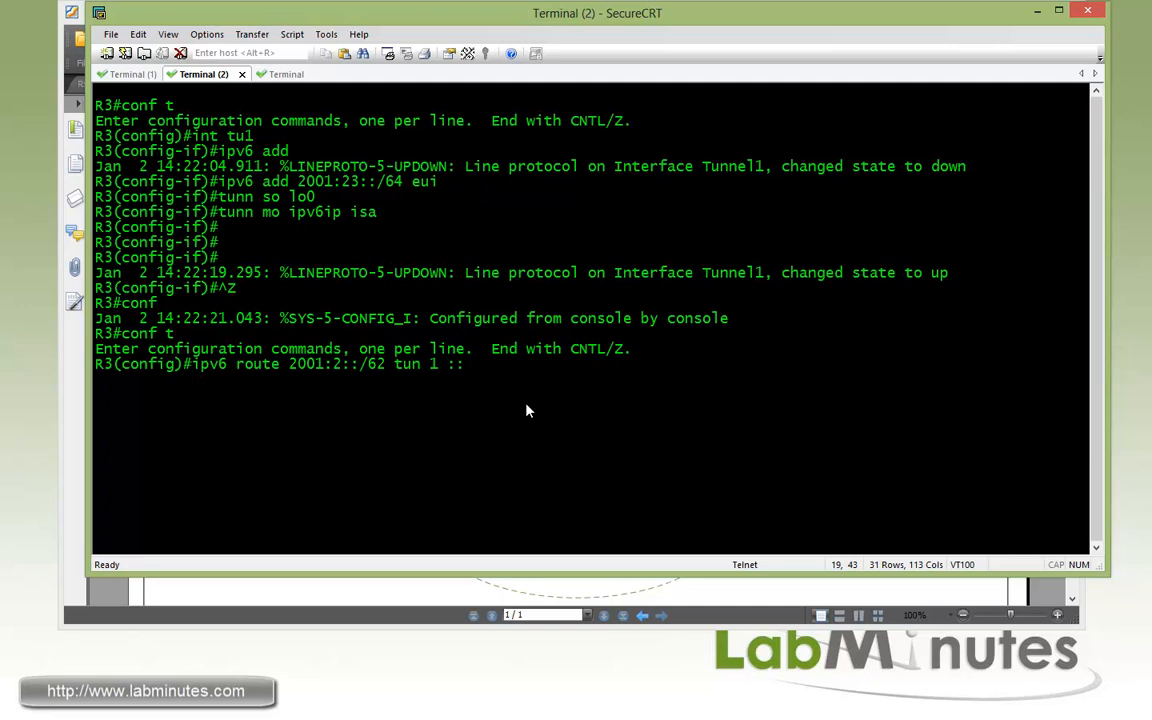
type("5efe")
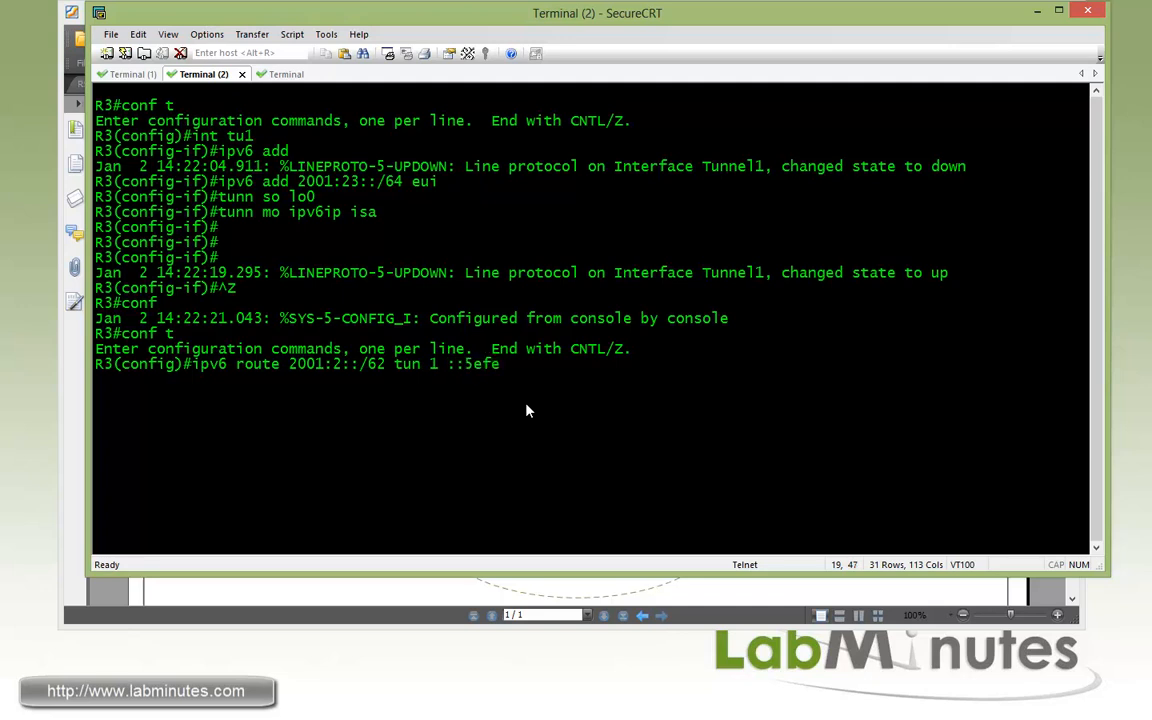
type("ac10")
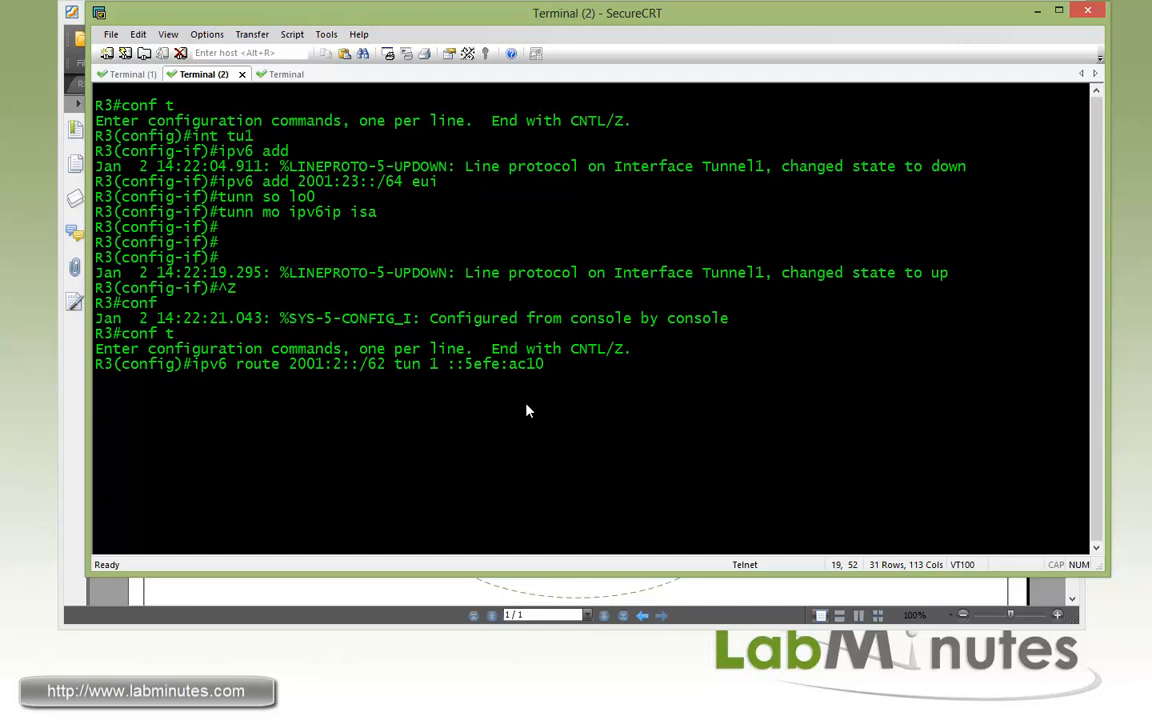
type("2")
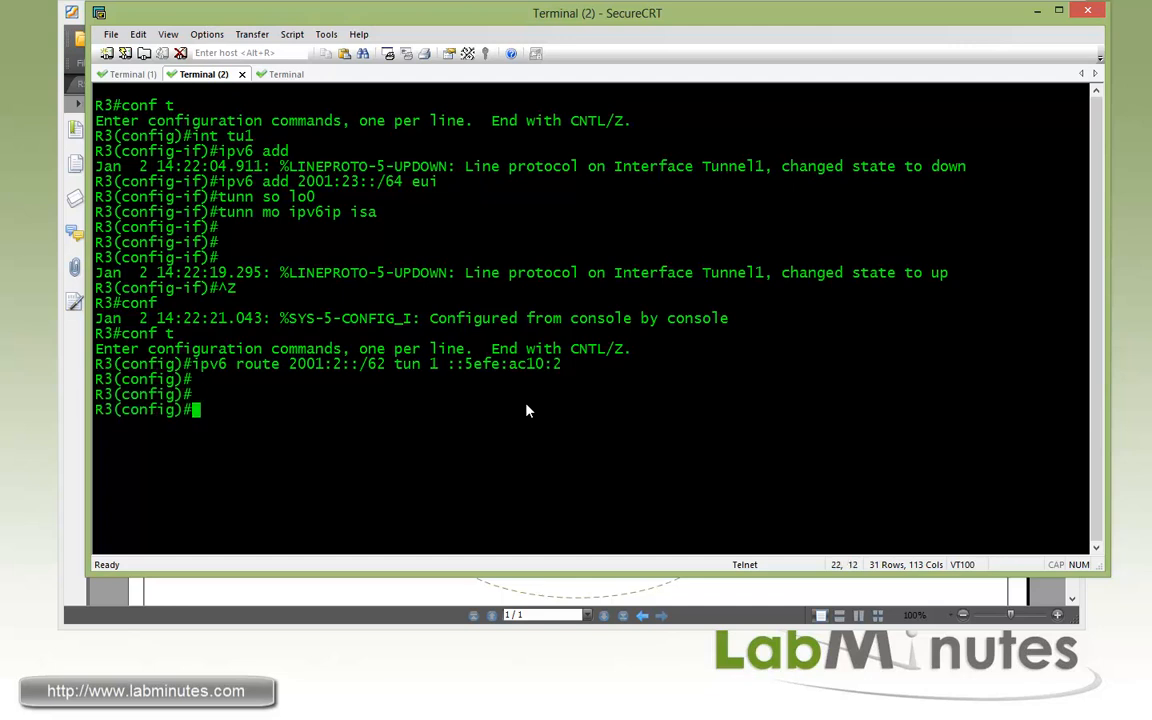
Step: Enable IPv6 ICMP debugging on R3 and start a Wireshark capture on the first interface
type("deb ip")
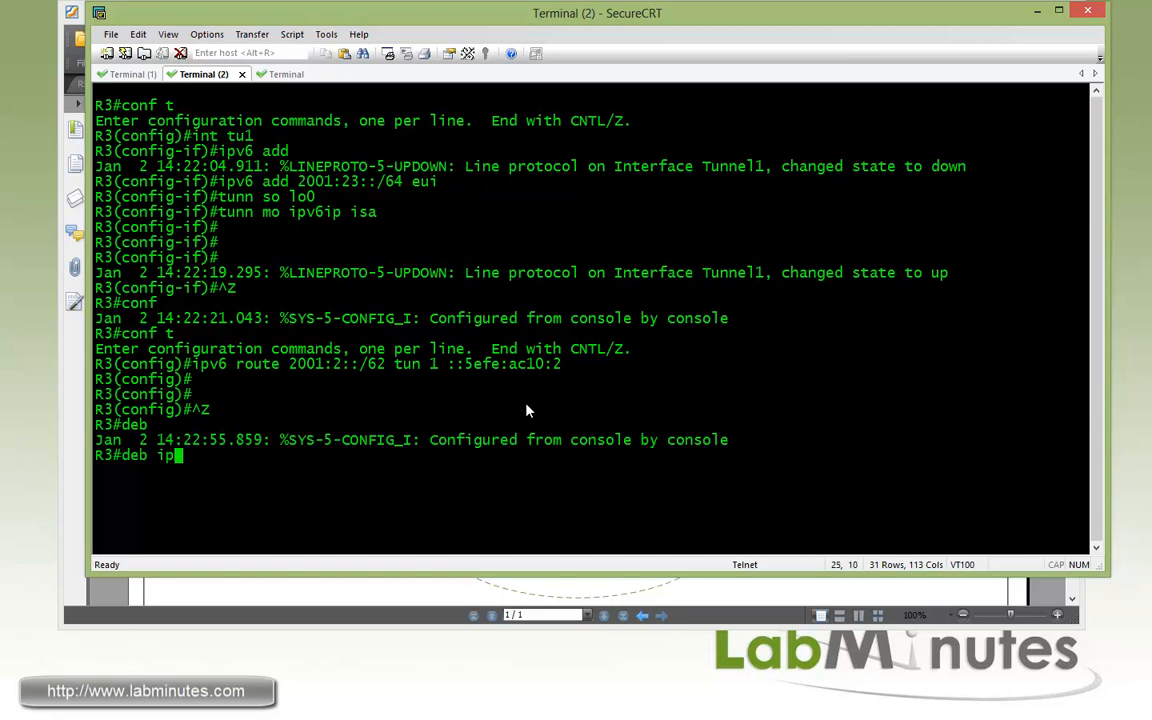
type("v6 icmp")
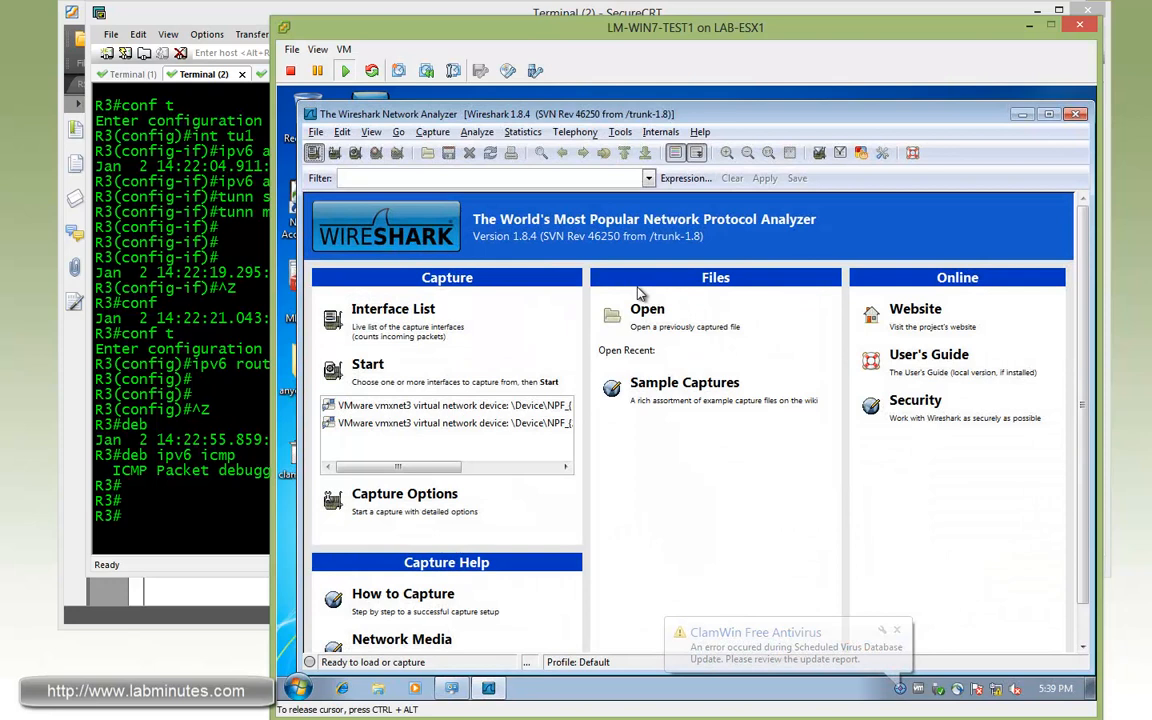
left_click(392, 308)
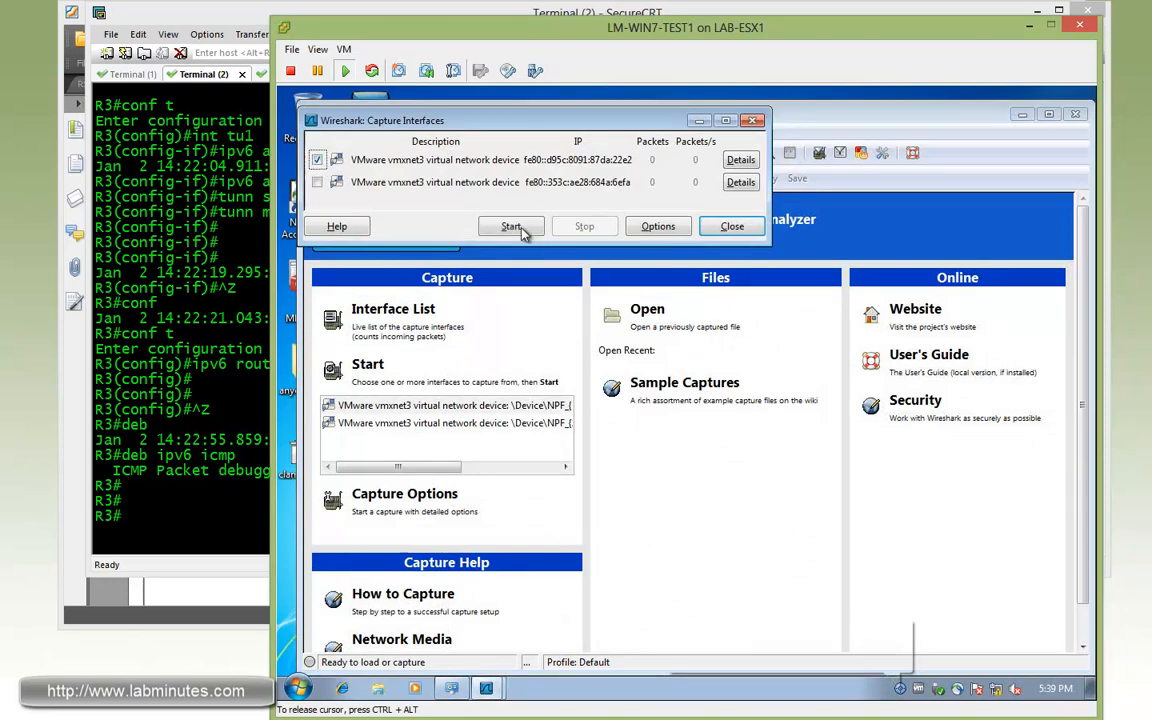
left_click(512, 226)
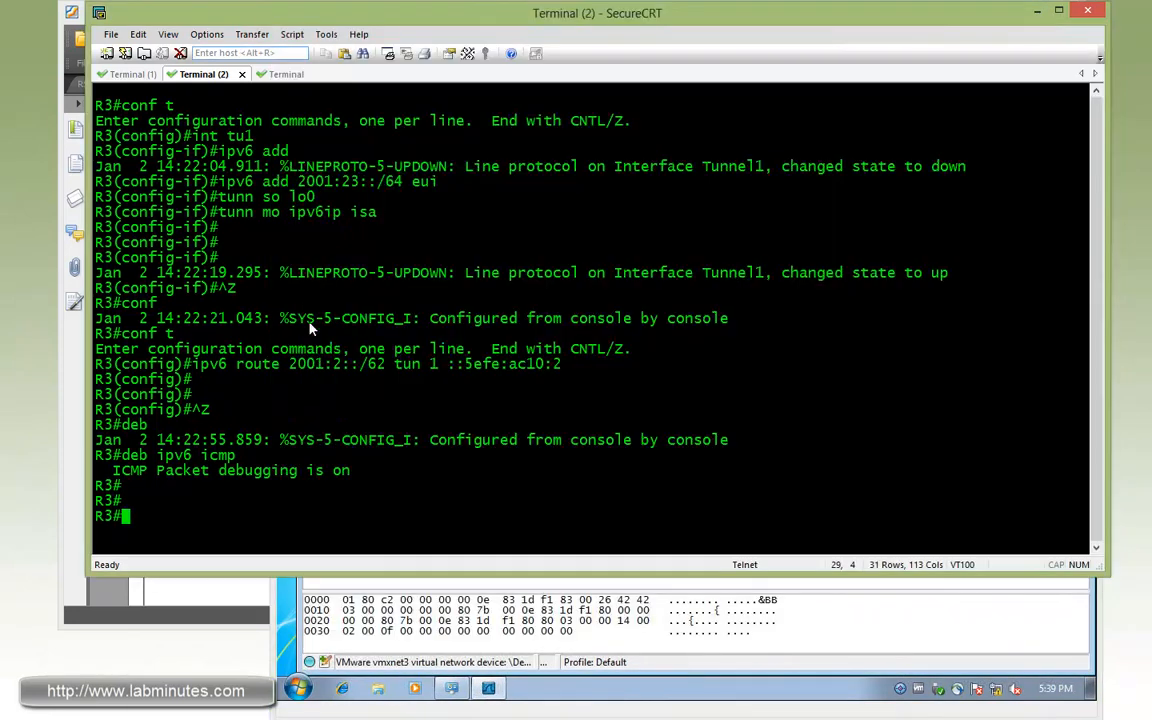
Step: Ping 2001:2::2 from R3's Loopback1, which fails 0/5
type("ping")
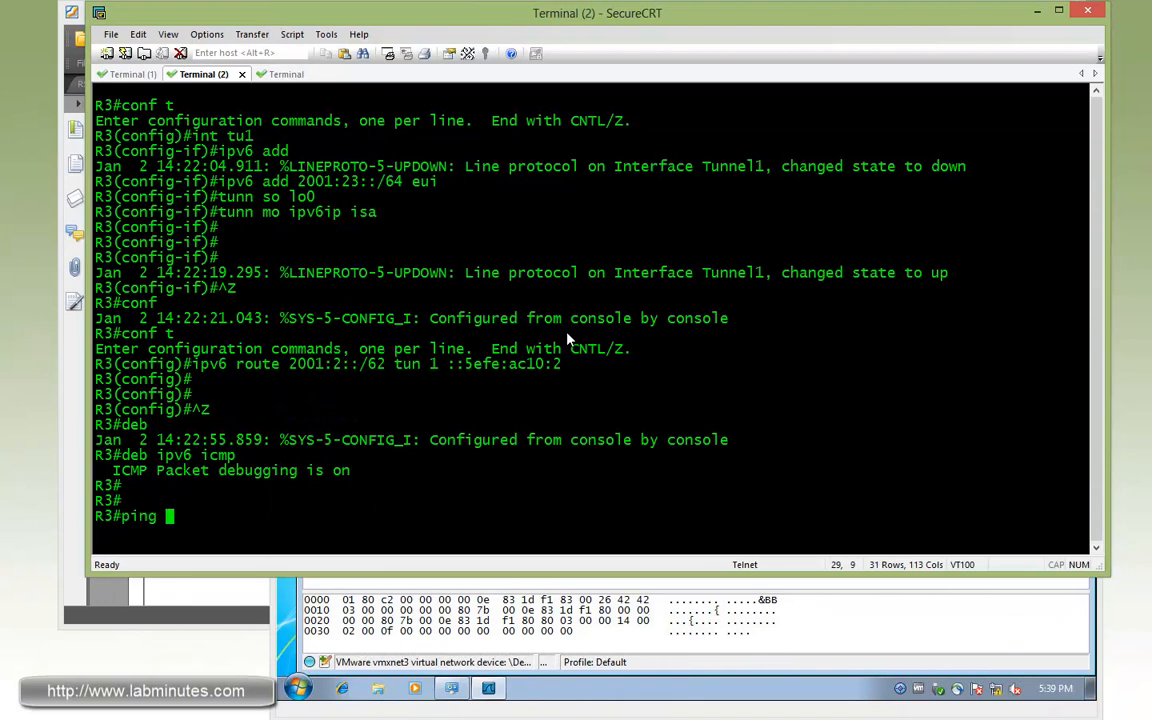
type("0")
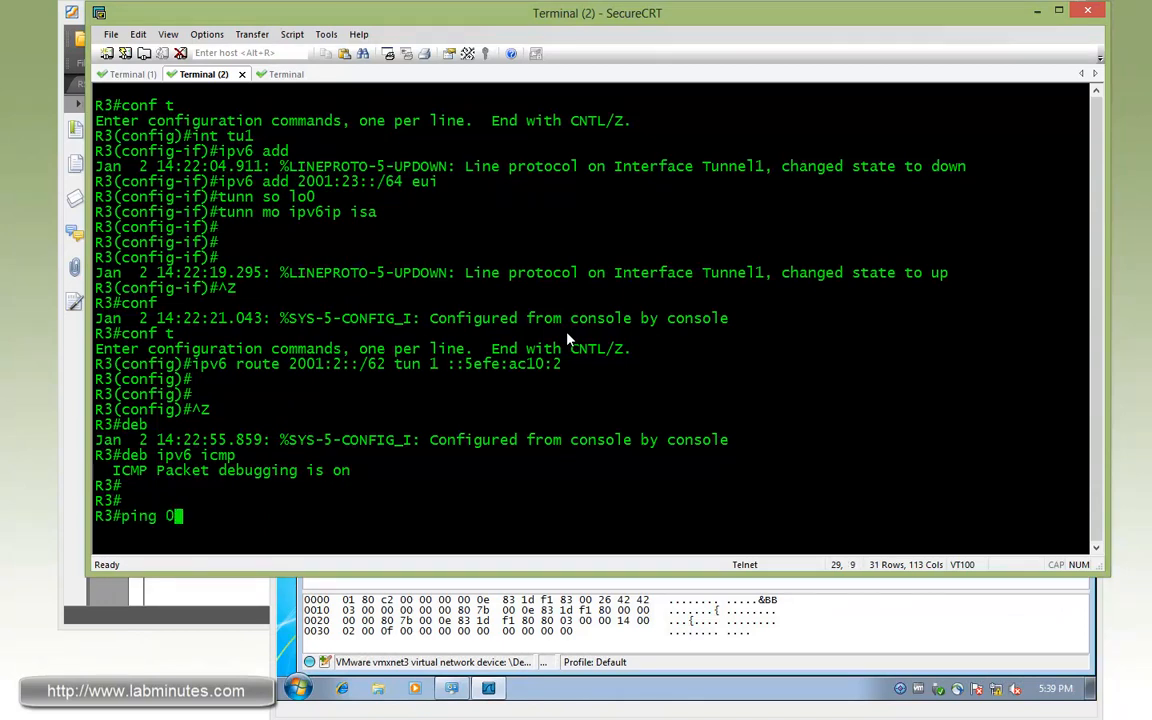
type("2001")
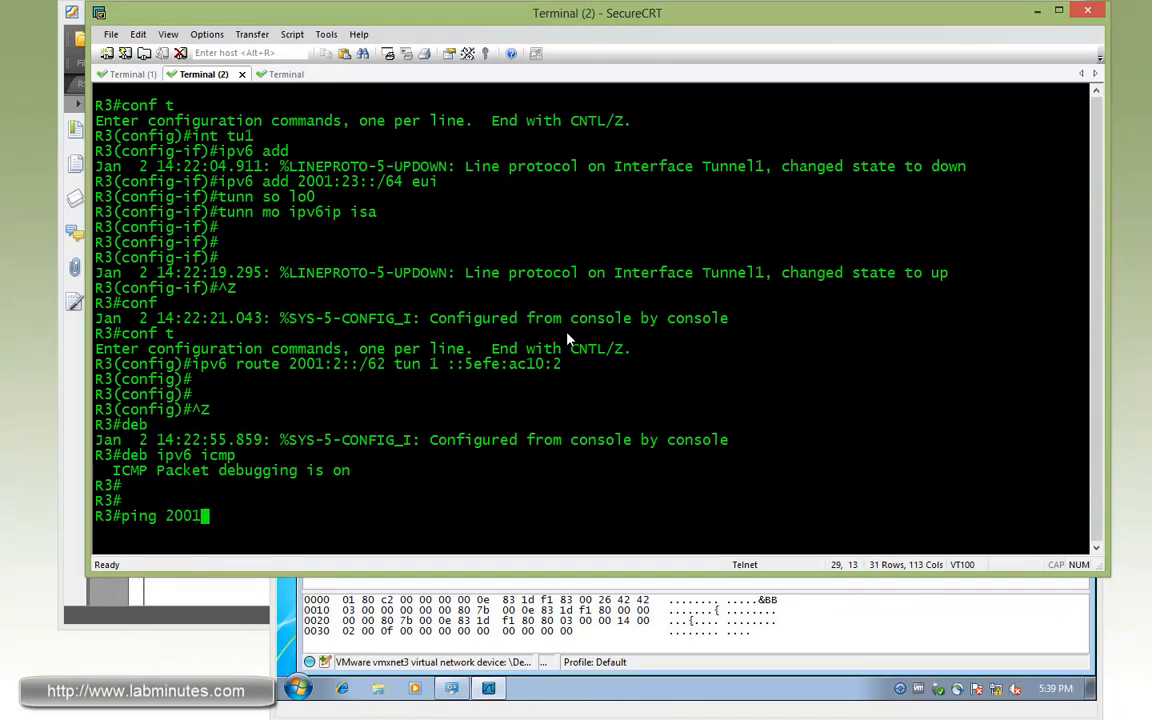
type(":2::2 so lo1")
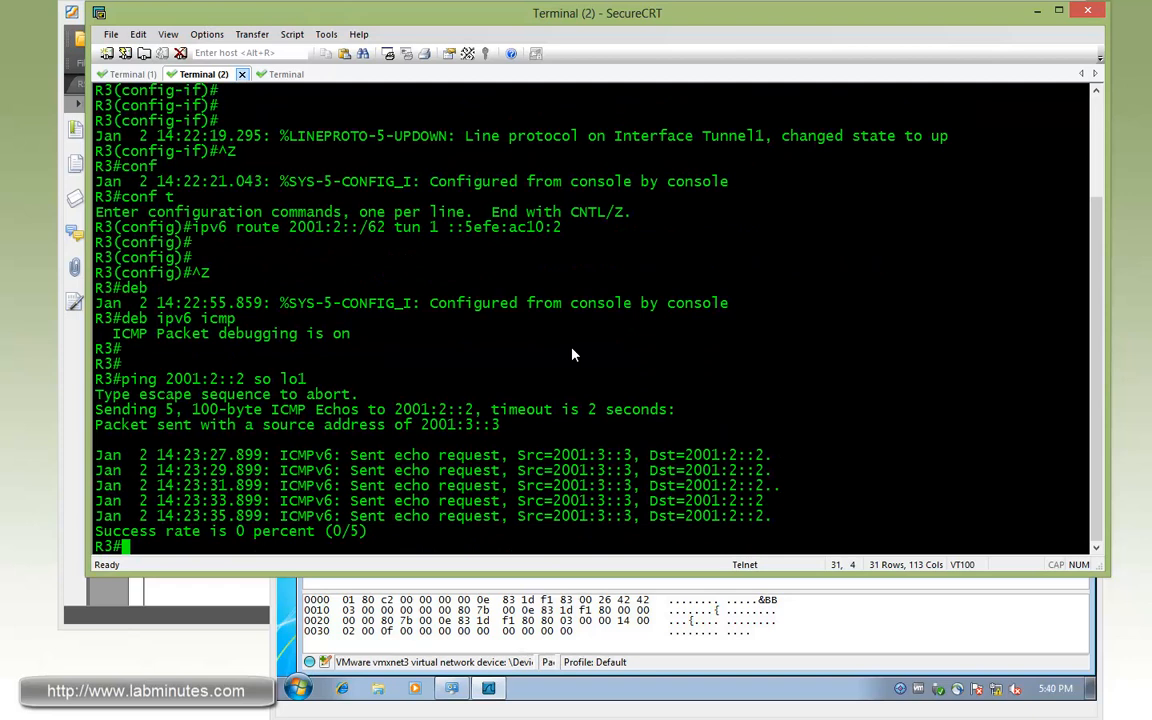
Step: Check R2's debug output showing echo requests received and replies sent
left_click(130, 74)
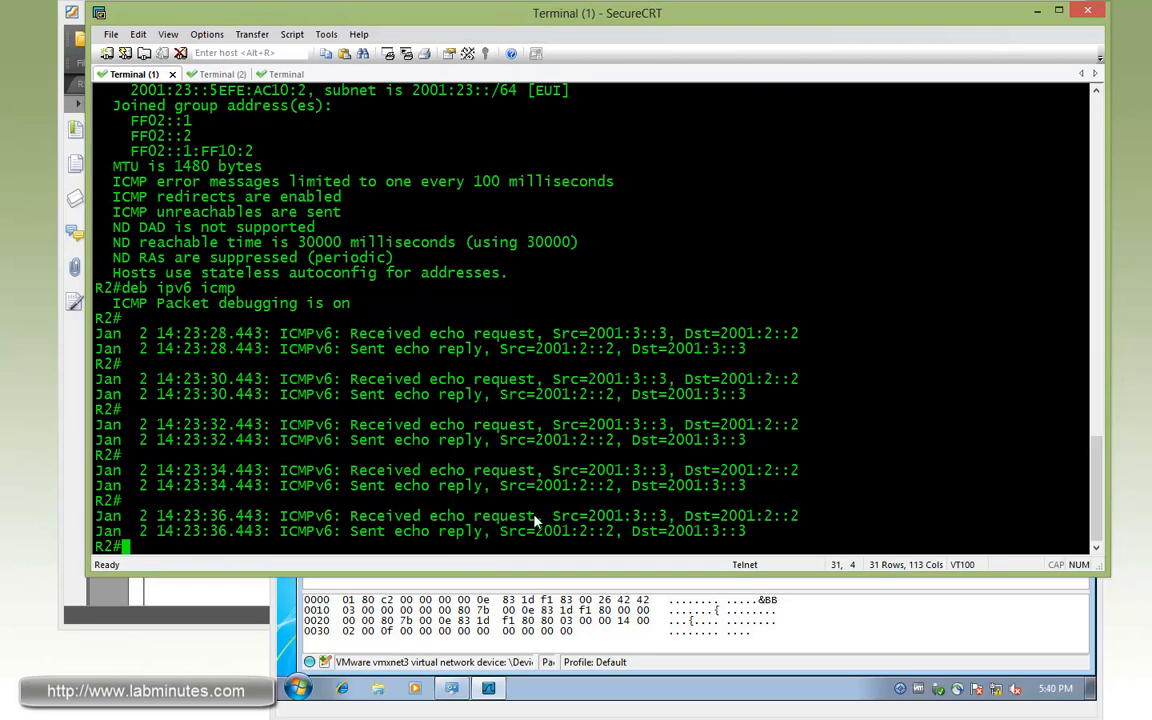
left_click_drag(348, 532, 556, 532)
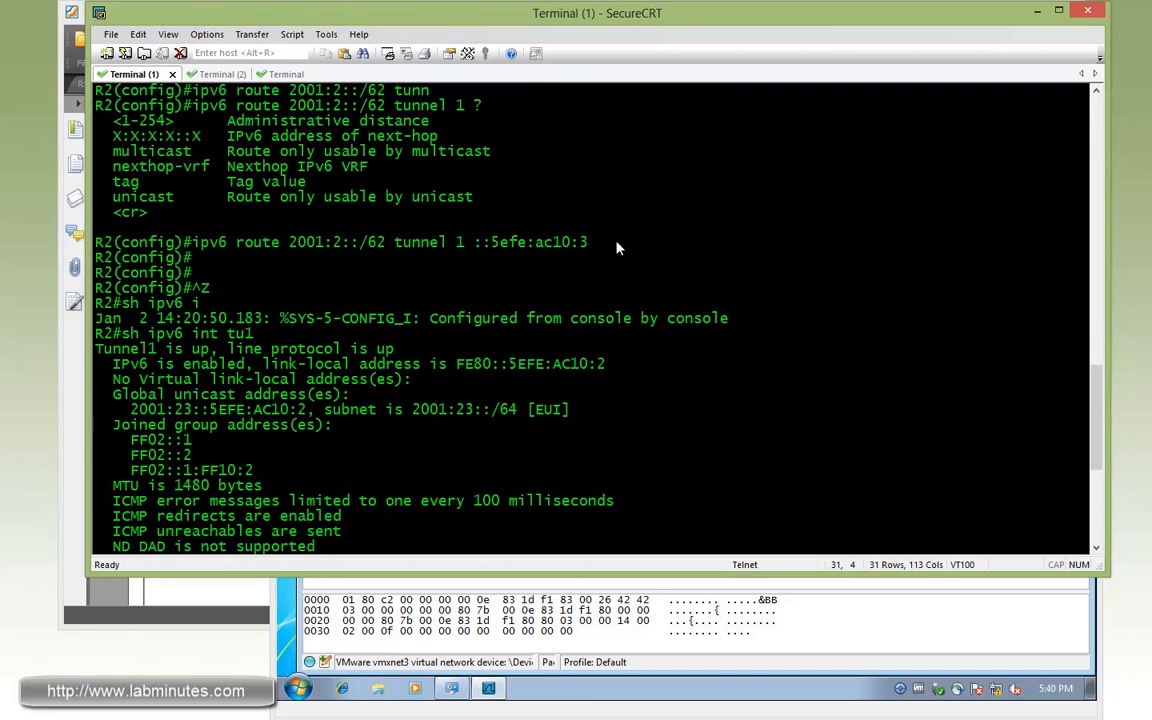
Step: Remove R2's wrong route and add 2001:3::/62 via Tunnel 1 to ::5efe:ac10:3
left_click_drag(190, 242, 588, 242)
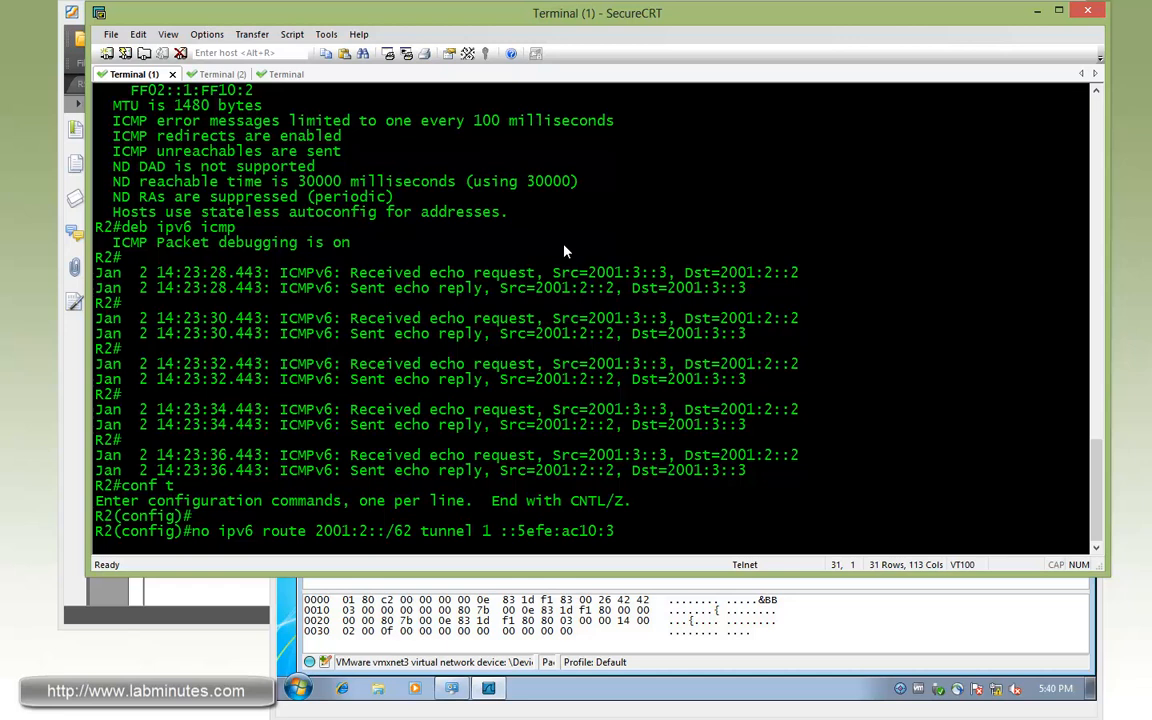
type("ipv6 route 2001:2::/62 tunnel 1 ::5efe:ac10:3")
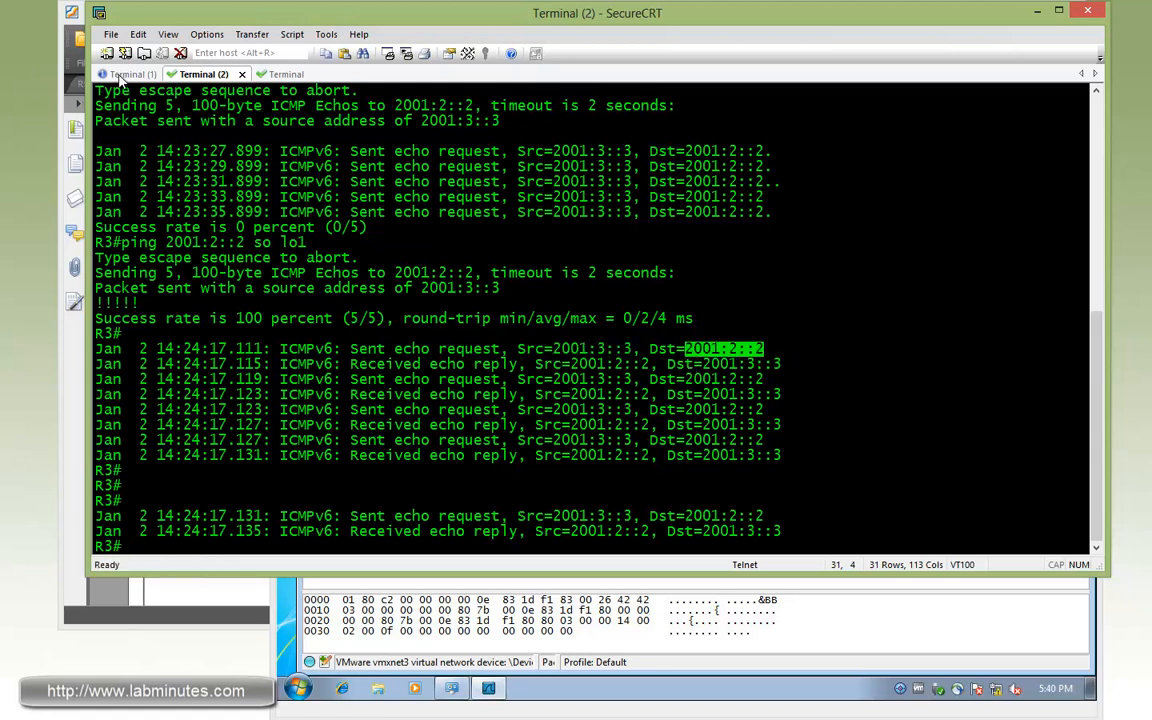
Step: Confirm R3's re-ping succeeds 100% by highlighting an echo reply in R2's log
left_click(132, 74)
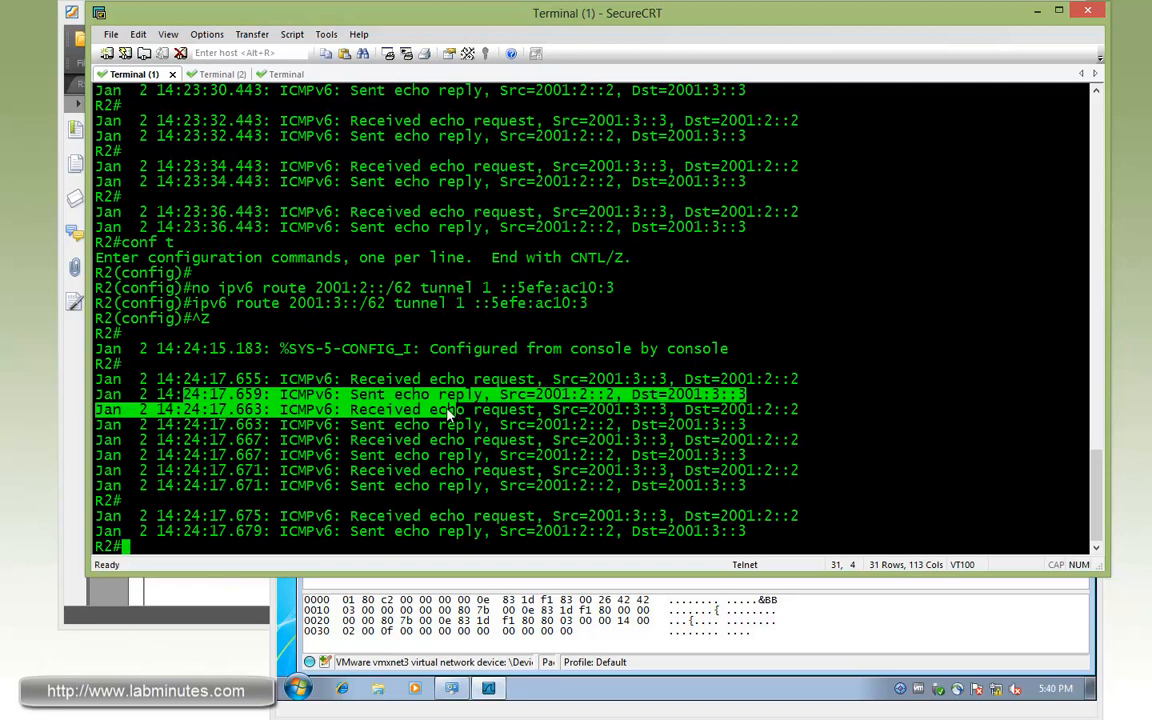
left_click_drag(490, 394, 620, 394)
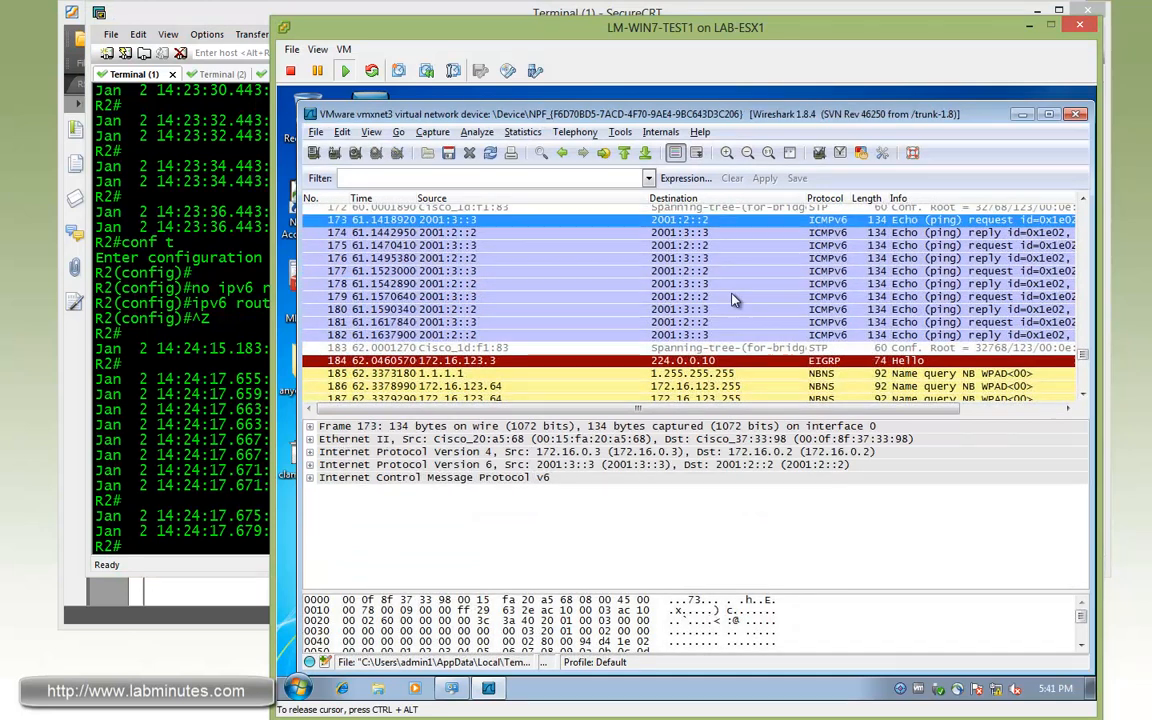
mouse_move(864, 238)
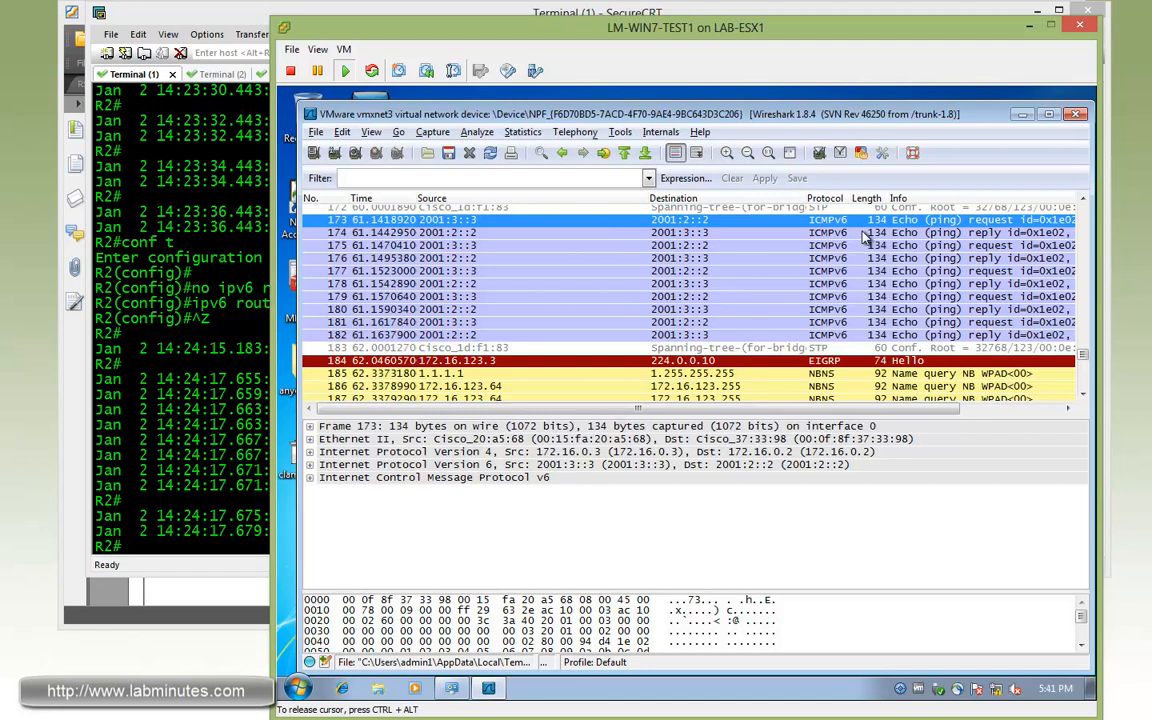
mouse_move(450, 248)
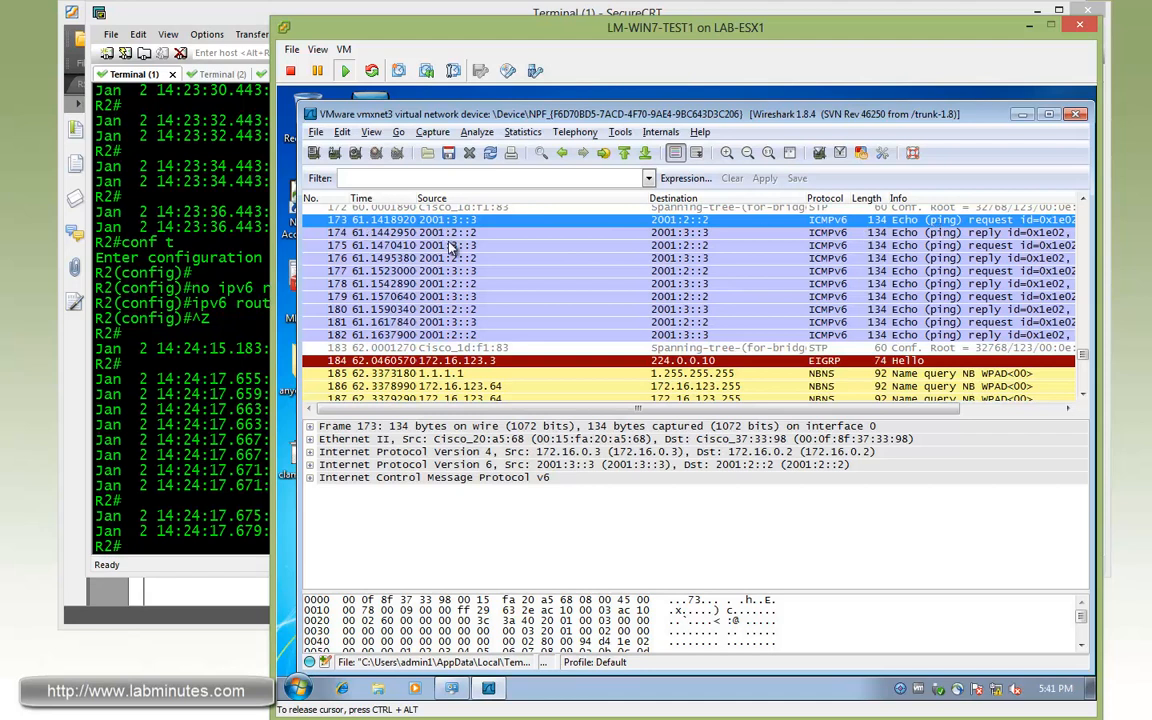
Step: Expand the outer IPv4 and ICMPv6 headers of the echo request, then the matching echo reply
left_click(450, 452)
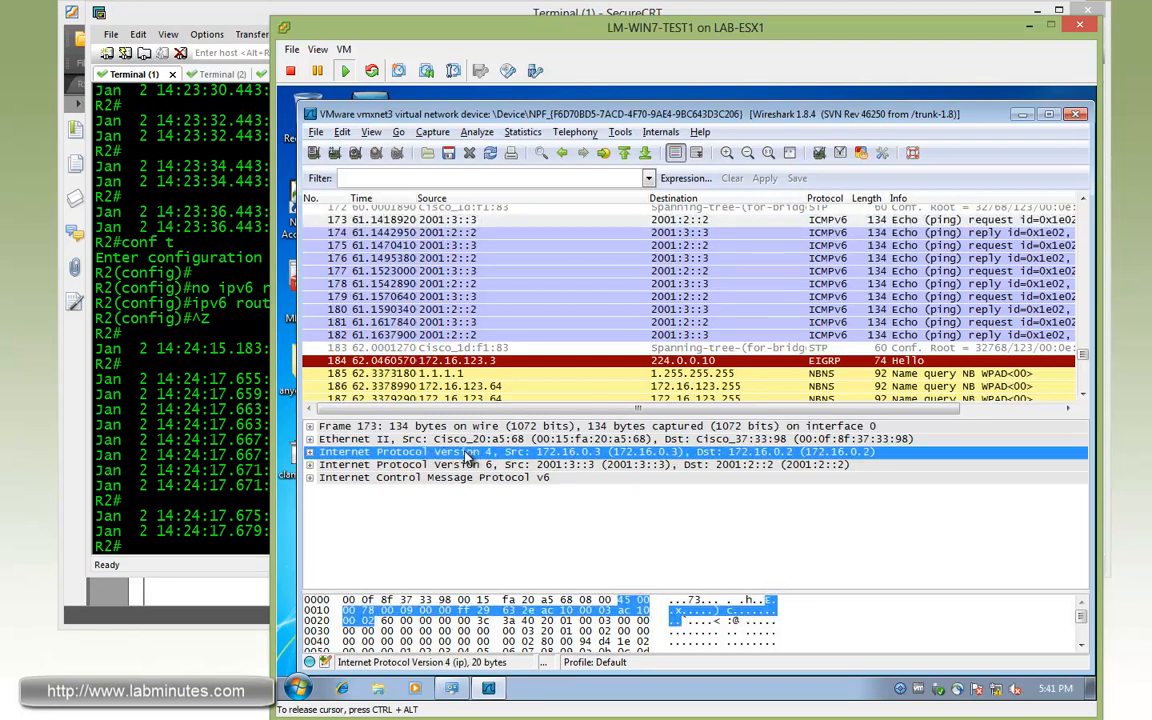
mouse_move(568, 474)
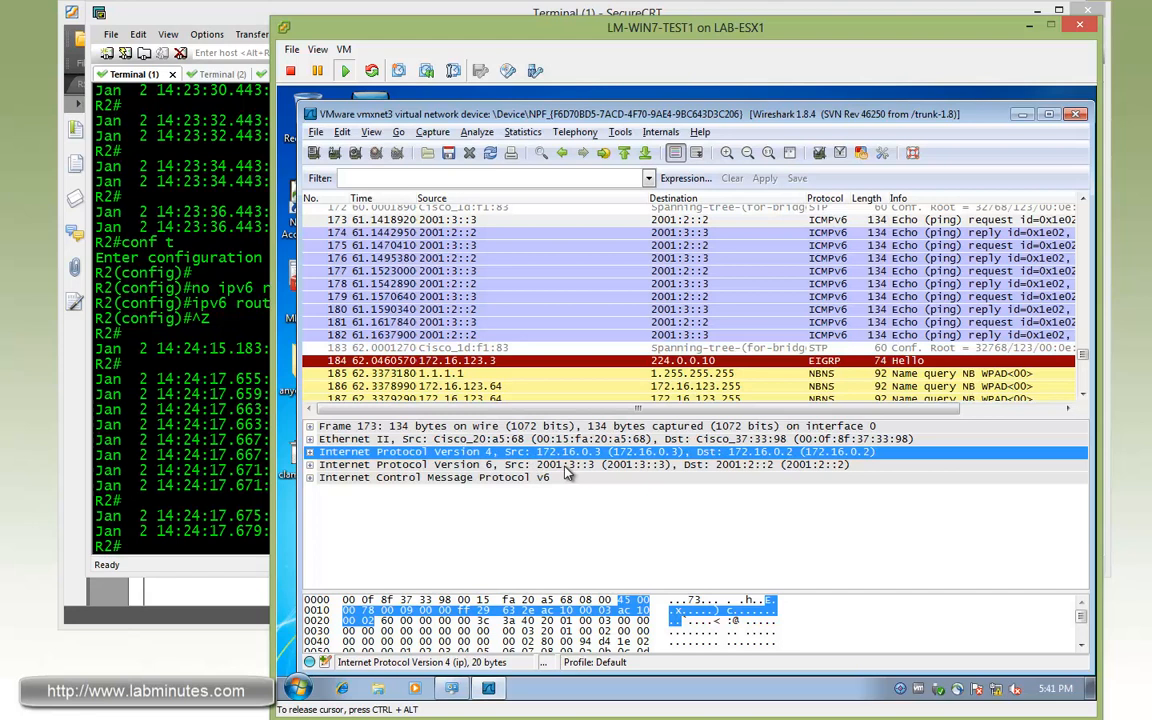
mouse_move(552, 460)
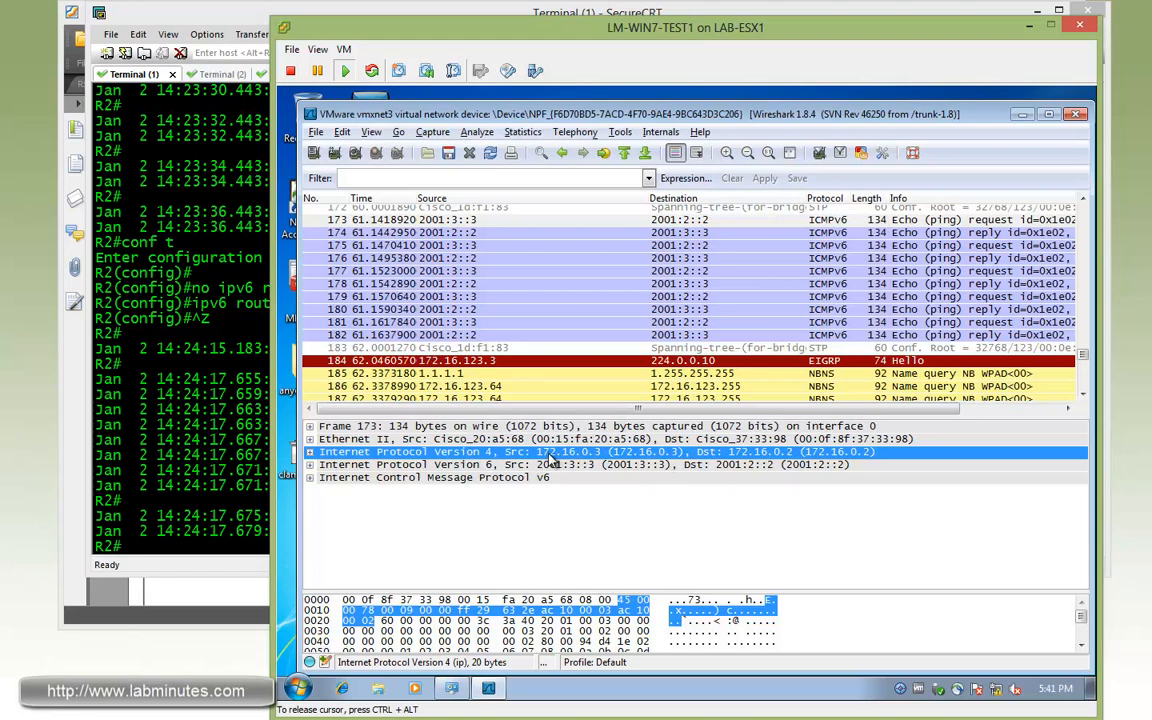
mouse_move(624, 460)
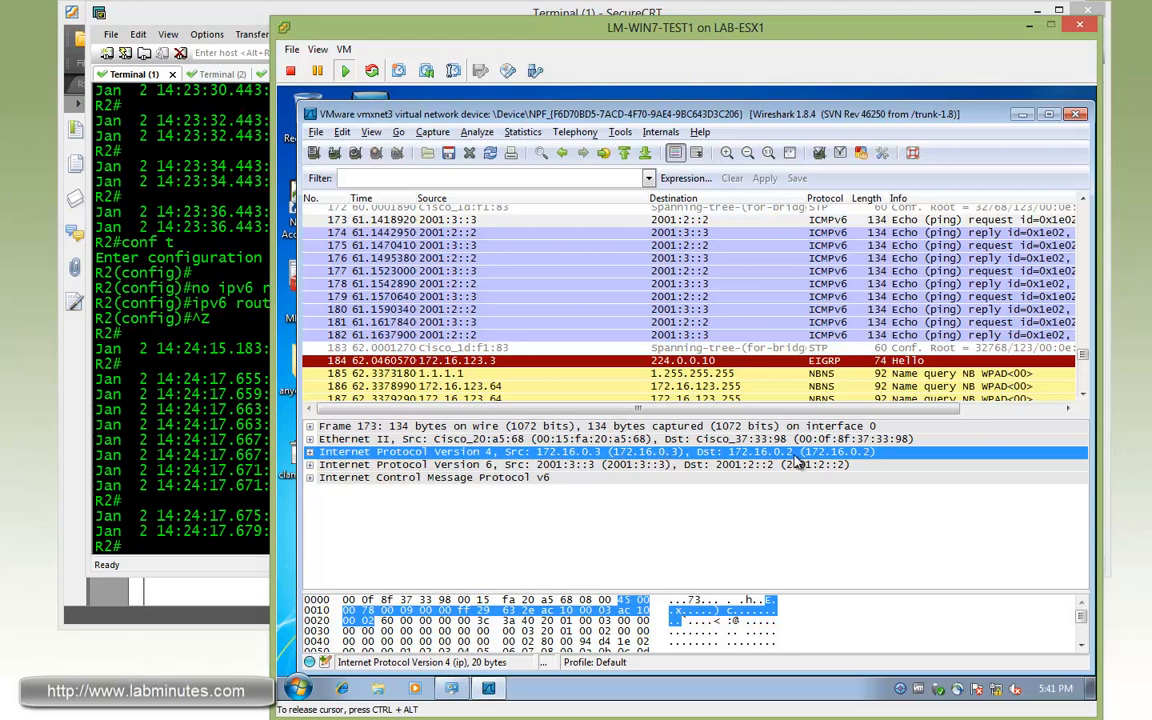
mouse_move(870, 460)
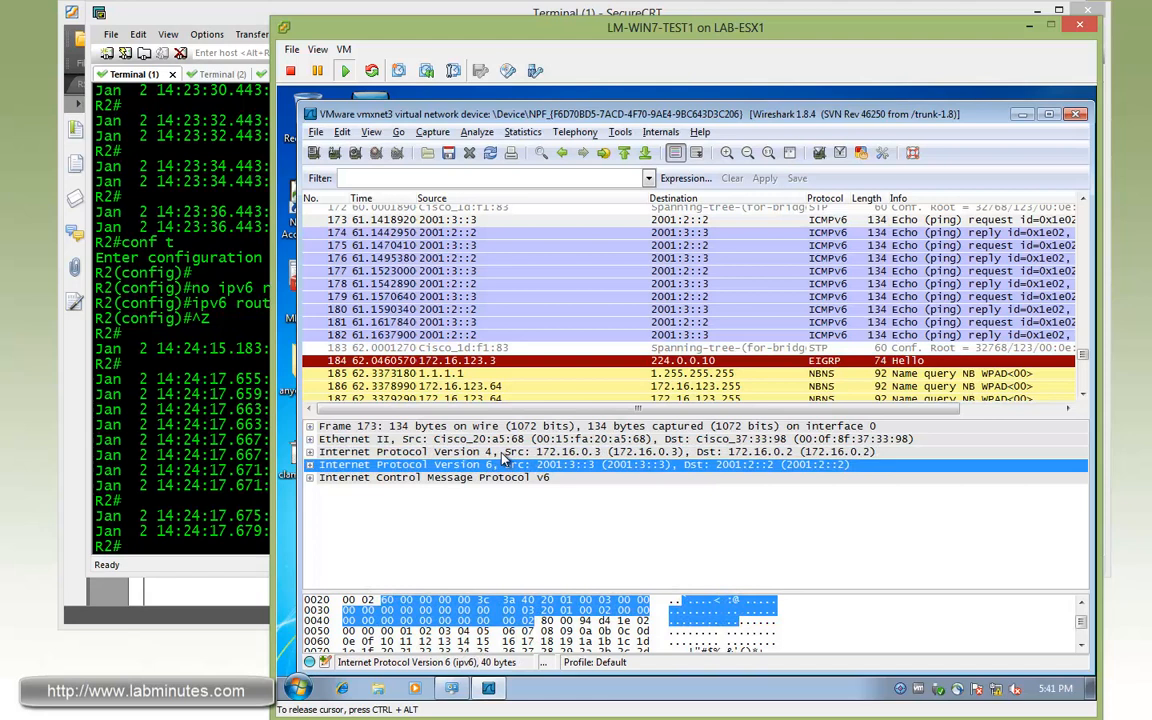
mouse_move(556, 470)
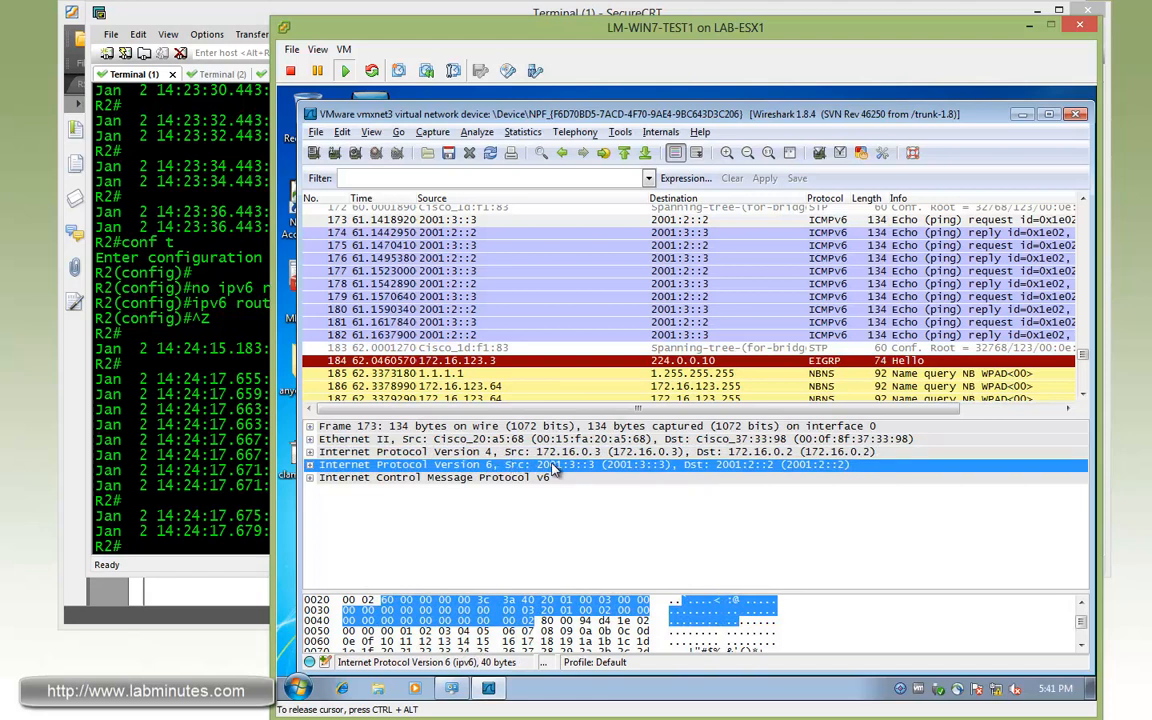
mouse_move(556, 472)
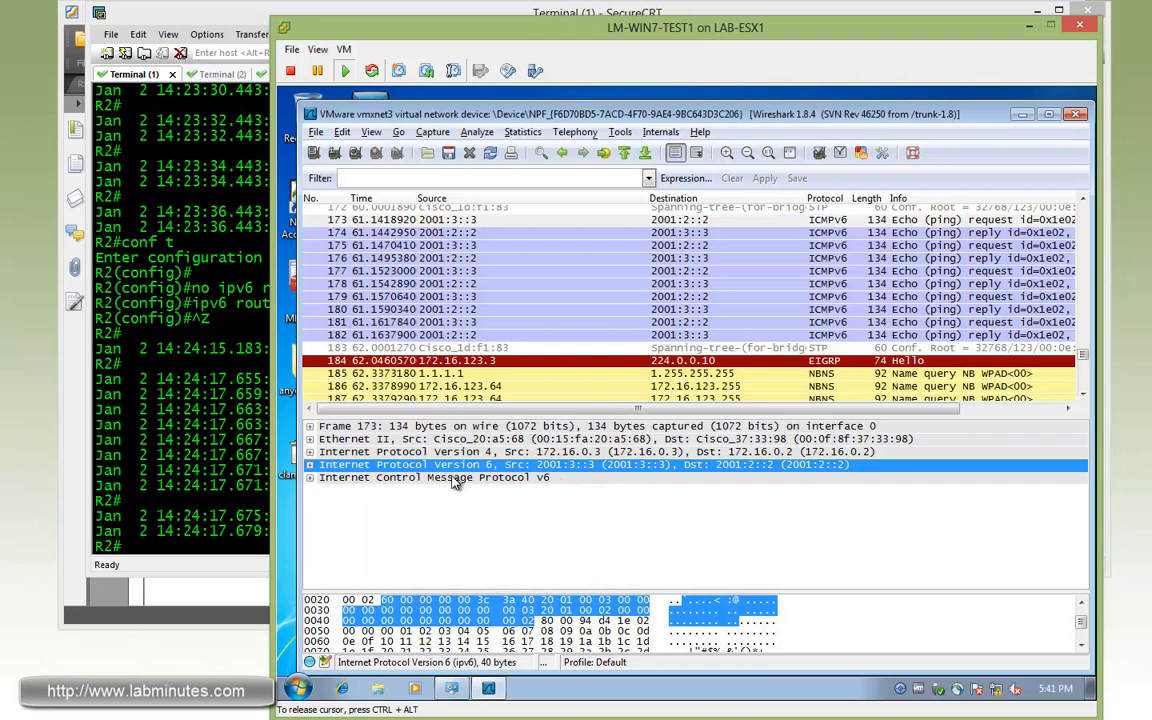
left_click(310, 476)
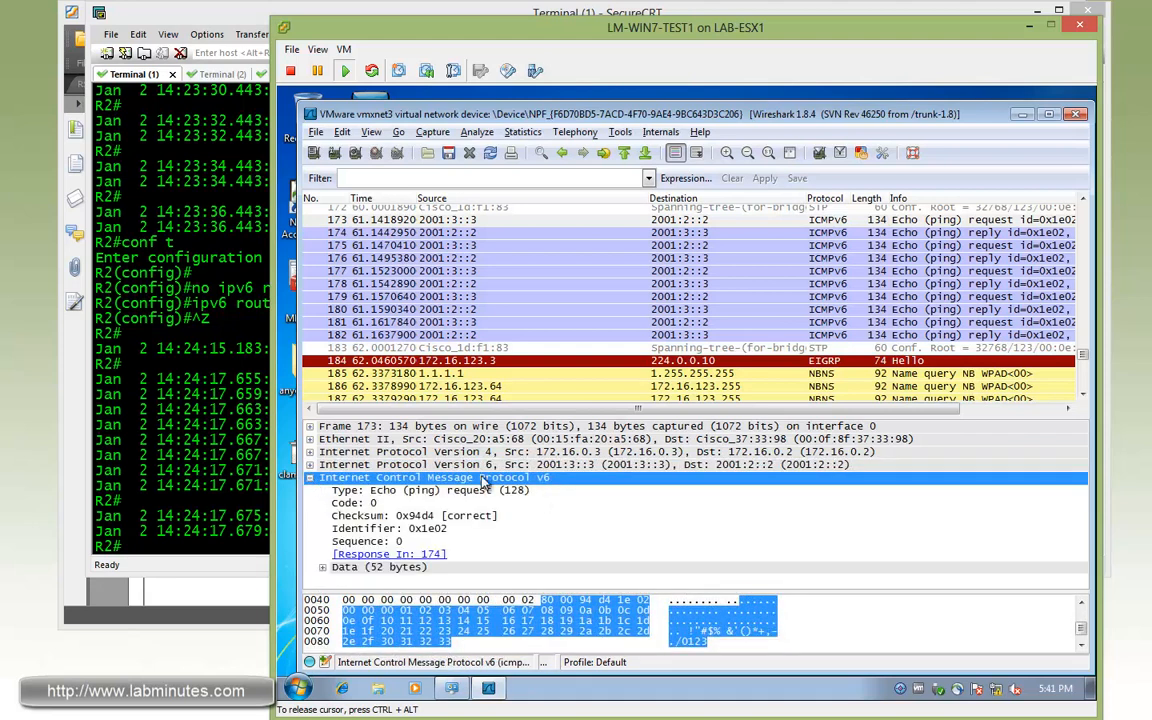
mouse_move(502, 490)
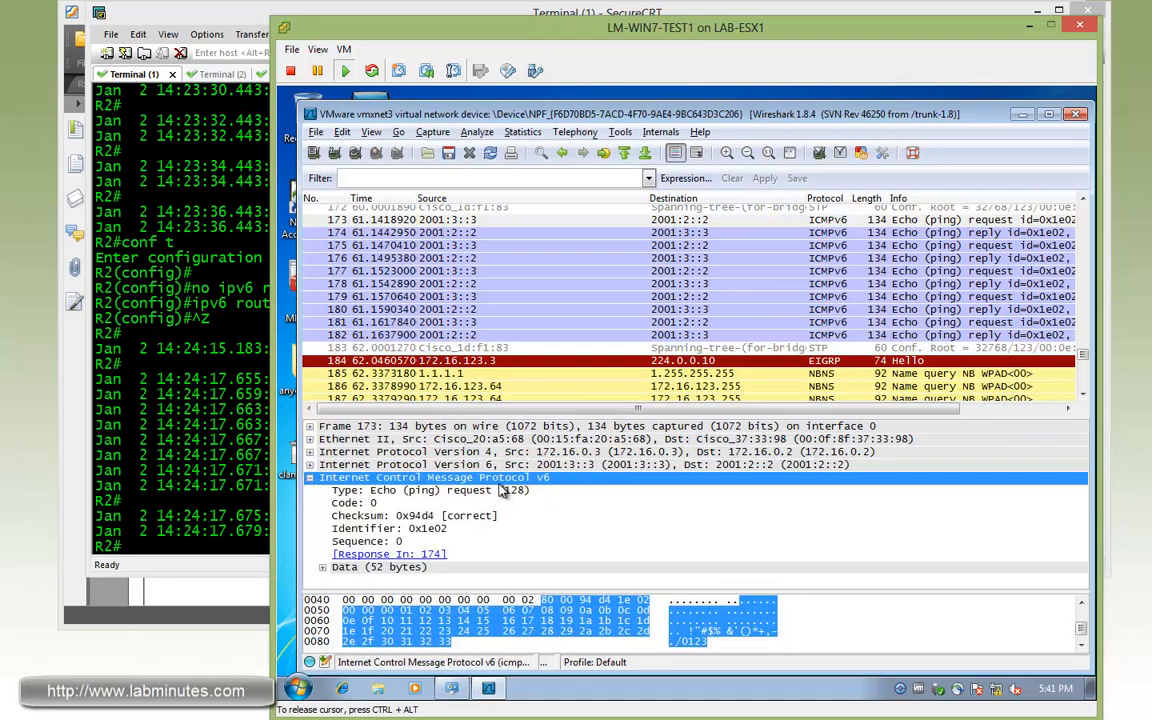
left_click(430, 490)
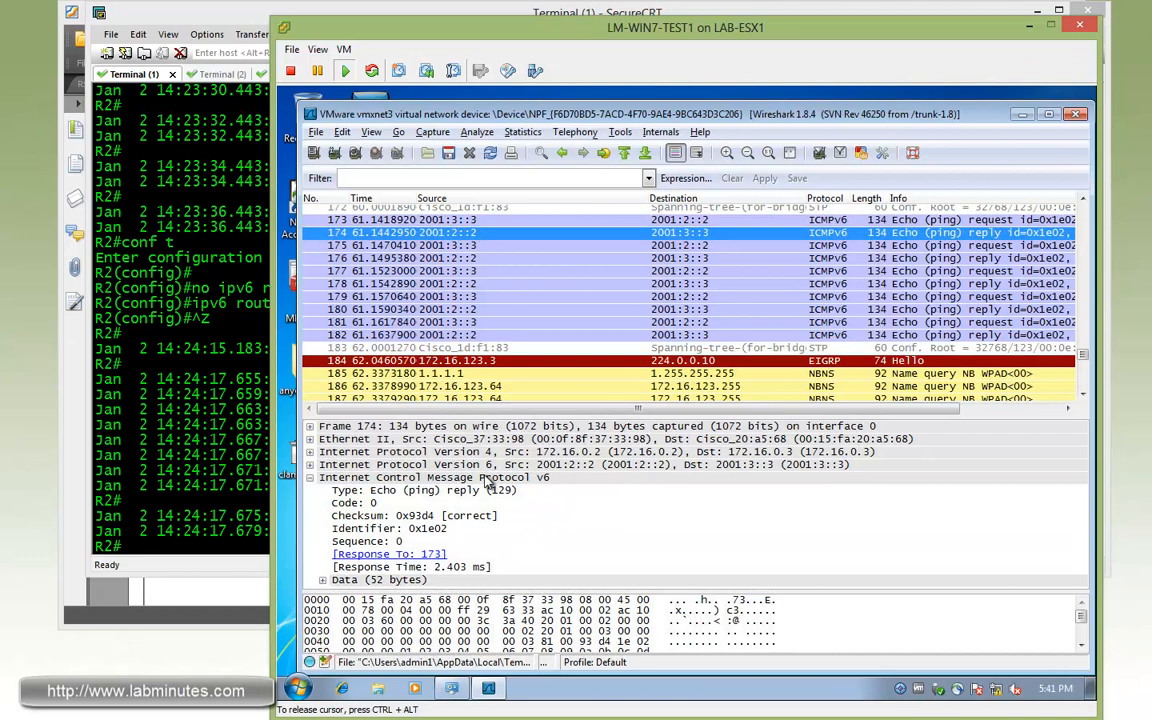
left_click(420, 490)
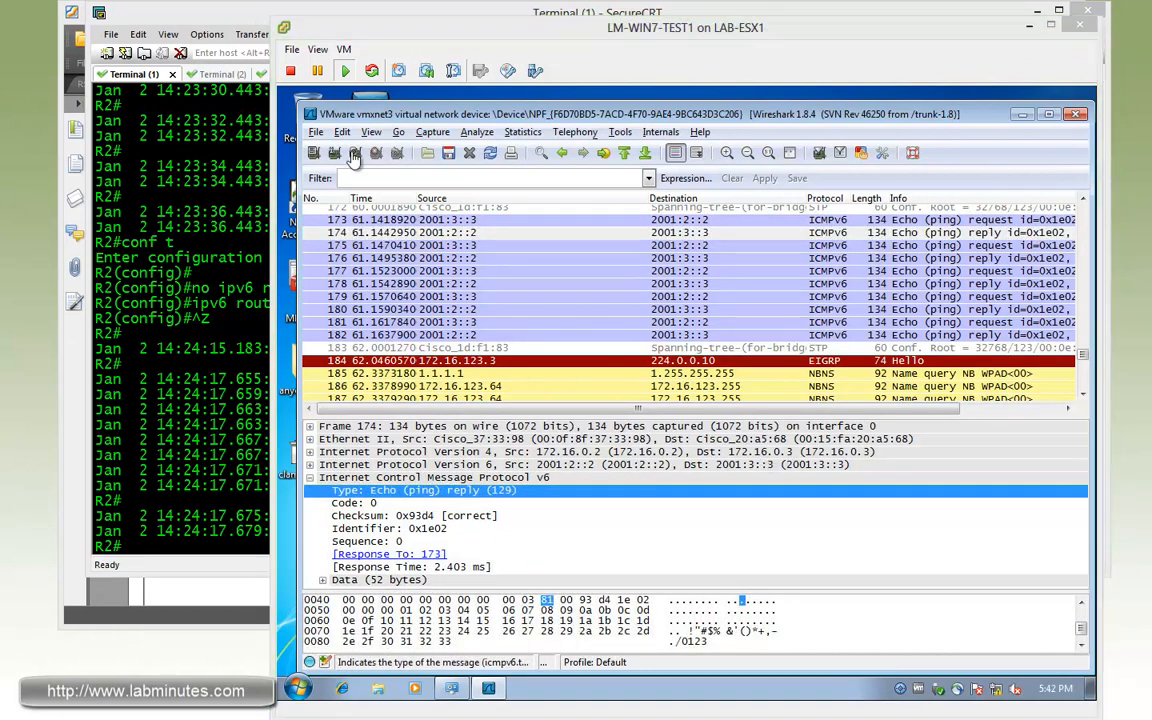
Step: Briefly show and dismiss Capture Options, then return to the R2 terminal
left_click(356, 152)
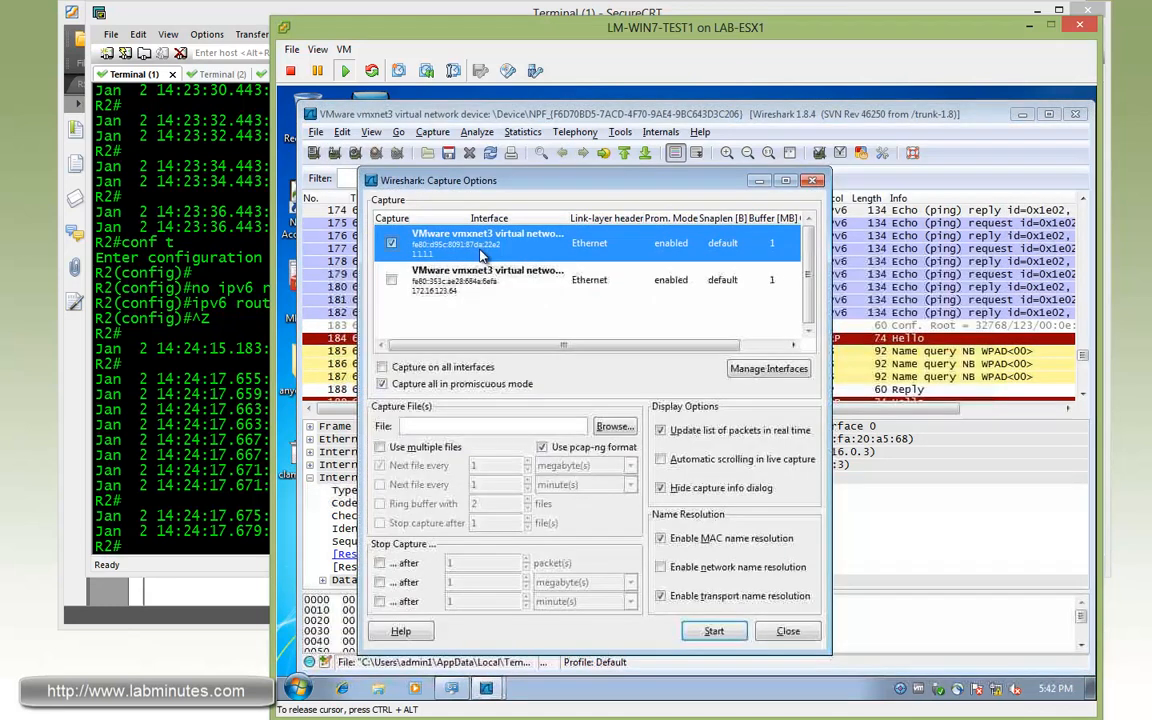
left_click(714, 630)
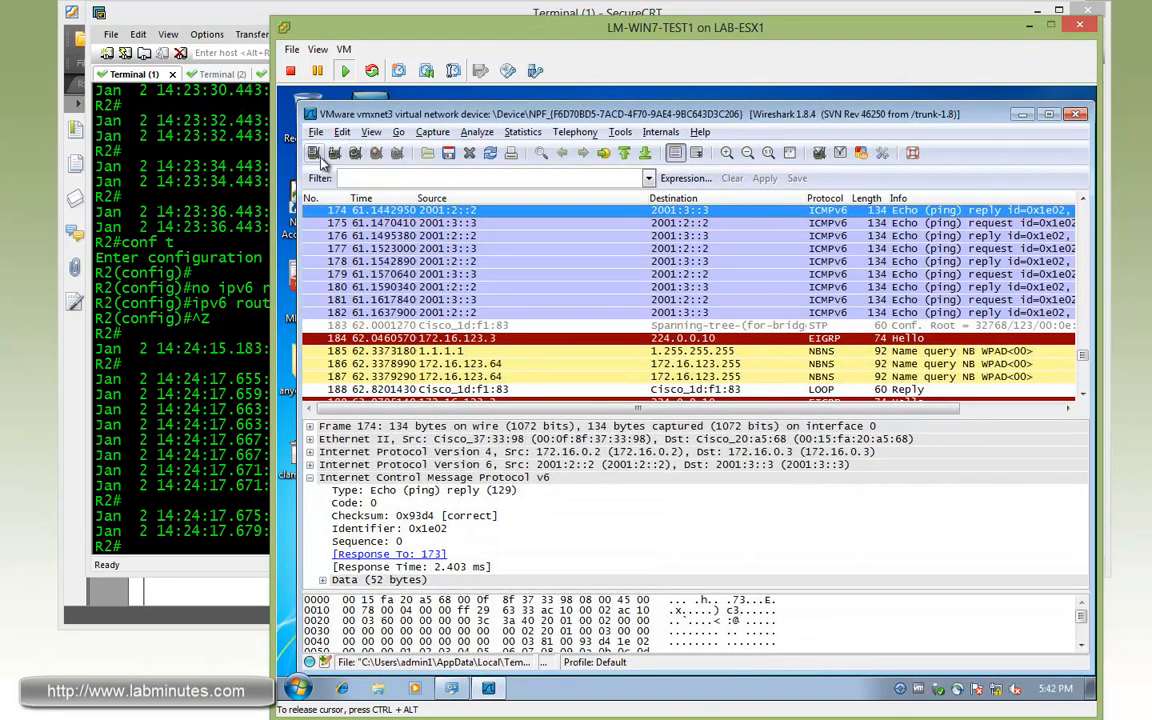
left_click(312, 152)
type("sh")
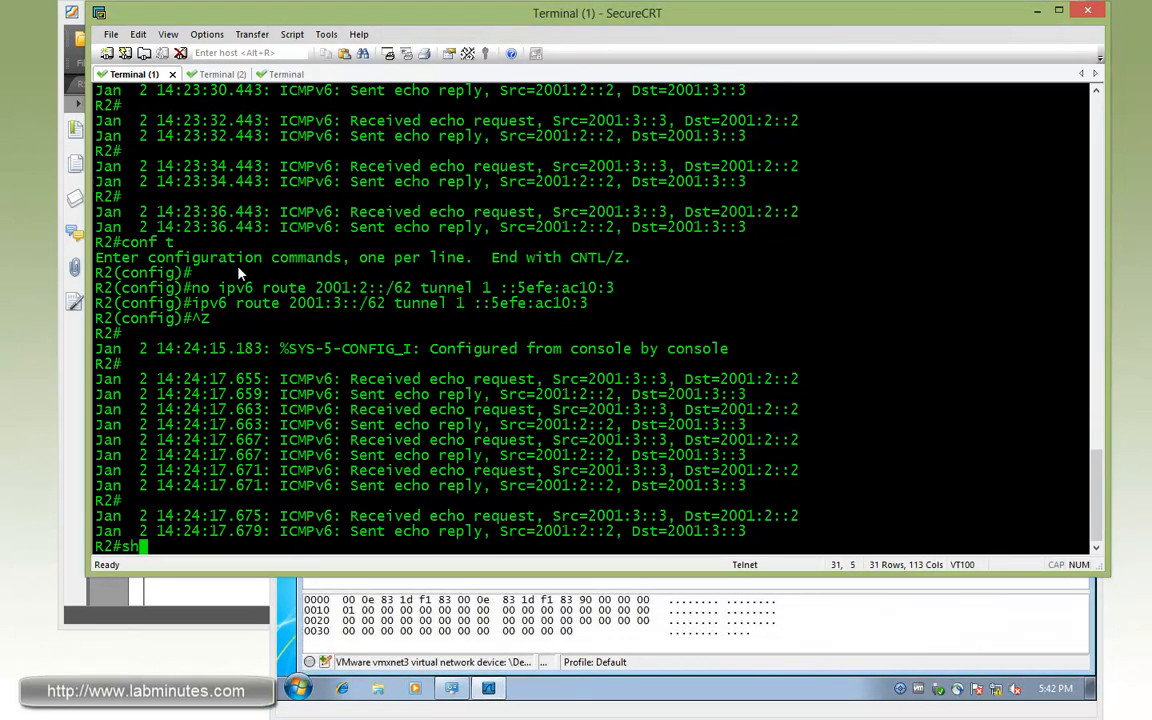
Step: Show R2's Tunnel1 IPv6 details with 'sh ipv6 int tu1' and note link-local FE80::5EFE:AC10:2
type("ipv6 int tul")
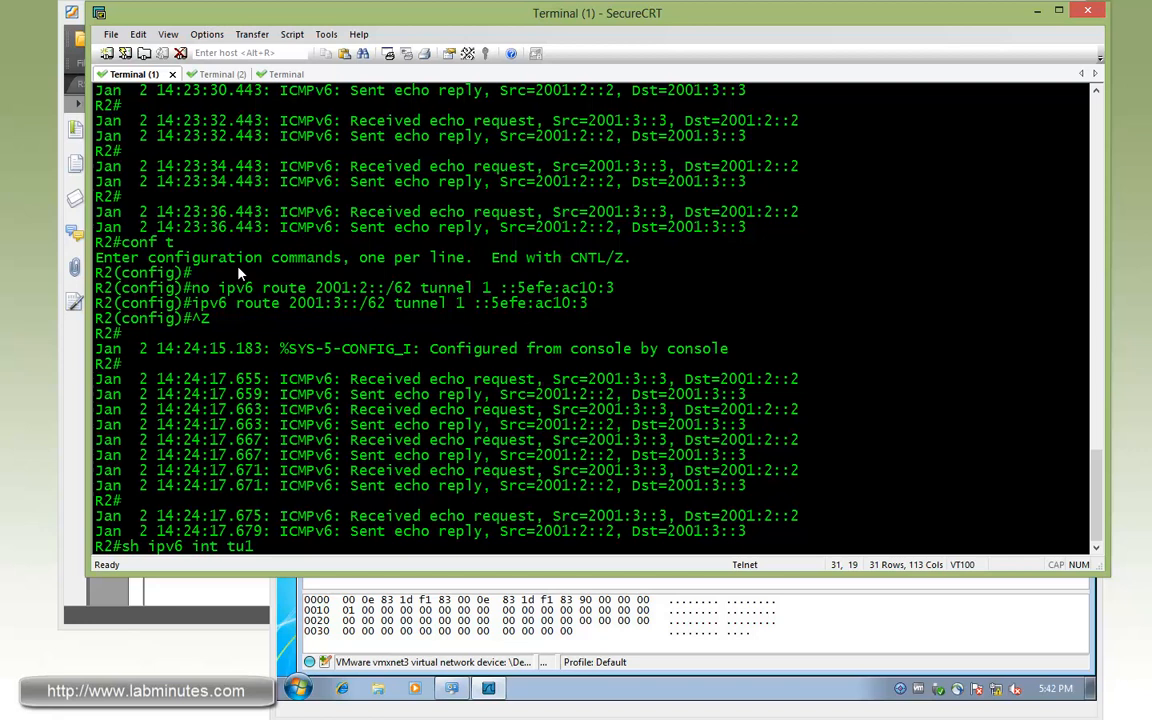
key("Return")
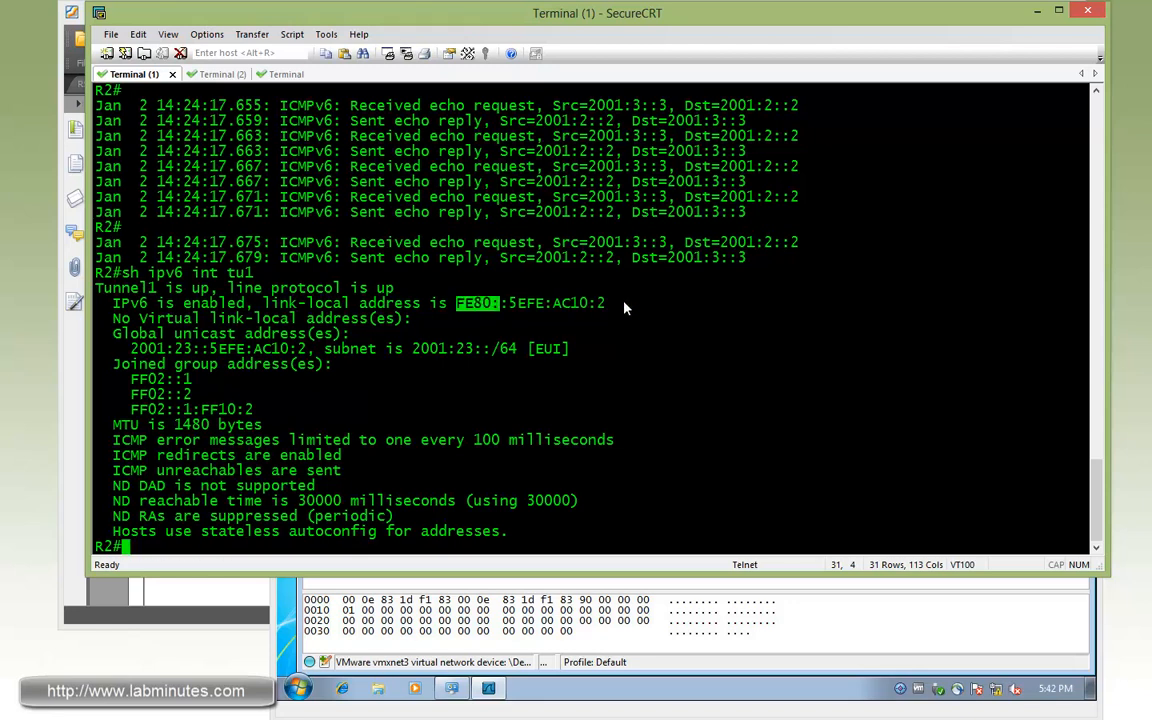
double_click(582, 304)
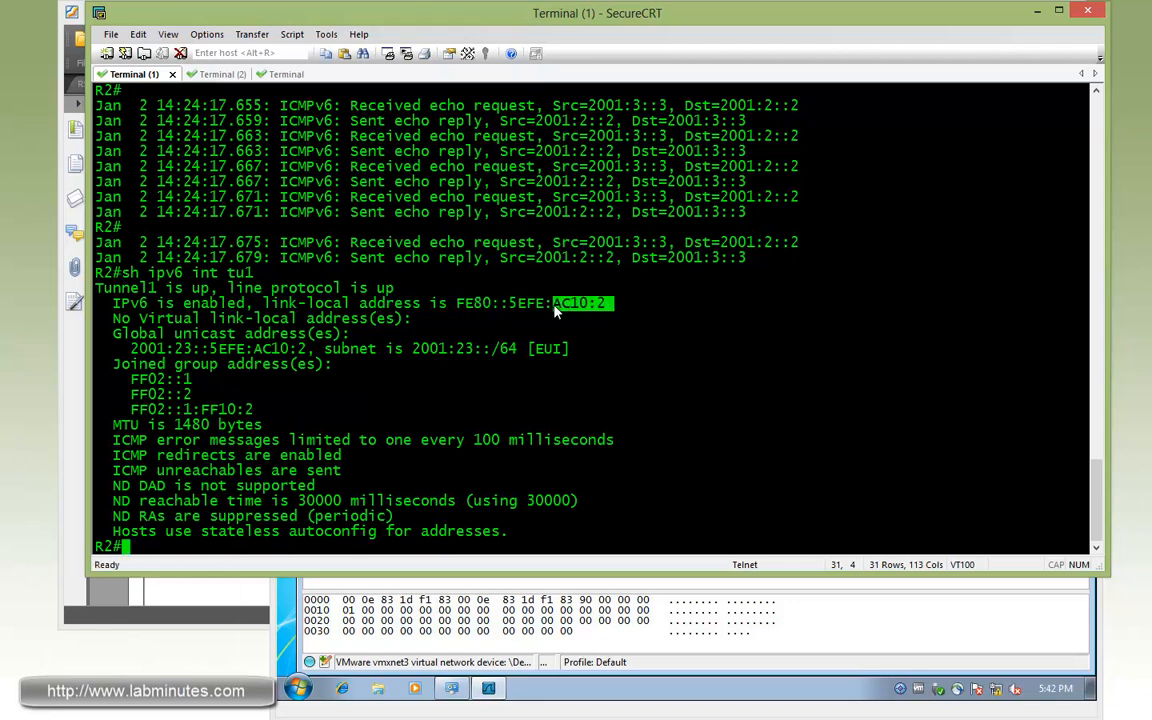
mouse_move(216, 82)
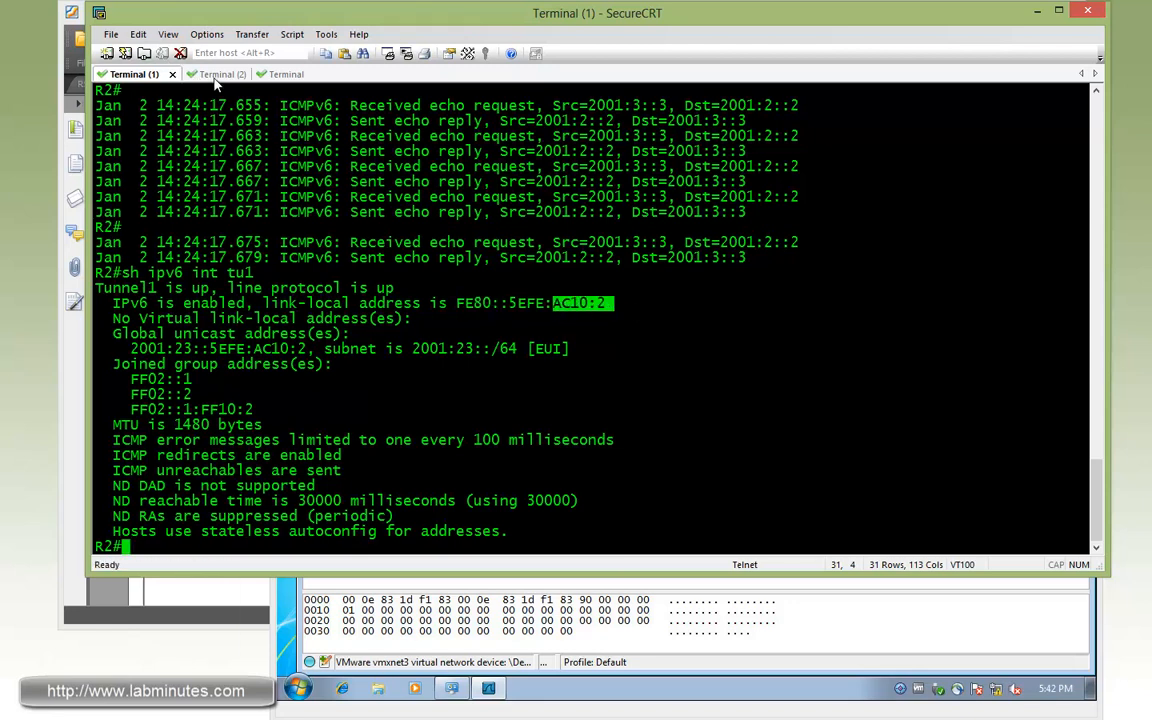
left_click(196, 74)
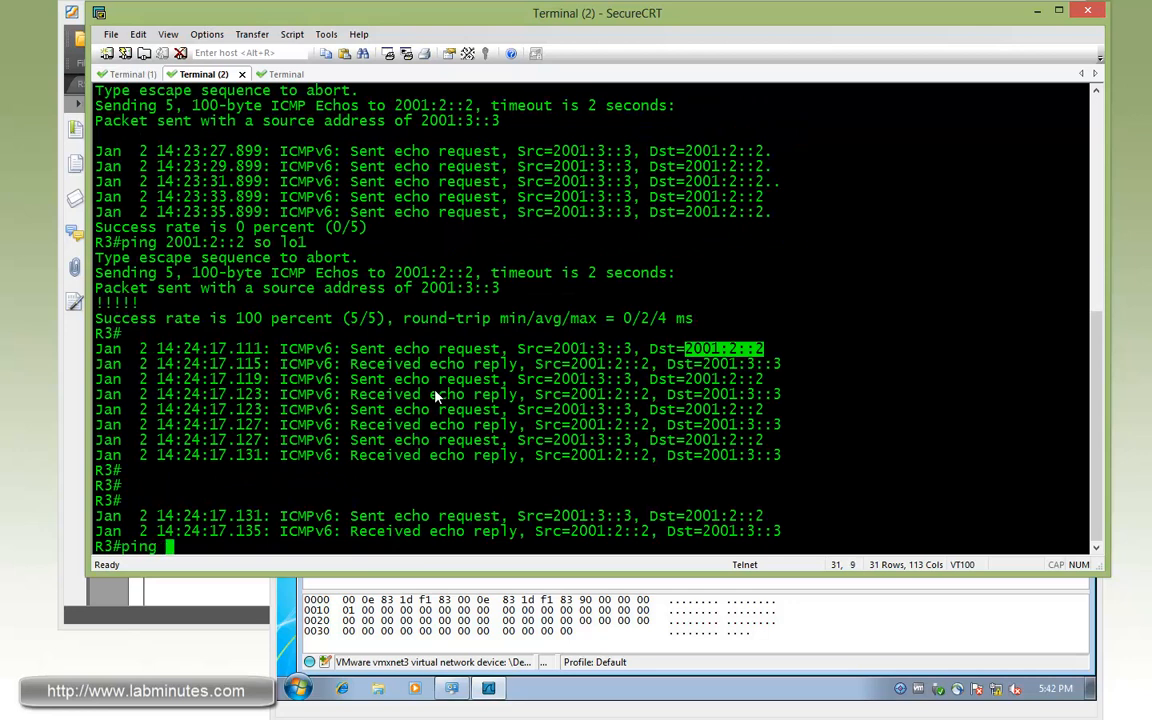
type("AC10:2")
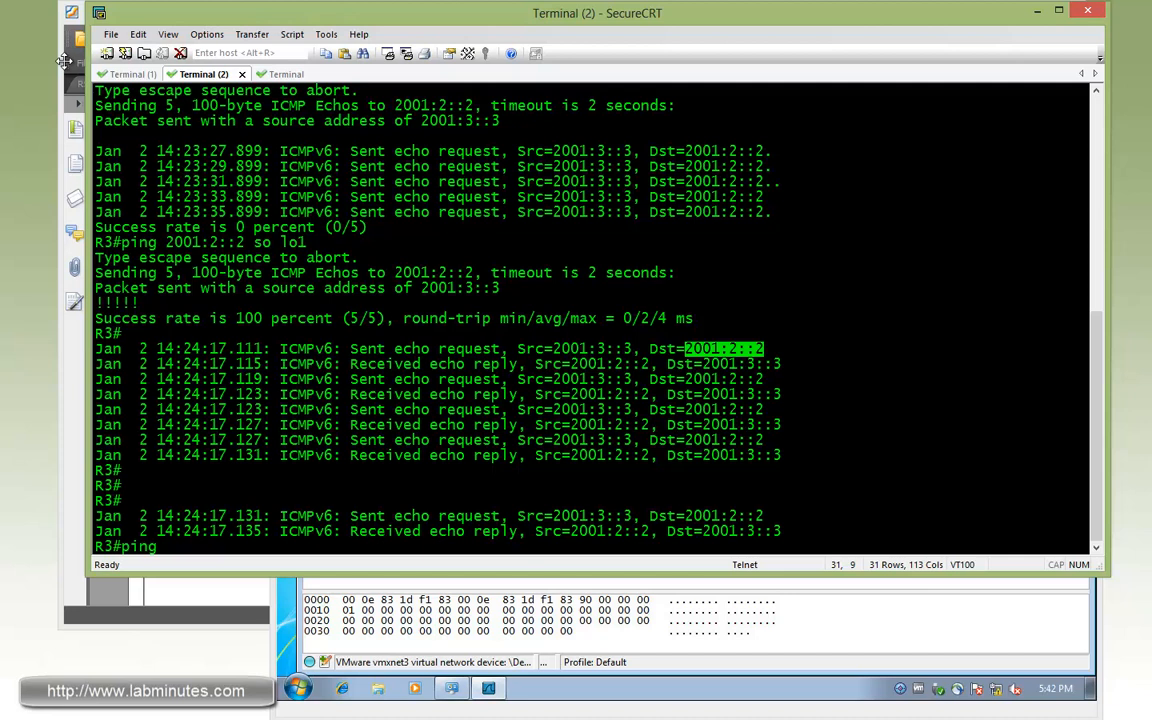
left_click(132, 74)
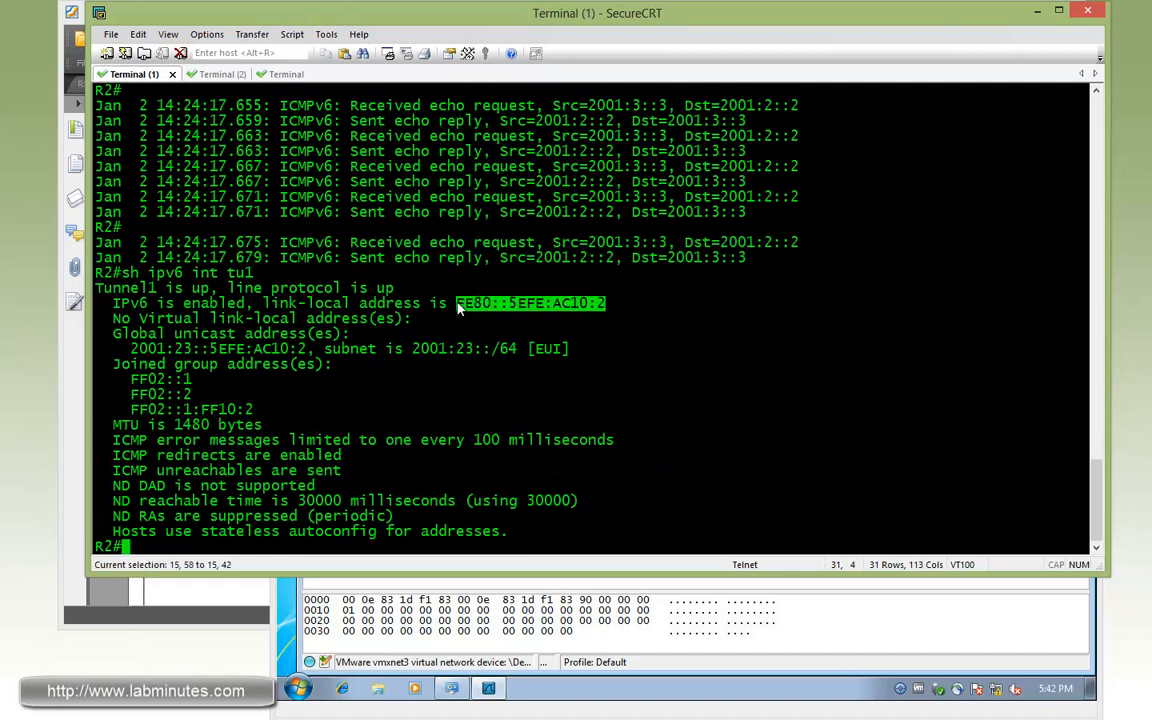
left_click(196, 74)
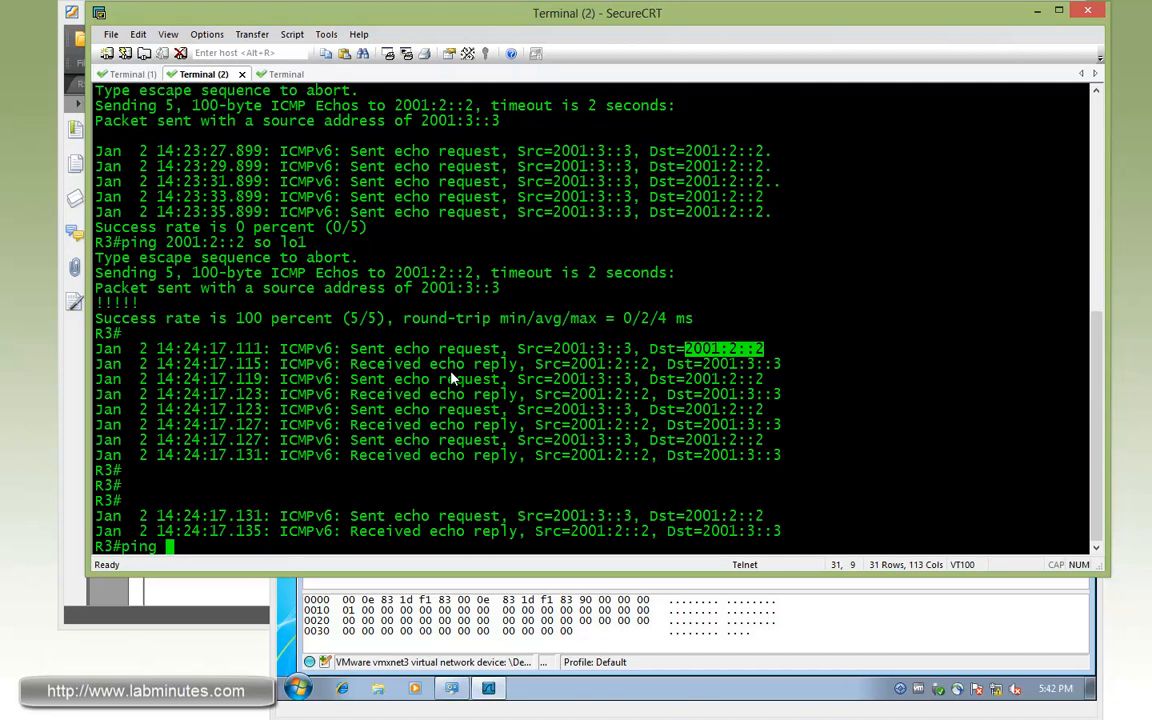
Step: From R3 ping FE80::5EFE:AC10:2 with output interface tunnel1, receiving 5/5 replies
type("ping FE80::5EFE:AC10:2")
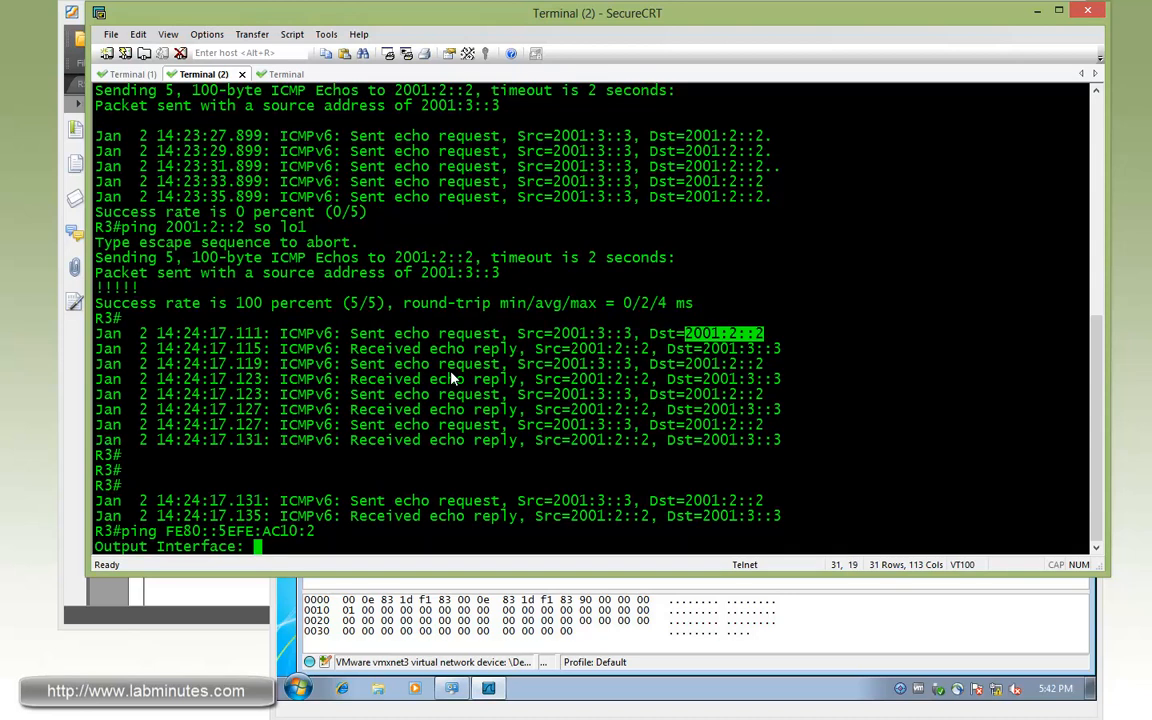
type("tunnel1")
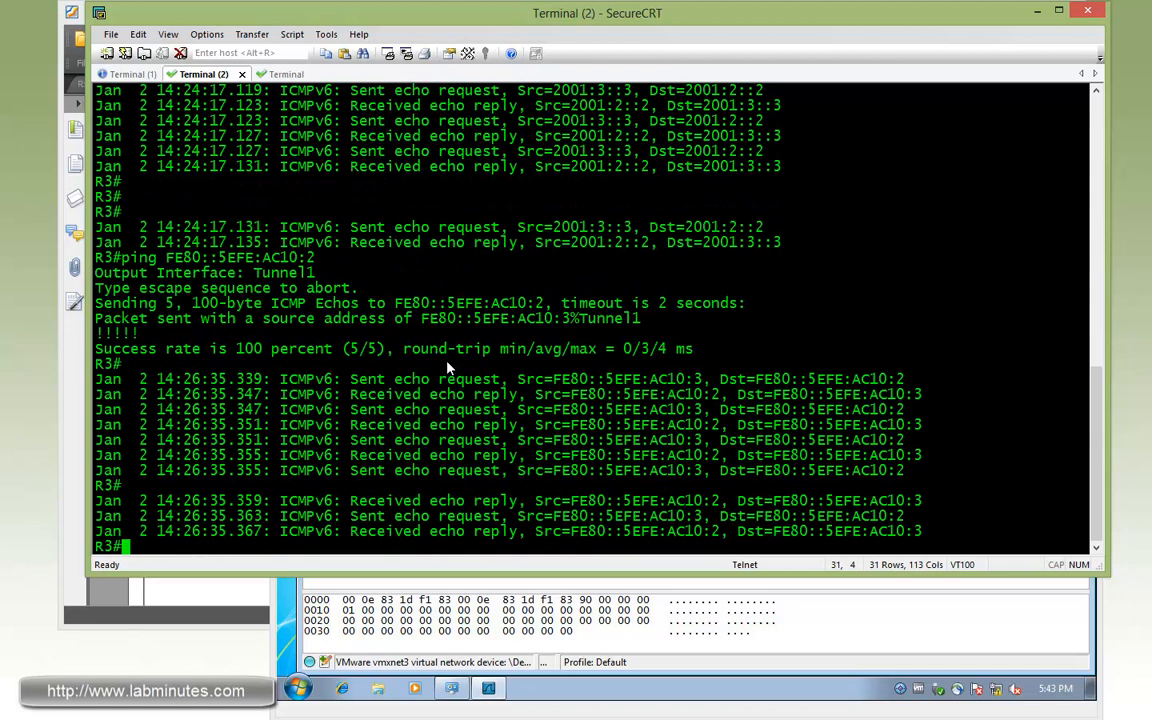
double_click(626, 378)
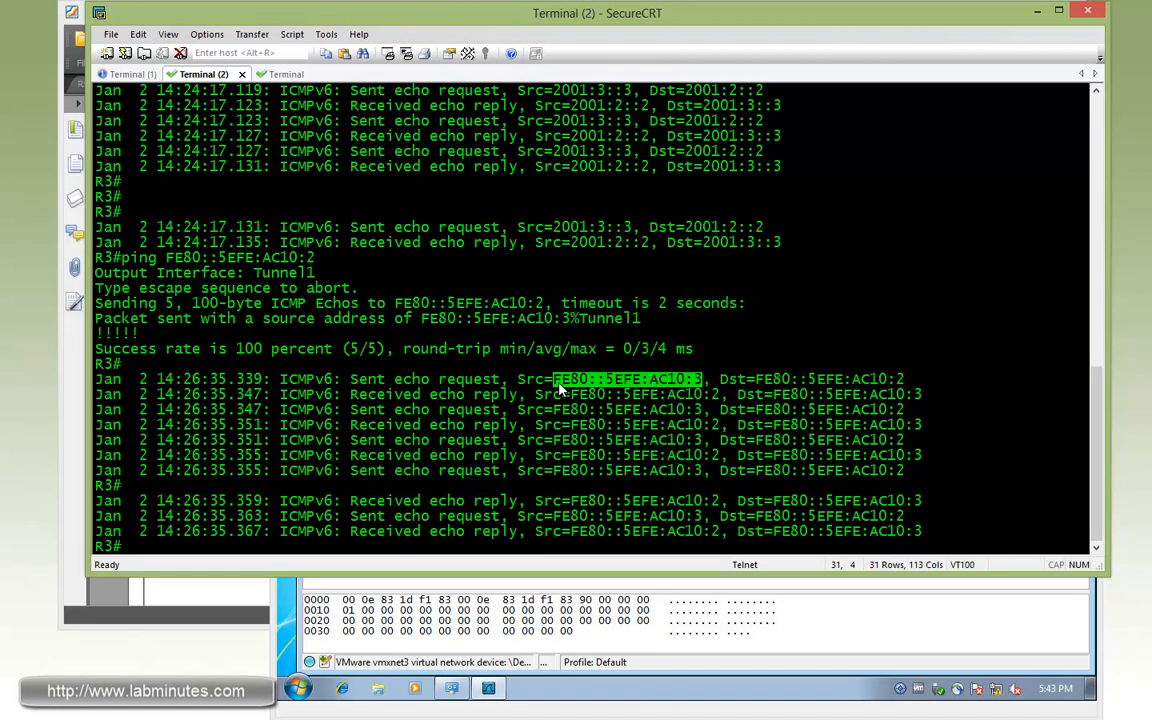
mouse_move(656, 388)
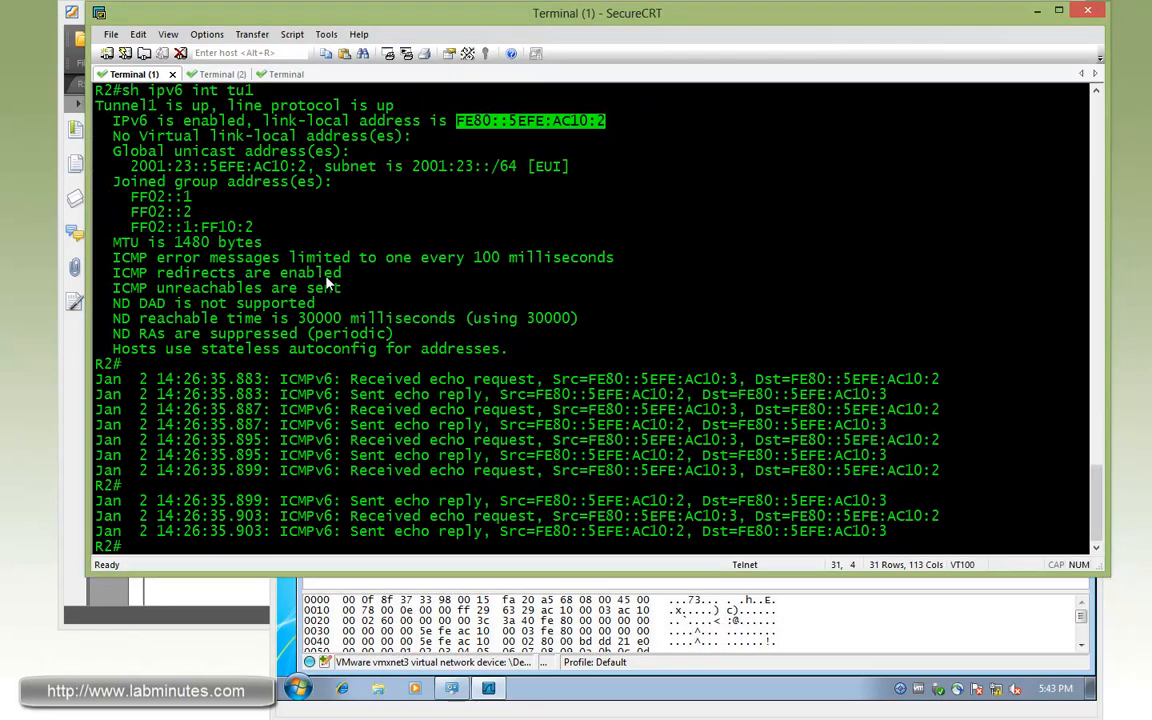
Step: Begin a ping from R2 toward R3's loopback 2001:3::
type("ping")
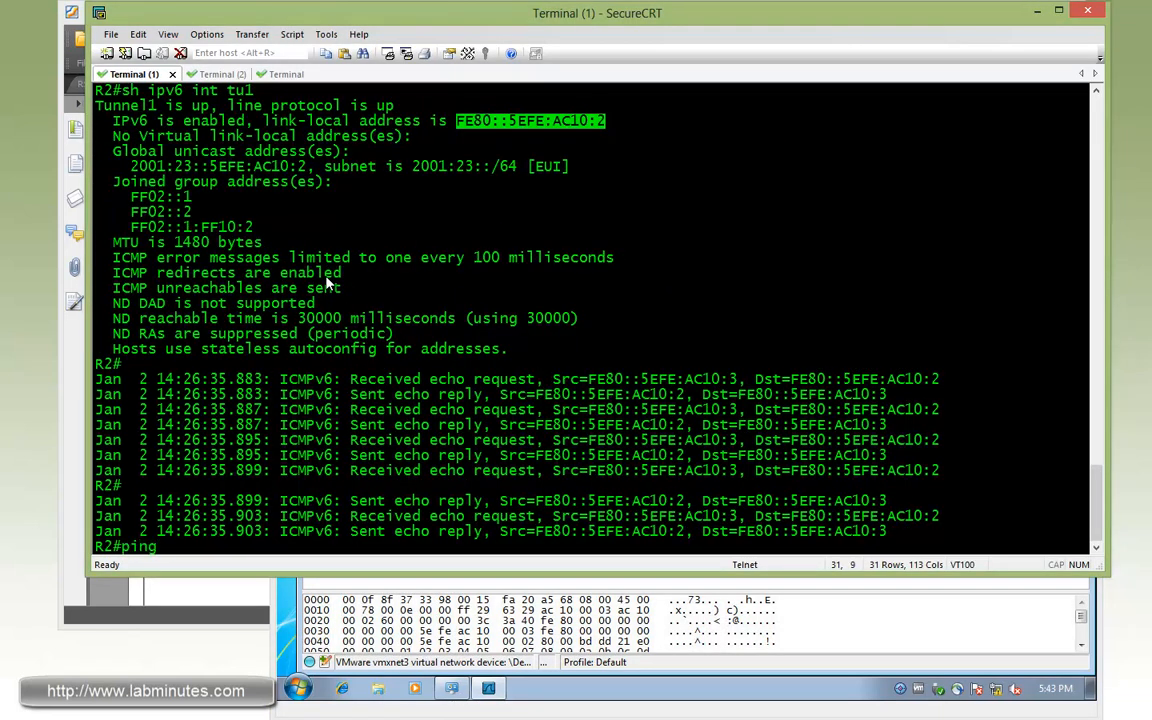
type("2001:3::")
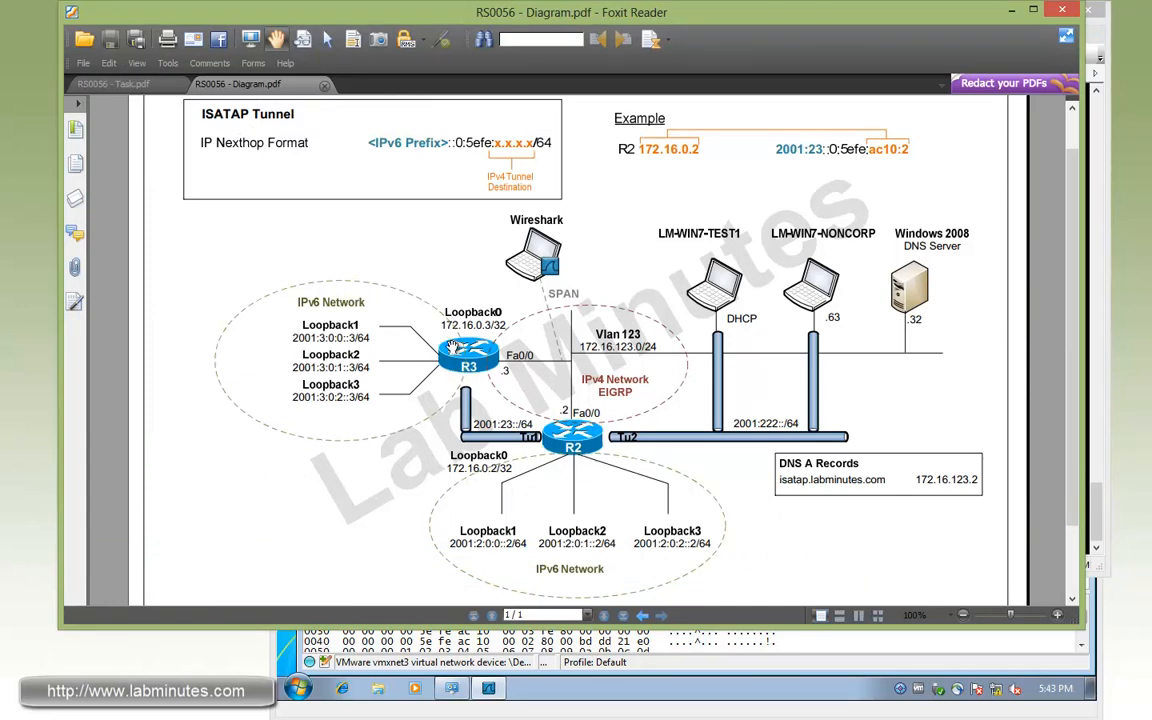
Step: Scroll Task.pdf down to the EIGRPv6 over ISATAP Tunnel task section
left_click(112, 84)
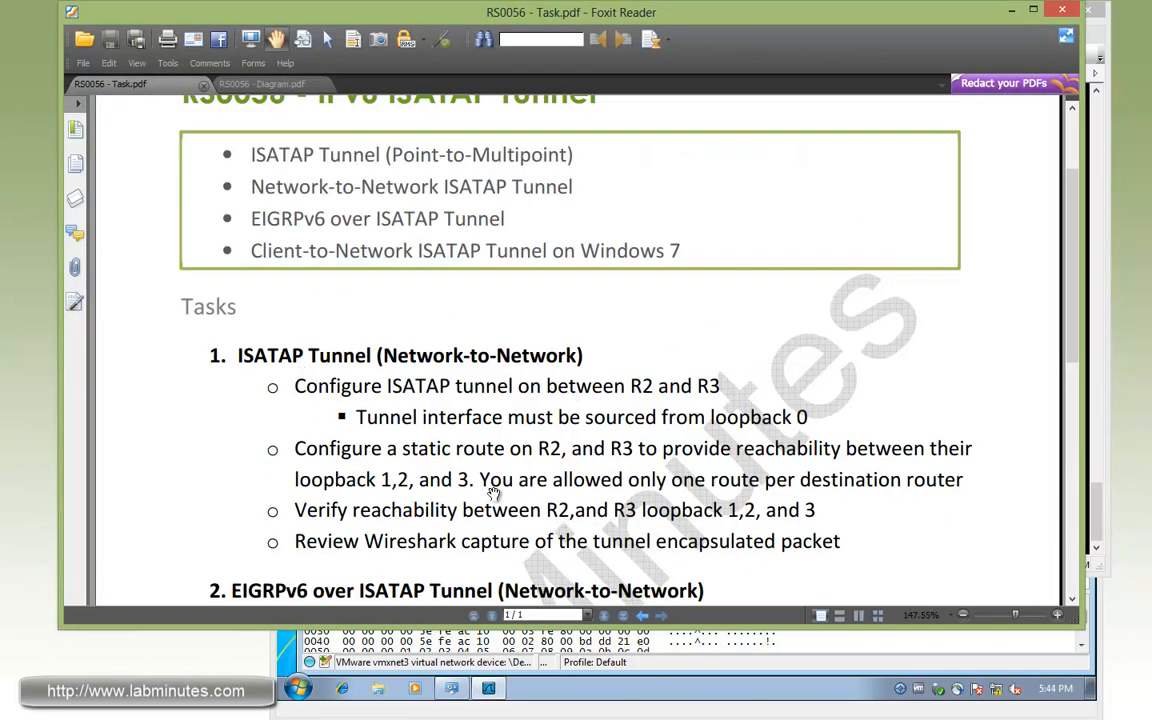
scroll("down", 3)
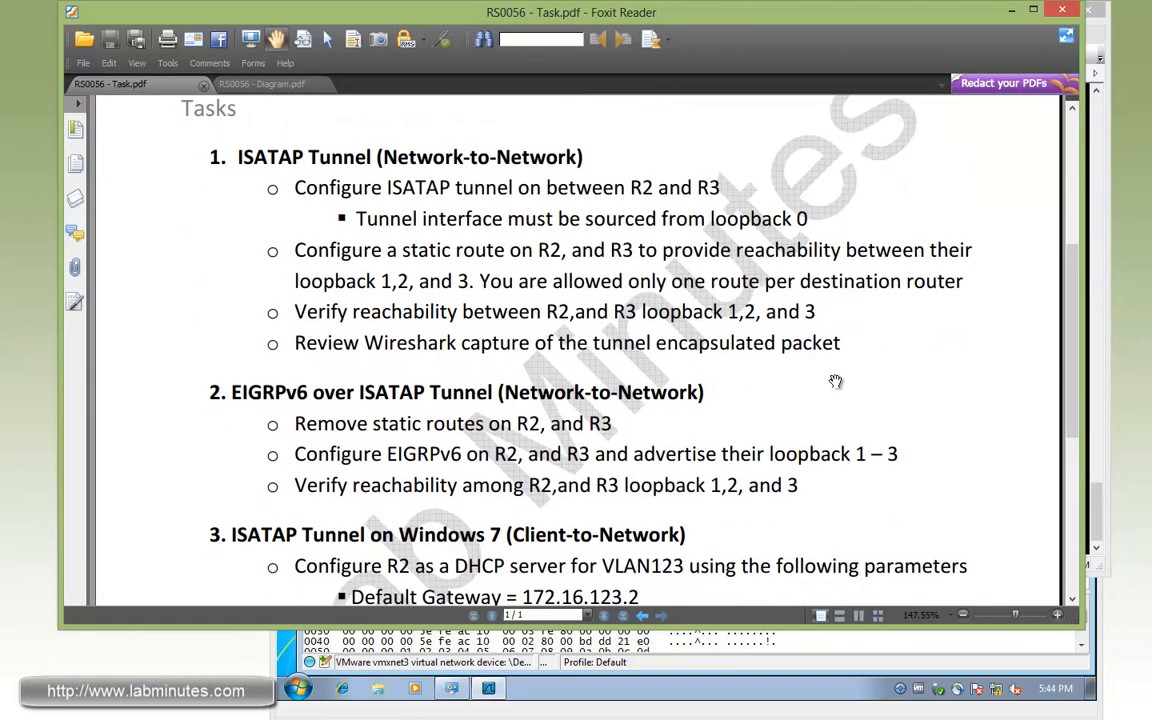
mouse_move(440, 422)
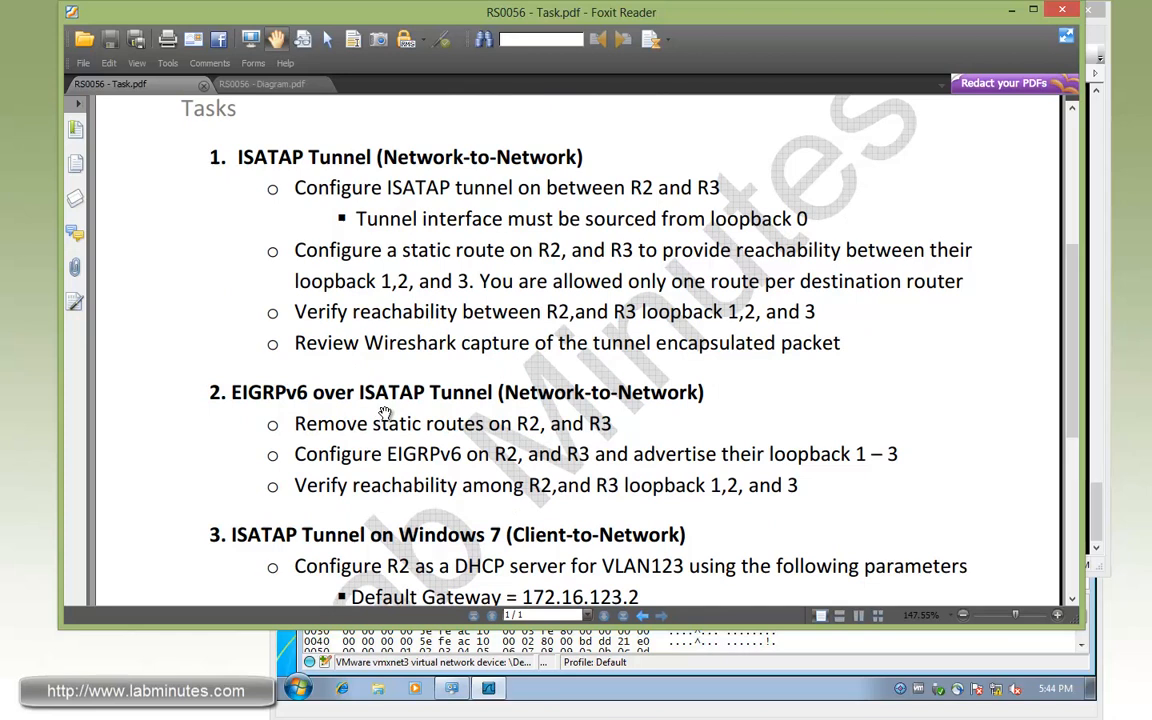
mouse_move(450, 448)
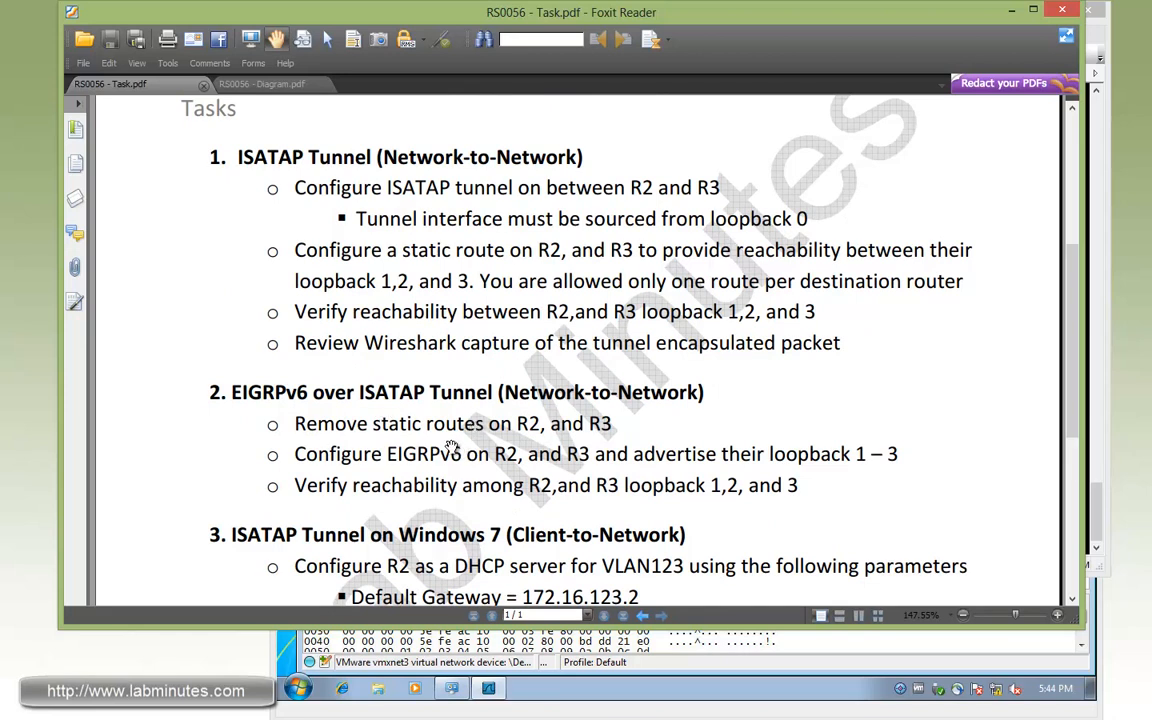
mouse_move(388, 464)
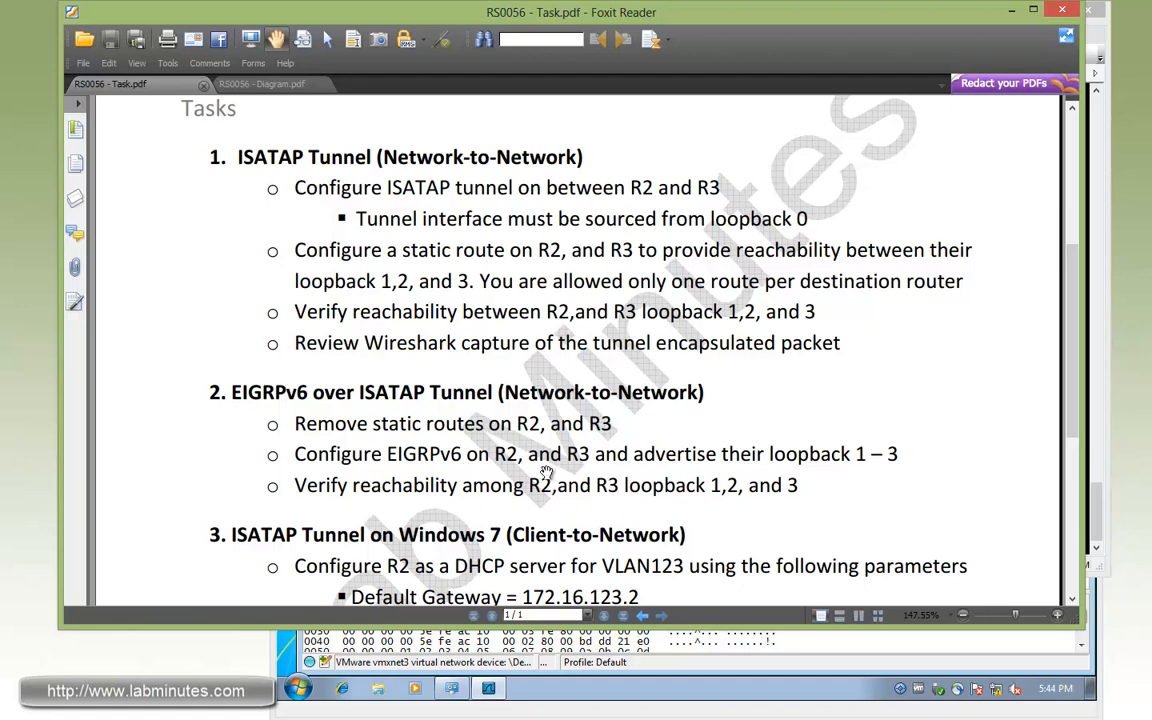
mouse_move(878, 472)
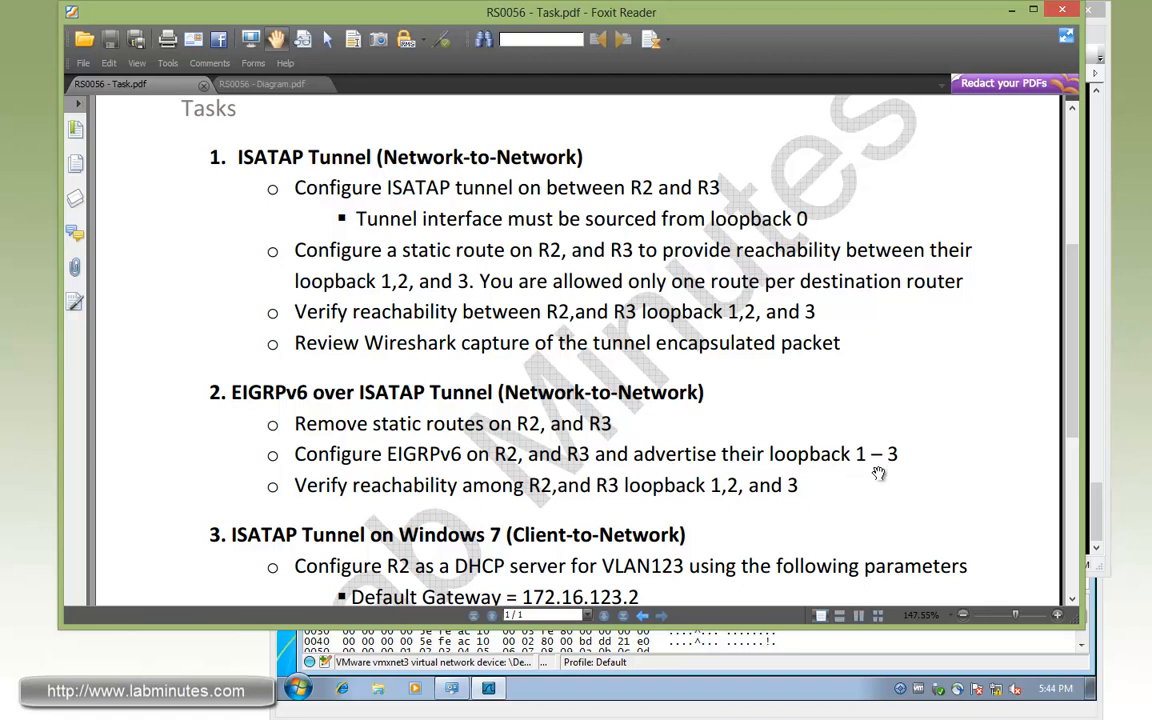
mouse_move(406, 520)
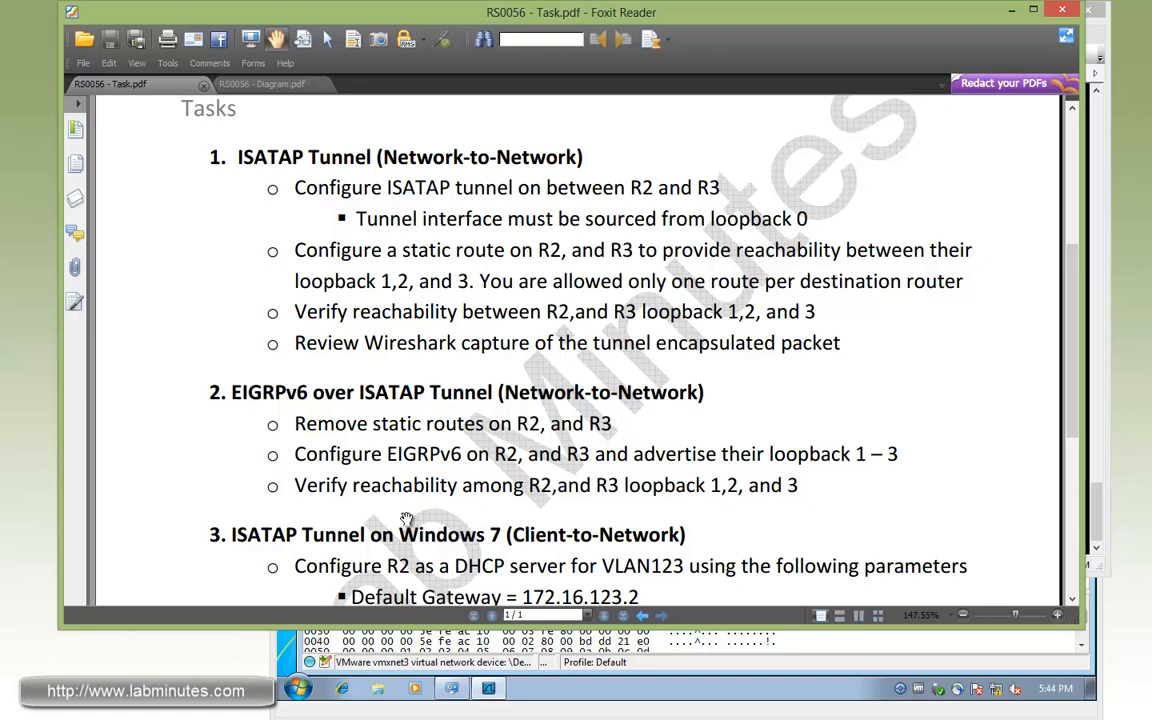
mouse_move(692, 504)
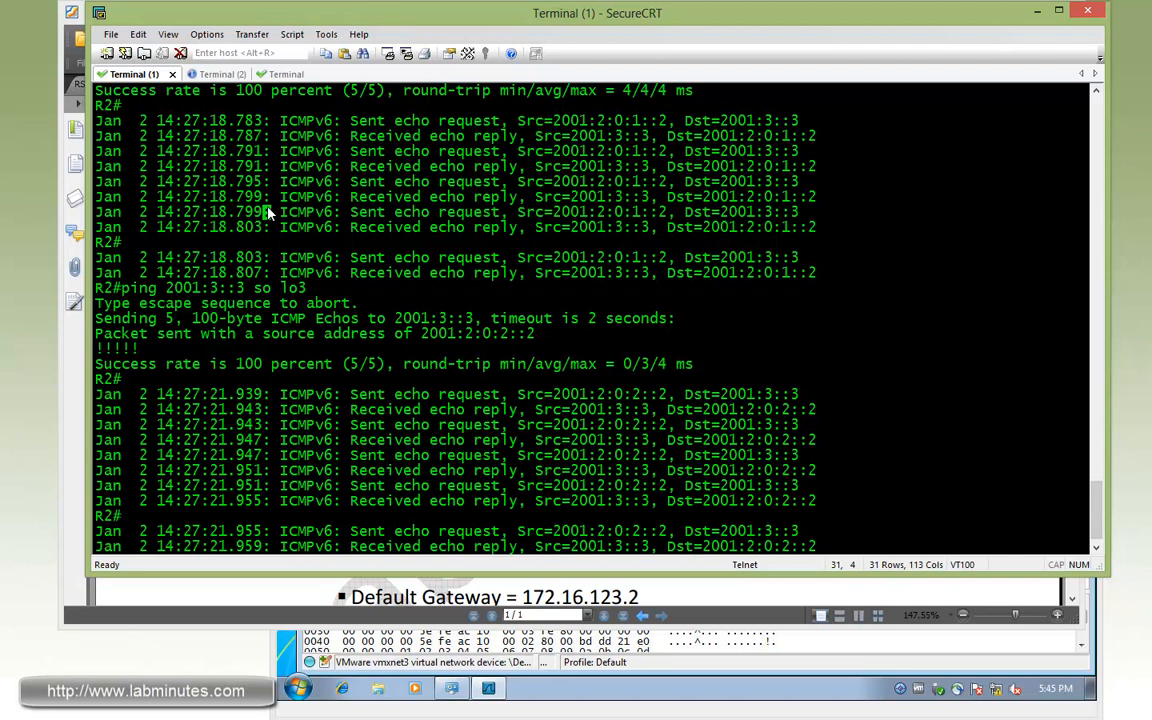
Step: Check R2's static IPv6 route, then create 'ipv6 router eig 1' passive by default with 'no pass tu1'
type("sh run |")
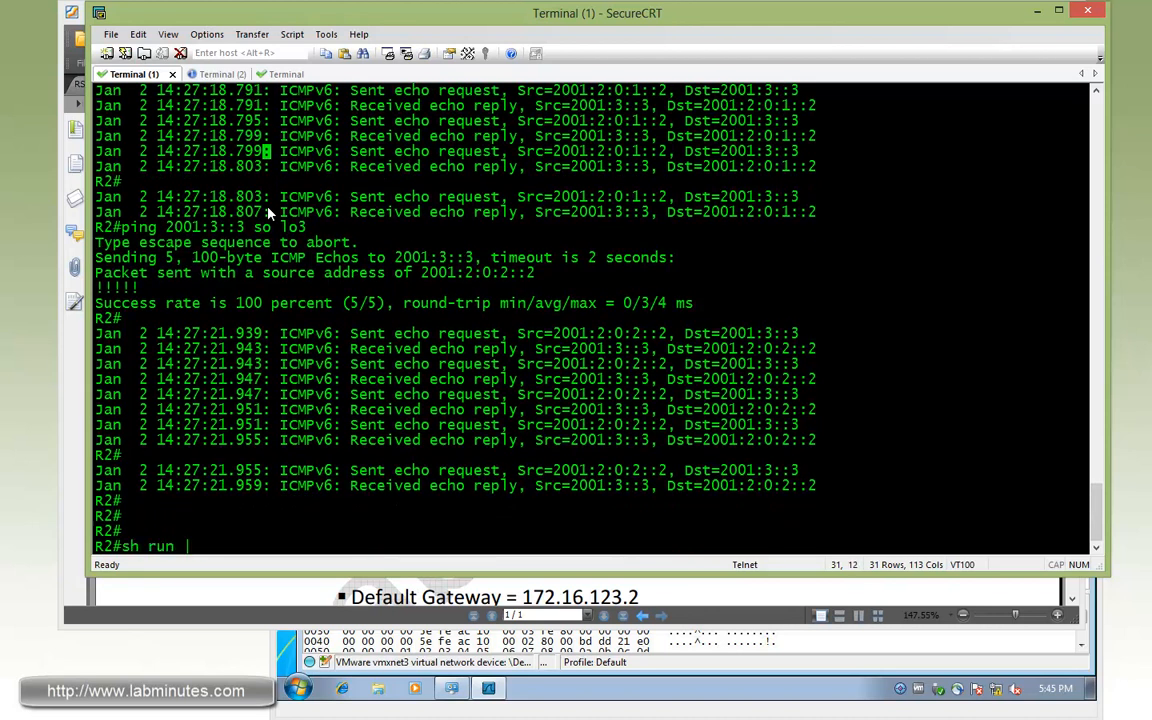
type("in ipv6 route")
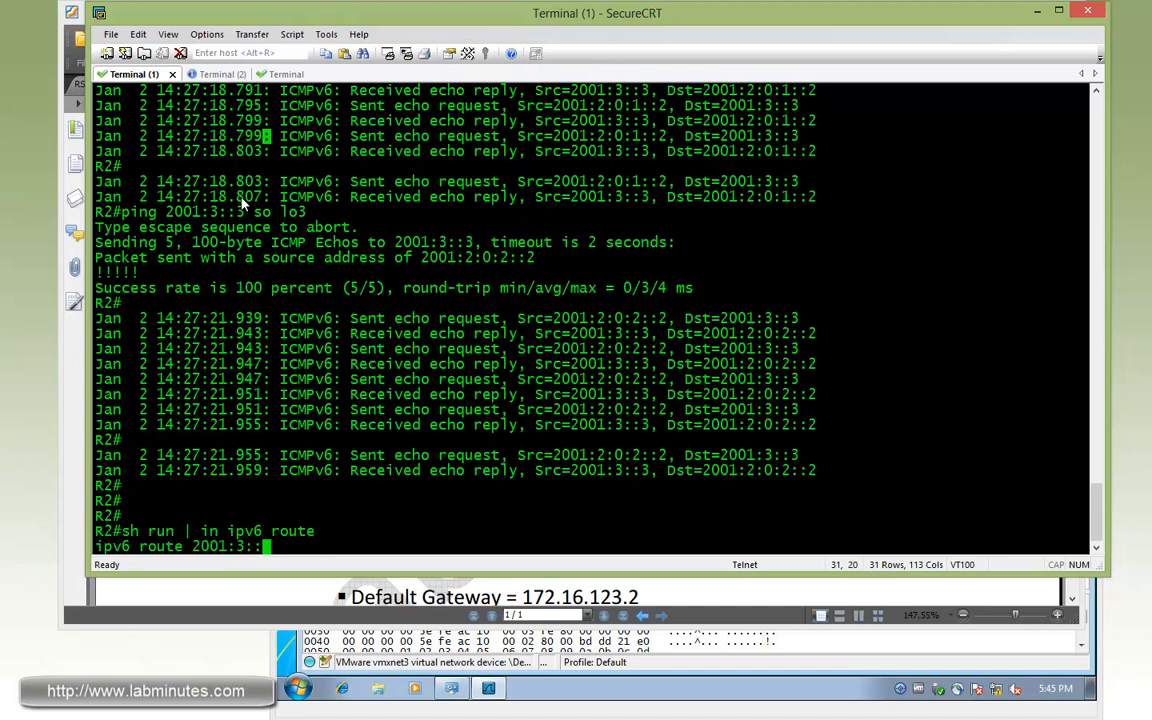
type("conf t")
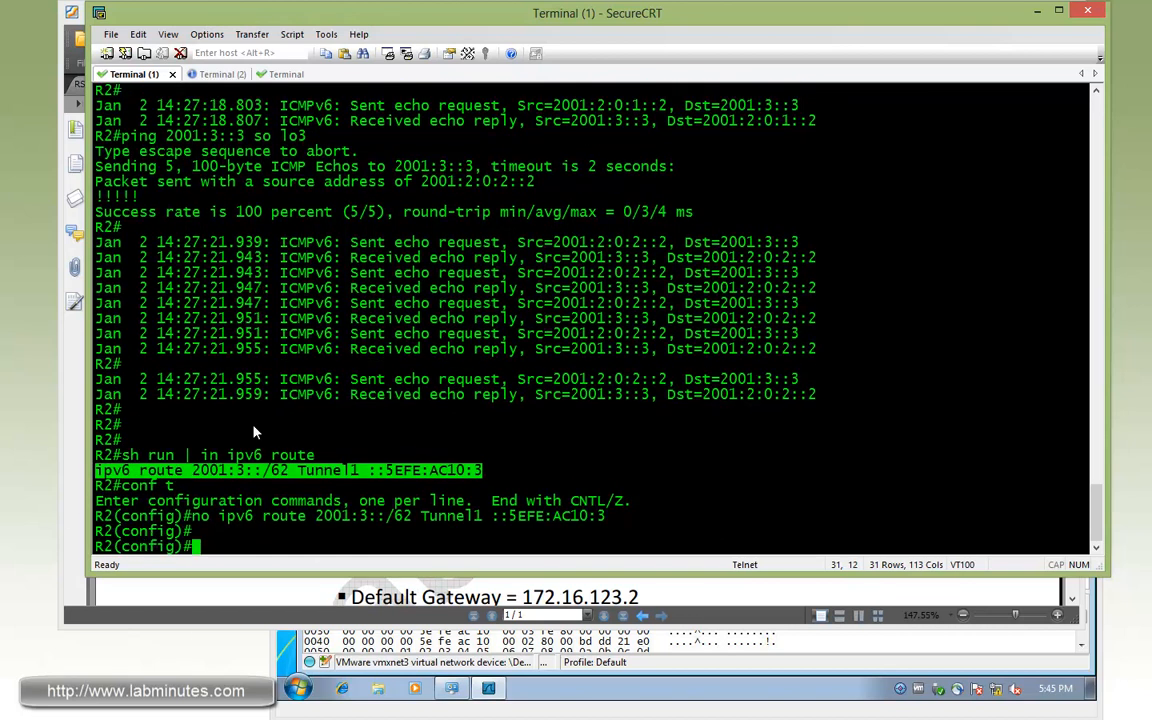
type("ipv6")
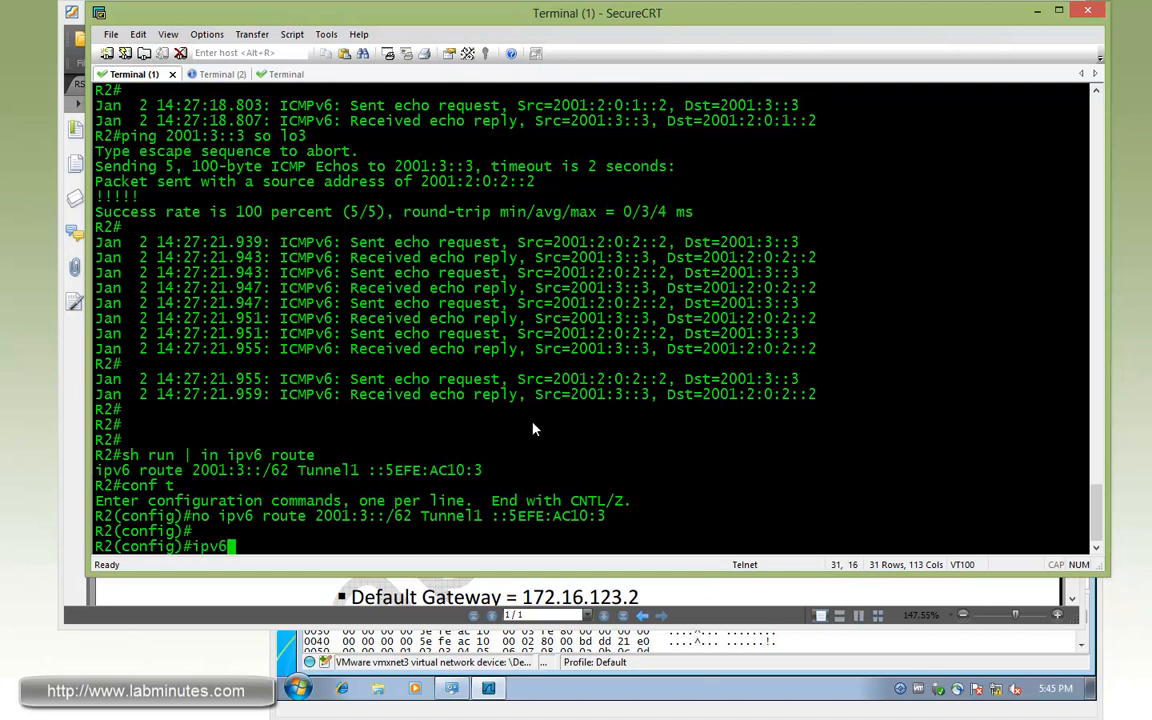
type("router")
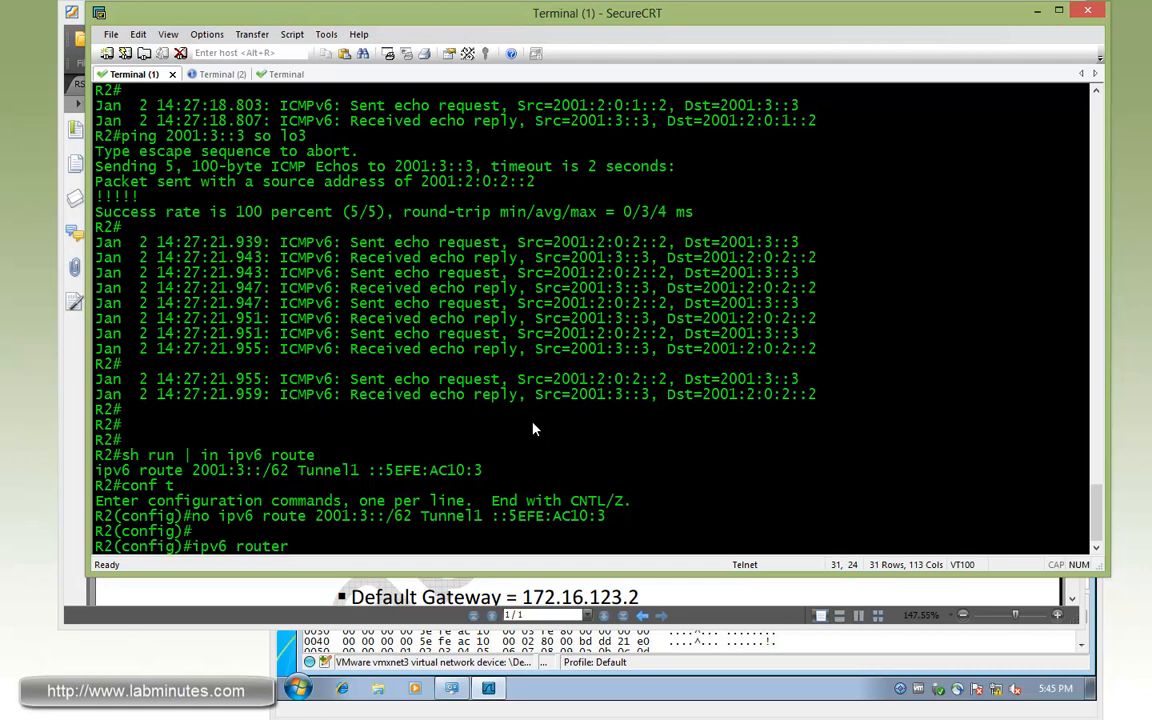
type("eig 1")
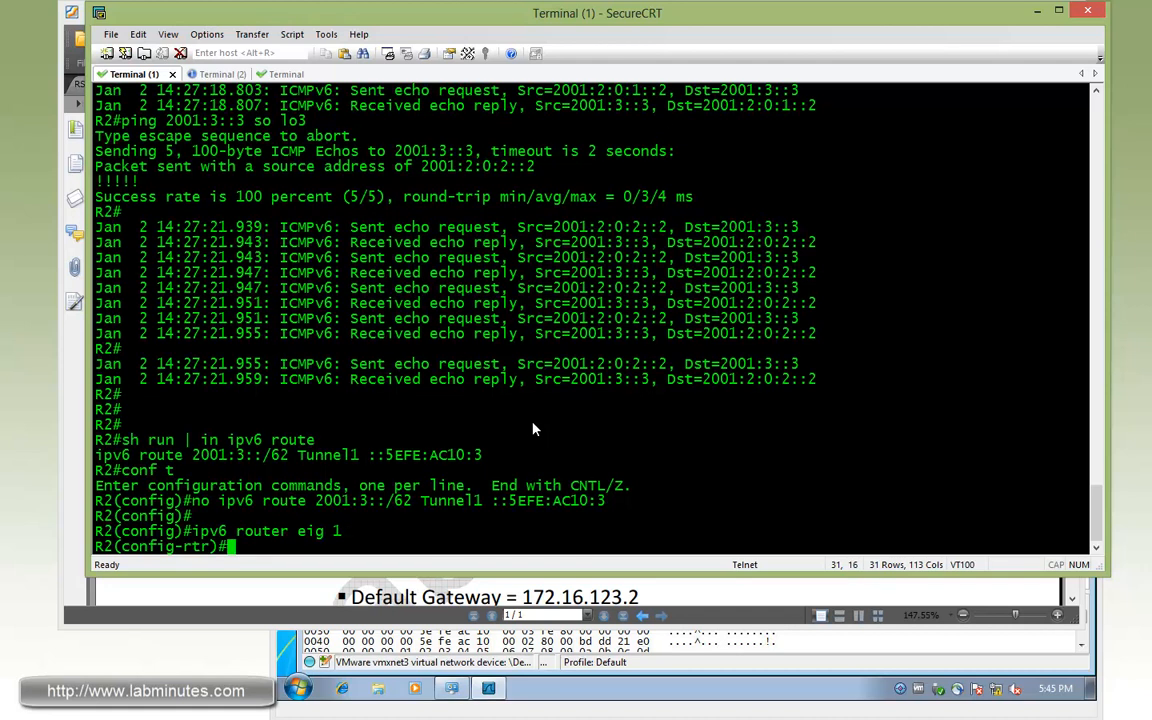
type("pass de")
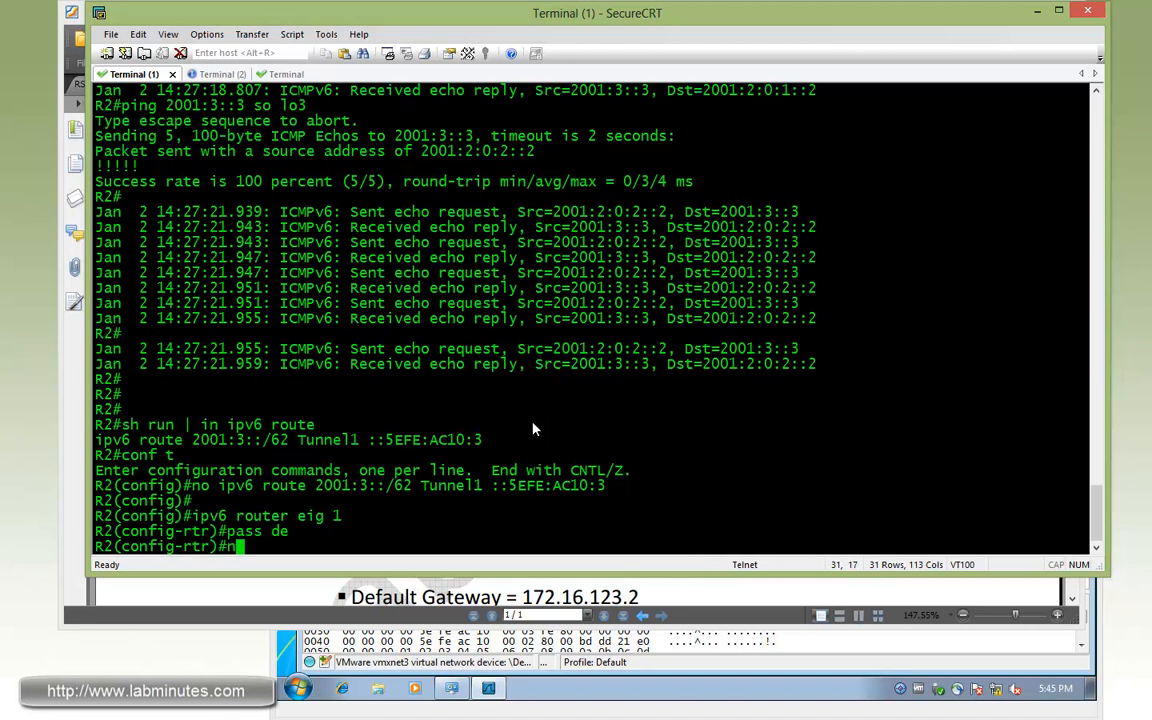
type("no pass tu1")
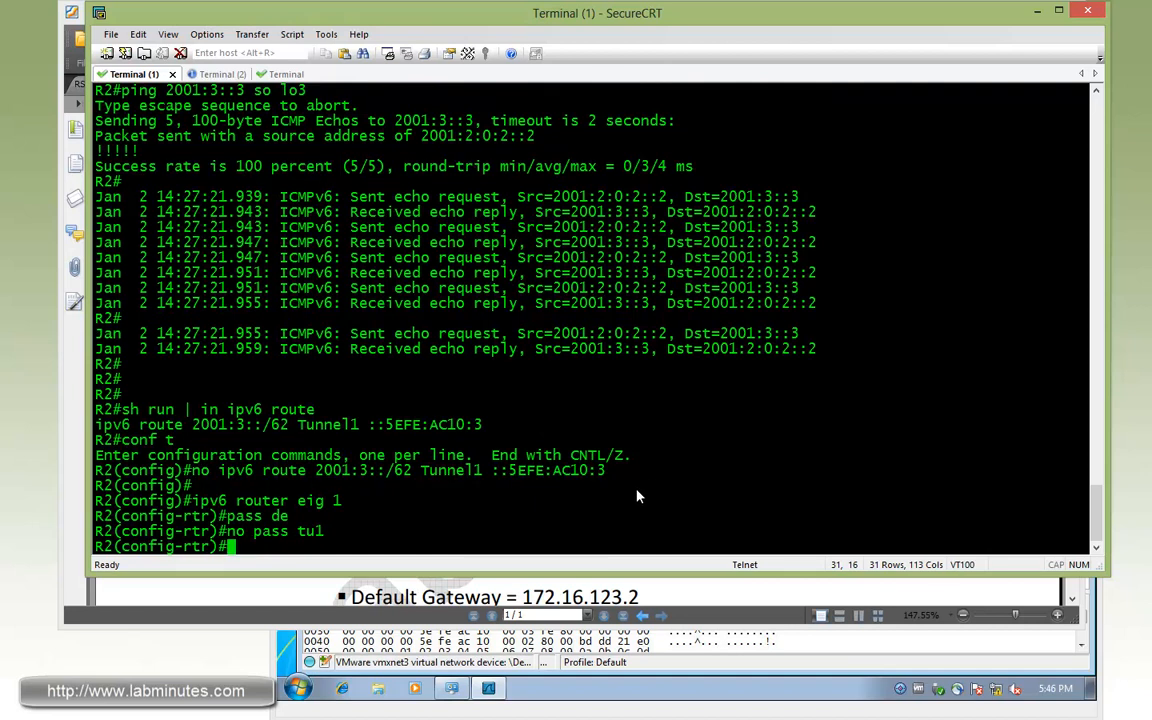
Step: Enable 'ipv6 eig 1' on R2's loopback 1 and loopback 2
type("int lo1")
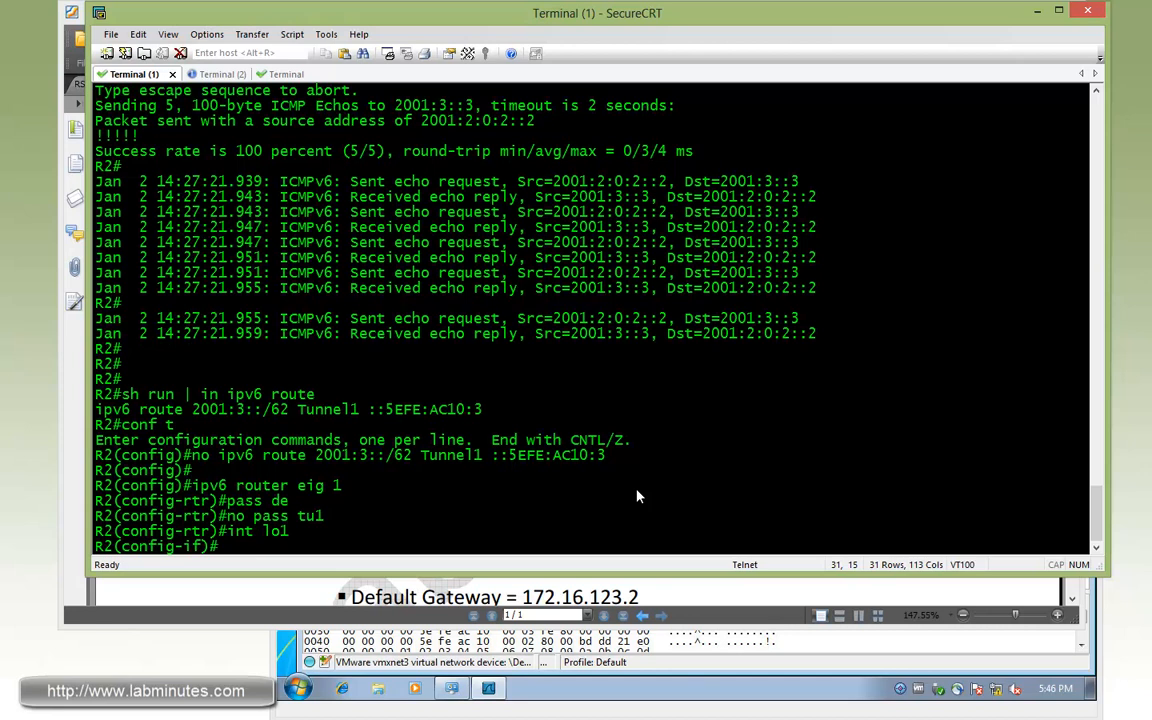
type("ipv6 eig 1")
type("int lo2")
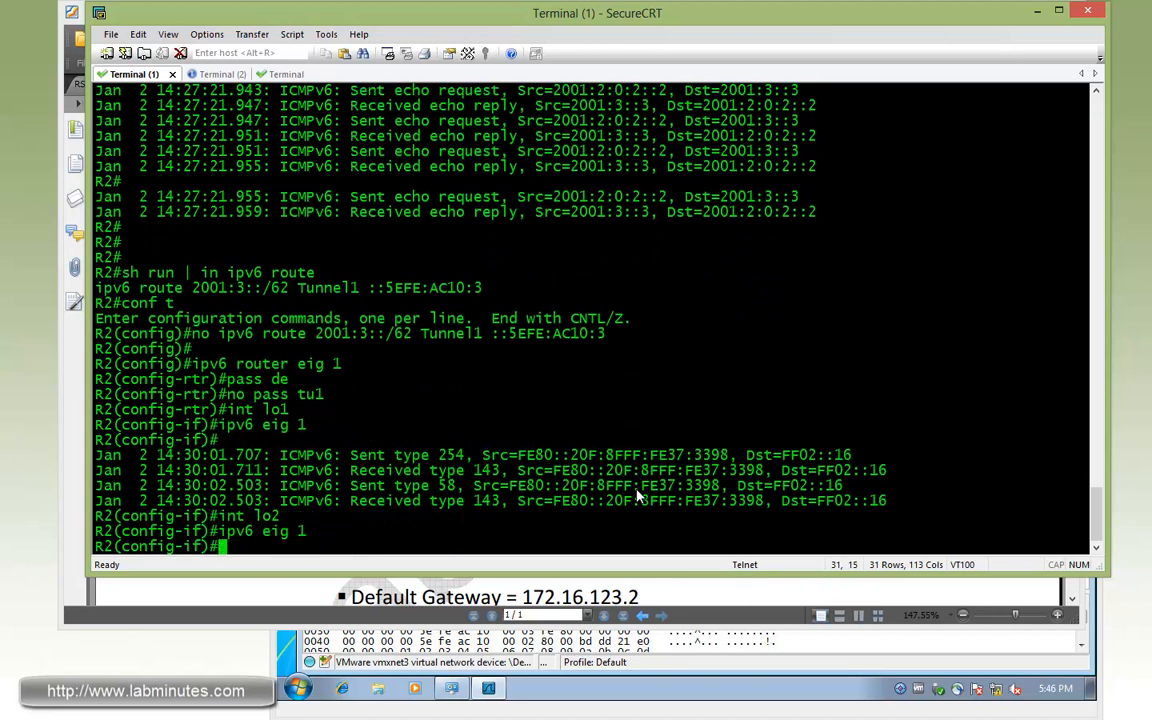
type("ipv6 eig 1")
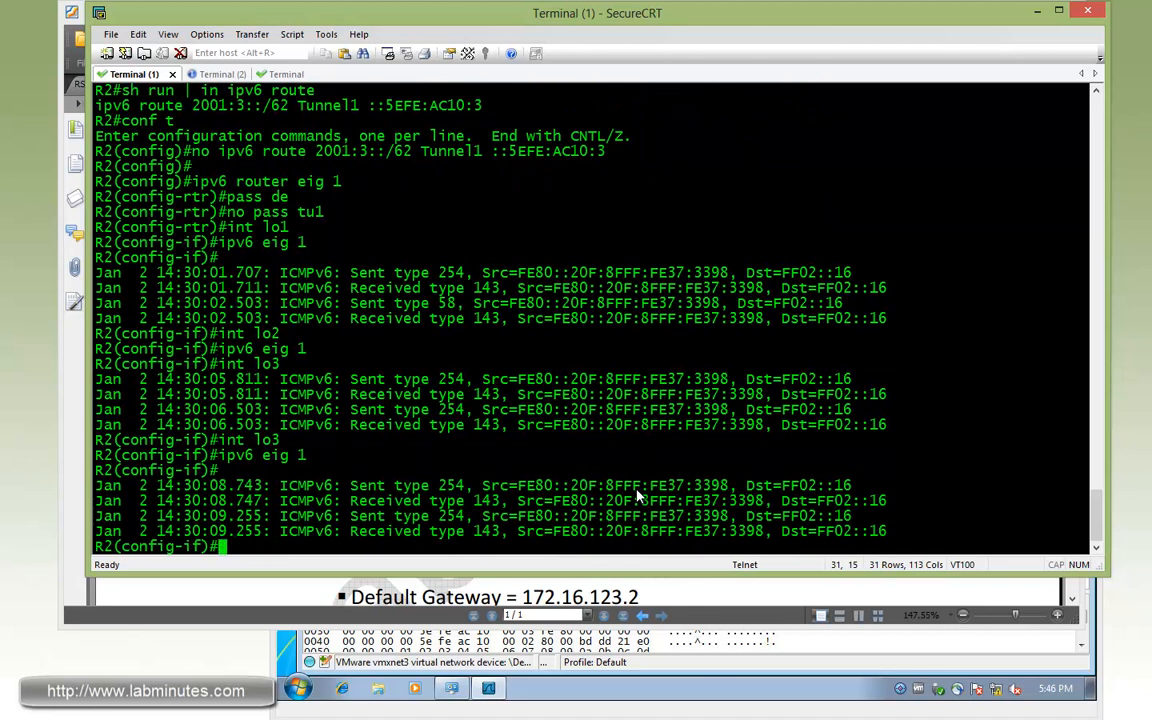
Step: Enable EIGRPv6 1 on R2's Tunnel1, then switch to the R3 session
type("int tul")
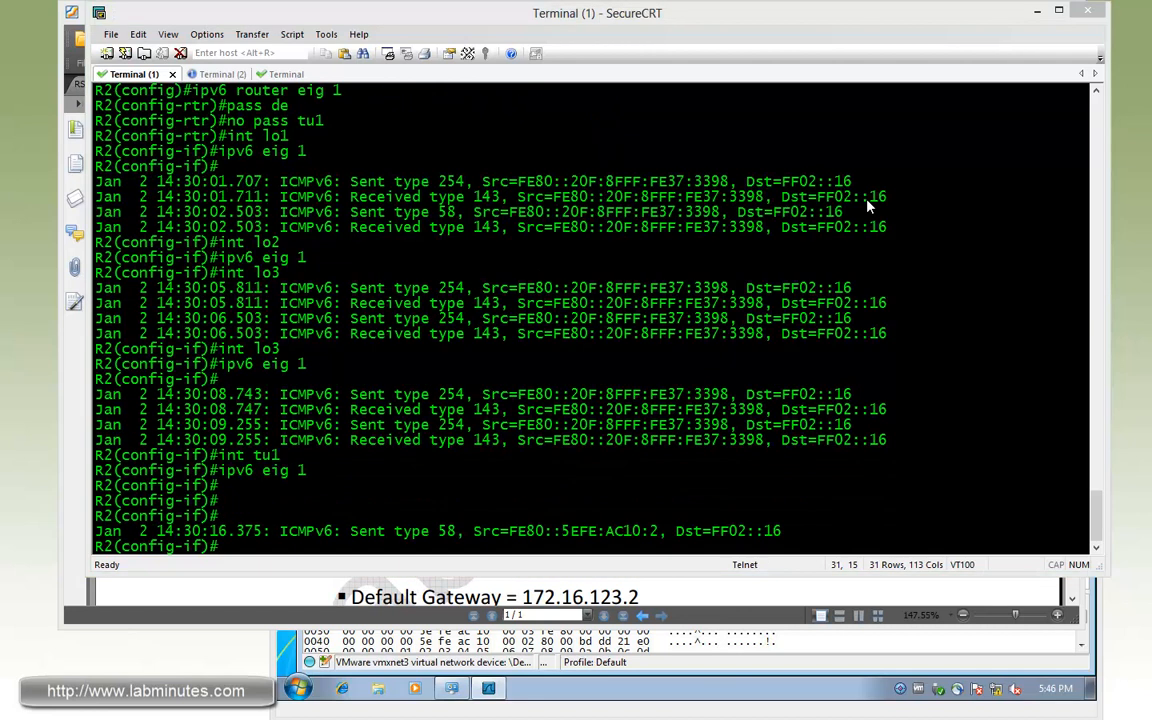
left_click(204, 74)
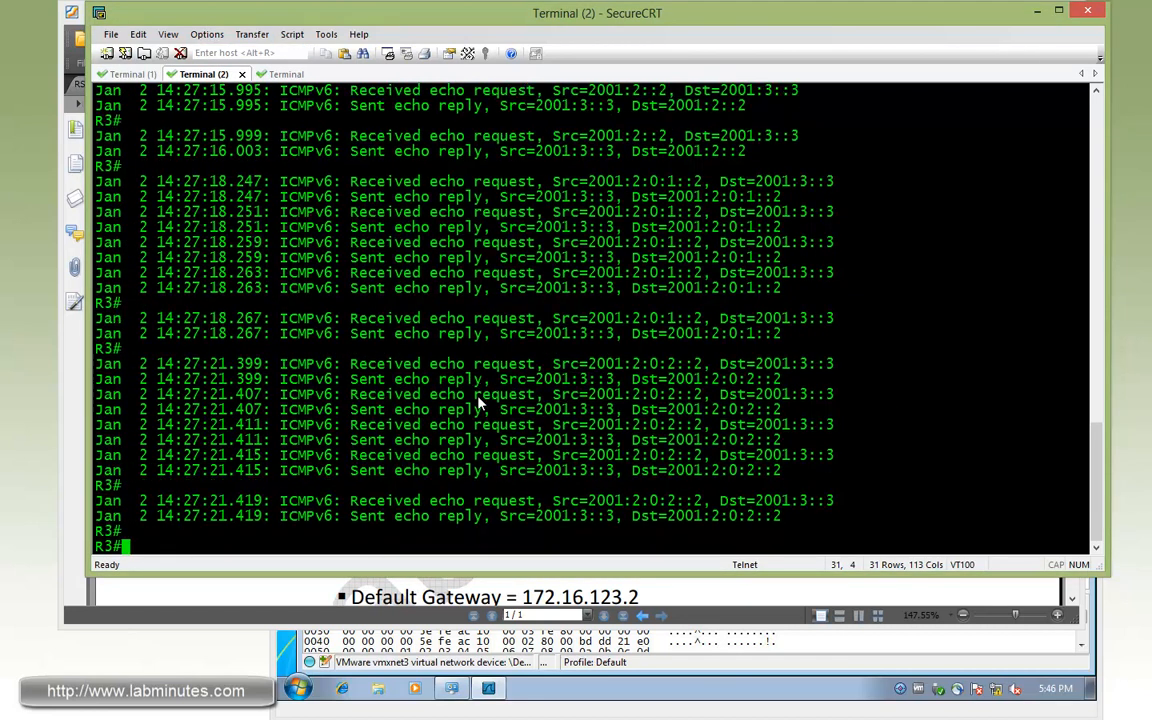
Step: On R3 remove the static IPv6 route, start 'ipv6 router eig 1' passive except Tunnel1, and enable it on lo1
type("conf t")
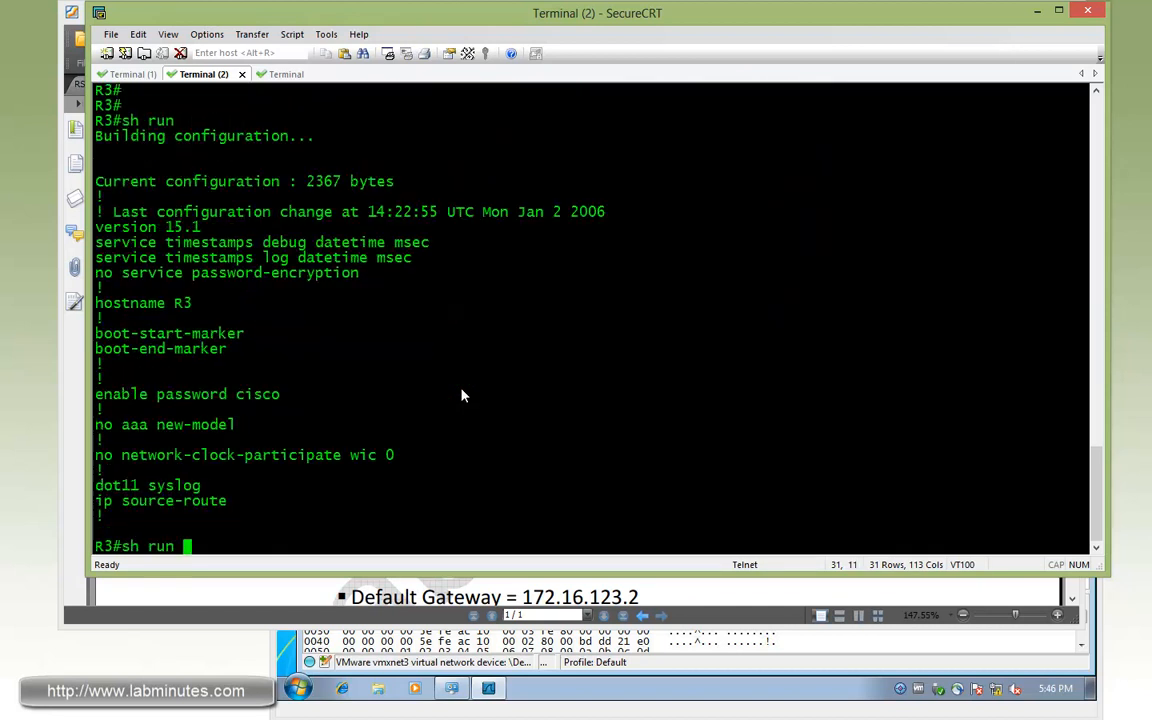
type("| in ipv6 route")
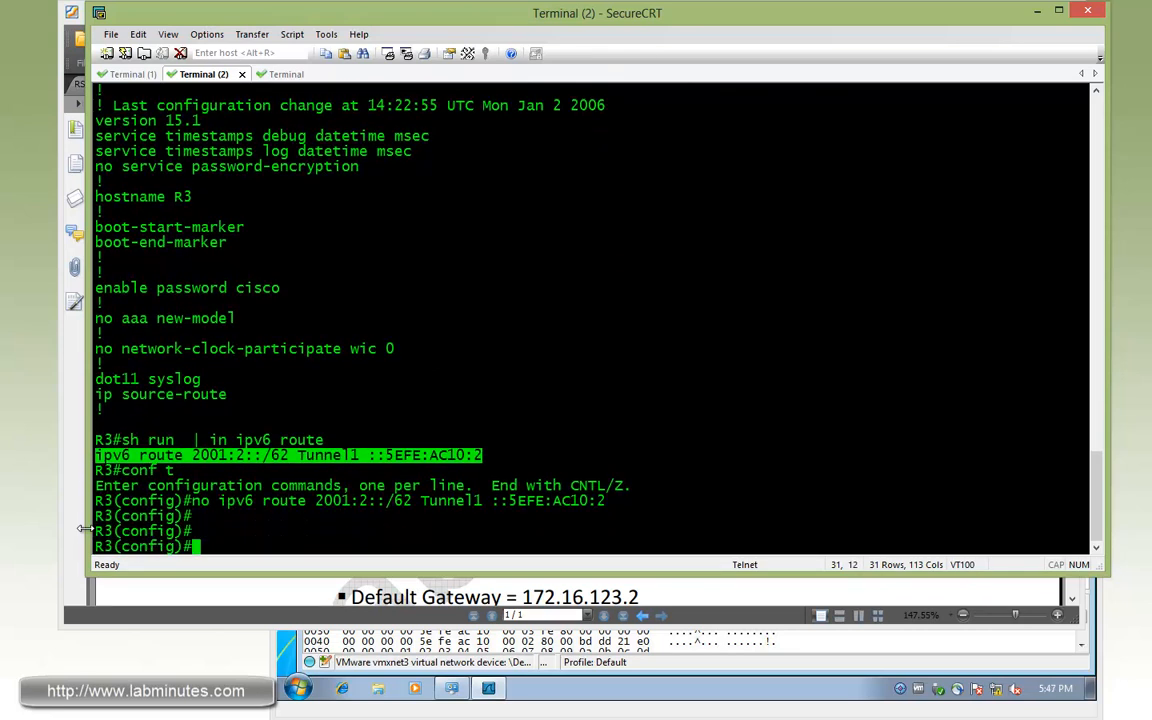
type("ipv6 router eig 1")
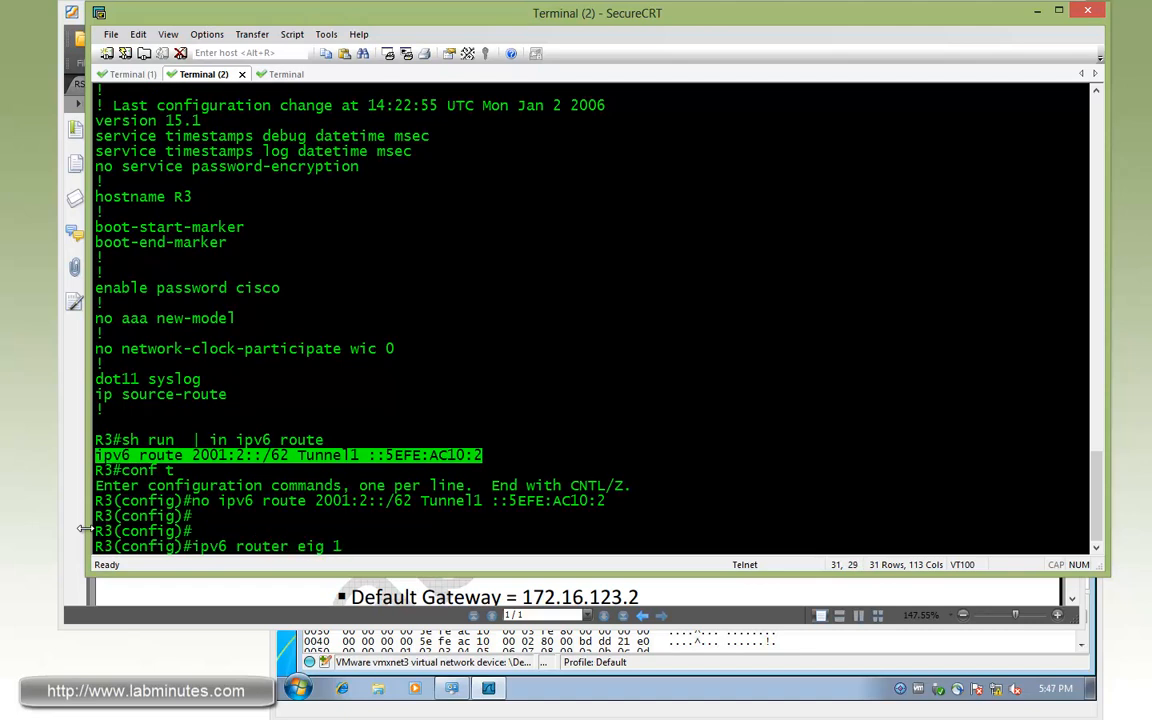
type("pass de")
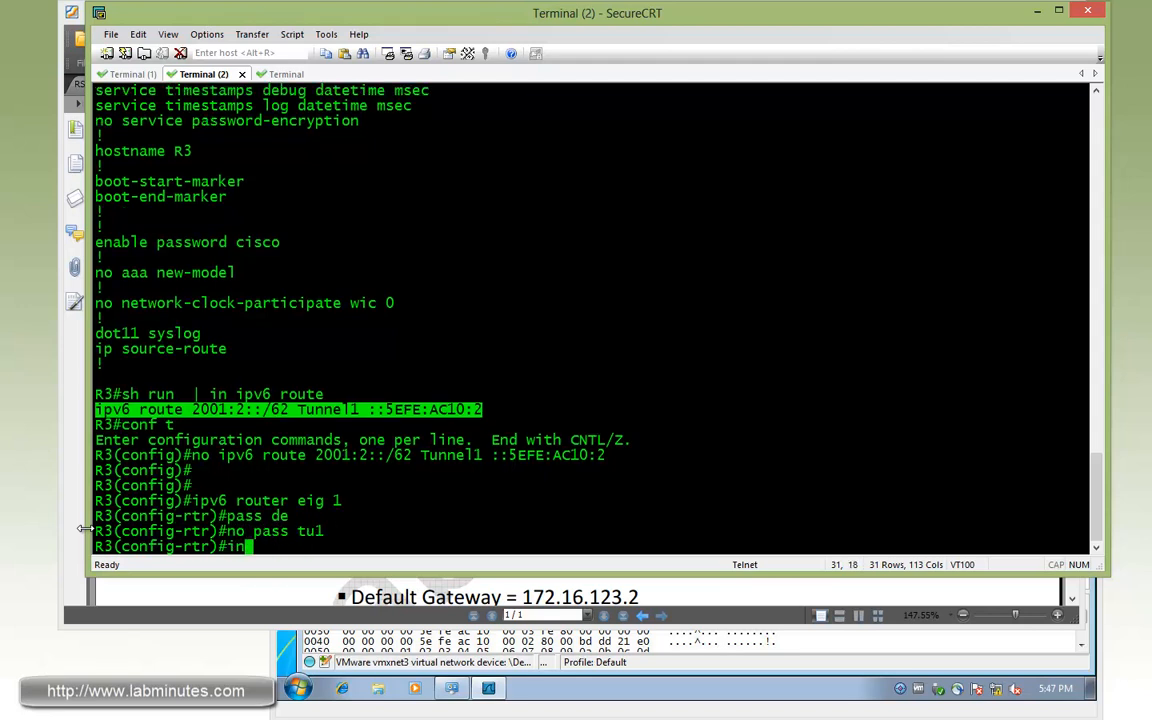
type("int lo1")
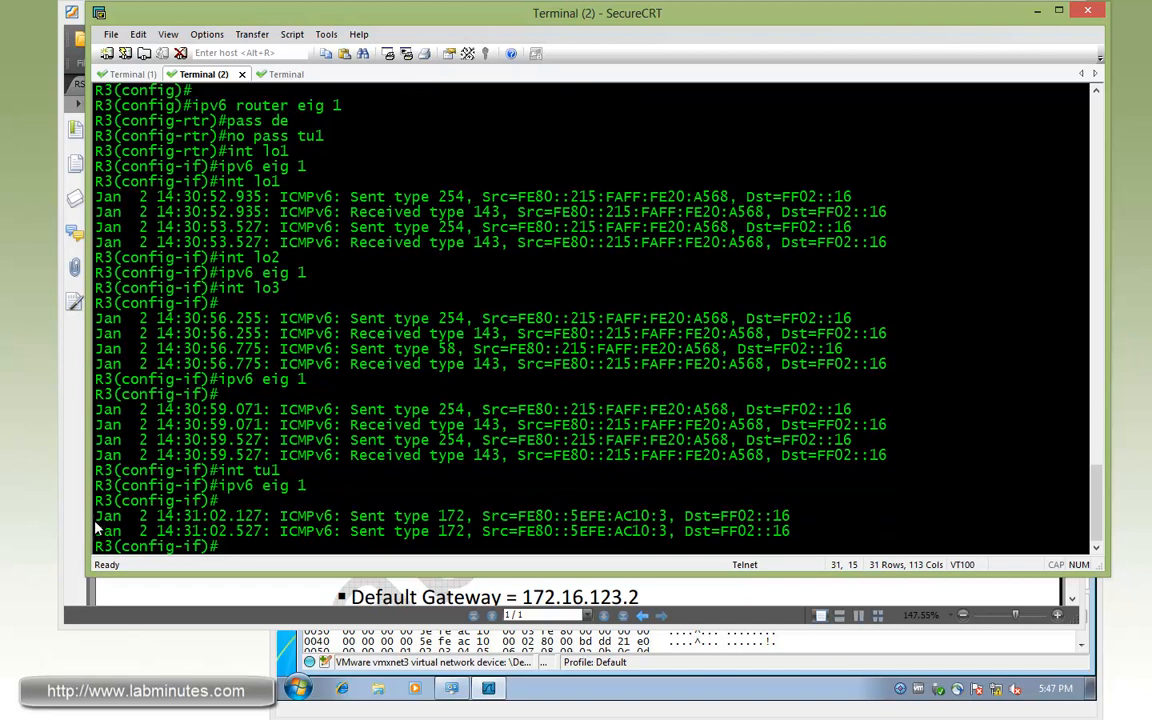
mouse_move(444, 490)
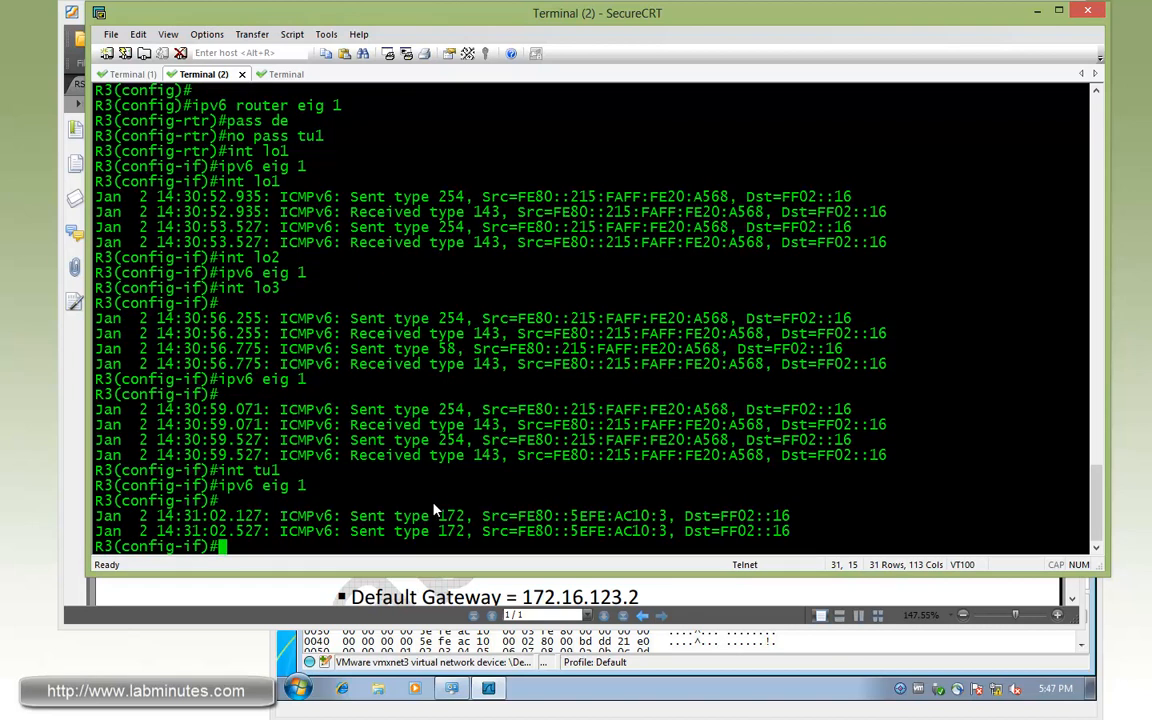
mouse_move(510, 454)
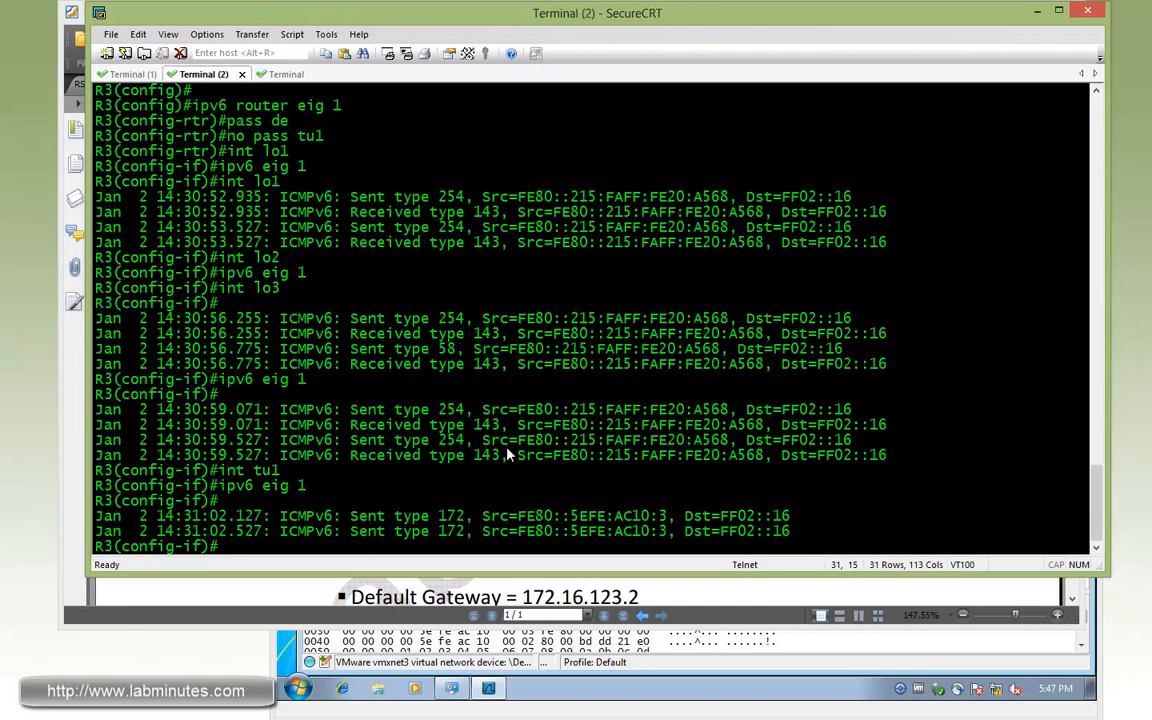
mouse_move(532, 498)
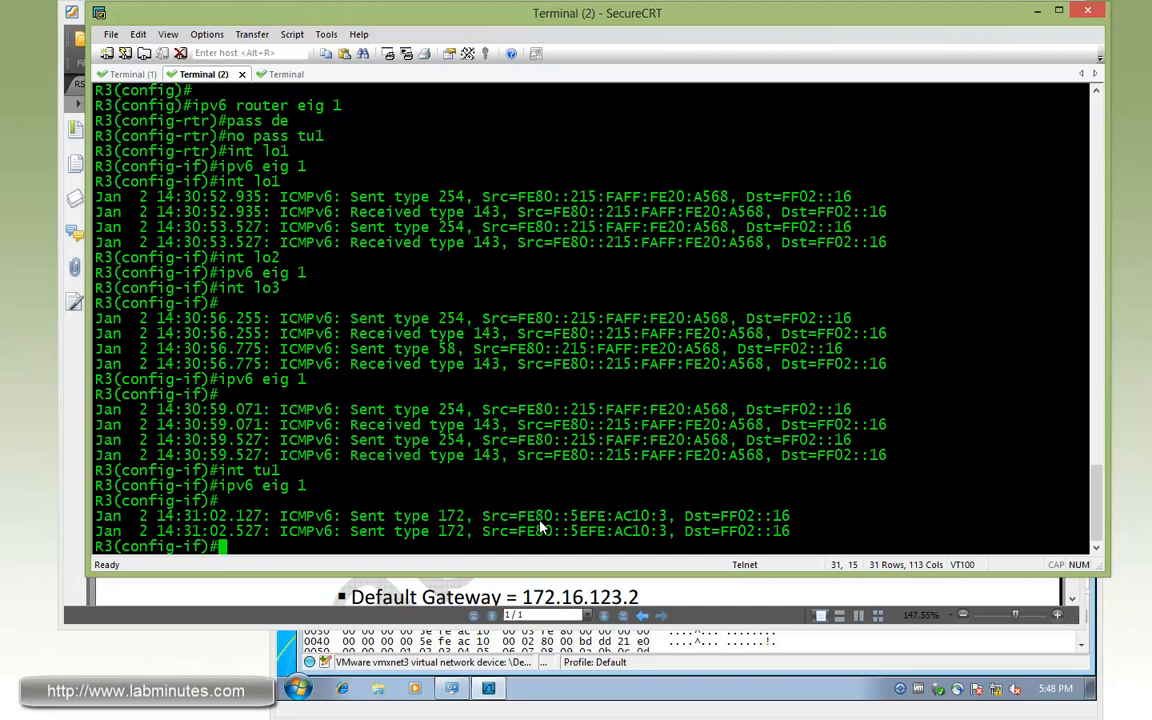
mouse_move(176, 148)
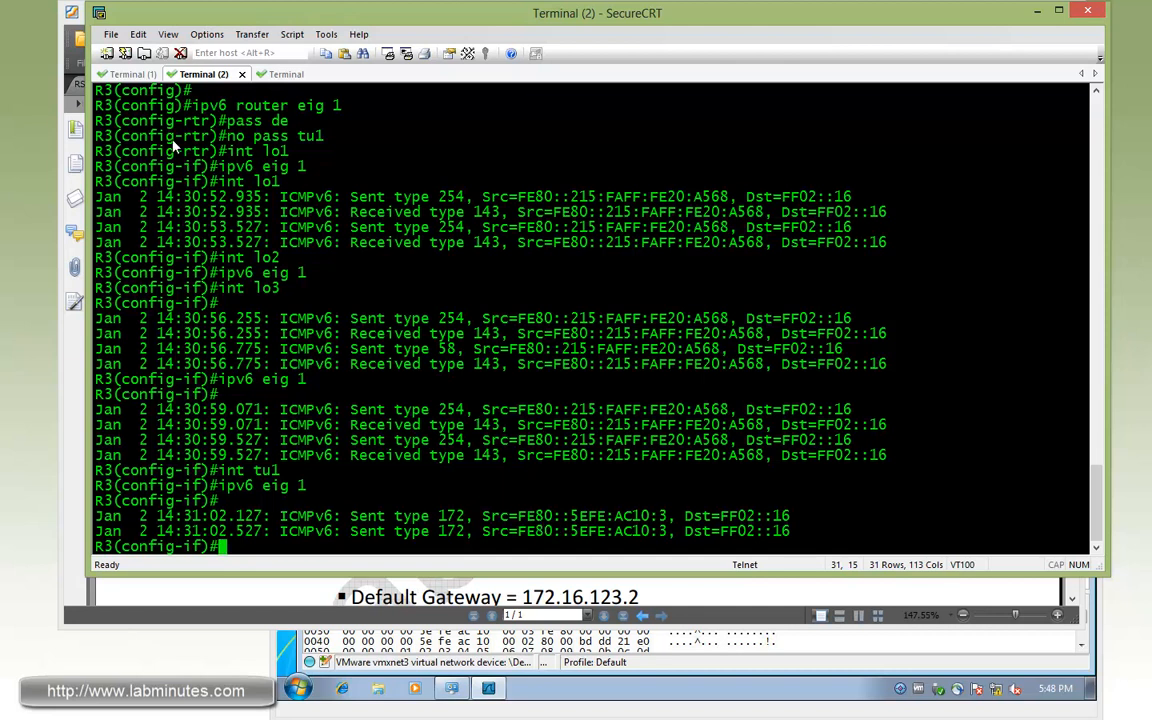
Step: Enter R2's 'ipv6 router eigrp 1' and look up R3's Tunnel1 link-local with 'do sh ipv6 int tu1'
left_click(132, 74)
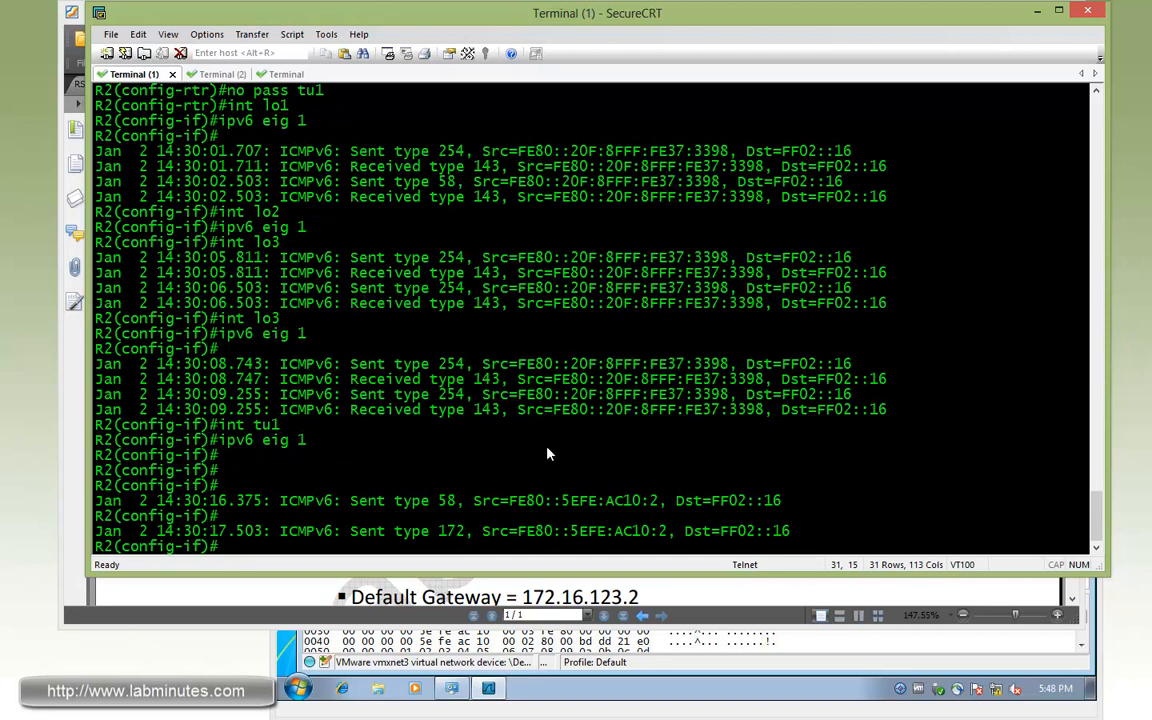
mouse_move(548, 460)
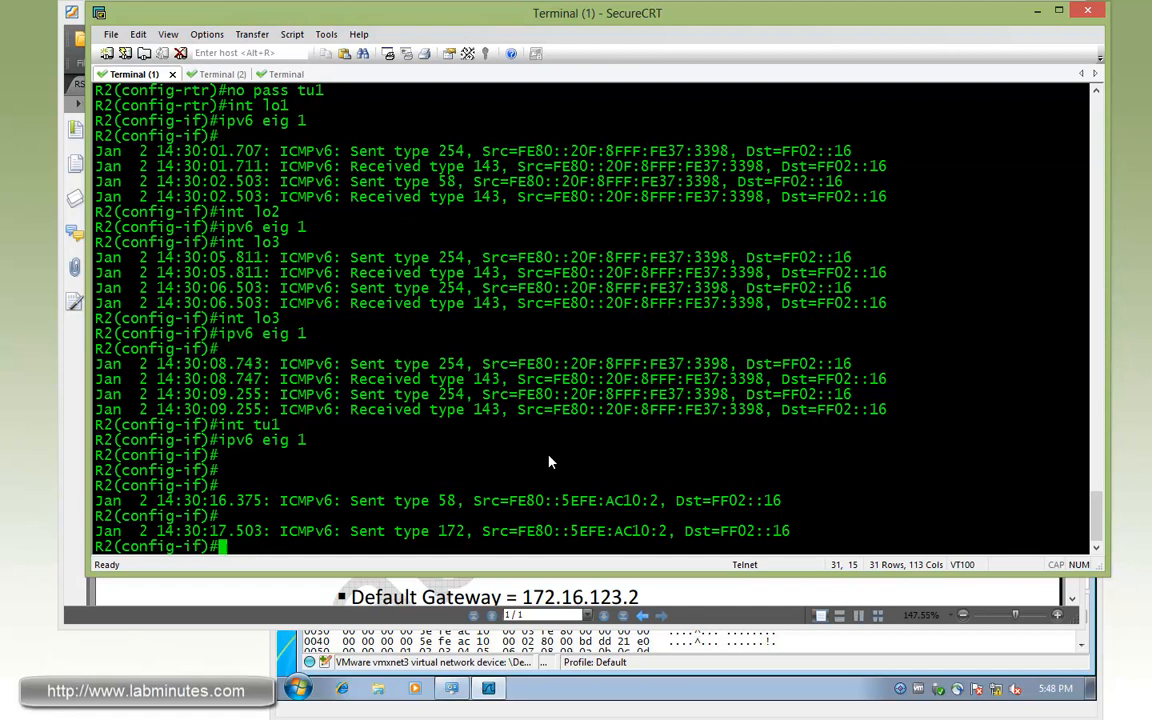
scroll("down", 3)
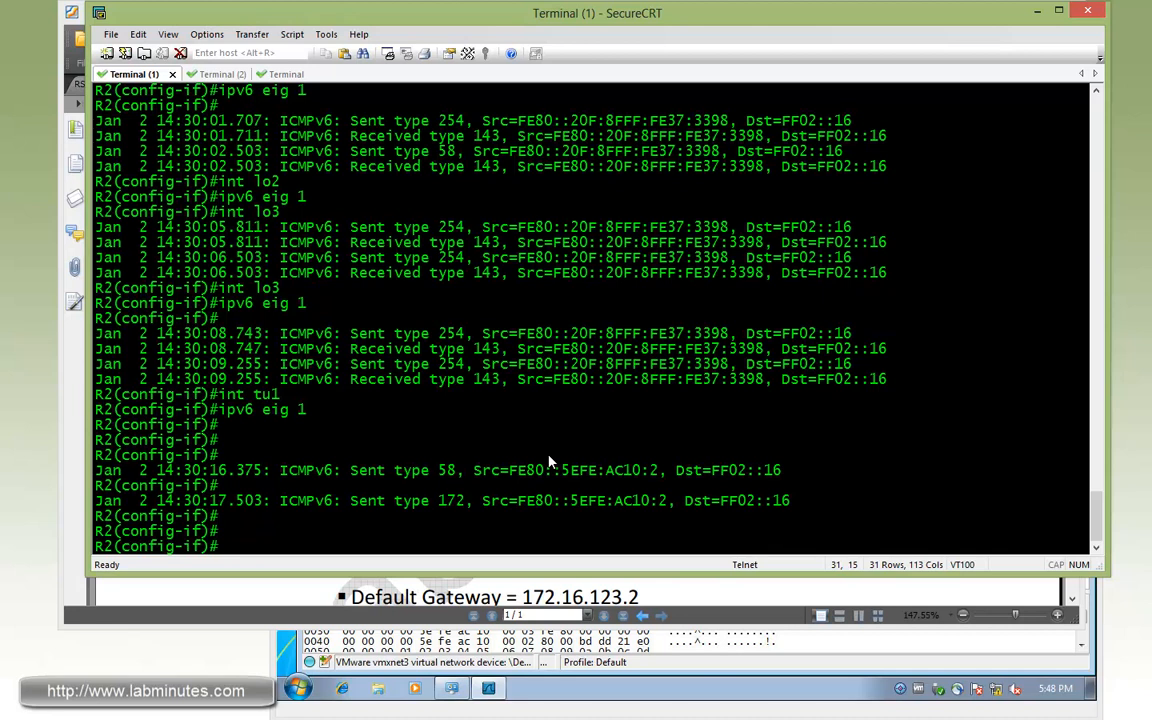
type("ipv6")
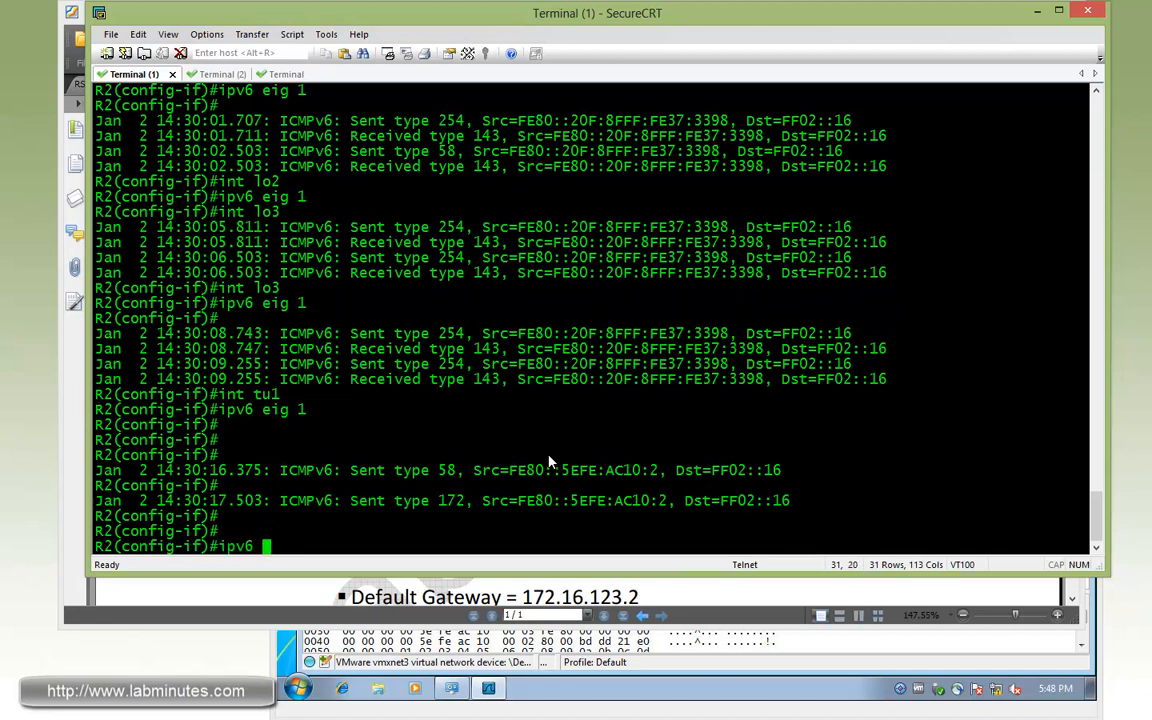
type("router ei 1")
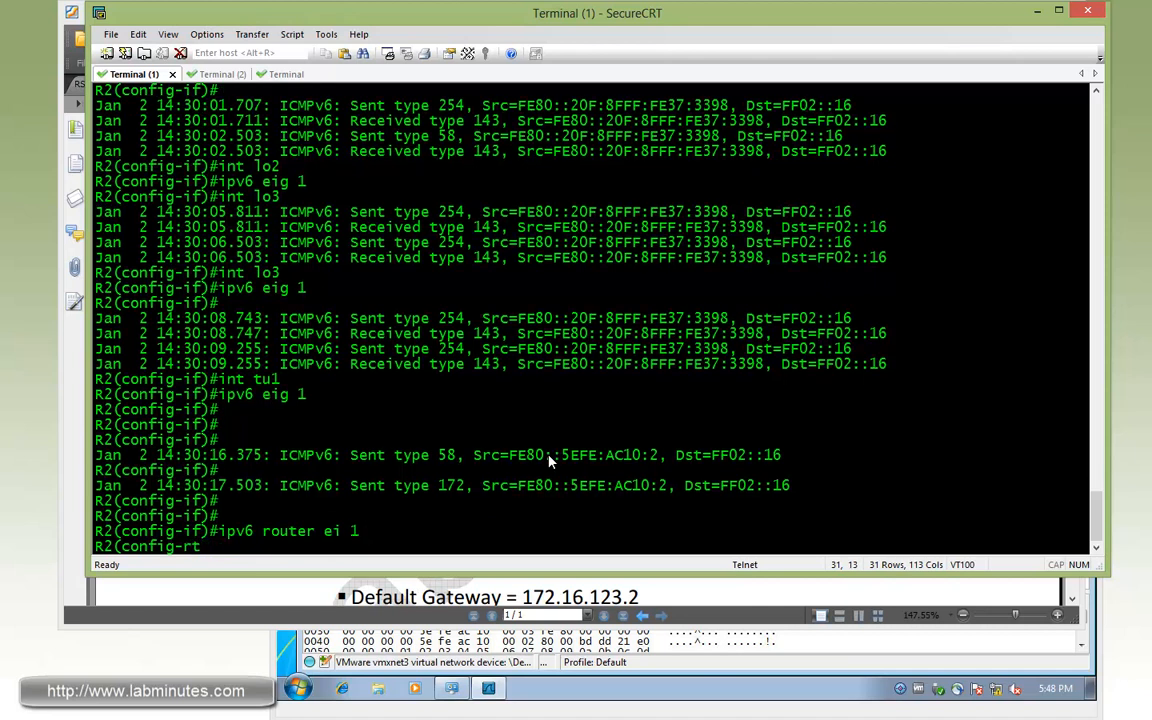
type("neighbor")
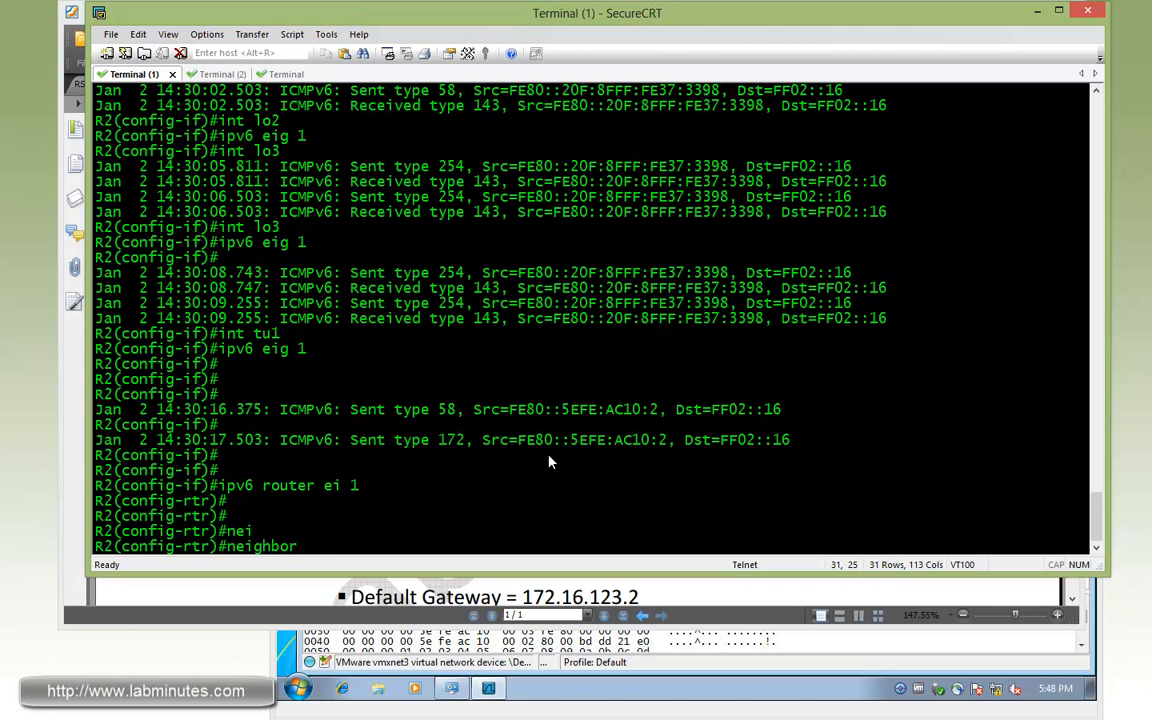
mouse_move(544, 504)
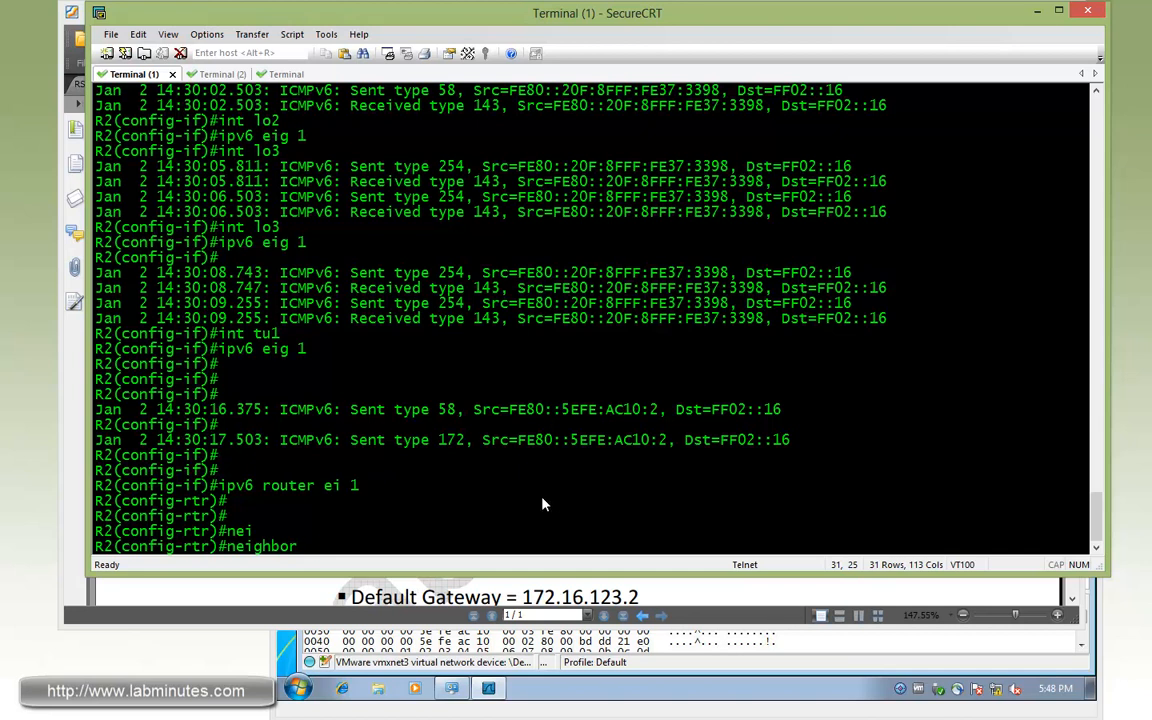
left_click(196, 72)
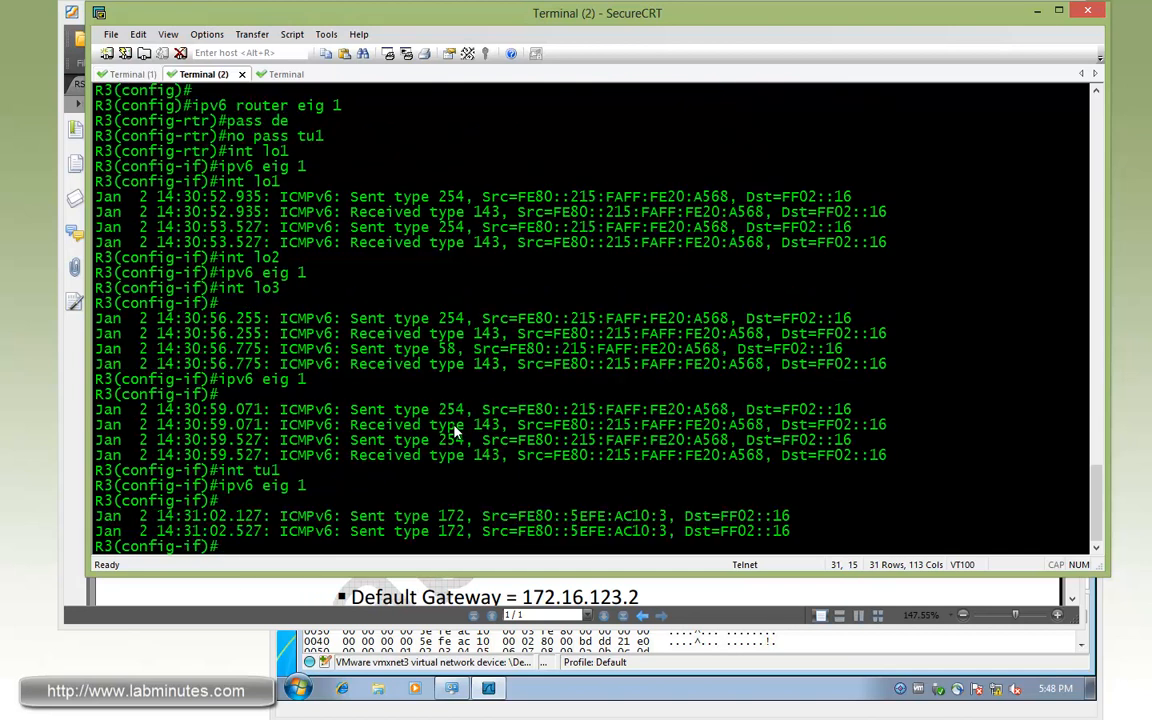
type("do sh")
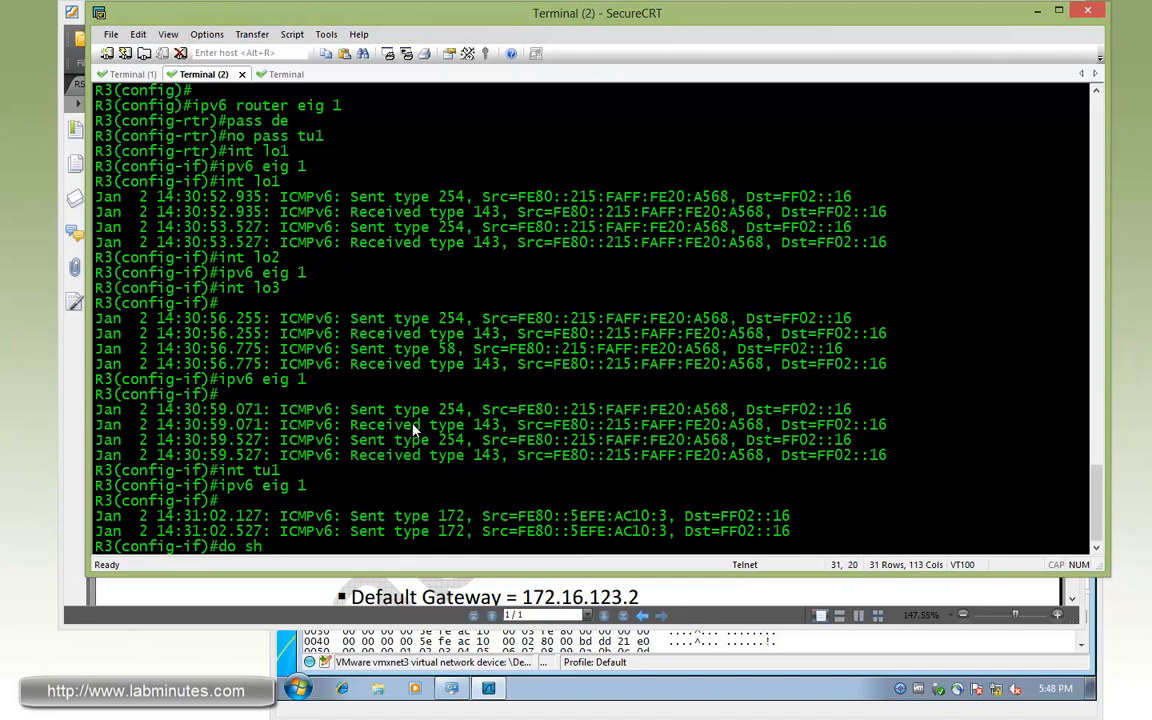
type("ipv6")
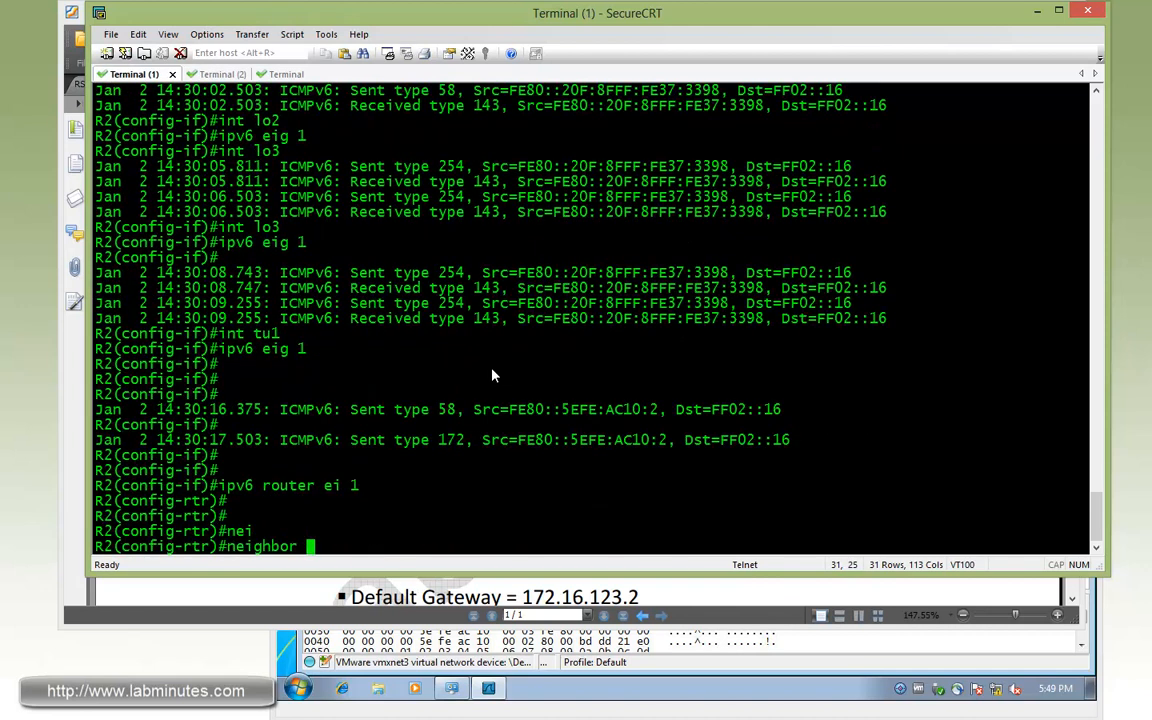
Step: Add 'neighbor FE80::5EFE:AC10:3 tu1' on R2 and bring up copy options for the command
type("FE80::5EFE:AC10:3")
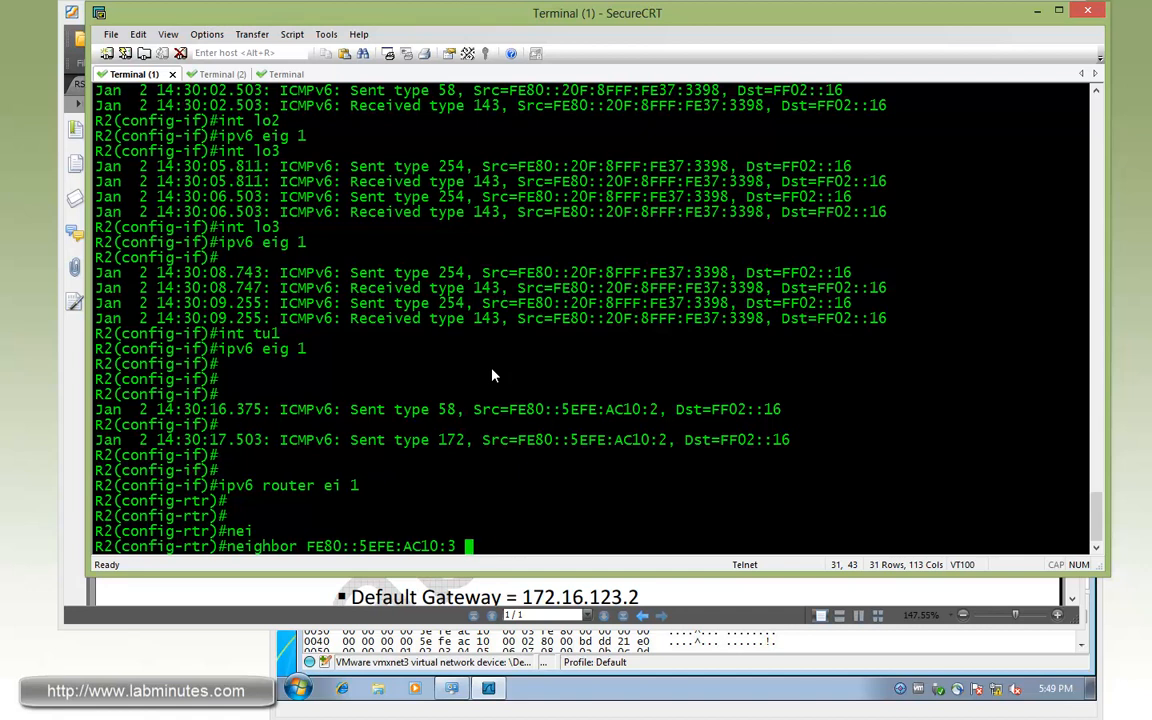
type("tu1")
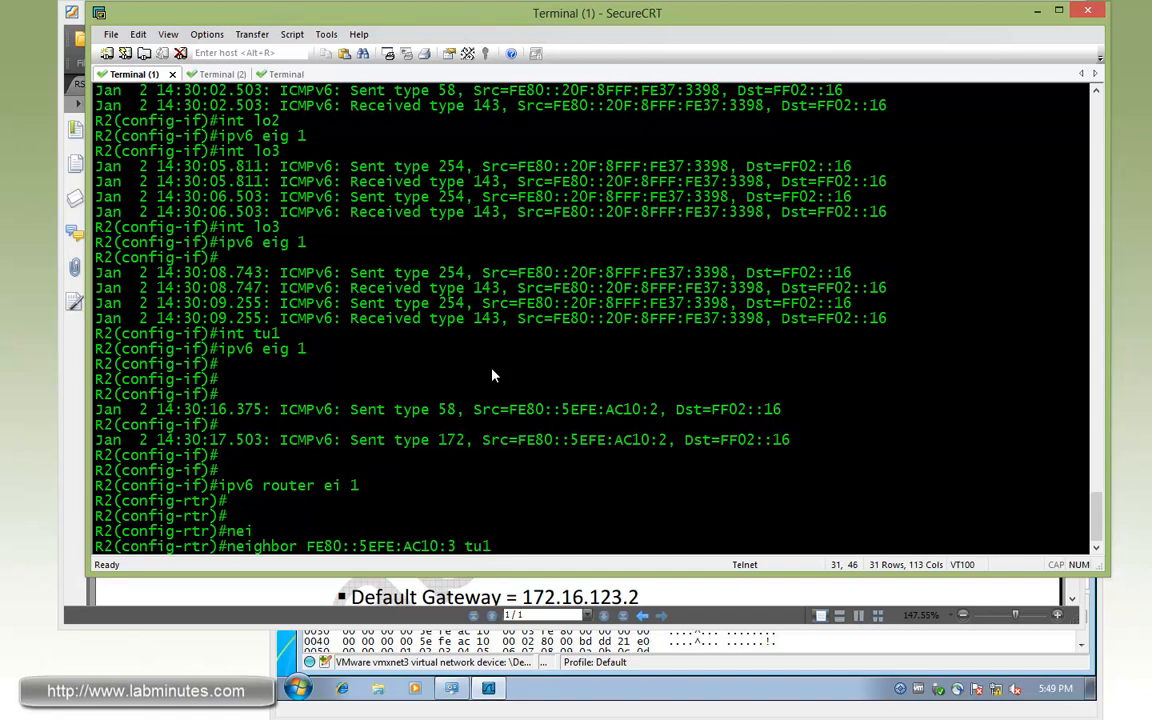
key("Return")
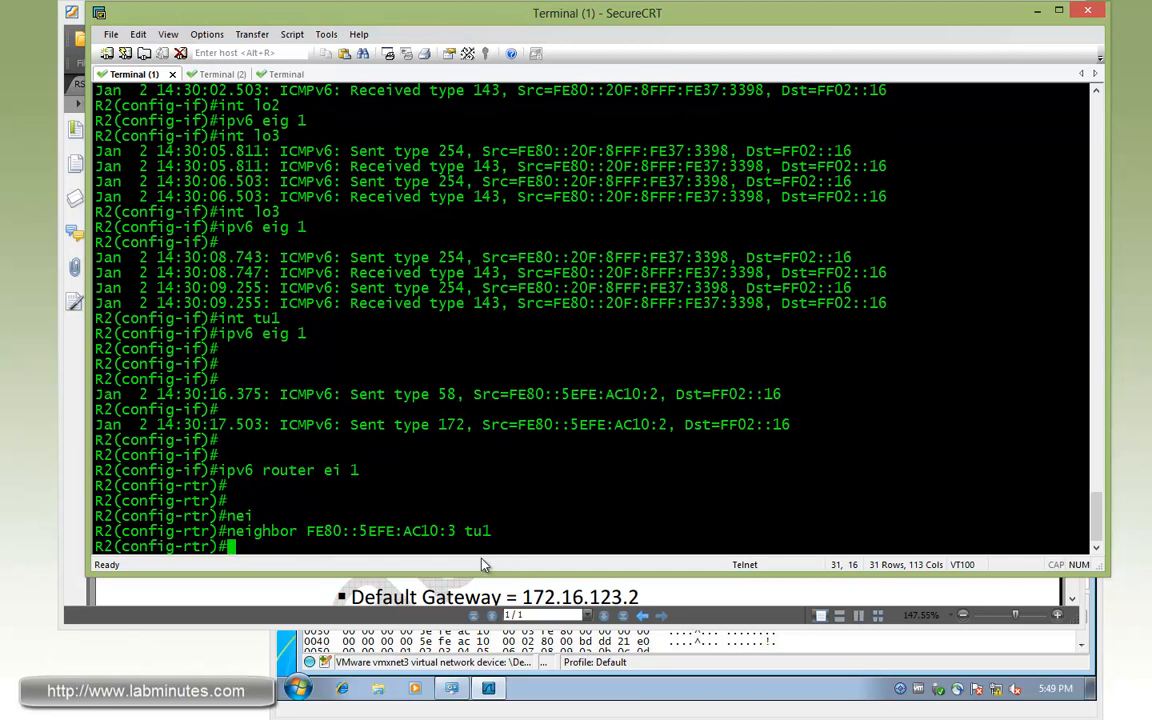
right_click(484, 564)
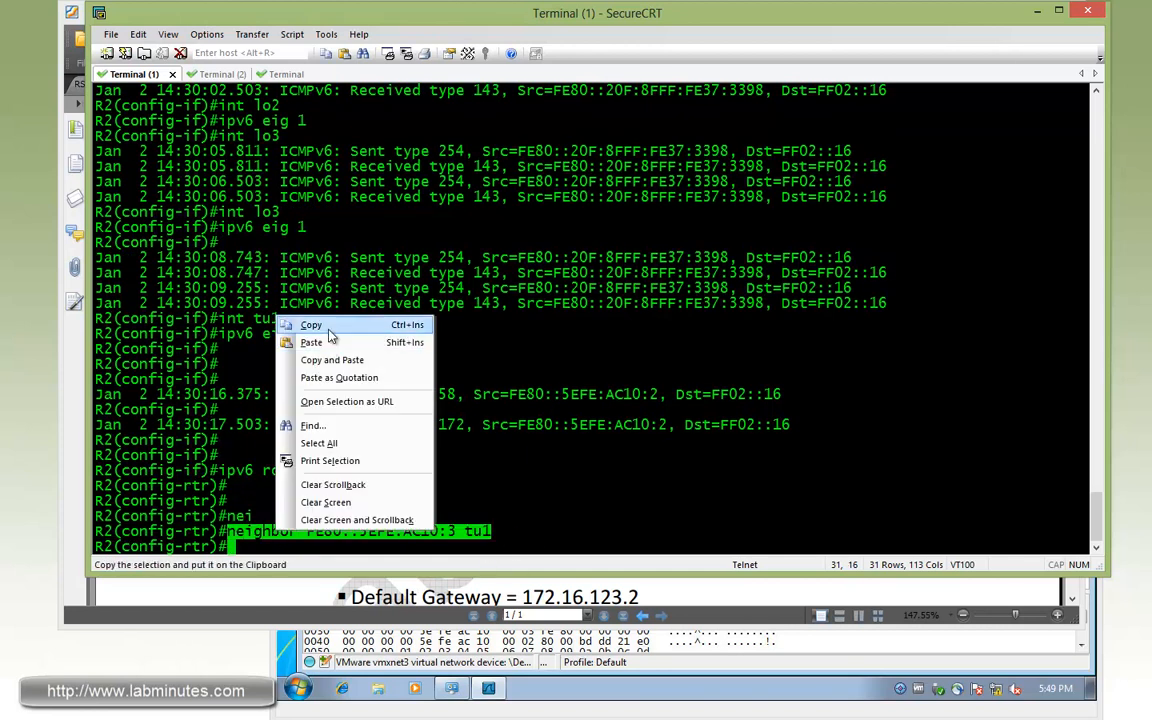
Step: On R3 under 'ipv6 router eigrp 1' add the static neighbor for R2's tunnel address on Tunnel1
left_click(196, 74)
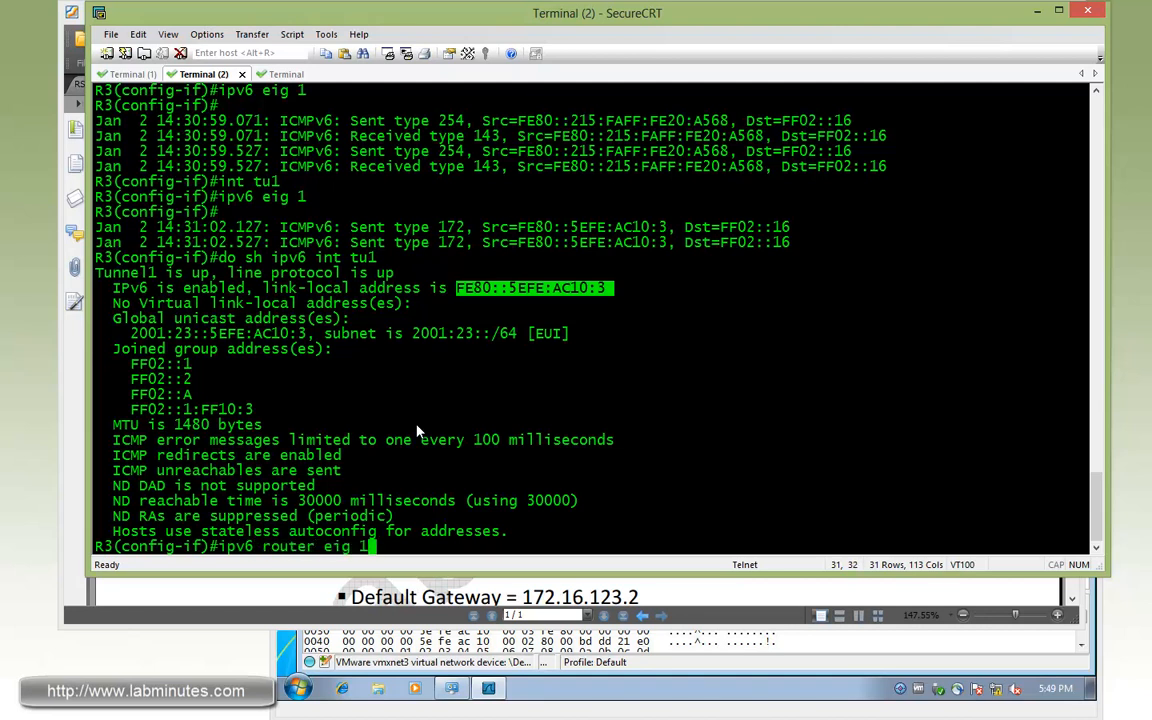
type("neighbor FE80::5EFE:AC10:3 tul1")
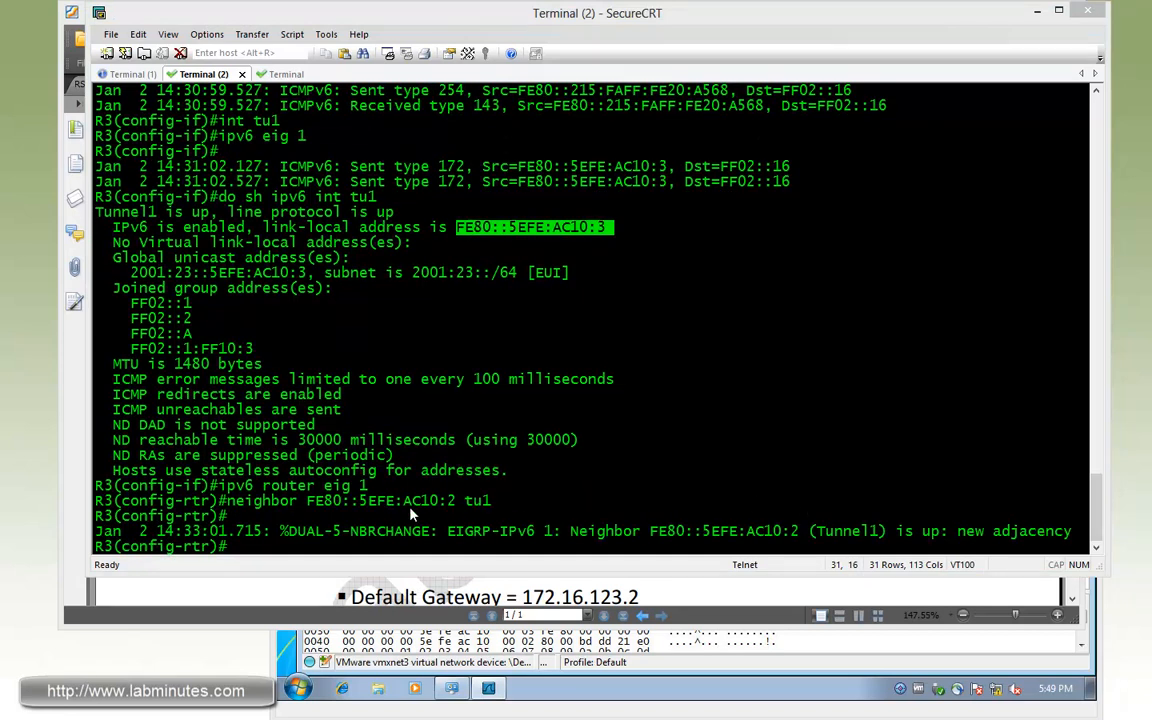
mouse_move(264, 212)
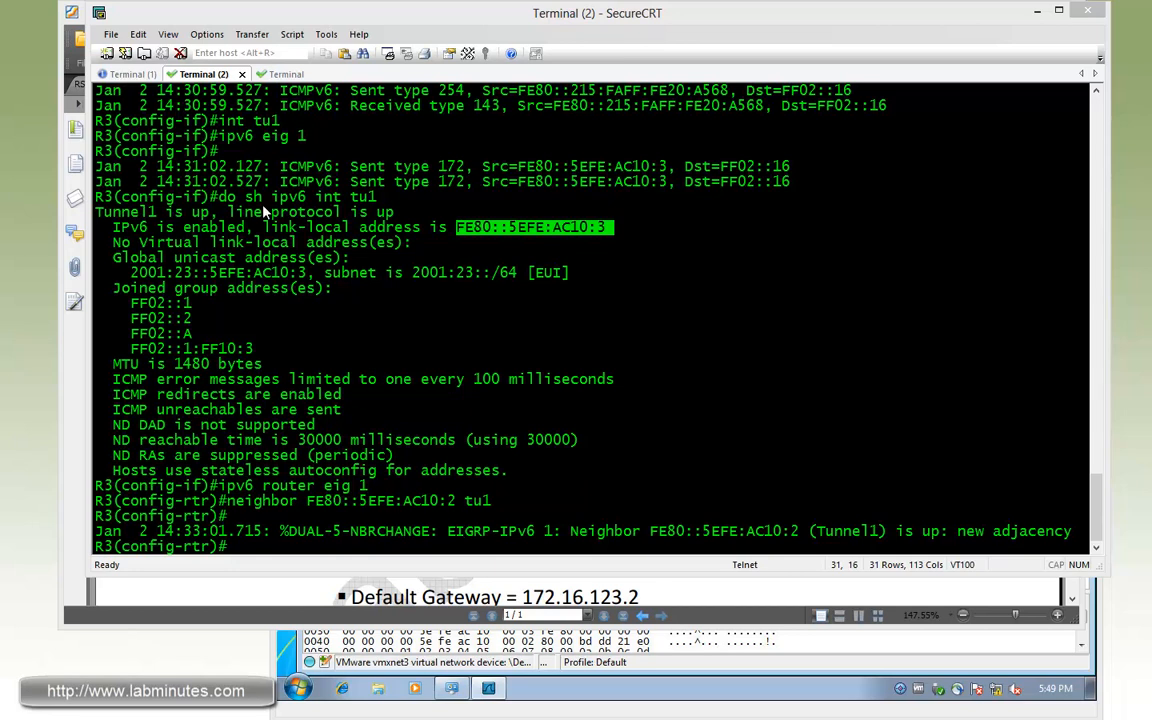
type("do")
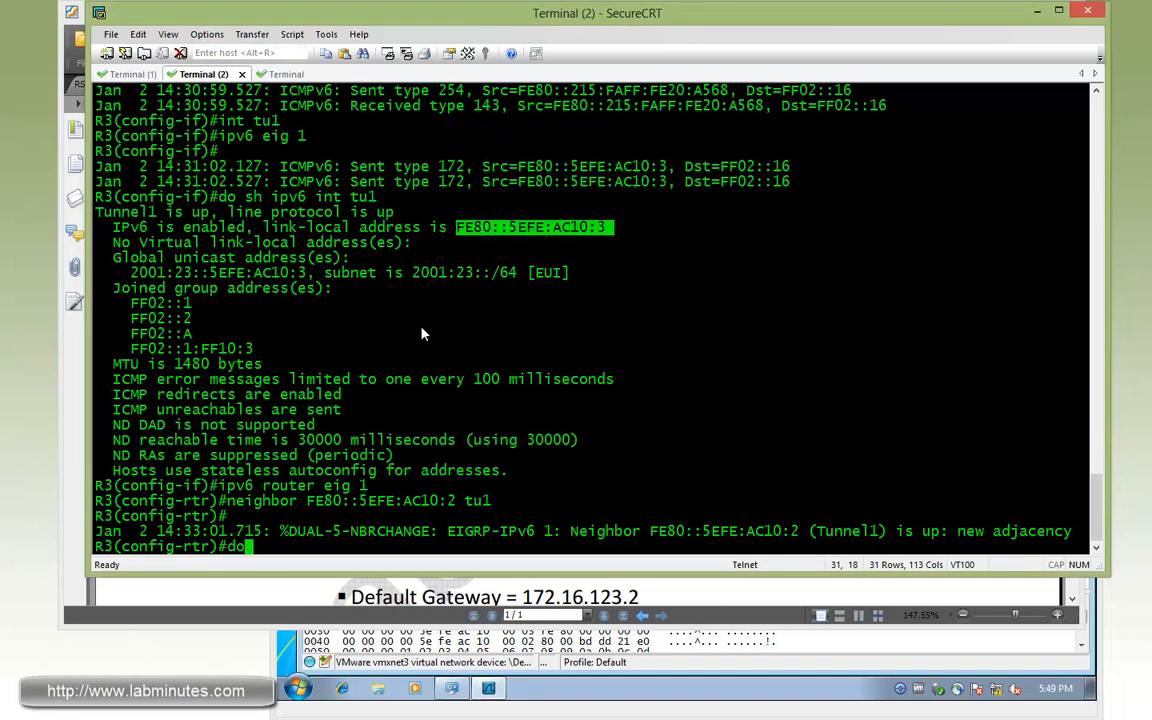
Step: List R3's EIGRPv6 neighbours and its EIGRP routes to R2's 2001:2 loopbacks via Tunnel1
type("sh ipv6 eig ne")
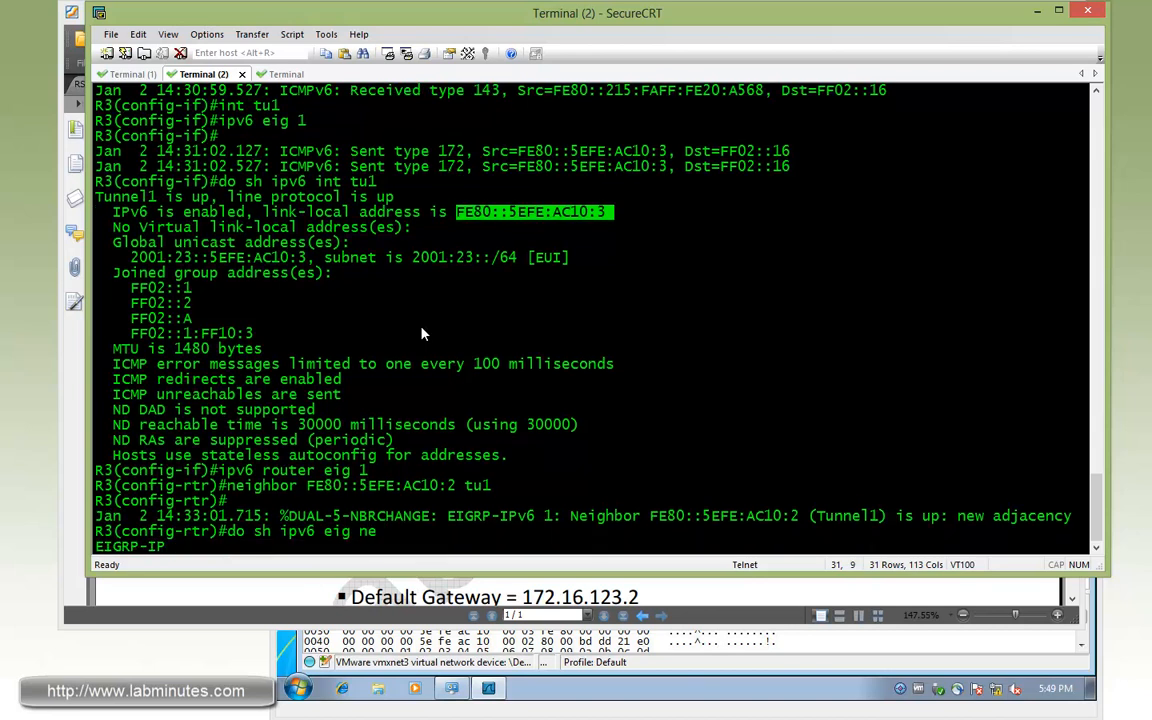
key("Return")
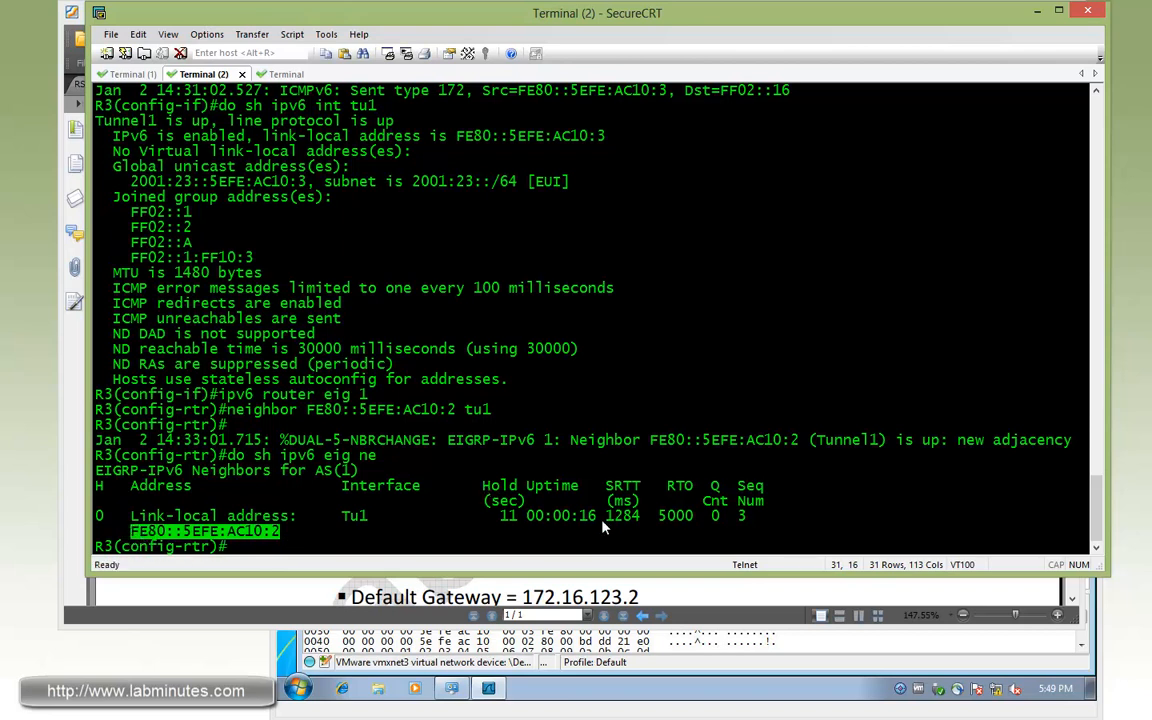
mouse_move(540, 388)
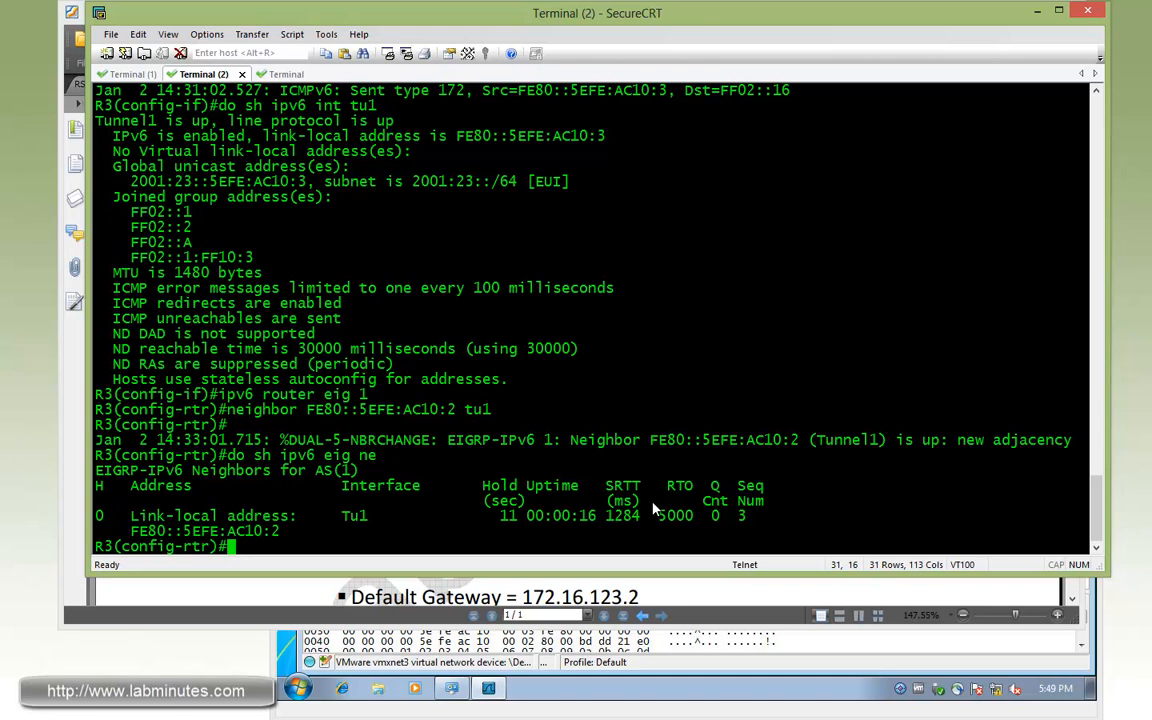
type("do sh ipv6")
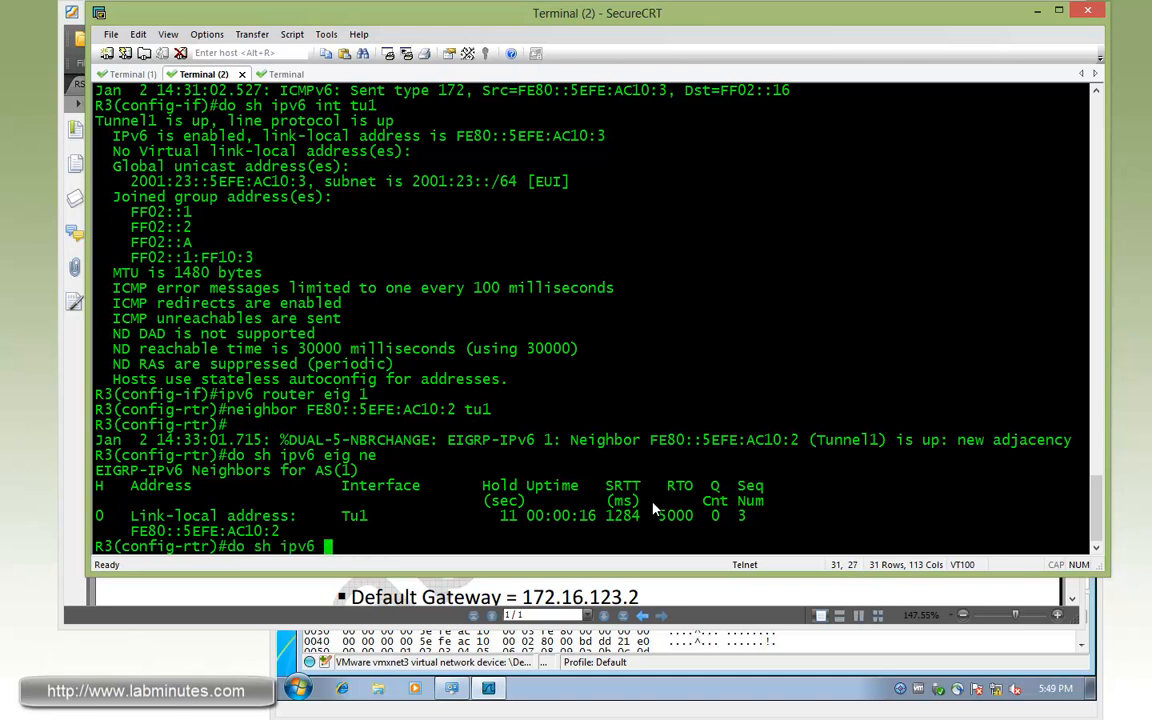
type("do sh ipv6 rou eig")
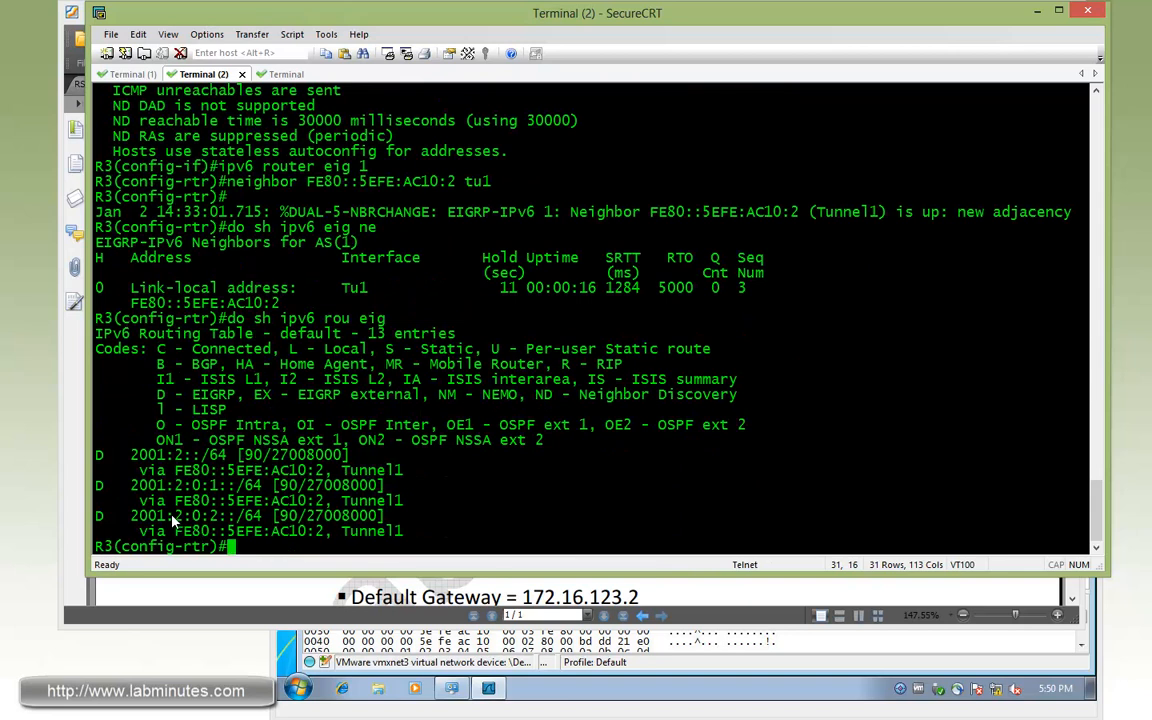
mouse_move(204, 516)
type("ping 2001:")
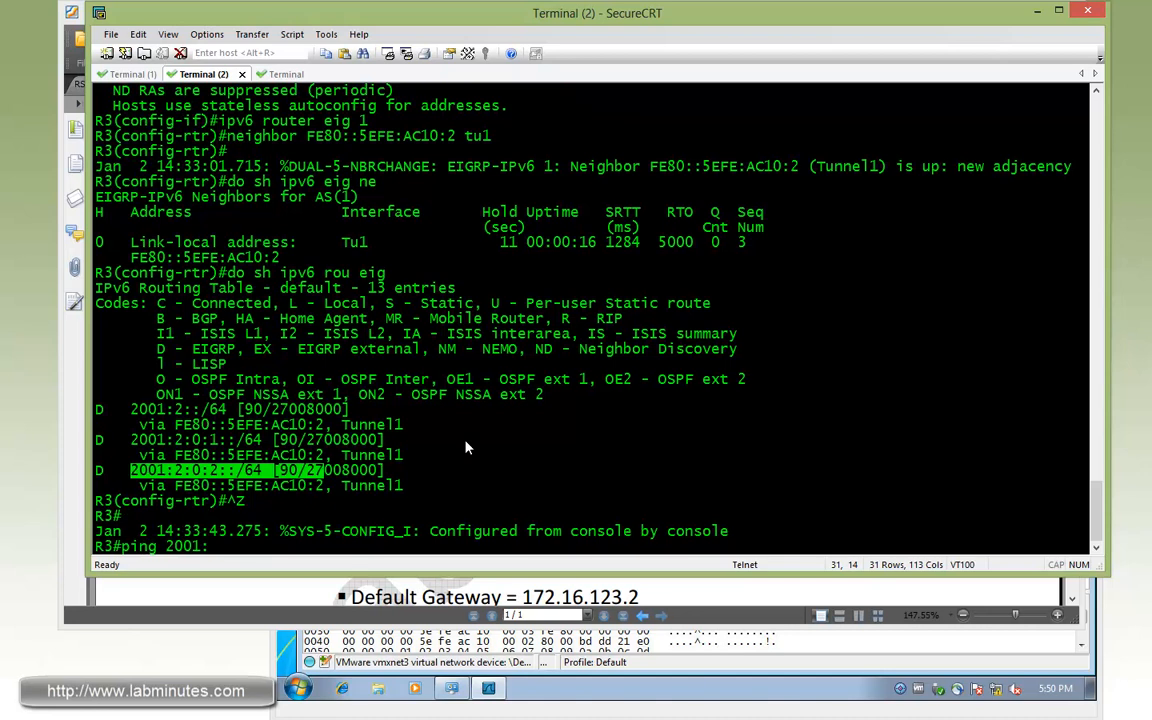
Step: Ping R2's loopbacks 2001:2:0:1::2 and 2001:2:0:2::2 from R3 sourced from lo3
type("2:")
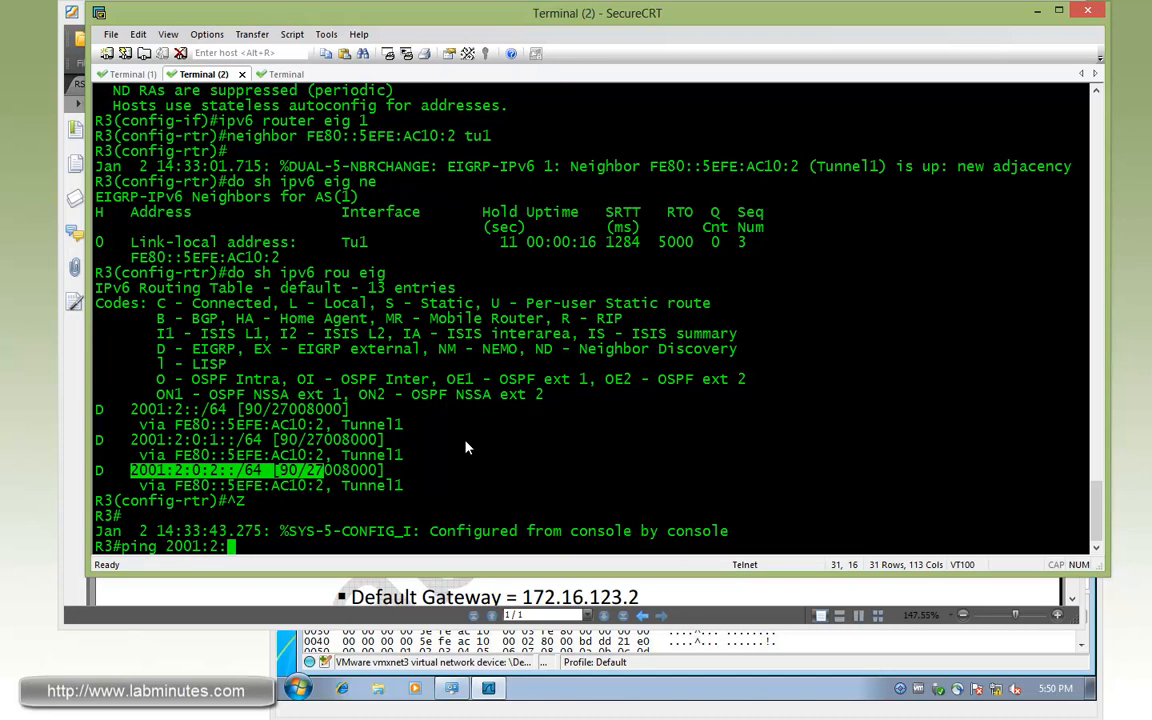
type(":2 so lo3")
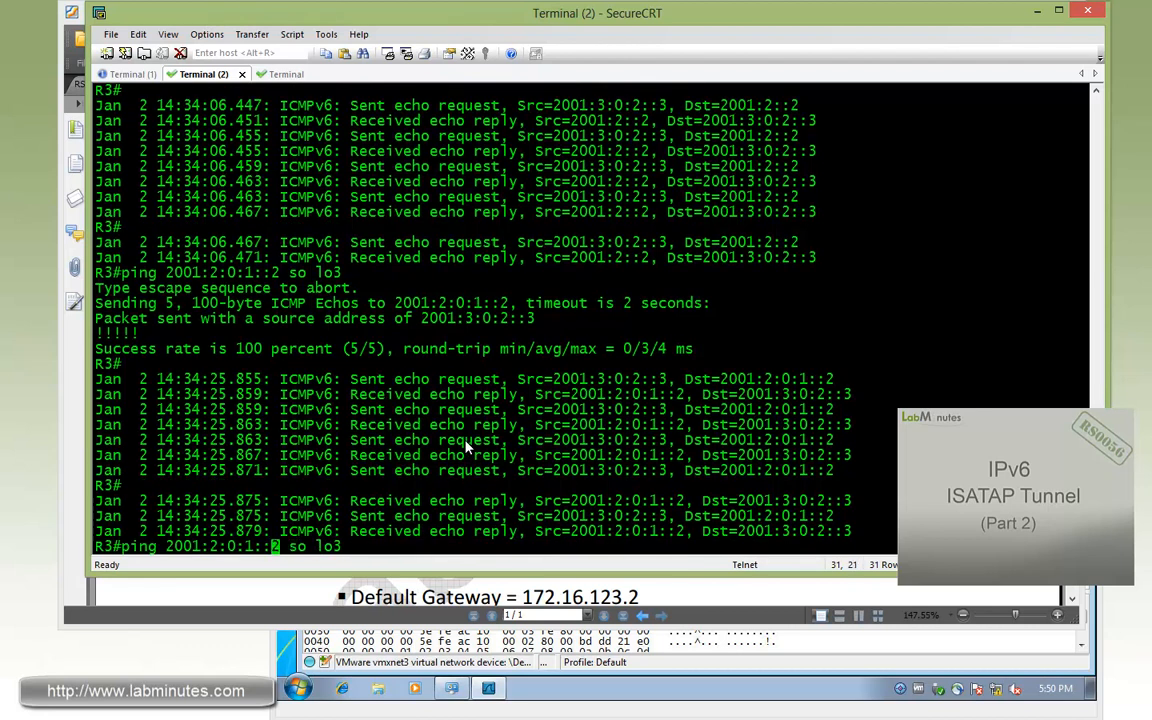
key("Return")
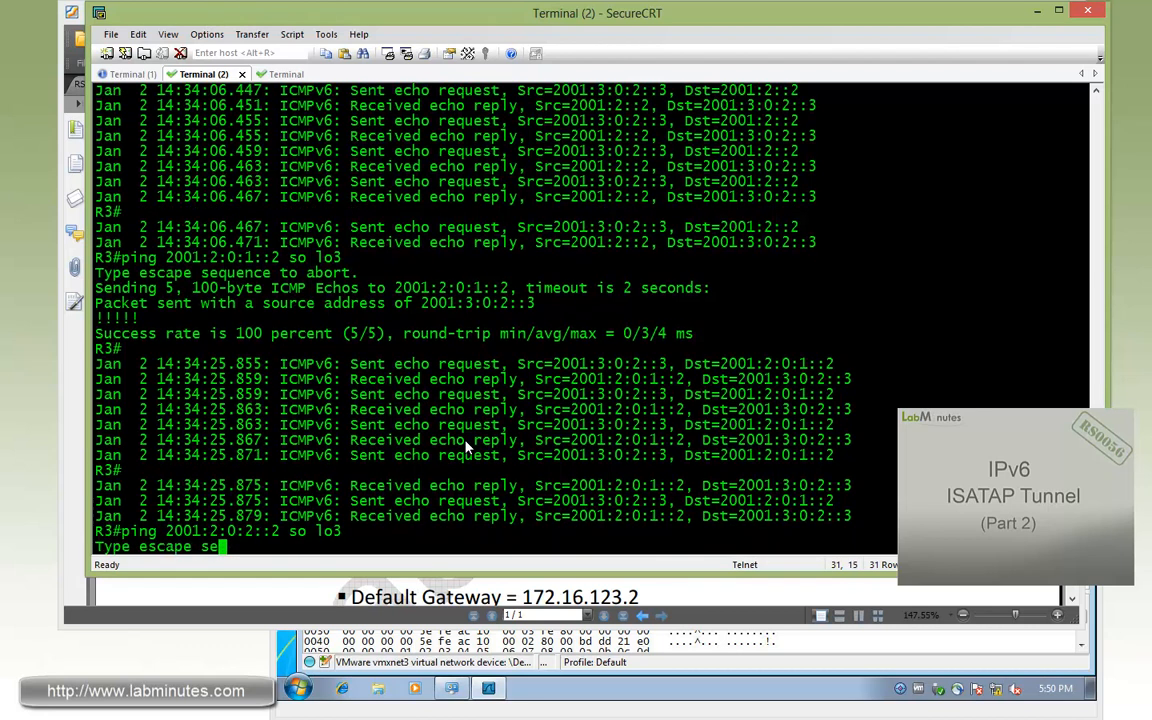